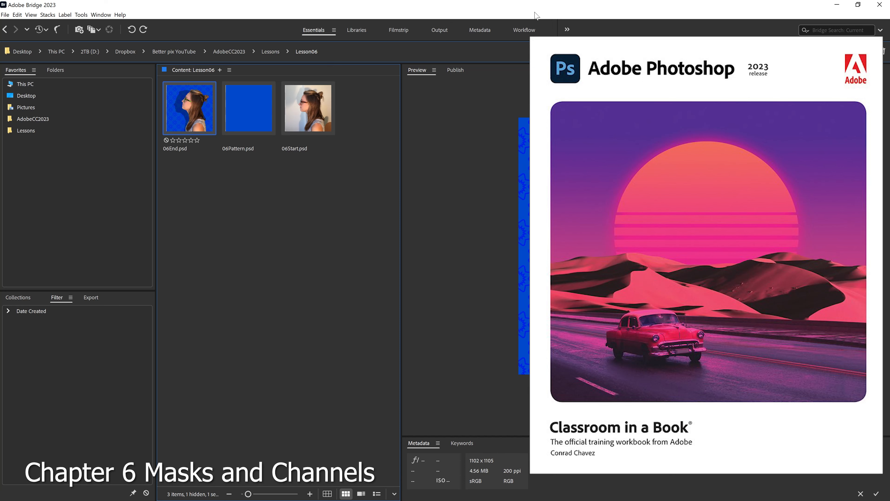
pyautogui.moveTo(356, 59)
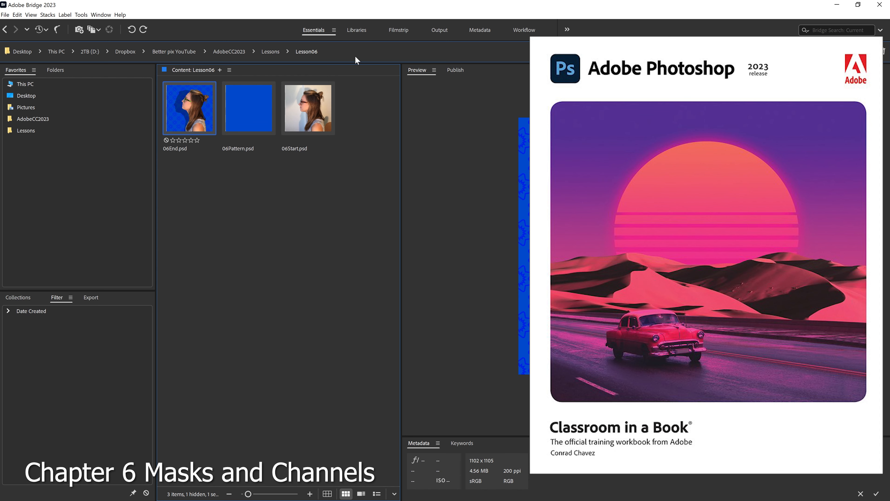
# Preview 06End.psd and then 06Start.psd in the Bridge Preview panel
pyautogui.click(307, 108)
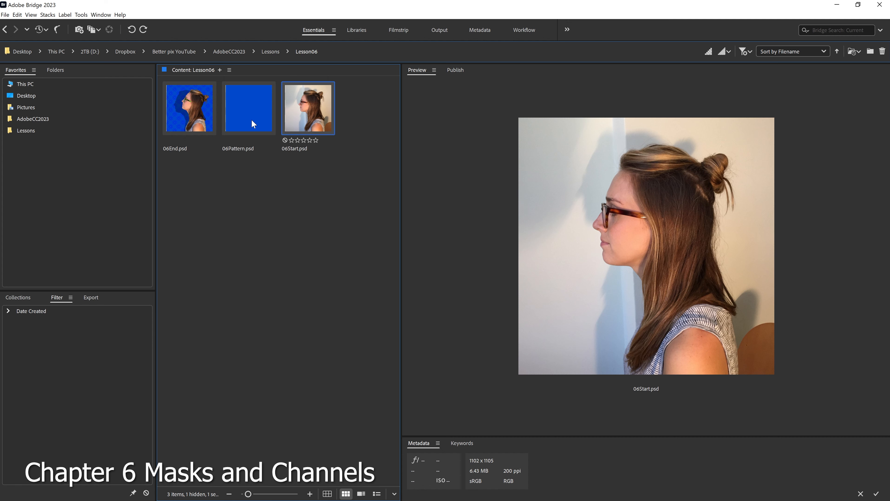
pyautogui.click(189, 108)
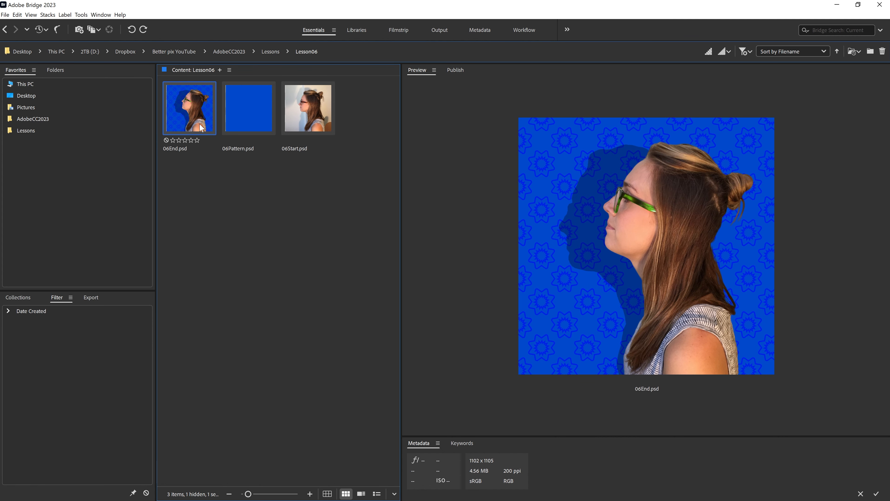
pyautogui.click(308, 108)
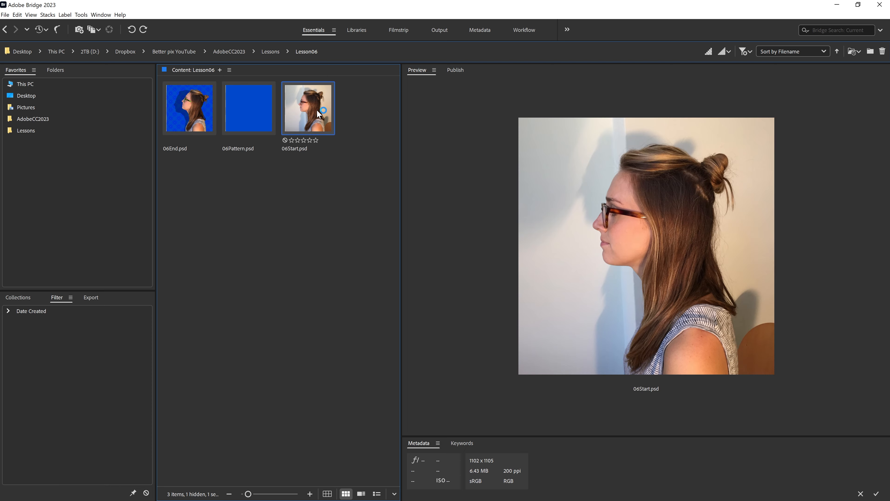
# Open 06Start.psd from Bridge into Photoshop with its Model and Episode Background layers
pyautogui.doubleClick(307, 108)
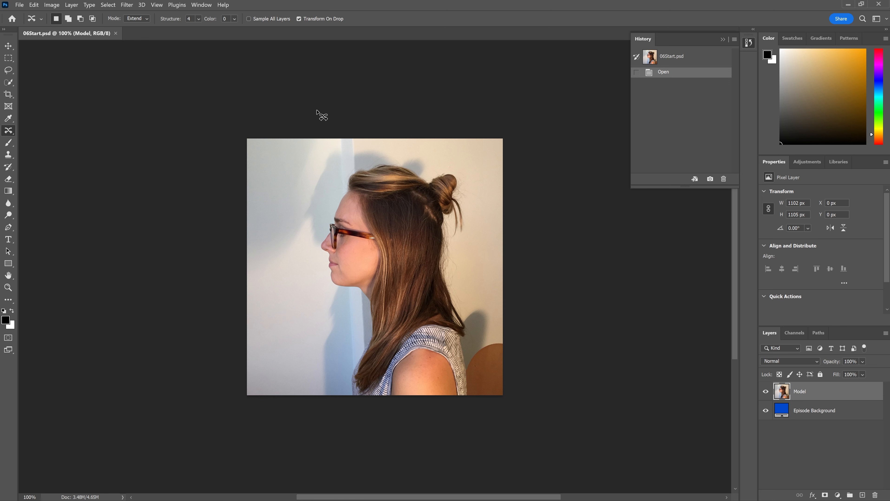
pyautogui.moveTo(505, 276)
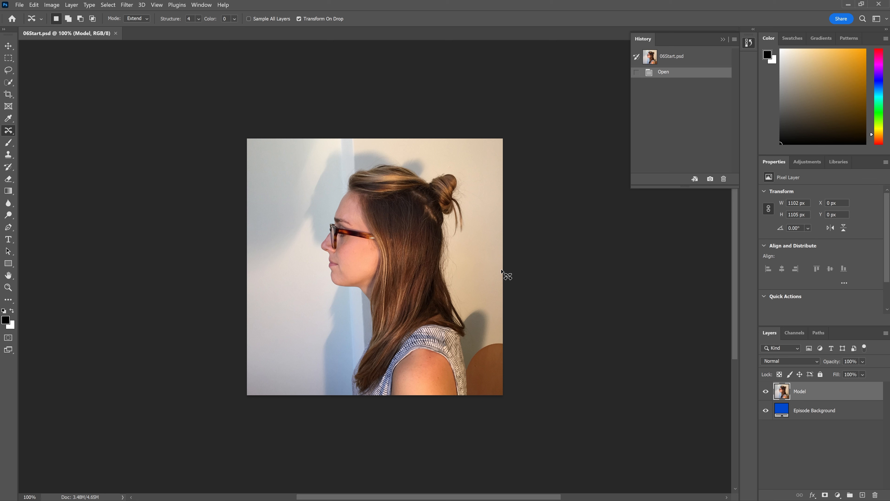
pyautogui.moveTo(421, 261)
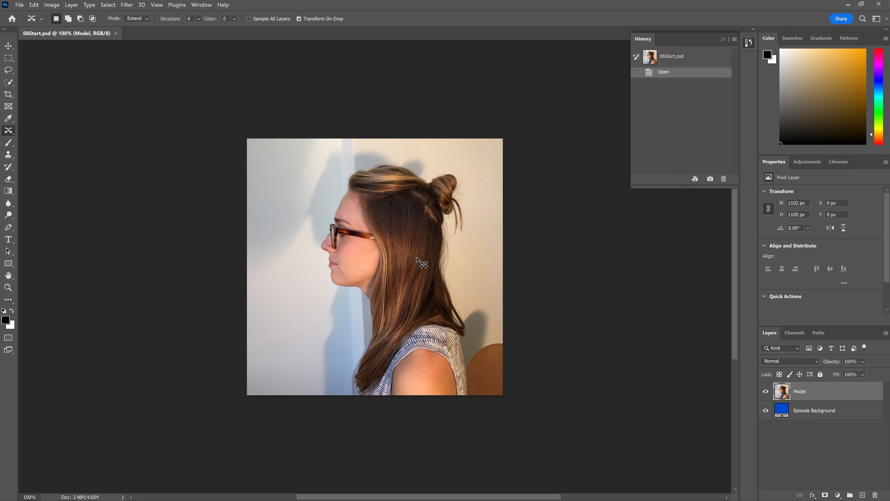
# Save the document as a working copy named 06Working.psd, accepting the format options
pyautogui.click(19, 5)
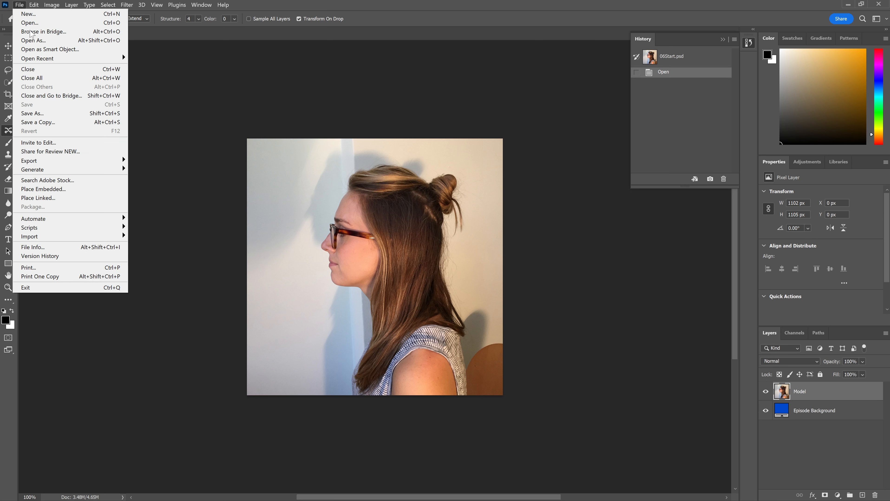
pyautogui.click(33, 113)
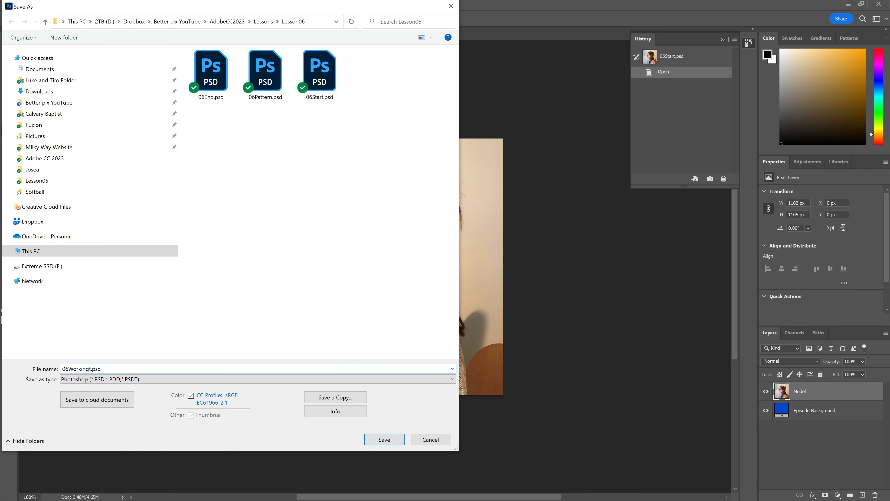
pyautogui.click(384, 439)
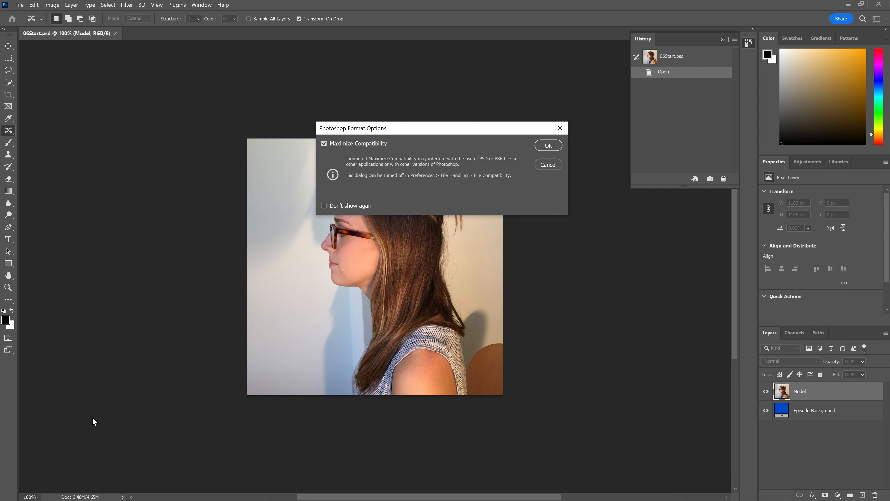
pyautogui.click(547, 146)
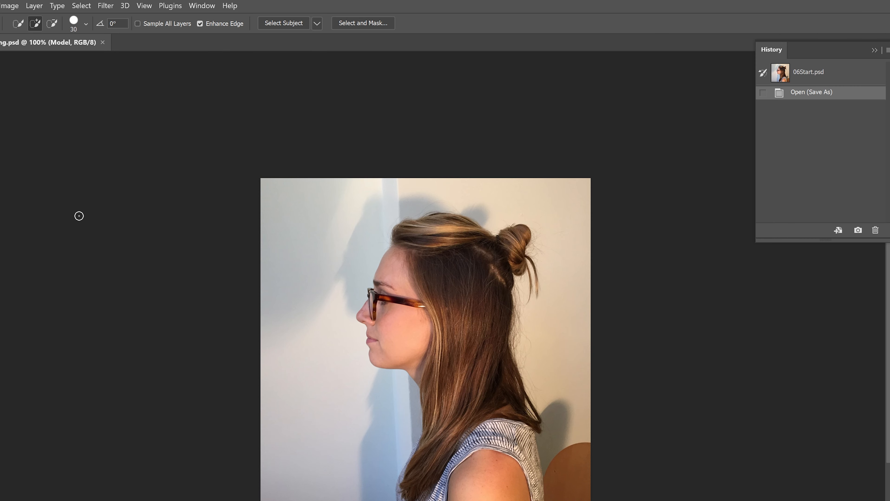
pyautogui.moveTo(123, 5)
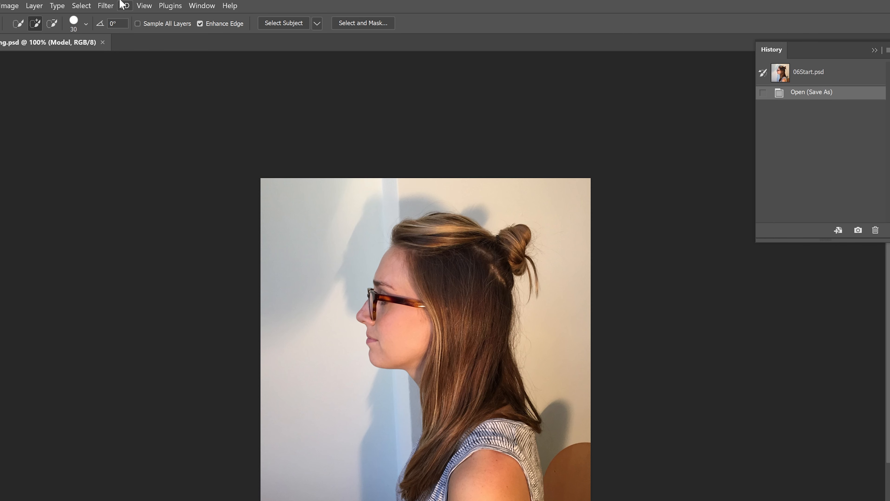
# Enter the Select and Mask workspace and set the View Mode to Overlay (V)
pyautogui.click(80, 6)
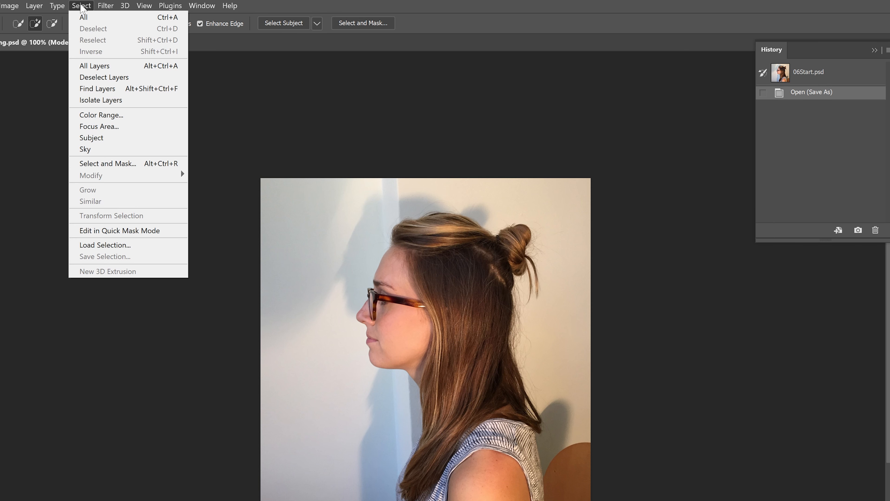
pyautogui.moveTo(85, 72)
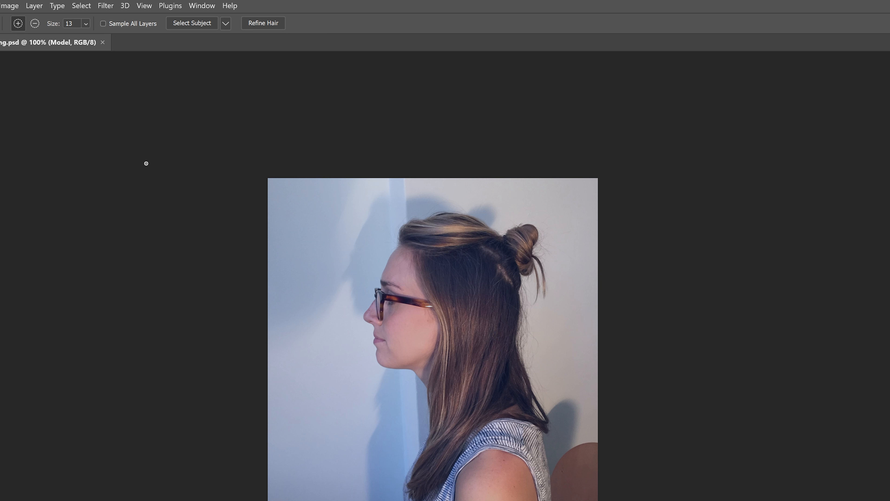
pyautogui.moveTo(162, 161)
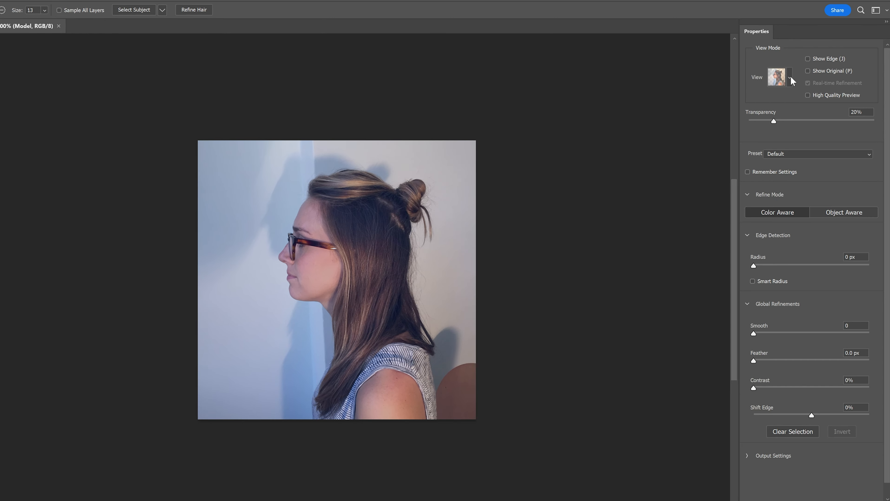
pyautogui.click(789, 77)
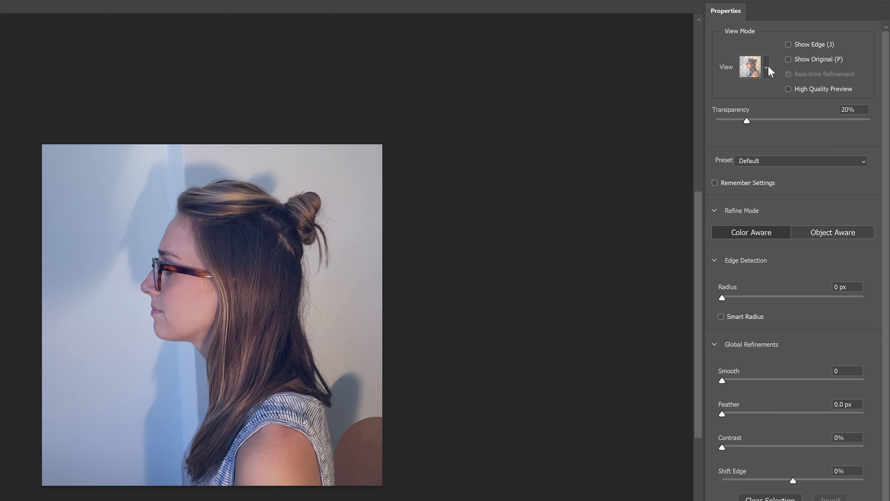
pyautogui.moveTo(766, 67)
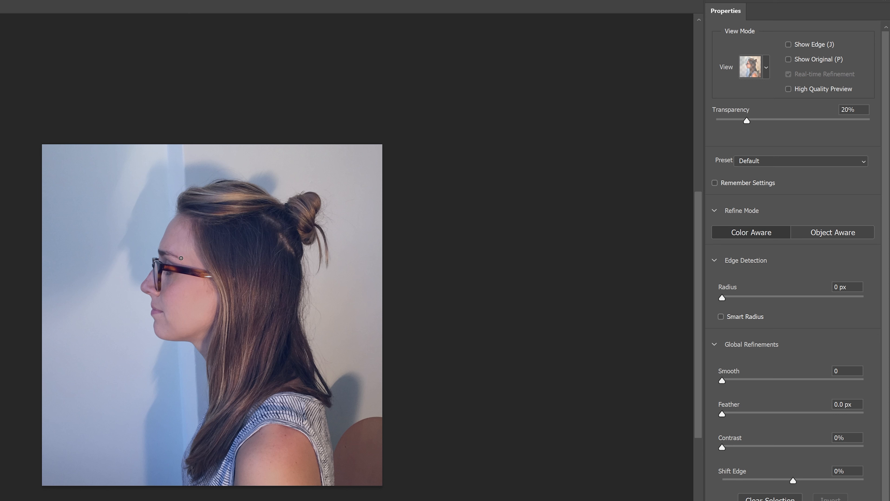
pyautogui.click(765, 67)
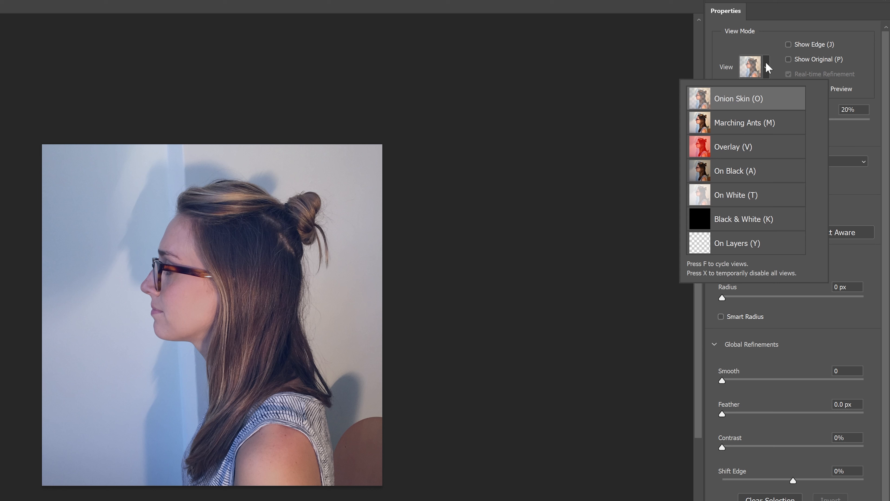
pyautogui.moveTo(773, 61)
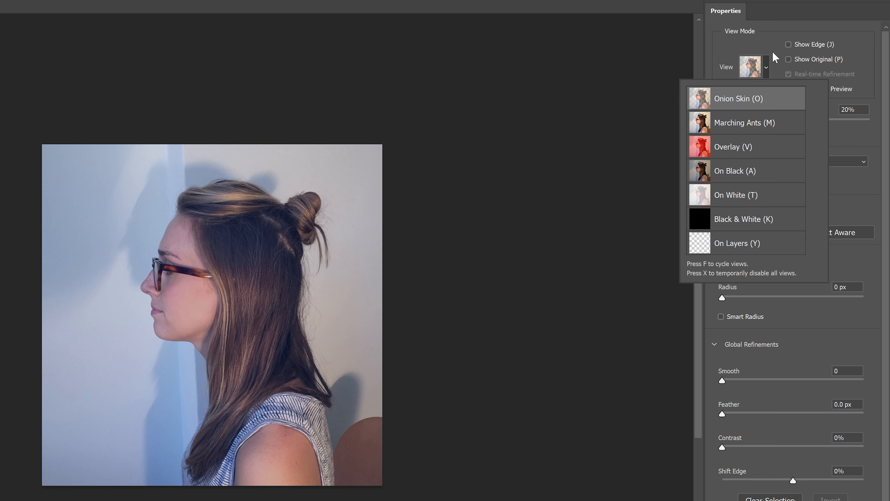
pyautogui.click(733, 147)
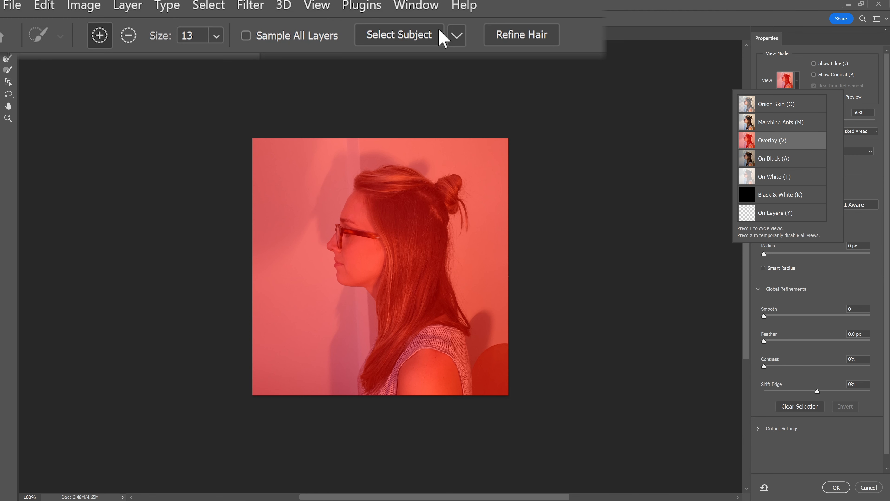
# Run Select Subject so only the wall stays under the red overlay
pyautogui.click(399, 34)
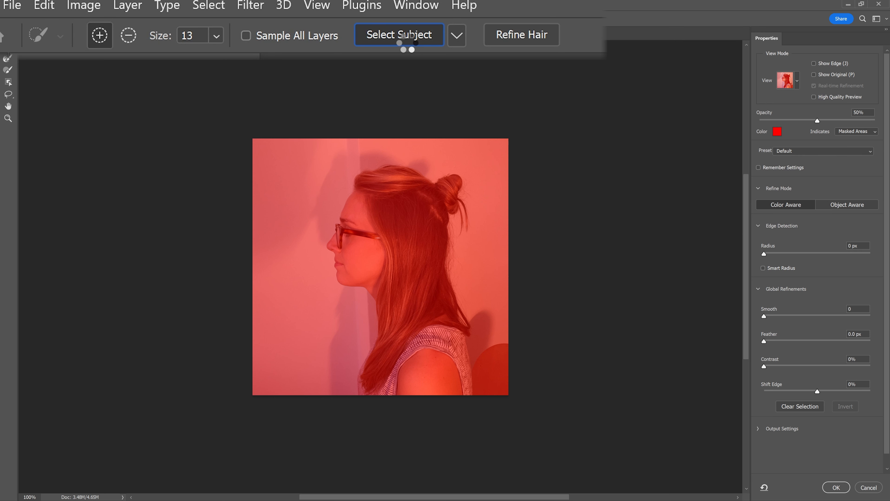
pyautogui.click(399, 35)
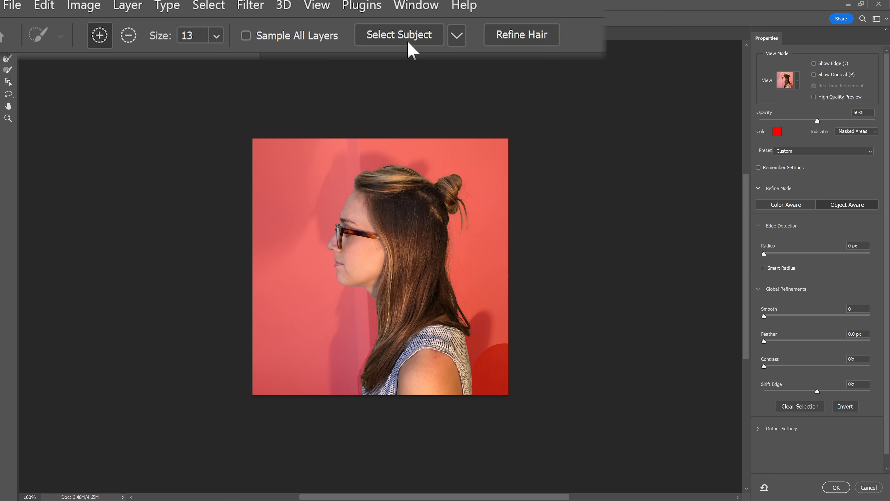
pyautogui.moveTo(464, 6)
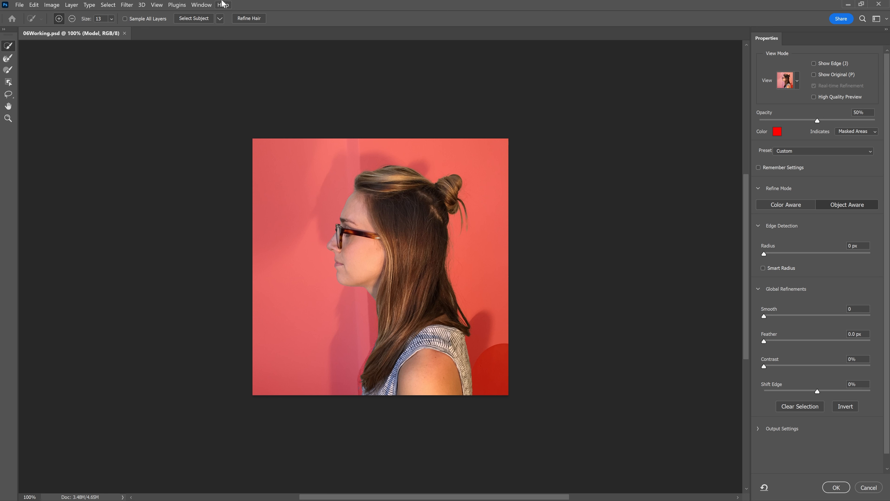
pyautogui.moveTo(471, 40)
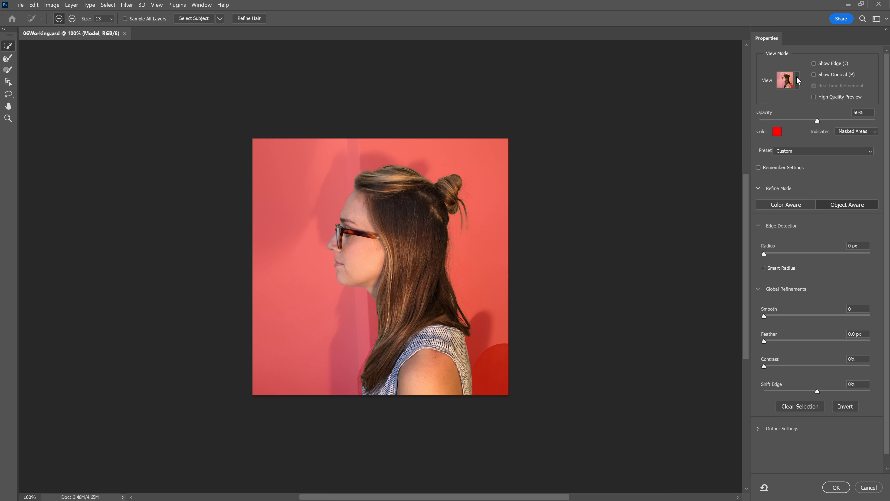
# Switch the view to Black & White mask and set Refine Mode to Color Aware, confirming the warning
pyautogui.click(786, 80)
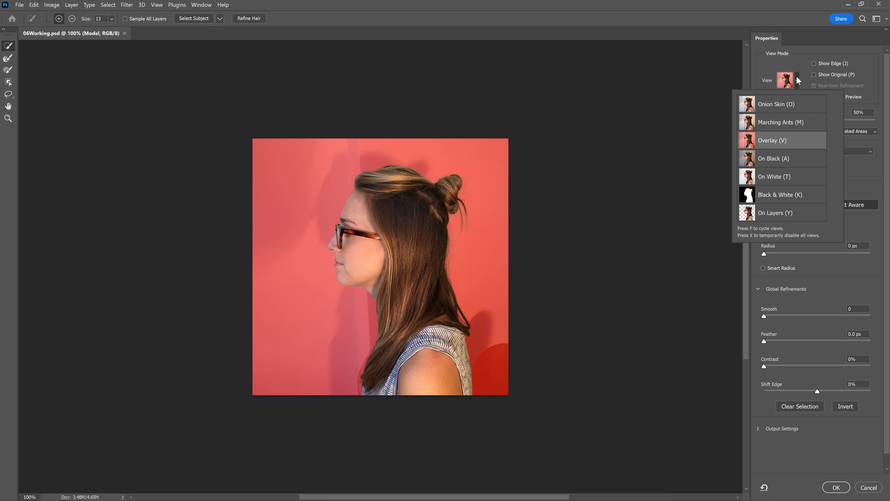
pyautogui.click(780, 194)
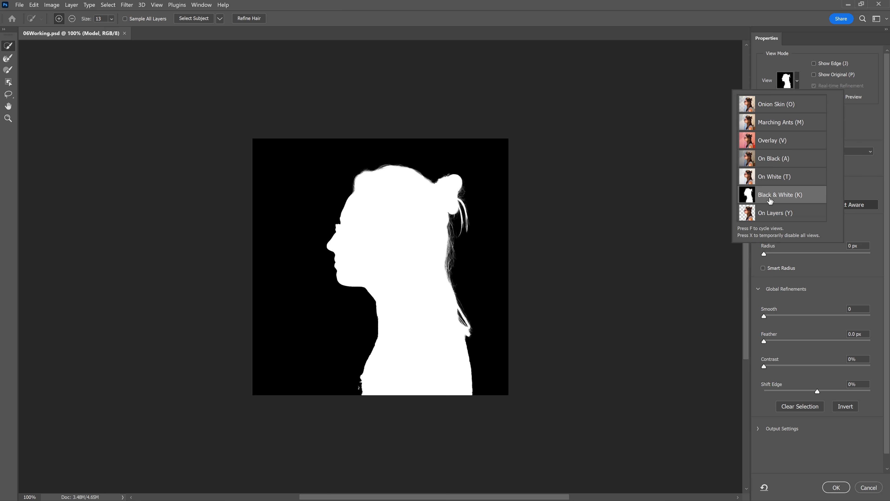
pyautogui.moveTo(781, 194)
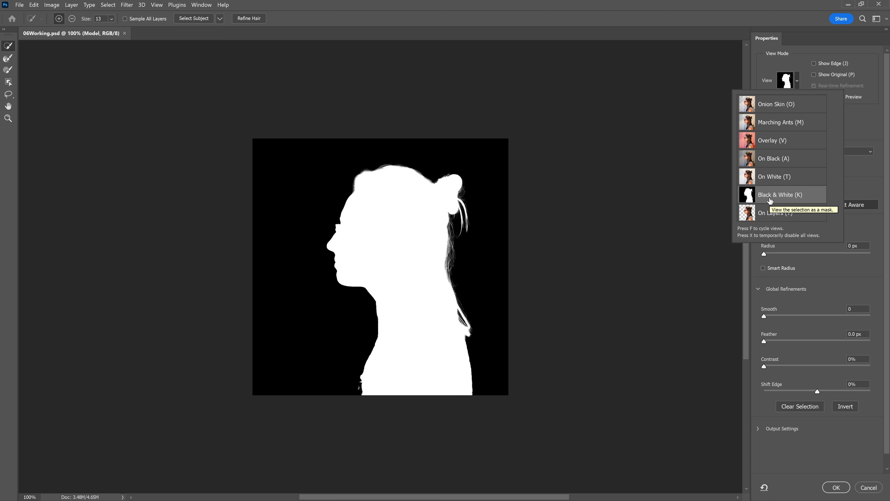
pyautogui.moveTo(770, 200)
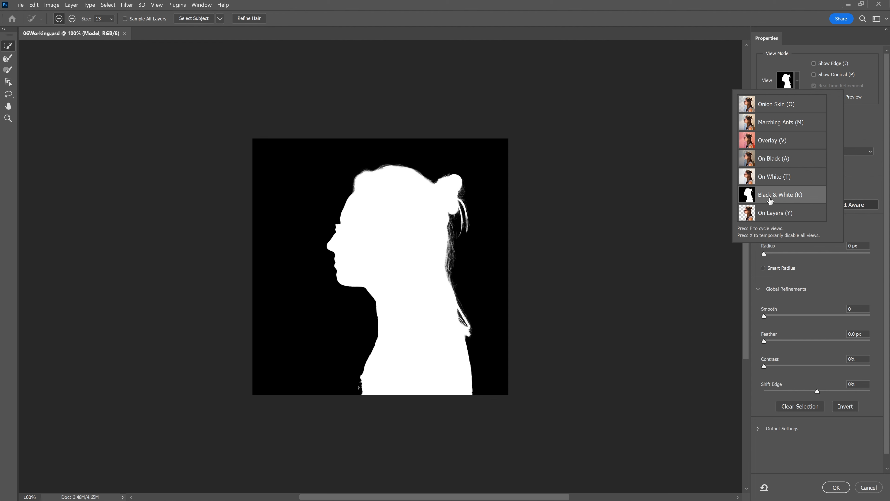
pyautogui.click(797, 80)
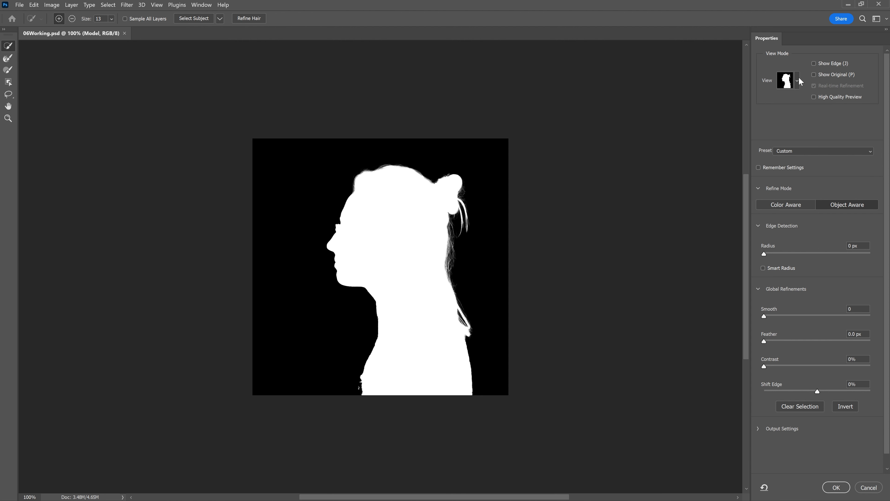
pyautogui.moveTo(793, 212)
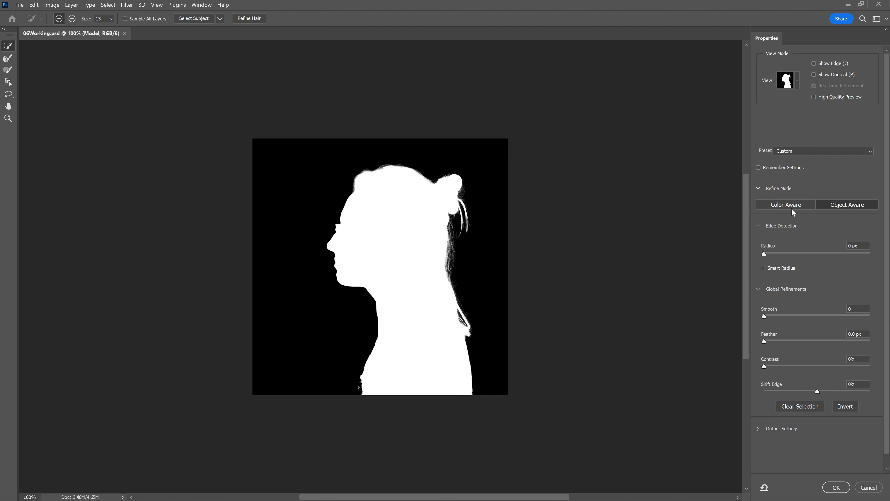
pyautogui.moveTo(786, 205)
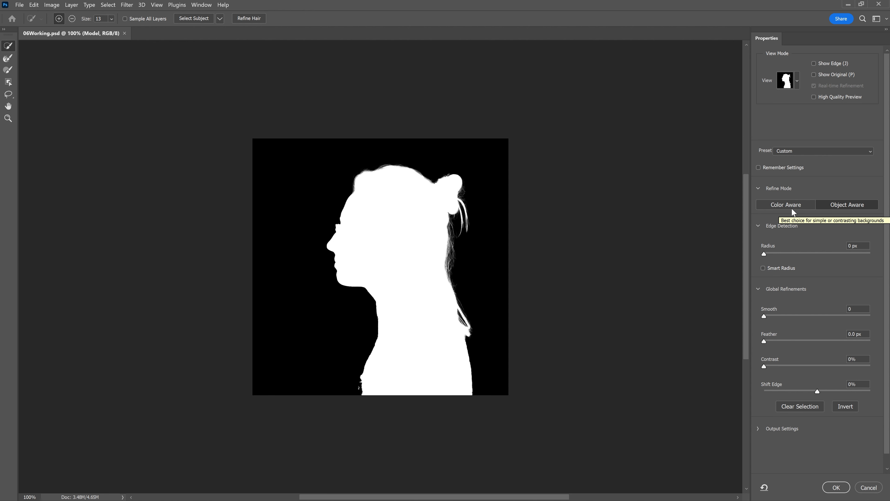
pyautogui.click(785, 204)
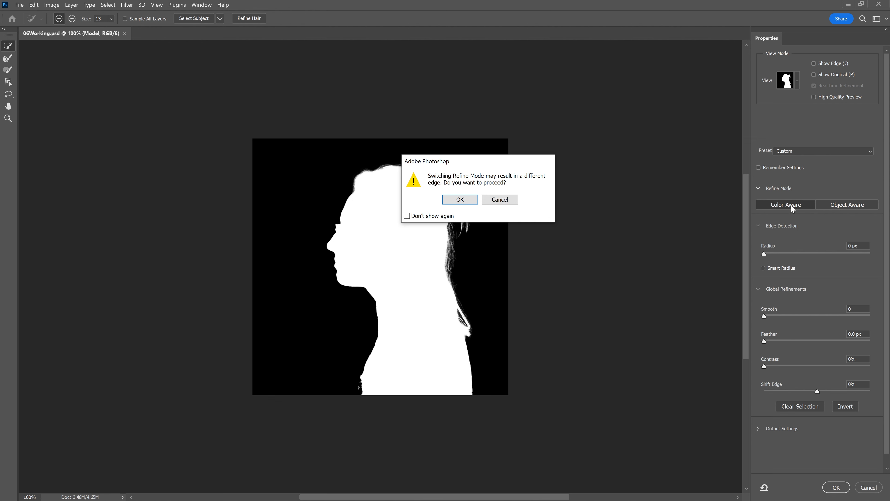
pyautogui.click(460, 199)
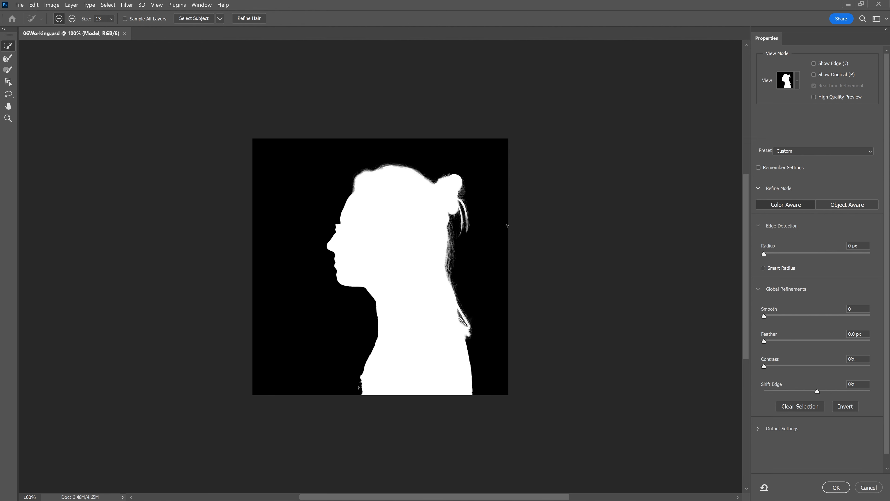
pyautogui.moveTo(540, 234)
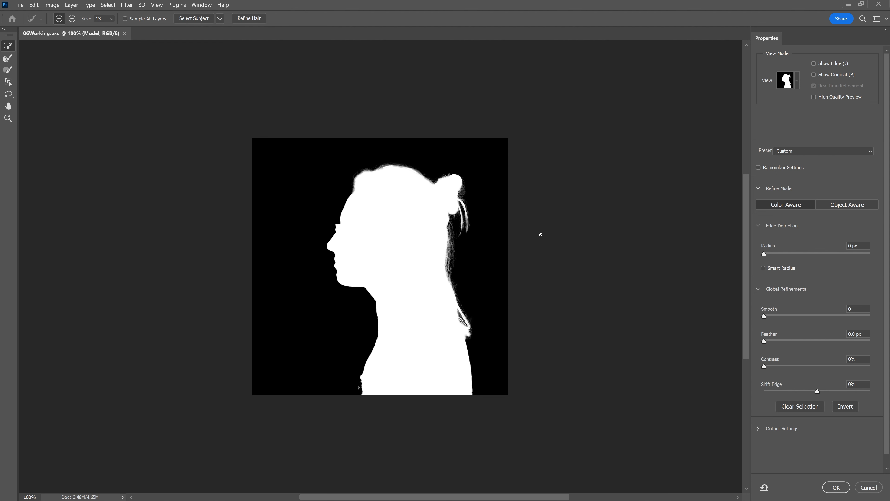
pyautogui.moveTo(449, 213)
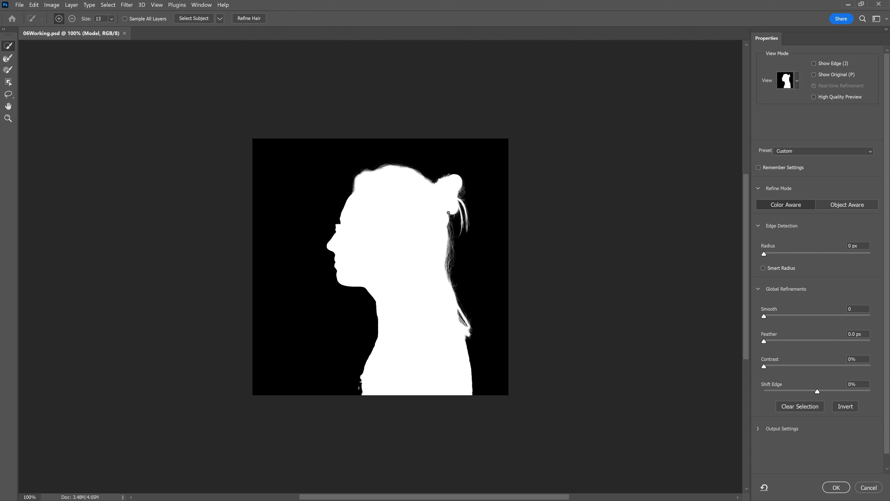
pyautogui.moveTo(413, 197)
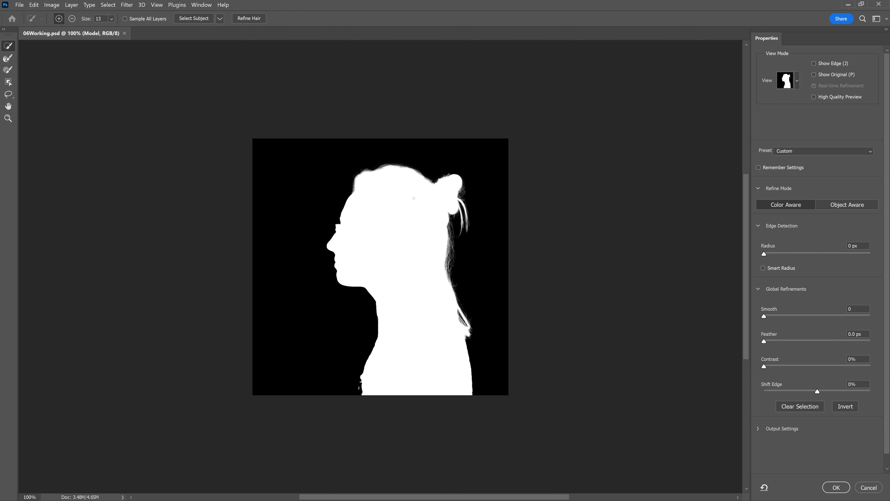
pyautogui.moveTo(271, 120)
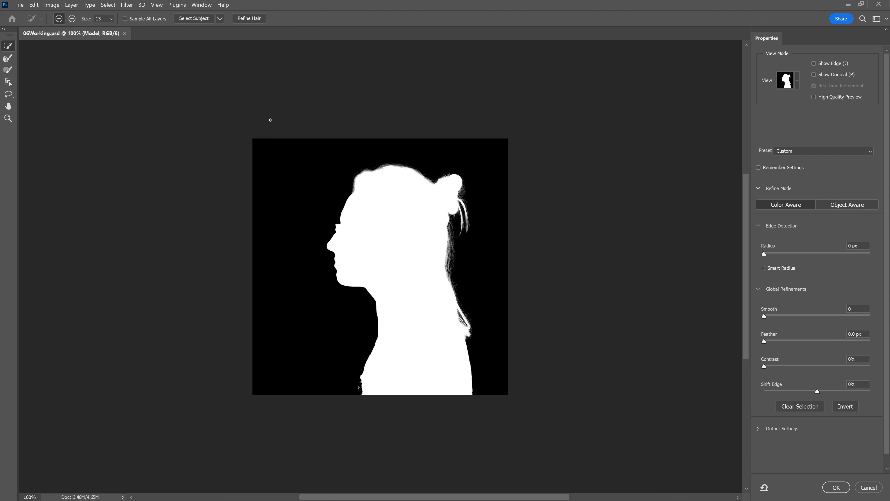
pyautogui.moveTo(279, 145)
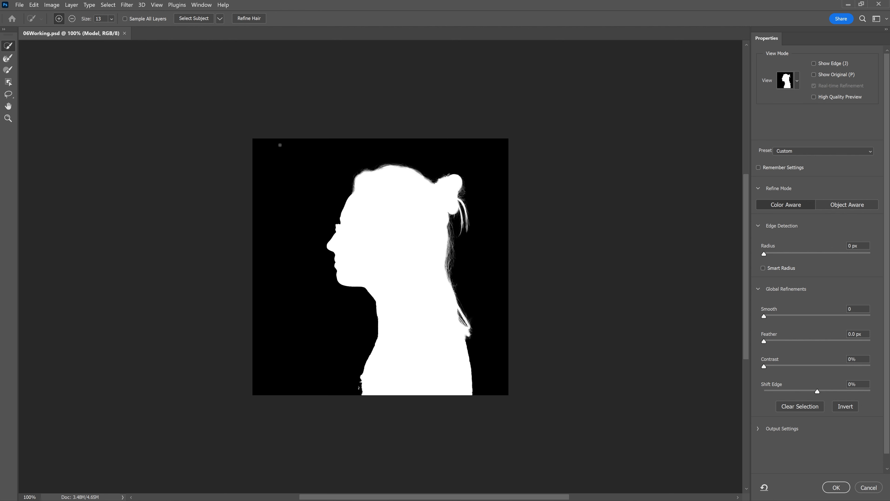
pyautogui.moveTo(46, 41)
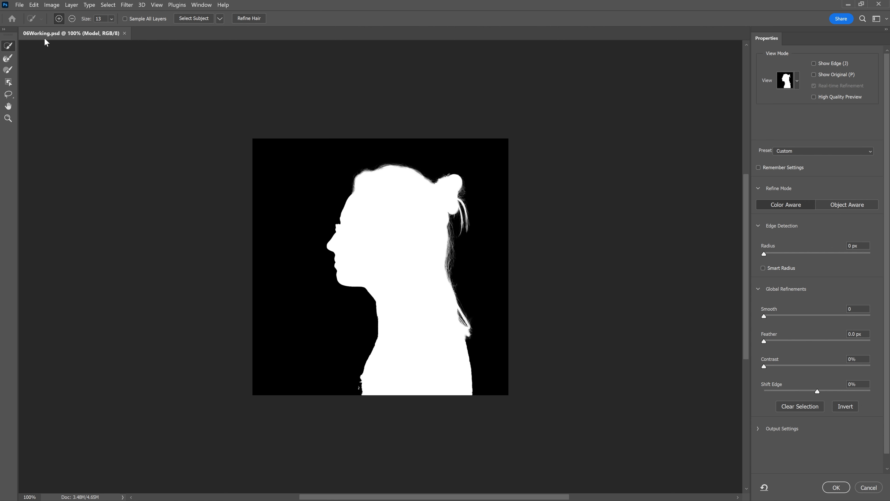
# Compare with the mask's previous state via Edit, then return the View Mode to Overlay (V)
pyautogui.click(33, 5)
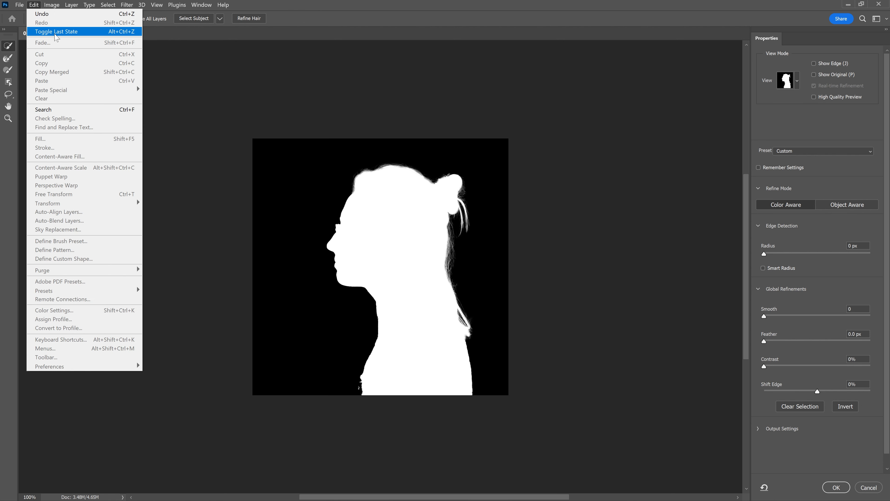
pyautogui.click(56, 31)
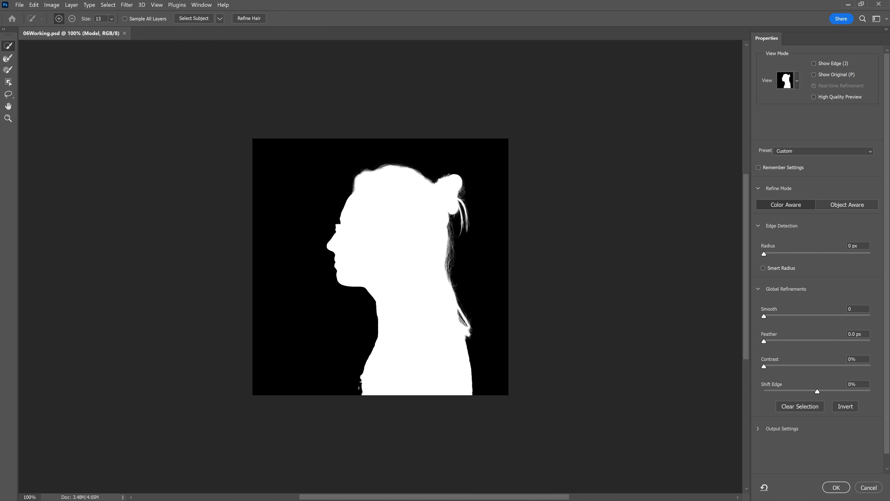
pyautogui.moveTo(799, 84)
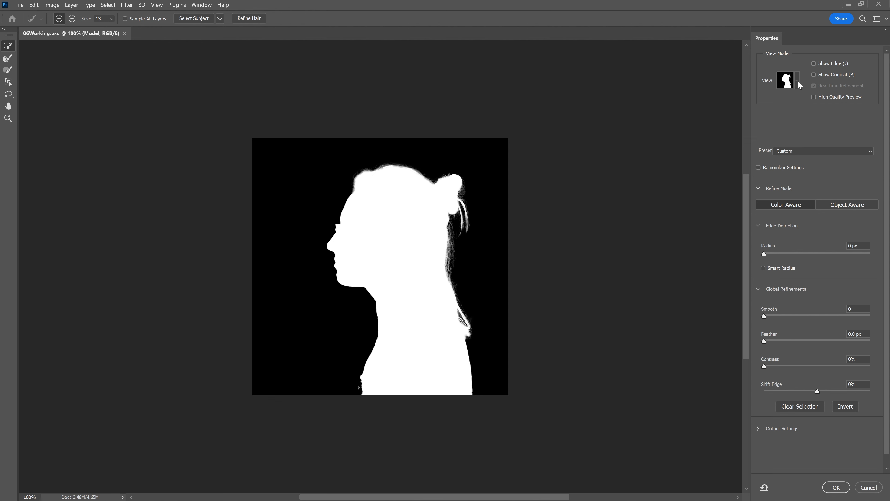
pyautogui.click(797, 80)
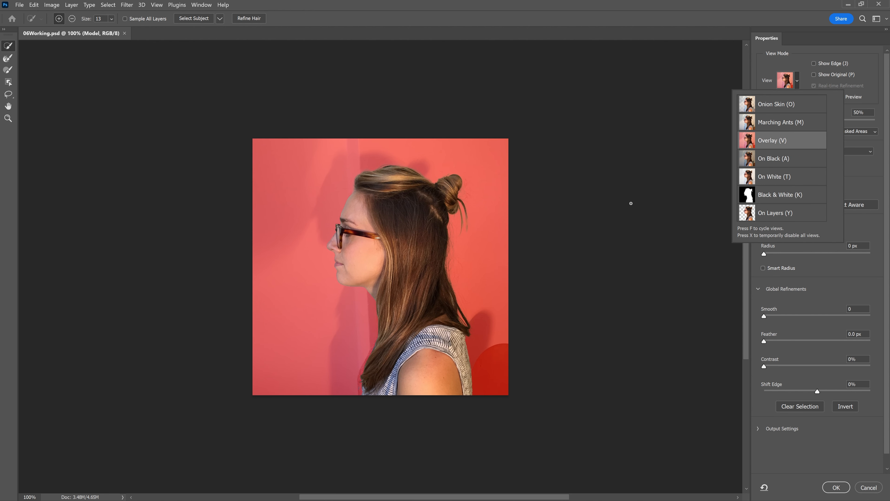
pyautogui.moveTo(363, 210)
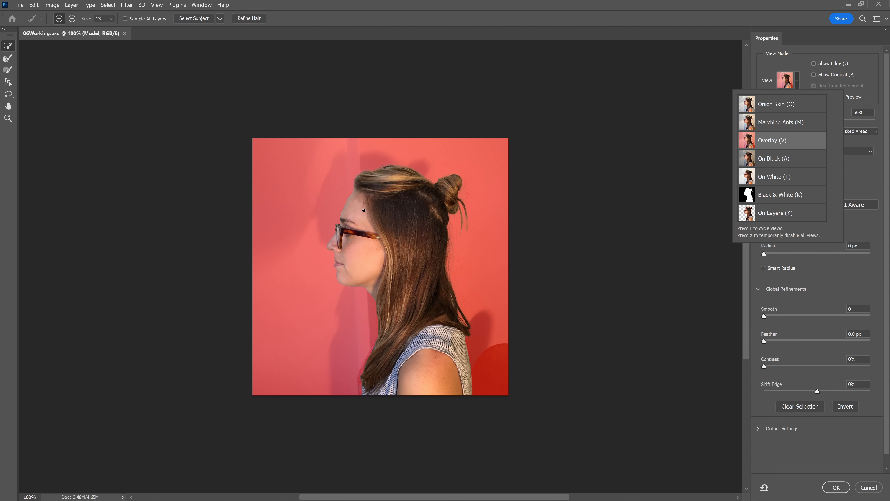
pyautogui.moveTo(348, 344)
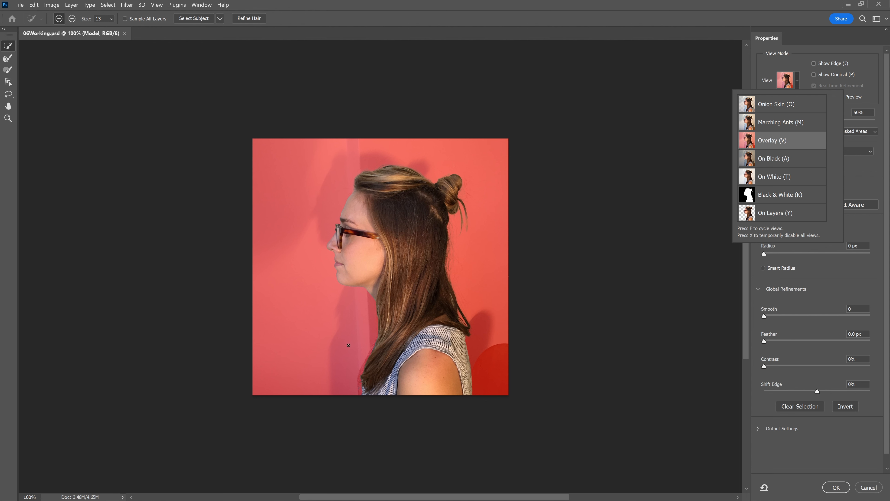
pyautogui.moveTo(356, 391)
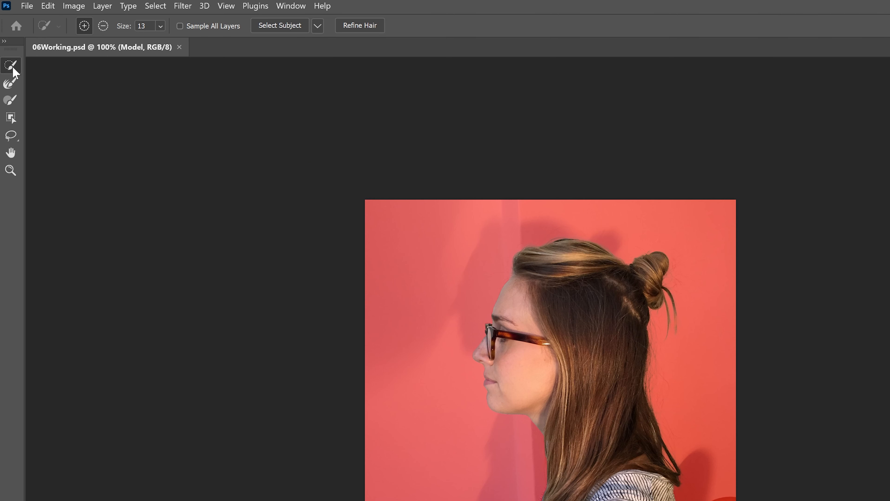
pyautogui.moveTo(13, 68)
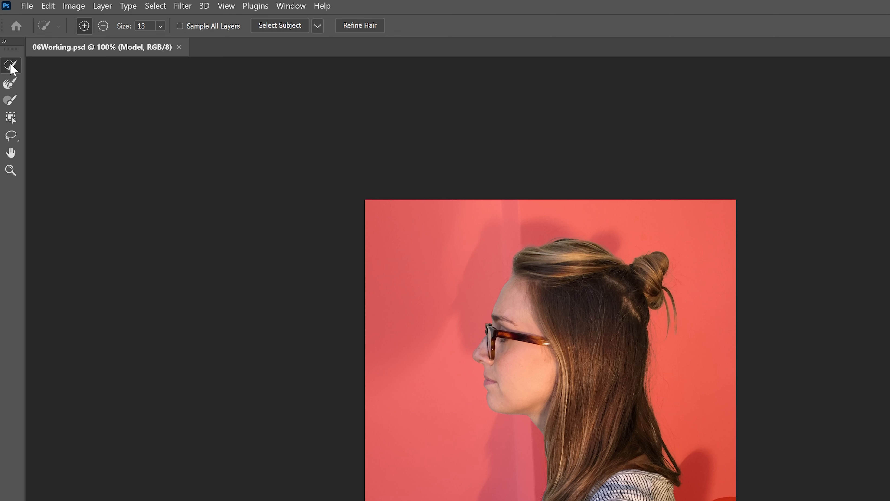
pyautogui.moveTo(103, 26)
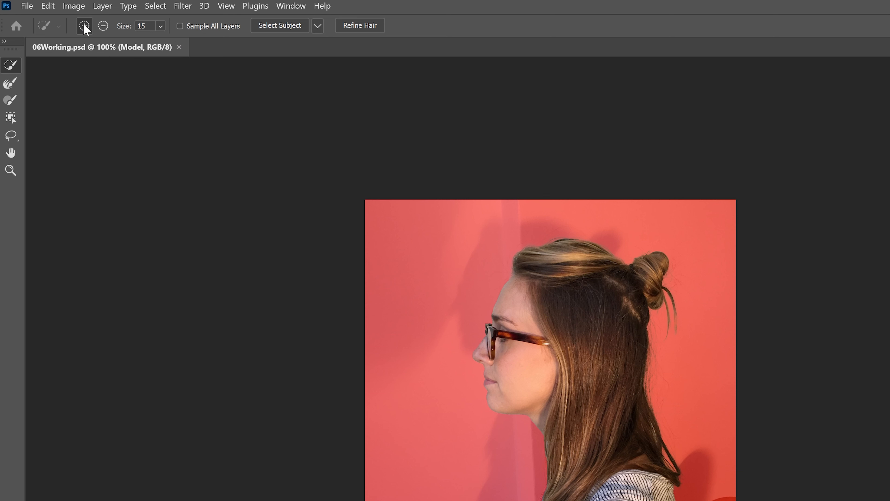
pyautogui.moveTo(401, 233)
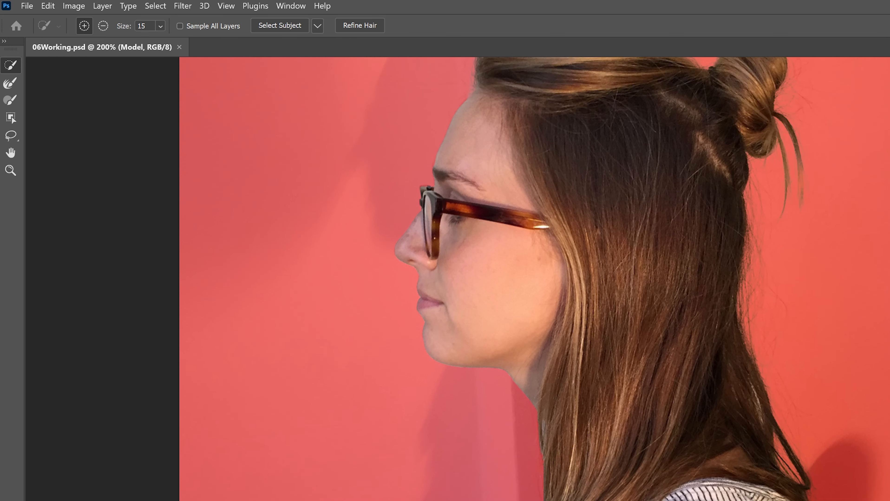
# Zoom to 200% on the hair and shoulder and undo the trial Refine Edge stroke
pyautogui.scroll(-3)
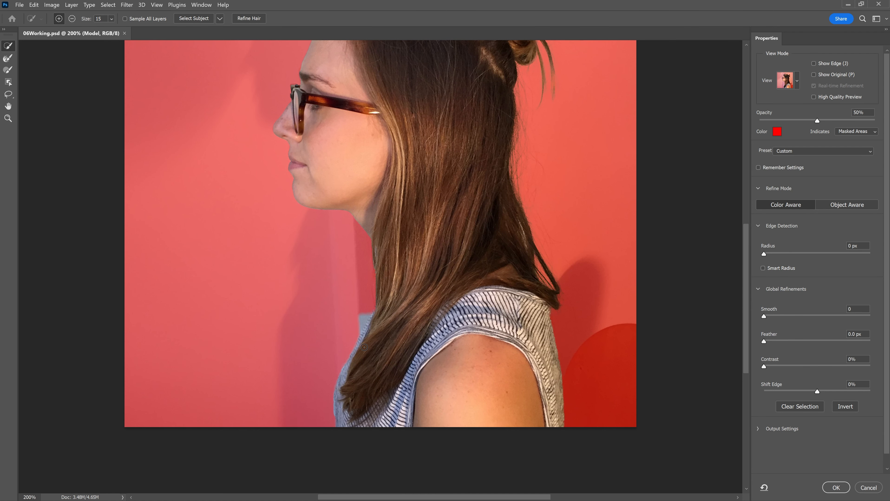
pyautogui.moveTo(84, 48)
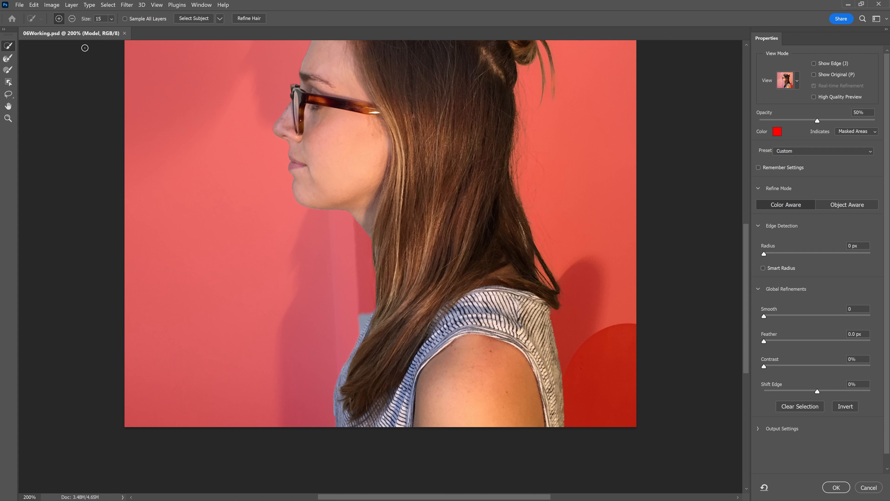
pyautogui.moveTo(338, 293)
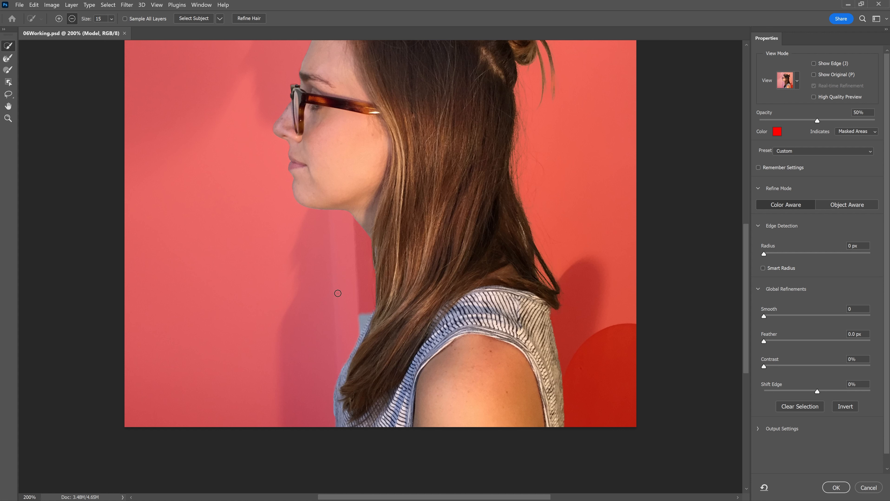
pyautogui.moveTo(362, 315)
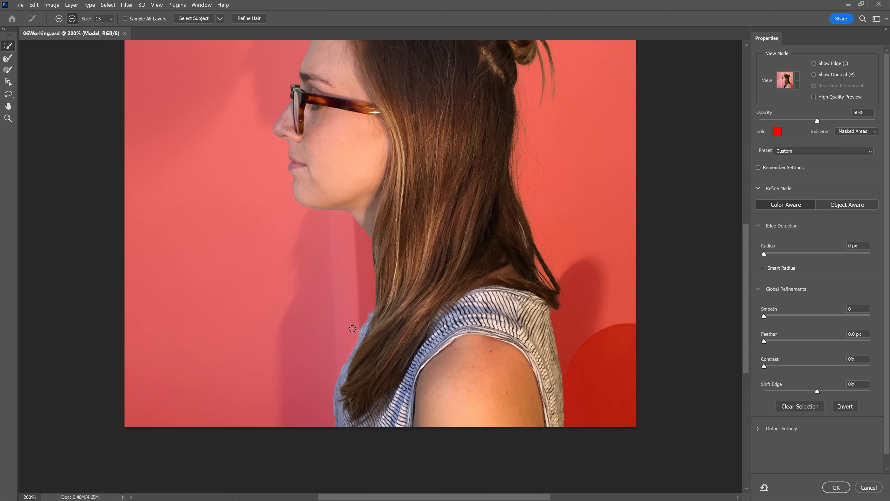
pyautogui.moveTo(332, 379)
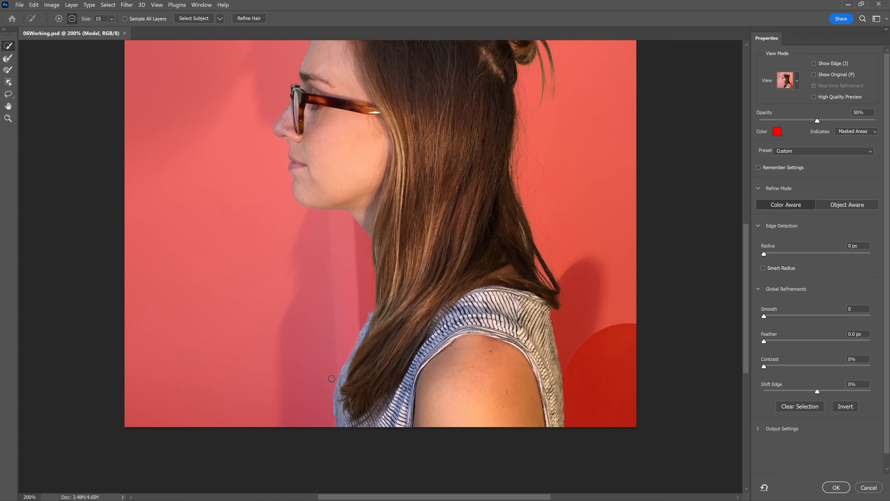
pyautogui.moveTo(72, 23)
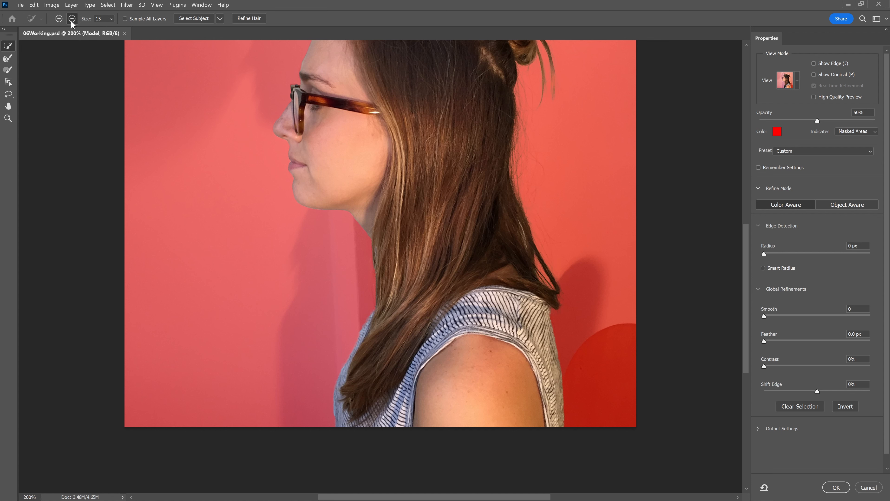
pyautogui.moveTo(72, 18)
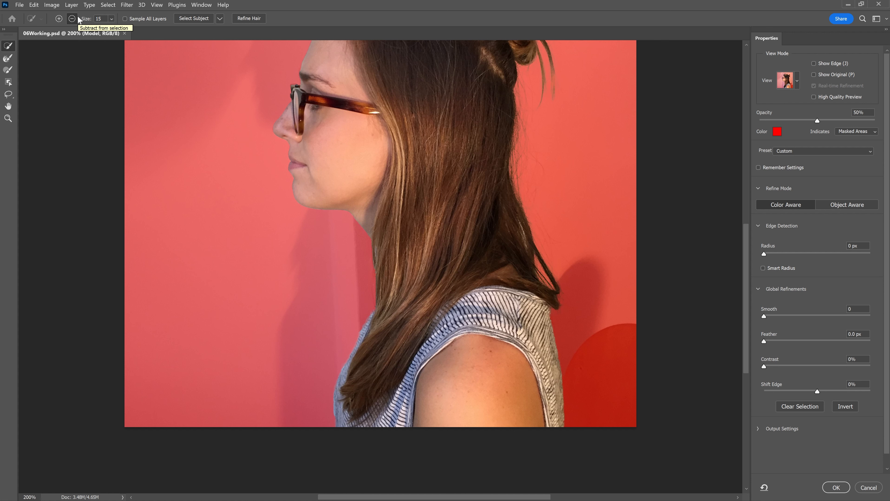
pyautogui.click(33, 5)
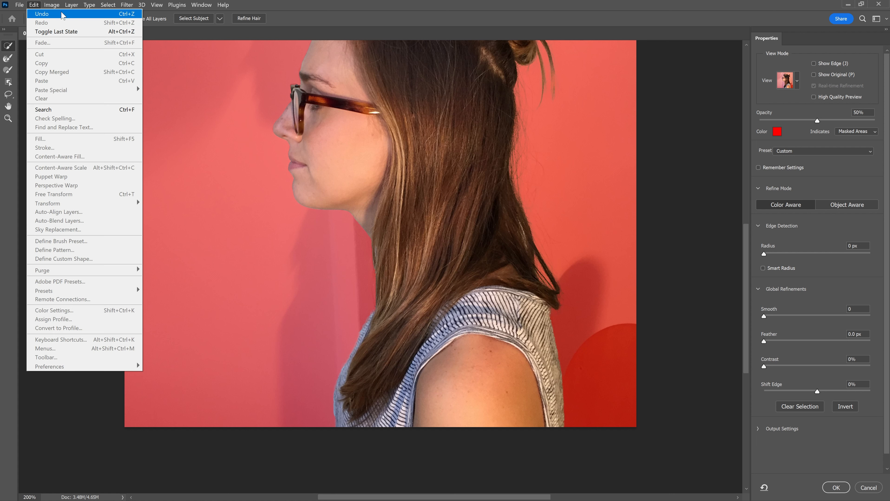
pyautogui.click(223, 5)
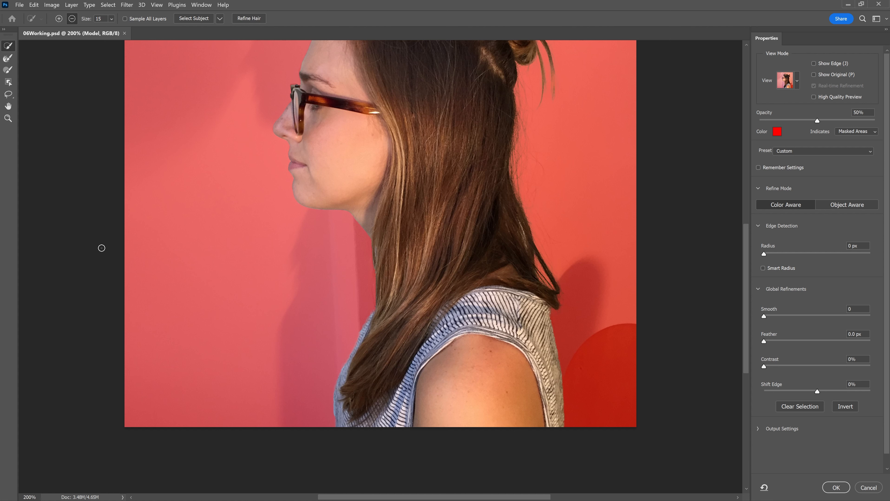
pyautogui.moveTo(94, 279)
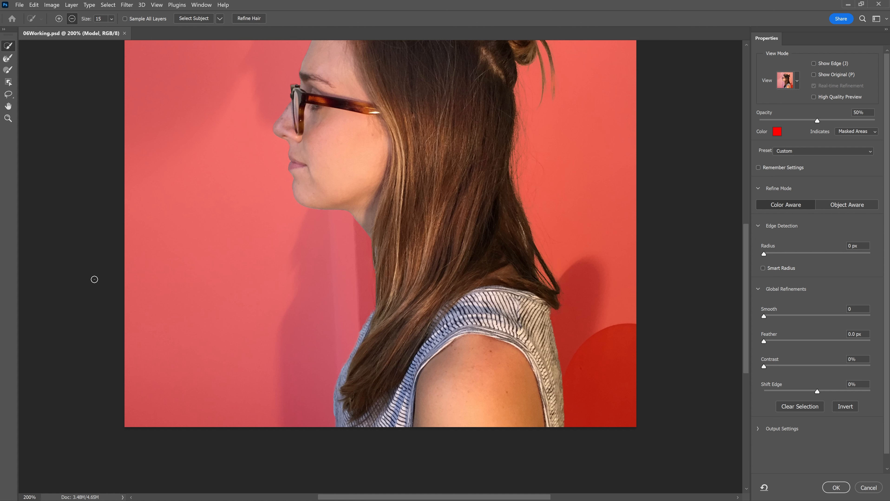
pyautogui.moveTo(151, 225)
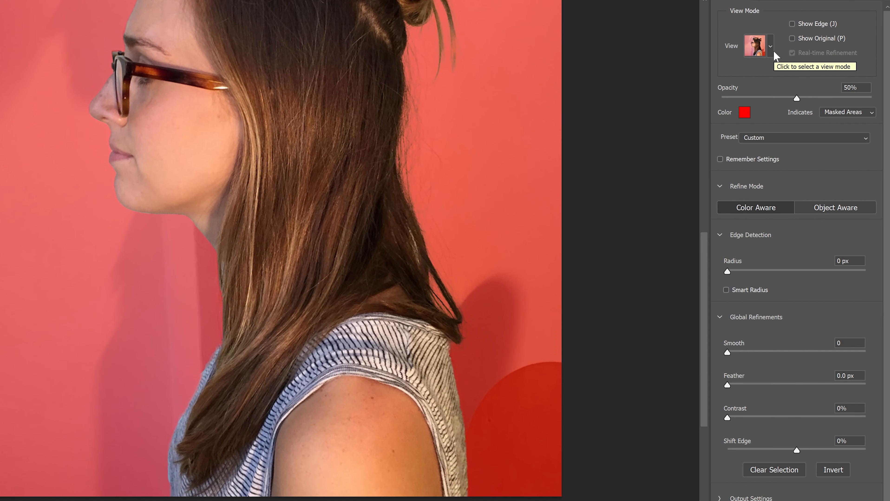
# Change the View Mode to On Layers (Y) to see the woman over the blue layer
pyautogui.click(770, 45)
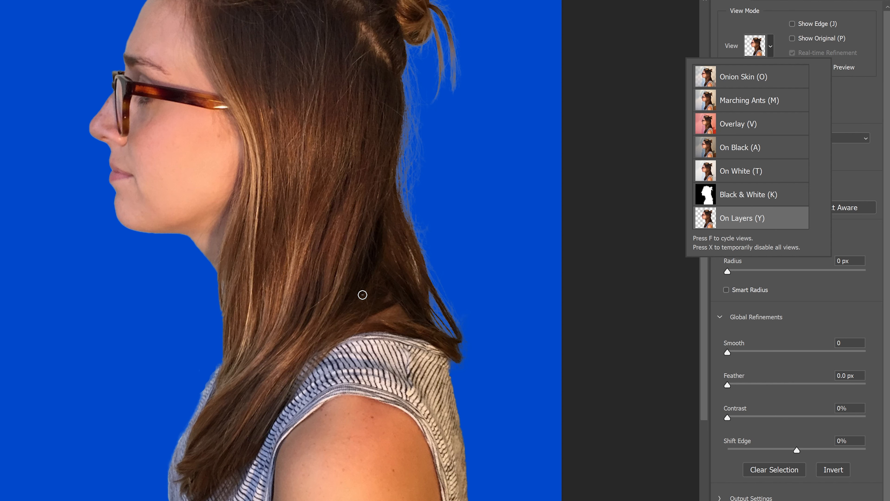
pyautogui.moveTo(414, 281)
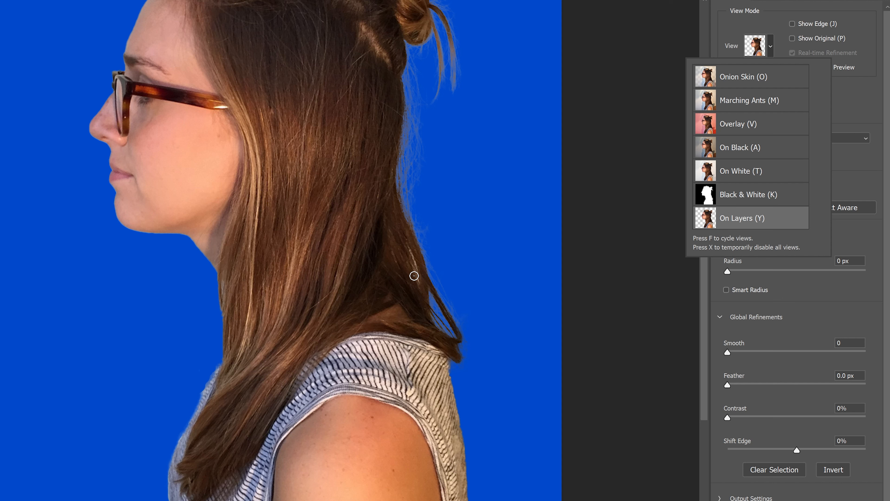
pyautogui.moveTo(423, 286)
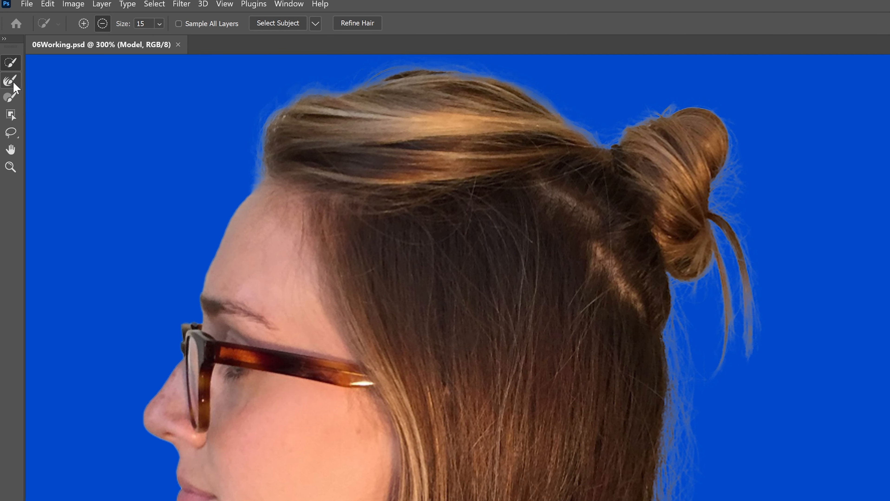
pyautogui.moveTo(9, 80)
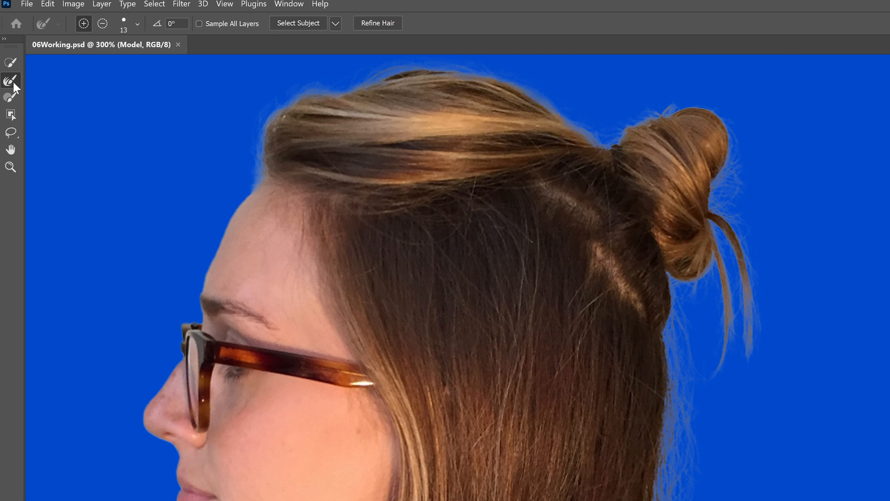
# Enlarge the Refine Edge brush to 20 px for the bun strands and back hair
pyautogui.click(138, 24)
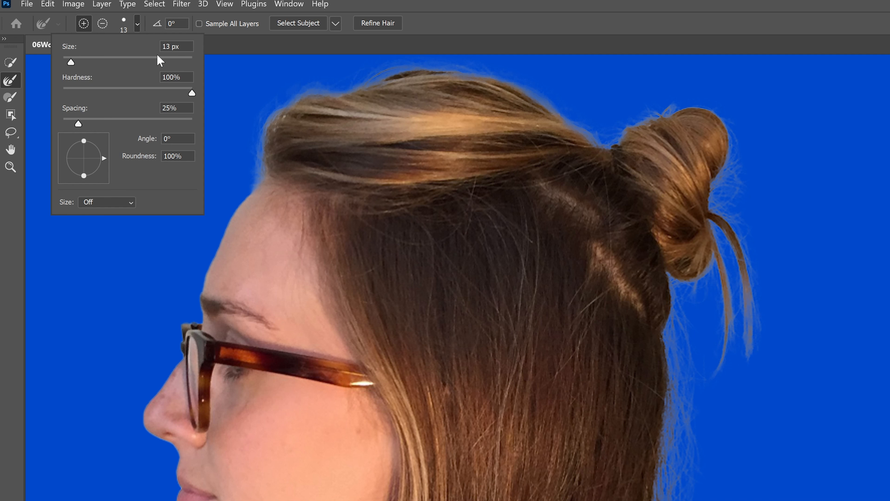
pyautogui.moveTo(70, 61); pyautogui.dragTo(77, 61)
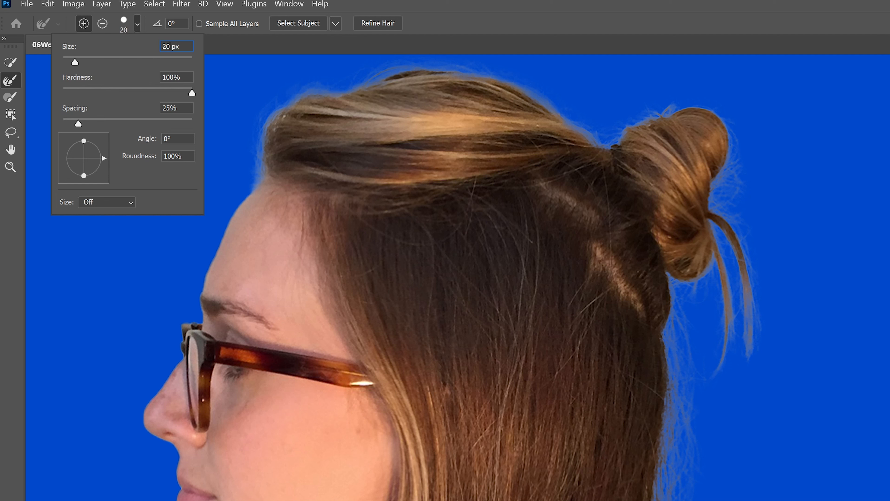
pyautogui.moveTo(172, 90)
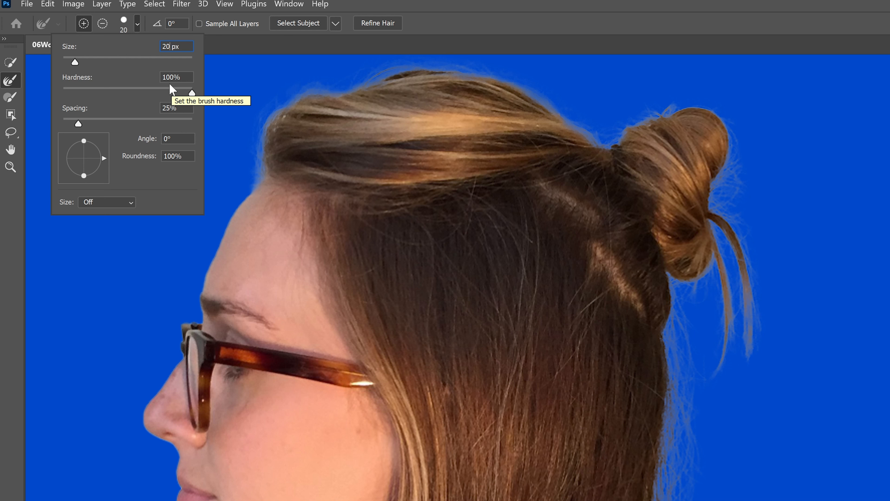
pyautogui.moveTo(173, 90)
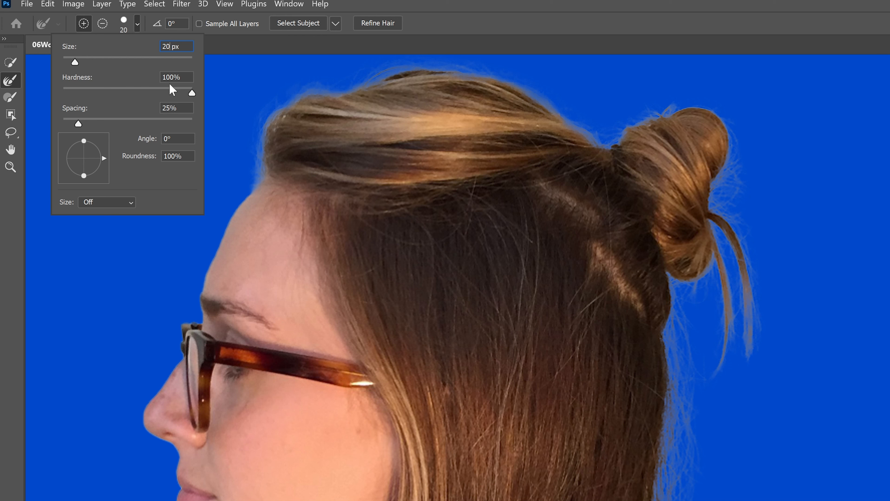
pyautogui.moveTo(142, 25)
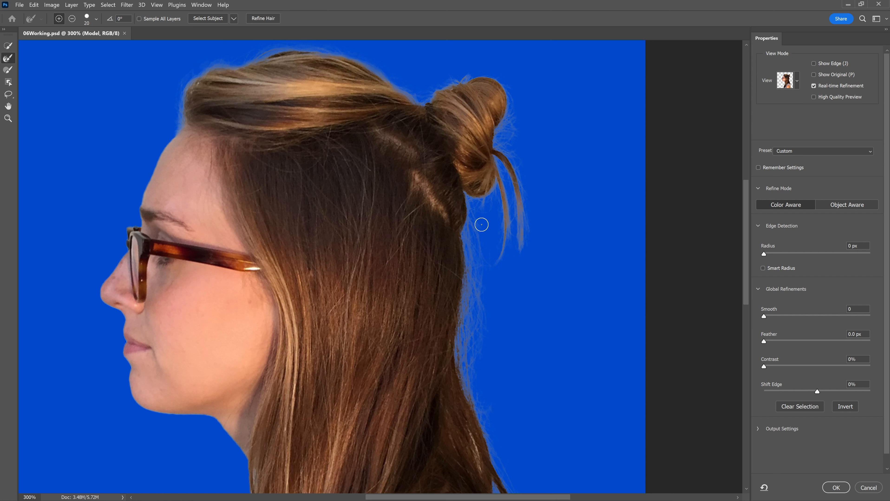
pyautogui.moveTo(472, 202)
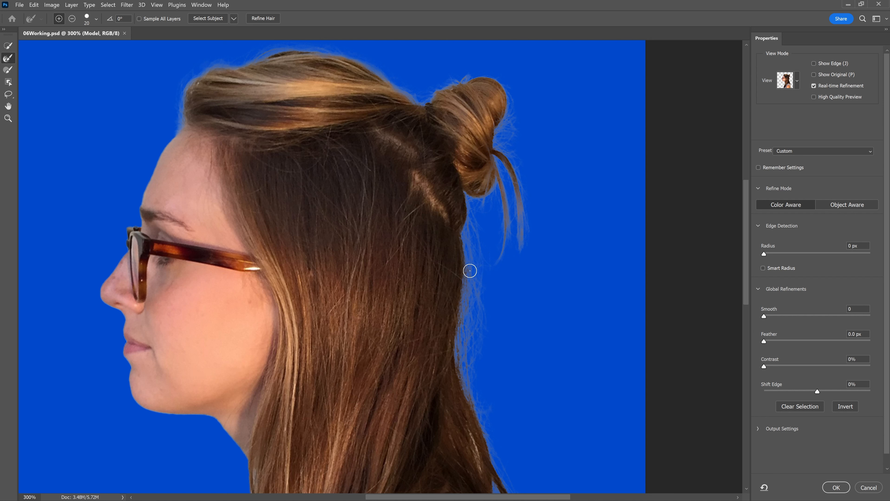
pyautogui.moveTo(465, 240)
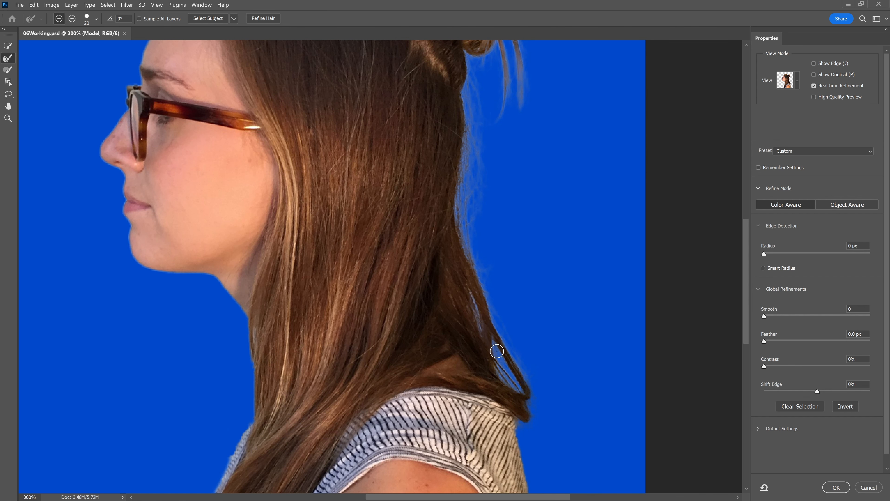
pyautogui.moveTo(497, 376)
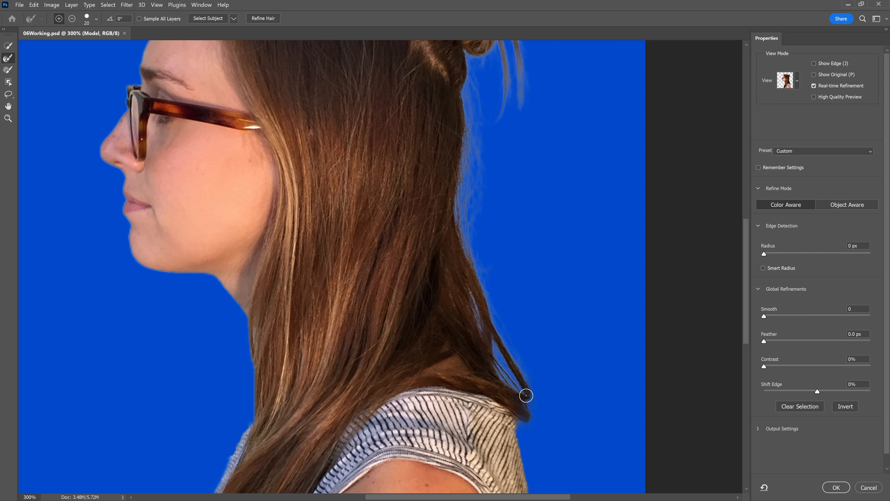
pyautogui.moveTo(471, 288)
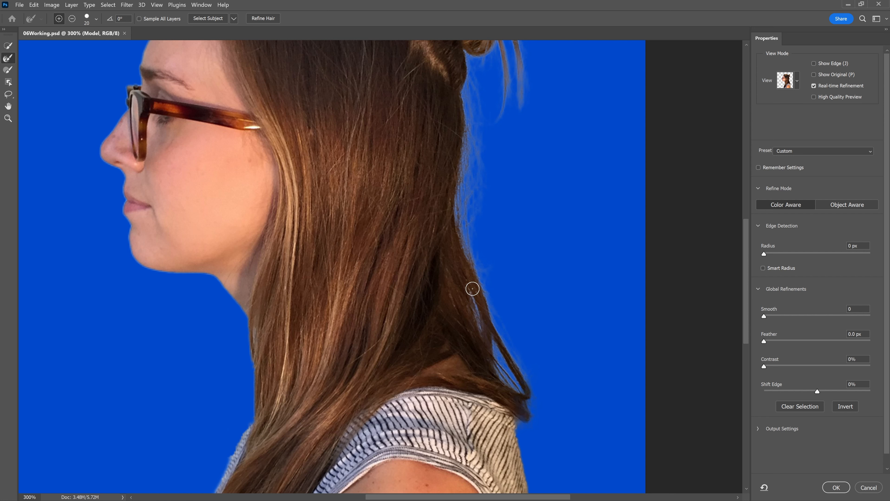
pyautogui.moveTo(538, 375)
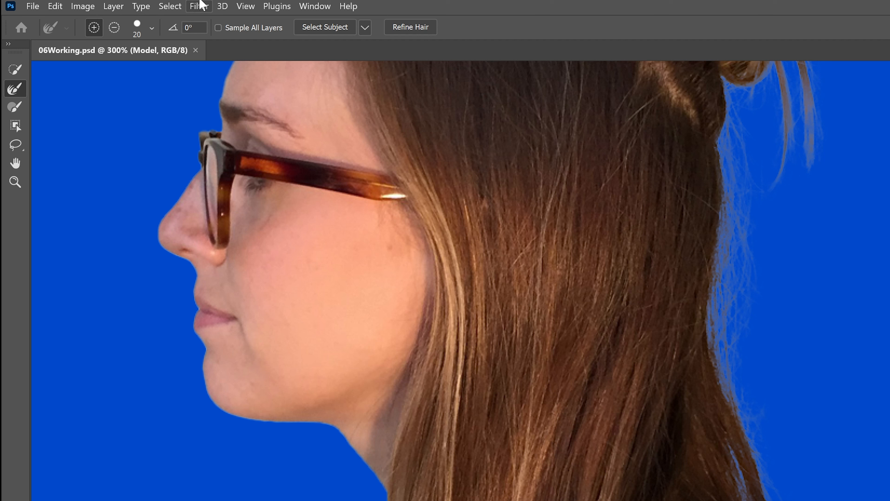
# With a 15 px Refine Edge brush, paint the hair edge behind the head down to the neck strands
pyautogui.click(151, 27)
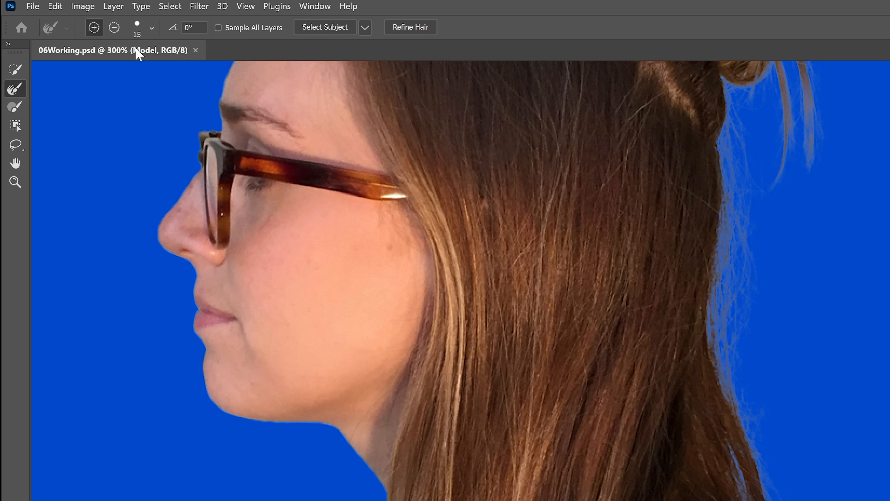
pyautogui.moveTo(383, 166)
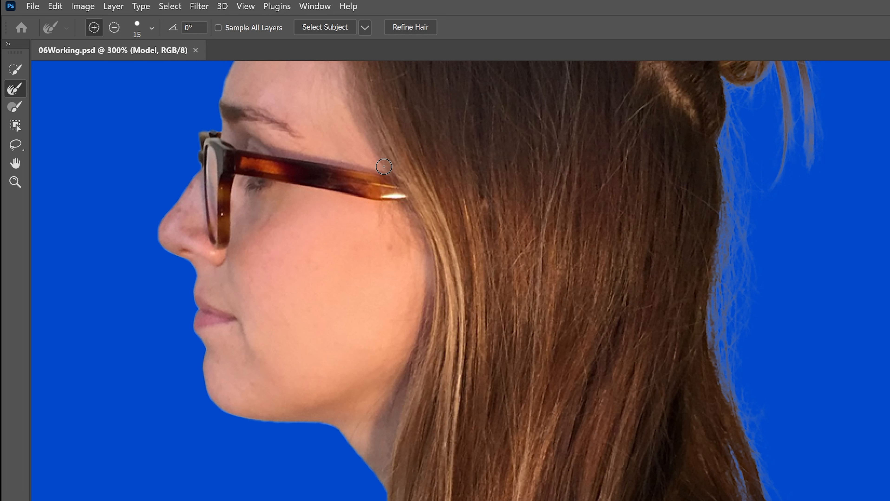
pyautogui.moveTo(450, 135)
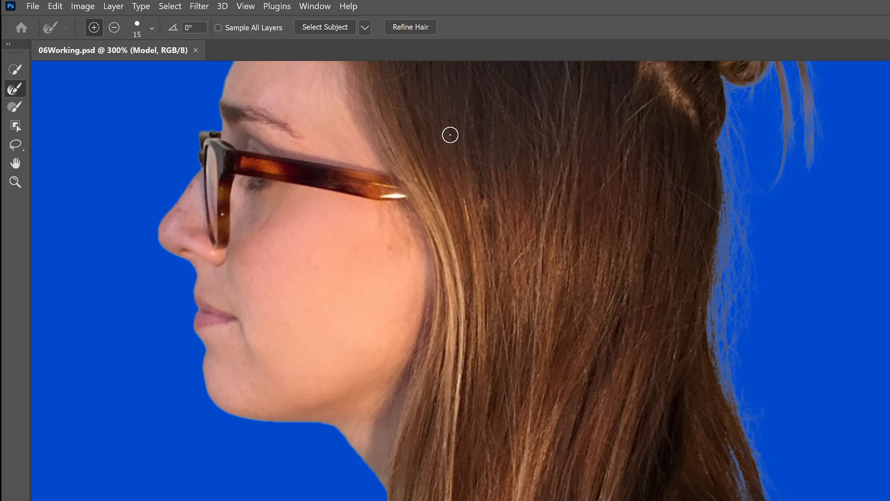
pyautogui.moveTo(725, 468)
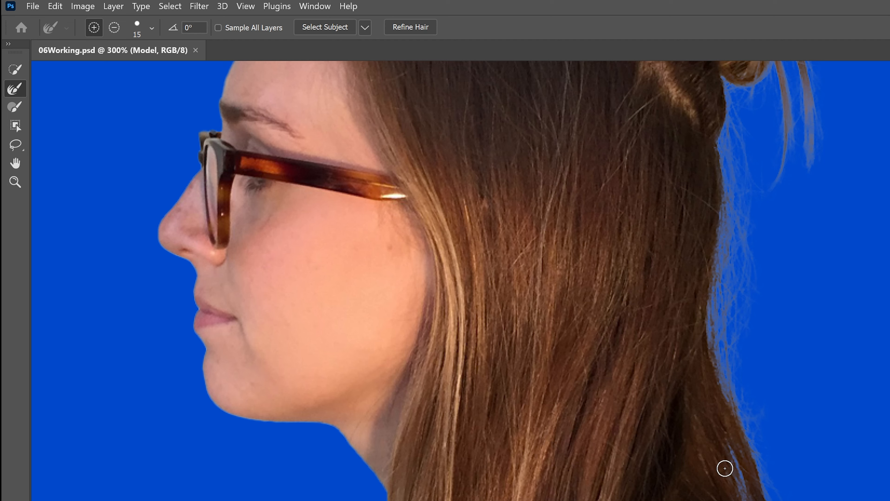
pyautogui.click(409, 27)
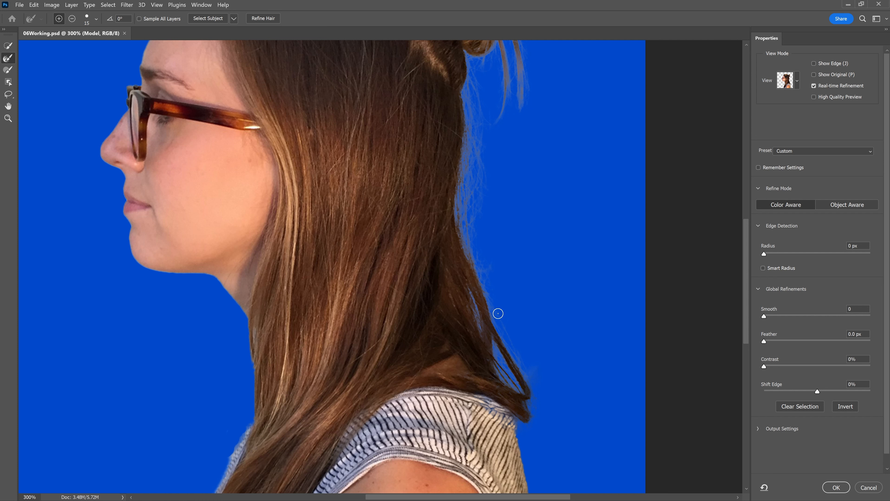
pyautogui.moveTo(500, 309)
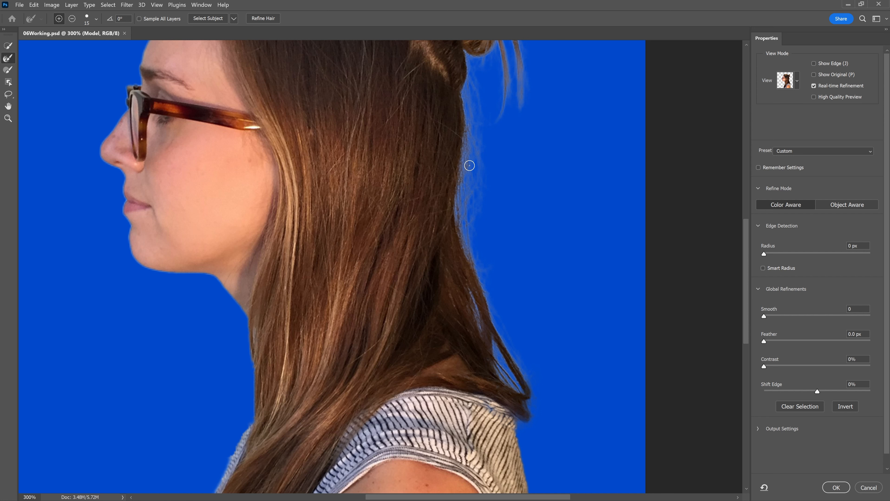
pyautogui.moveTo(458, 185)
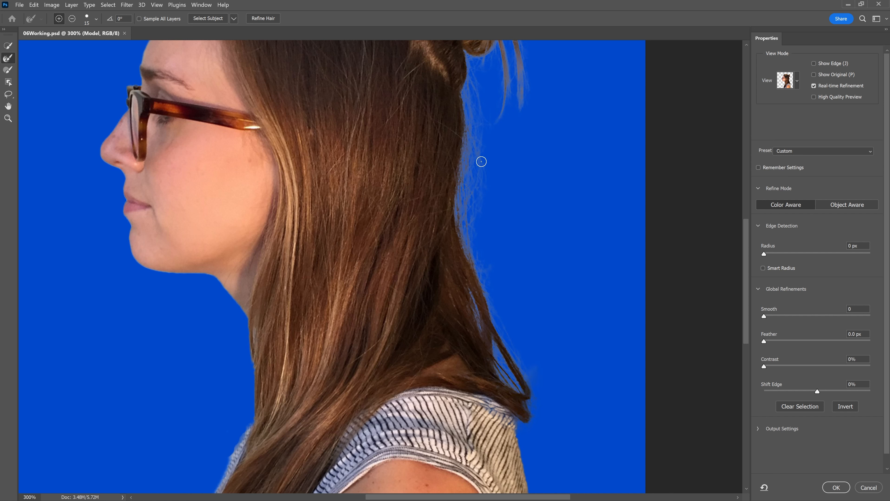
pyautogui.moveTo(489, 202)
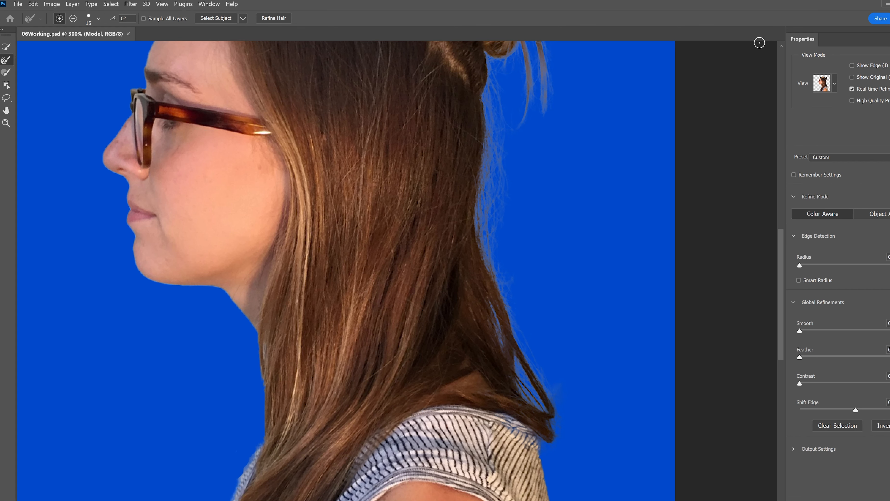
# Switch the Select and Mask view mode to Black & White
pyautogui.click(834, 83)
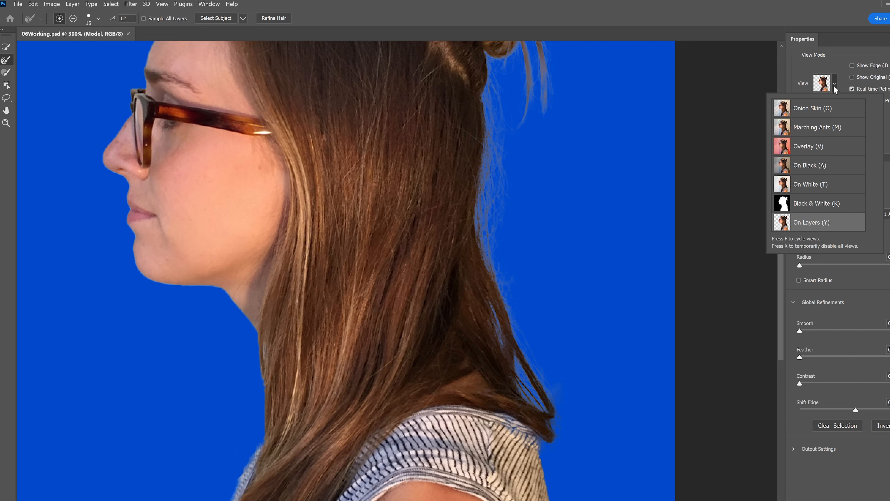
pyautogui.moveTo(815, 209)
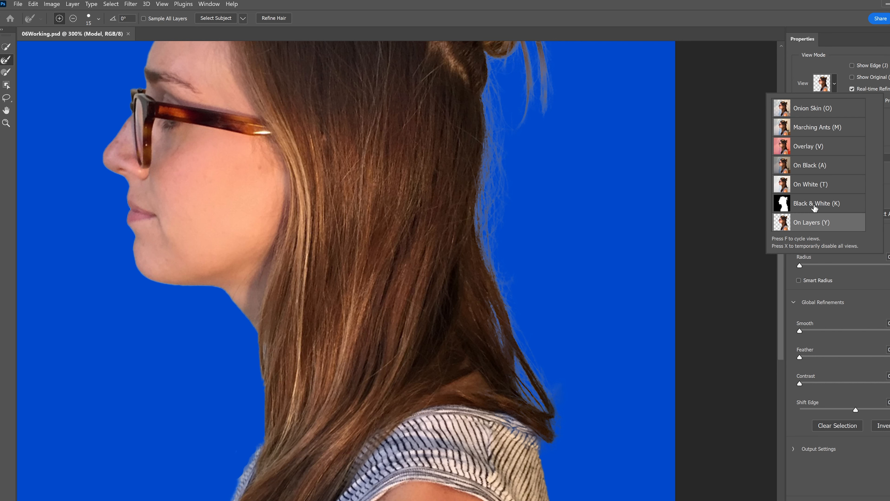
pyautogui.click(818, 203)
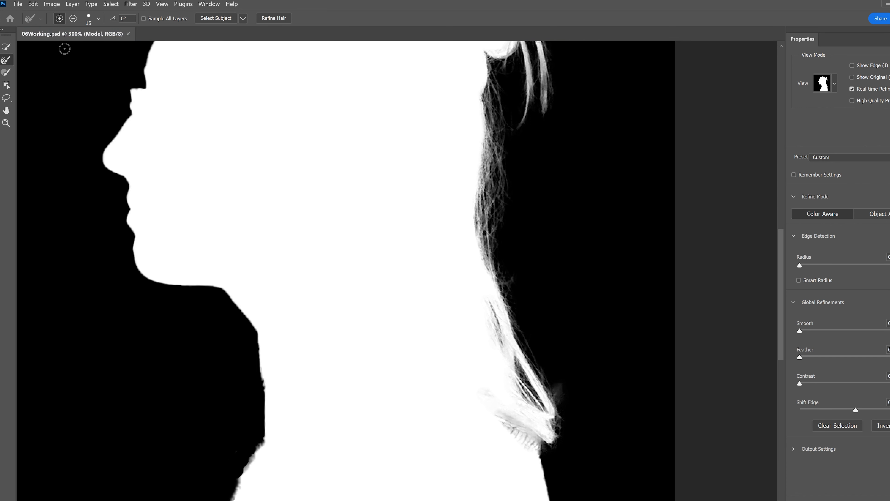
pyautogui.moveTo(13, 17)
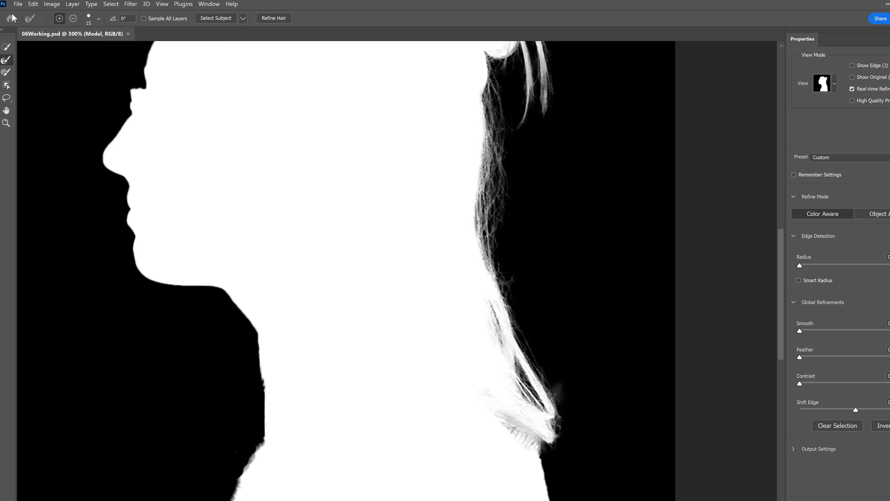
# Fit the whole silhouette in the window via View > Fit on Screen
pyautogui.click(32, 4)
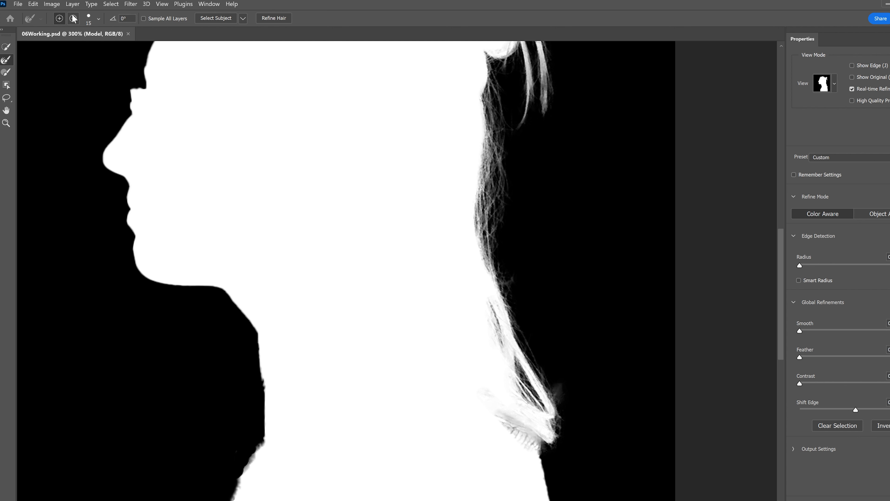
pyautogui.click(162, 4)
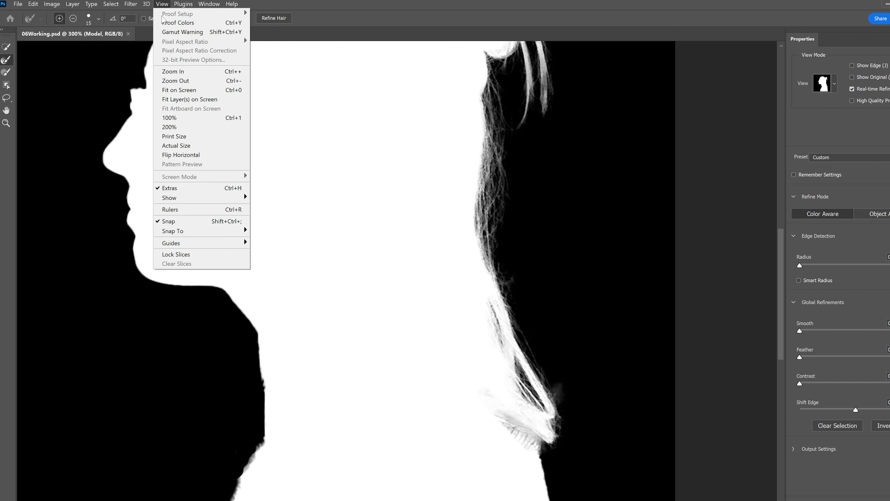
pyautogui.moveTo(179, 90)
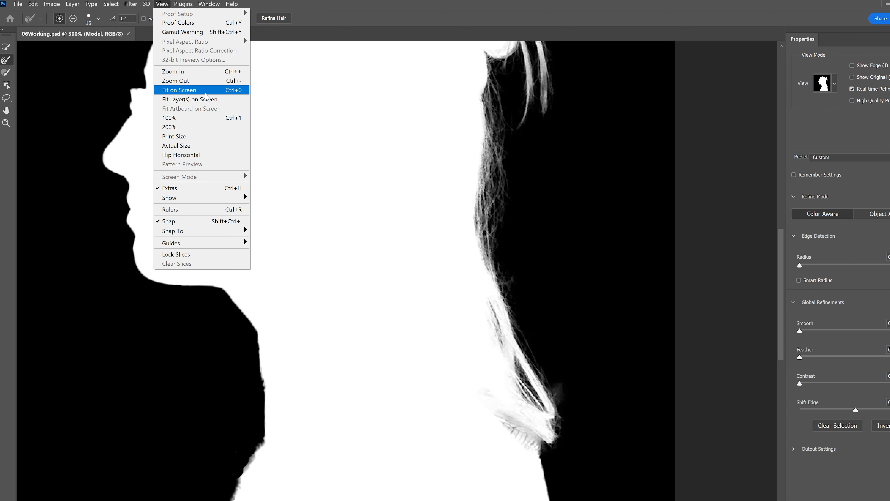
pyautogui.click(179, 89)
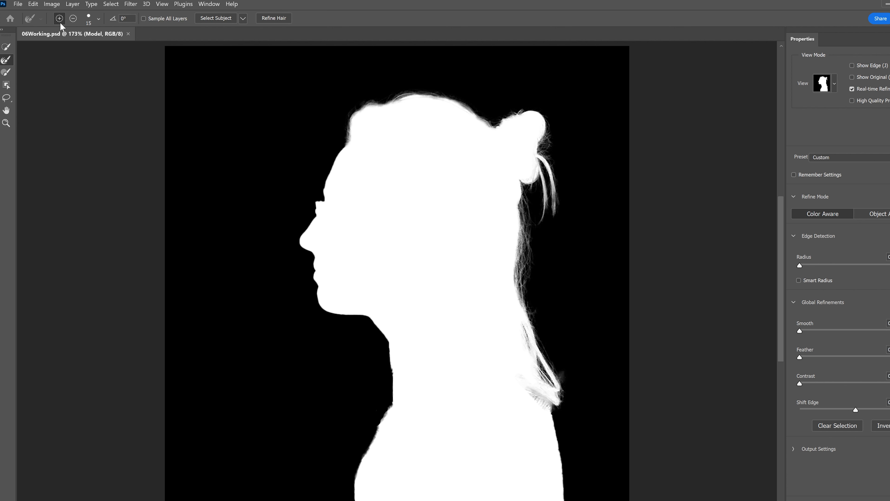
pyautogui.moveTo(59, 18)
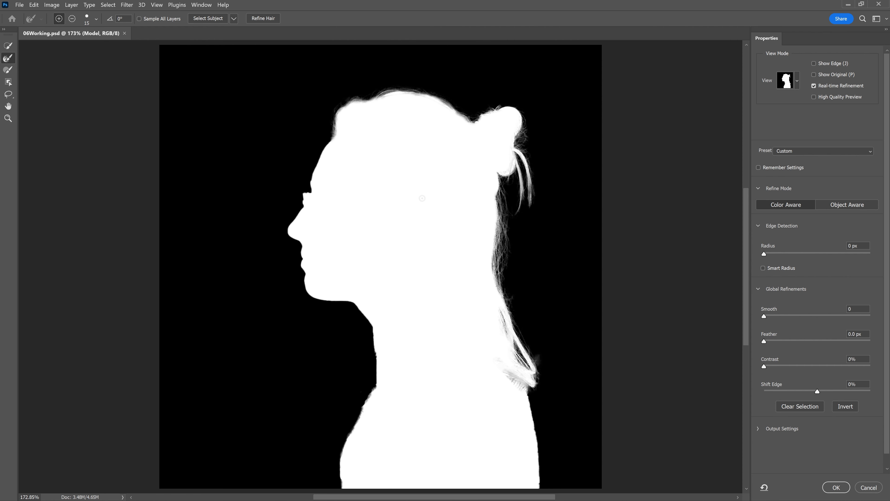
pyautogui.moveTo(386, 396)
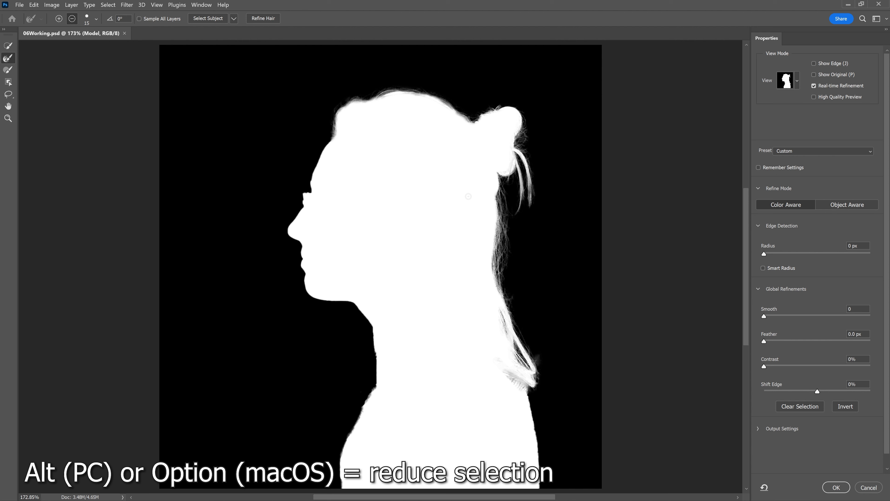
pyautogui.moveTo(504, 202)
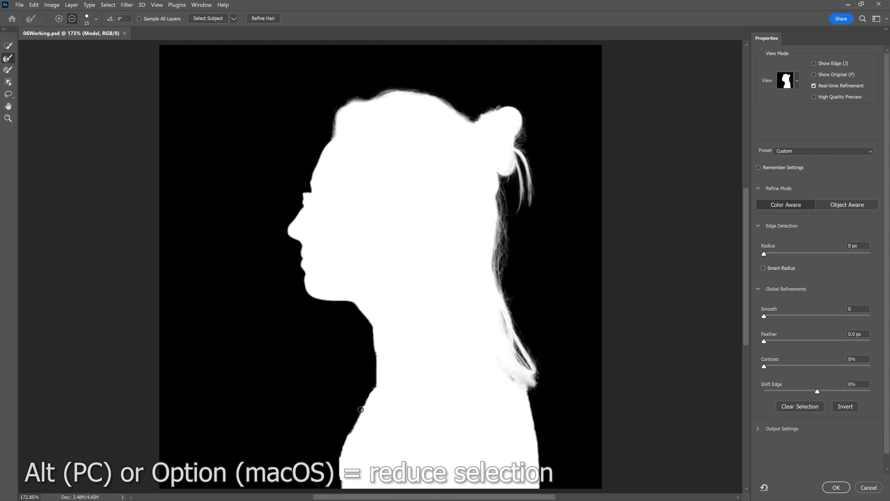
pyautogui.moveTo(371, 389)
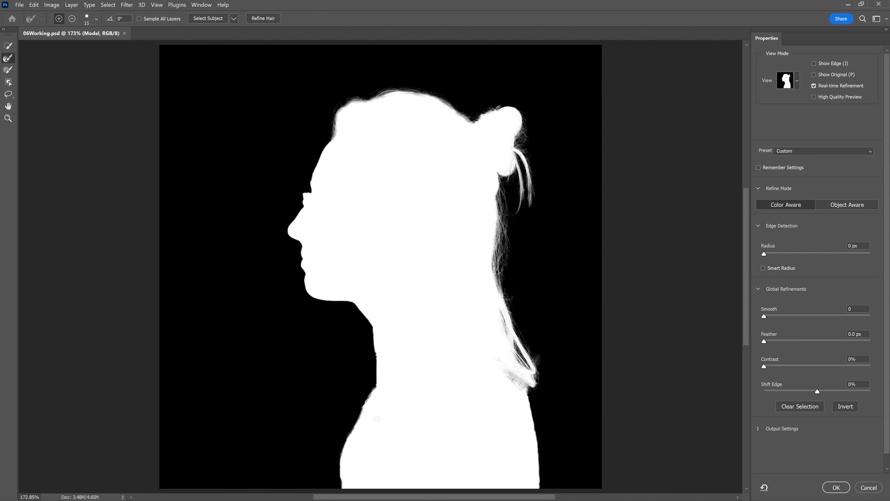
pyautogui.moveTo(8, 57)
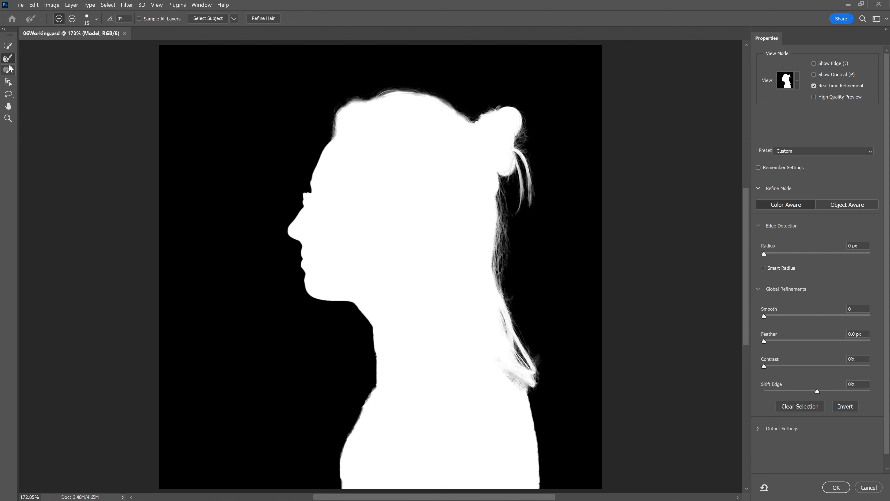
pyautogui.moveTo(8, 95)
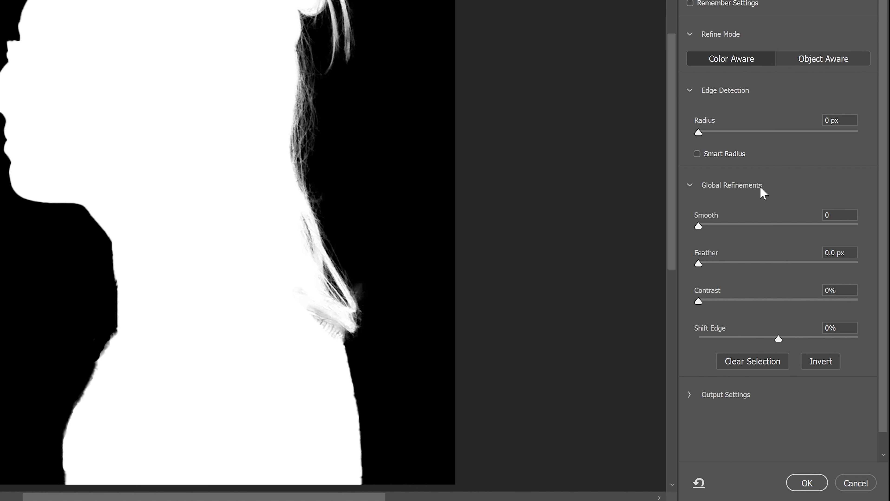
pyautogui.moveTo(714, 223)
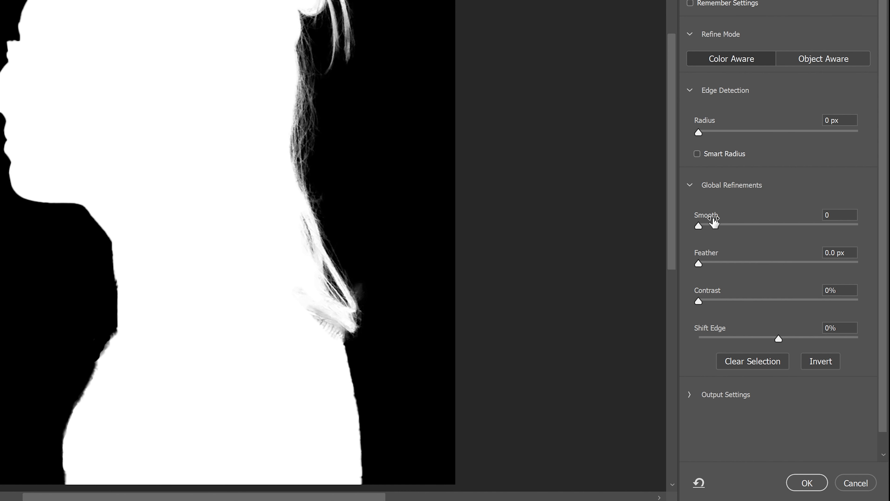
pyautogui.moveTo(714, 223)
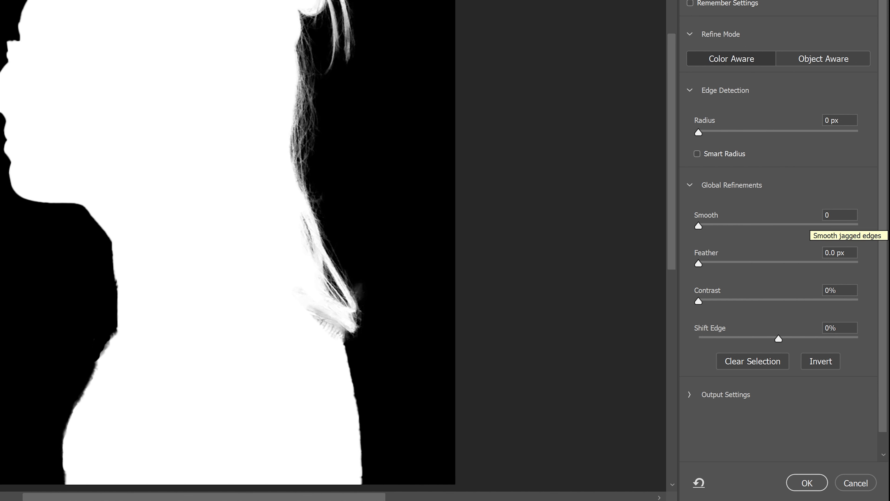
# Set edge Smooth to 1 and preview the selection On White
pyautogui.rightClick(839, 215)
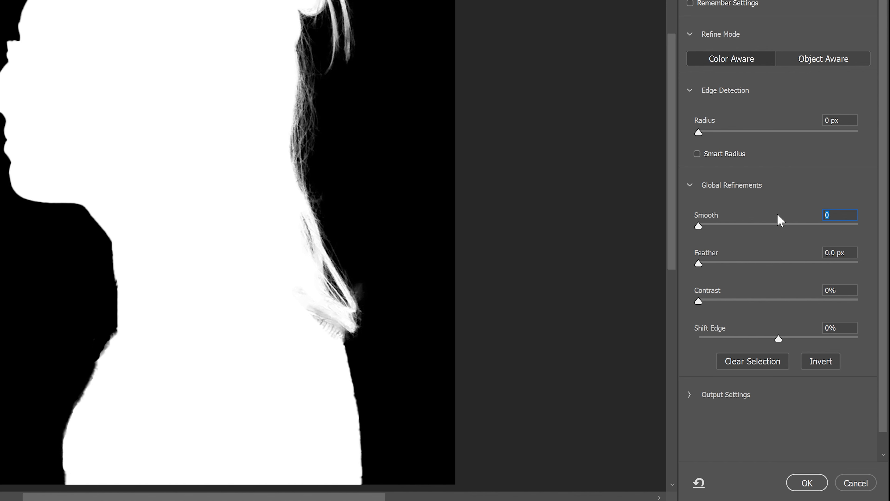
pyautogui.write('1')
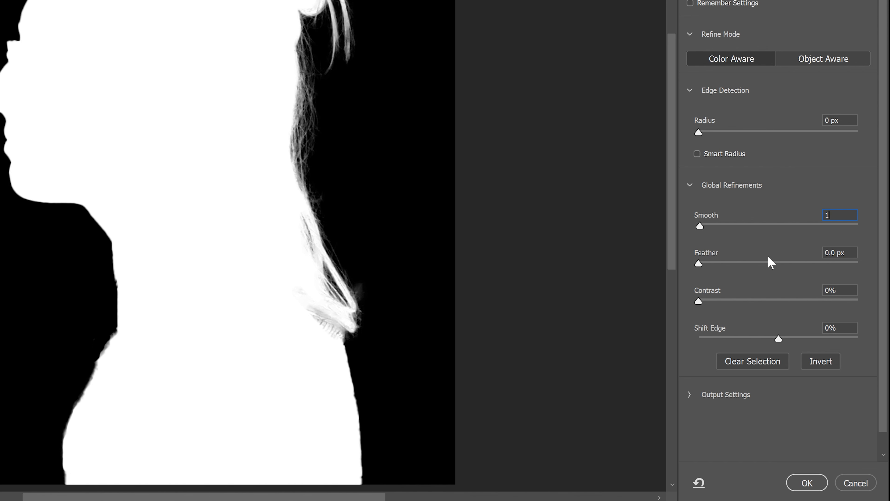
pyautogui.moveTo(777, 263)
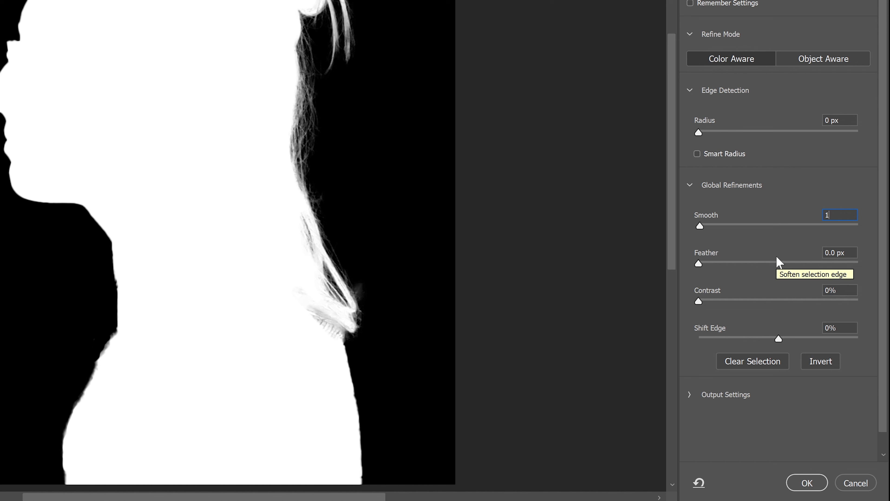
pyautogui.moveTo(832, 305)
pyautogui.write('20')
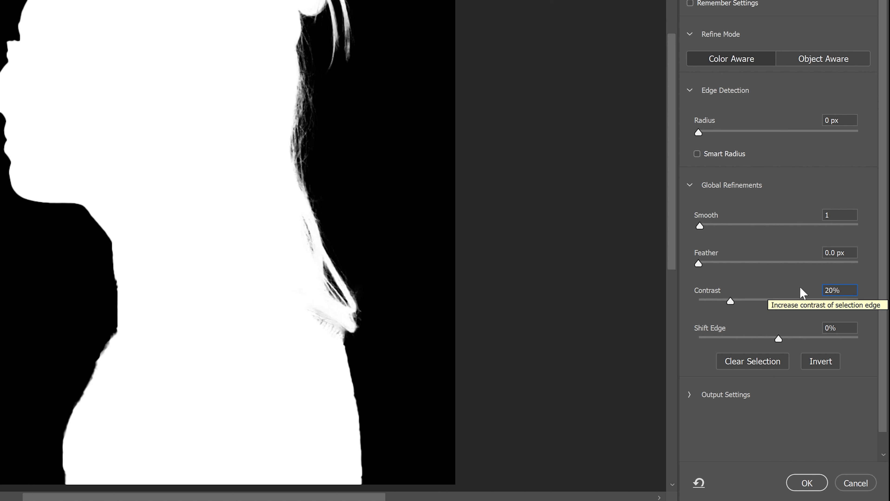
pyautogui.moveTo(803, 296)
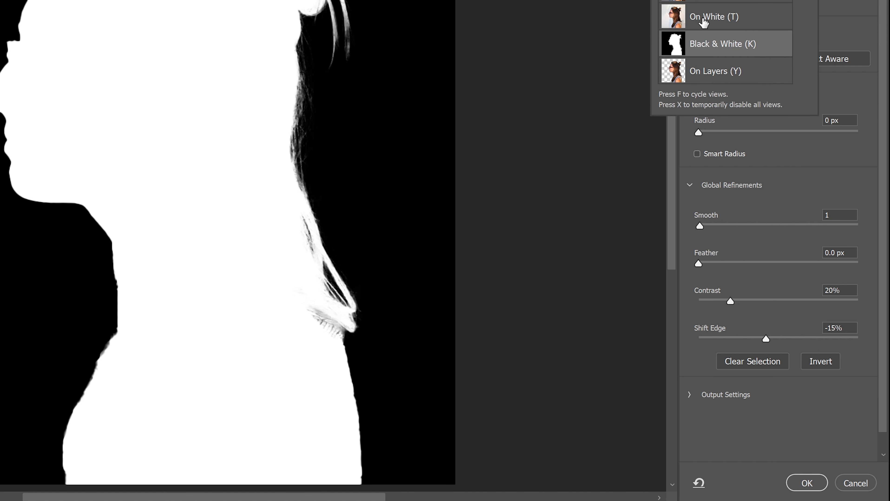
pyautogui.click(714, 16)
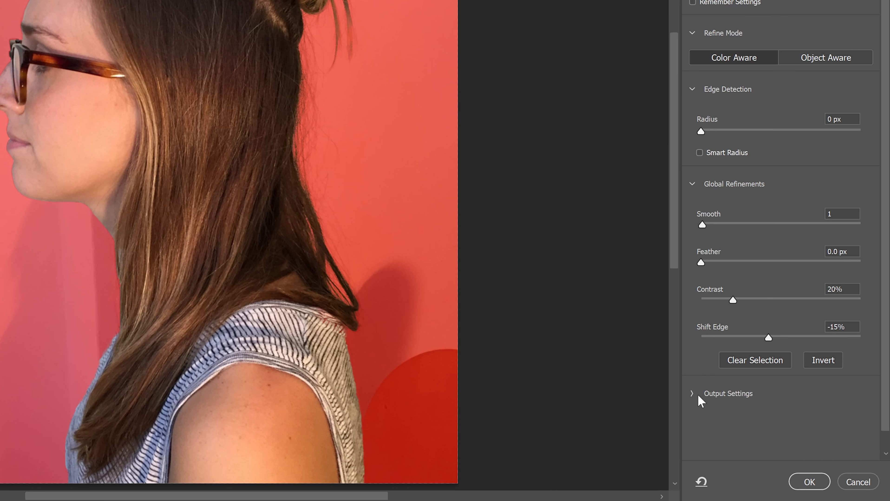
pyautogui.moveTo(695, 415)
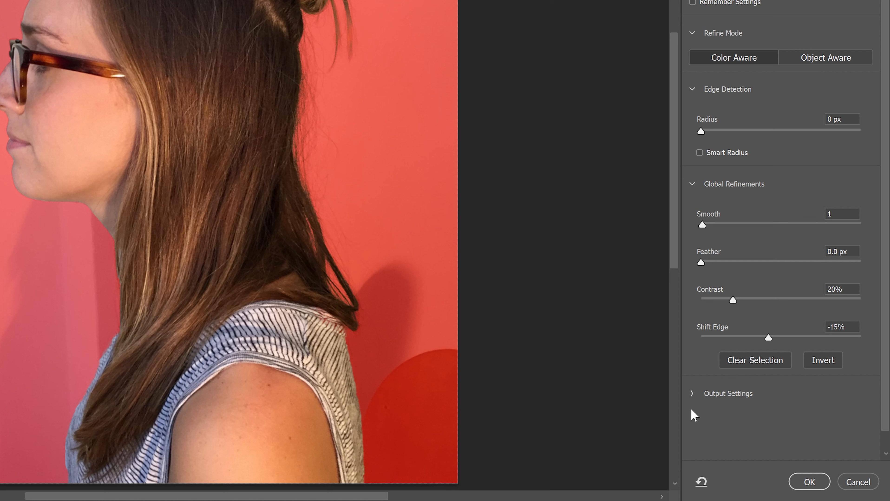
pyautogui.moveTo(693, 397)
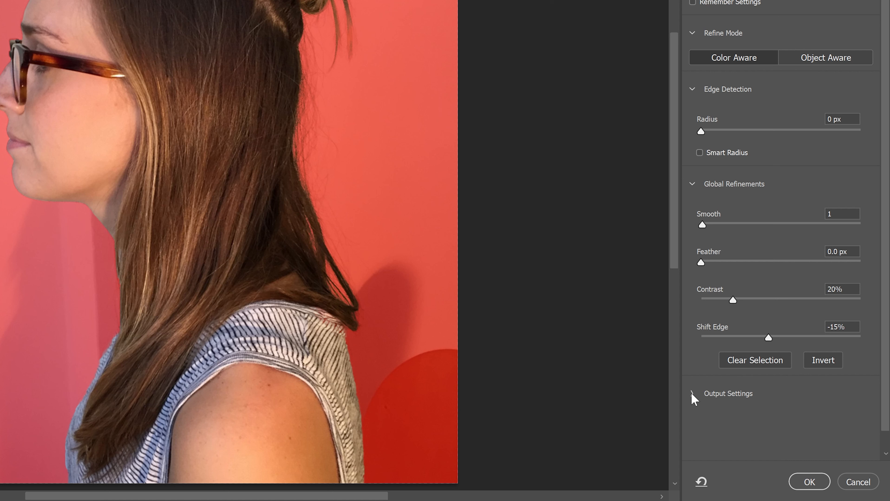
# In Output Settings, enable Decontaminate Colors at 25%
pyautogui.click(692, 393)
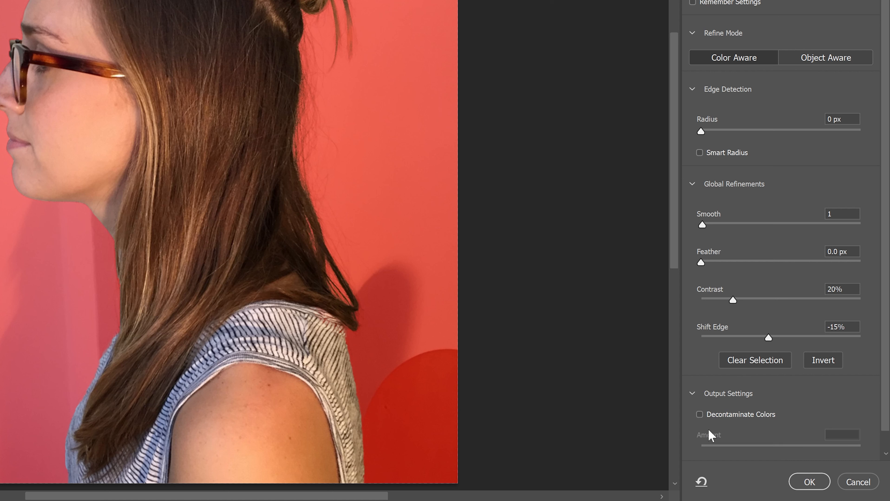
pyautogui.moveTo(697, 425)
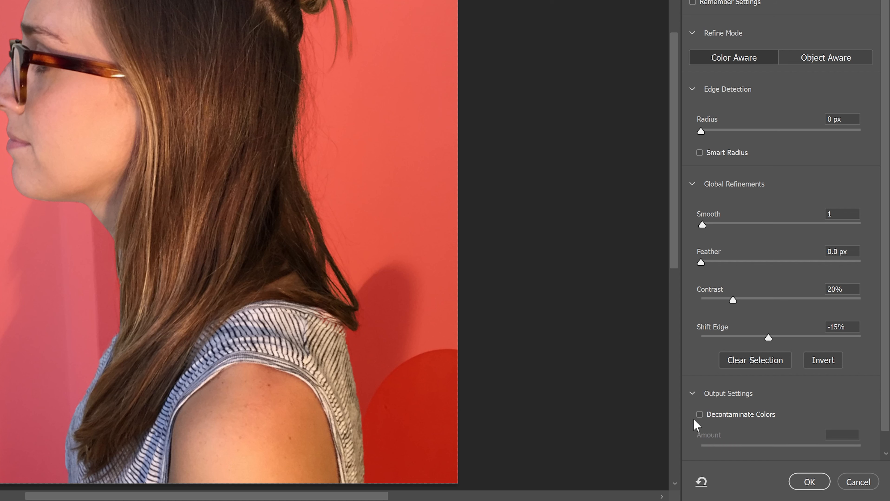
pyautogui.click(699, 414)
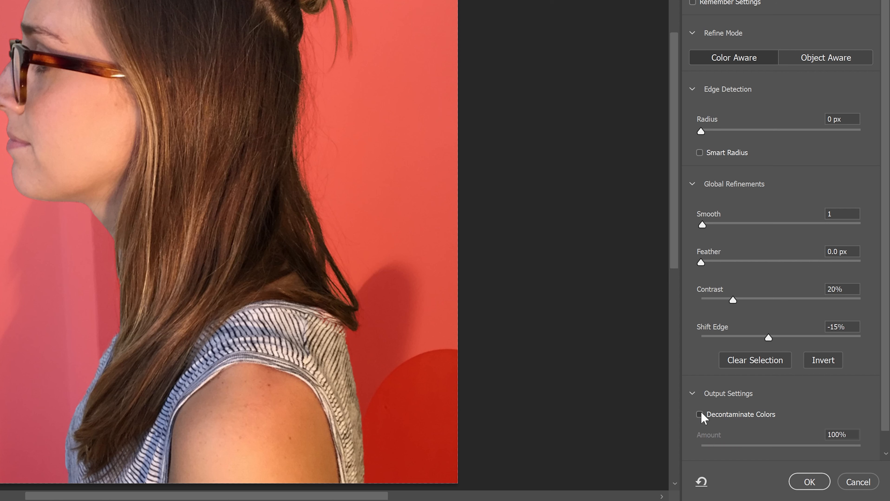
pyautogui.click(700, 414)
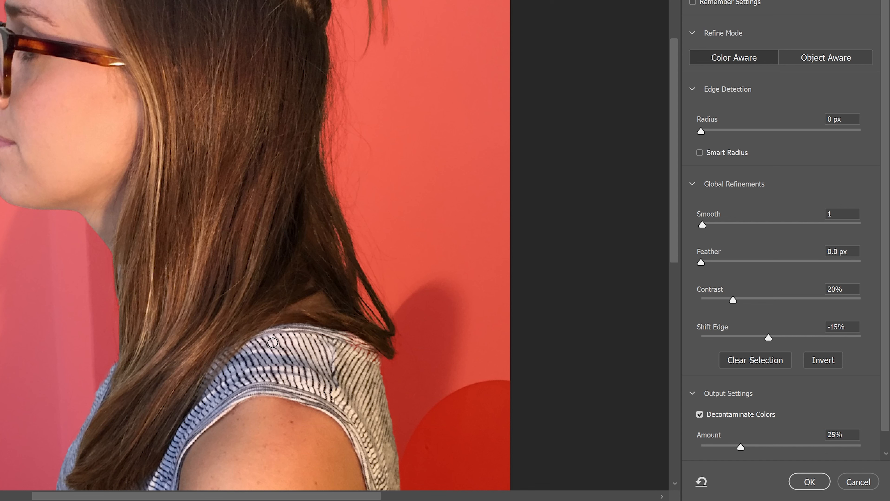
pyautogui.moveTo(285, 320)
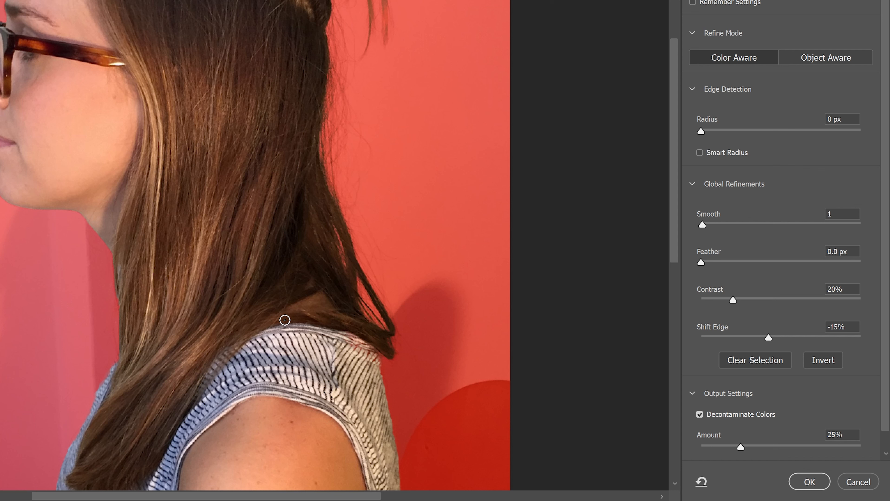
pyautogui.moveTo(571, 360)
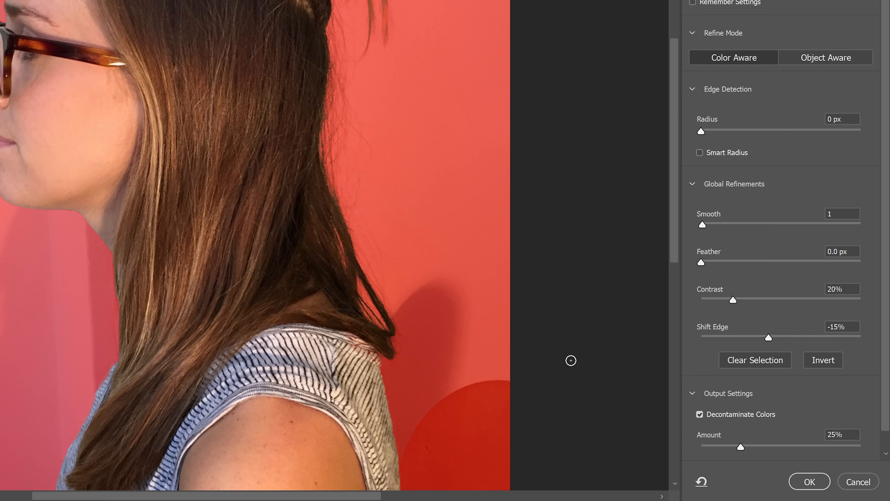
pyautogui.moveTo(770, 417)
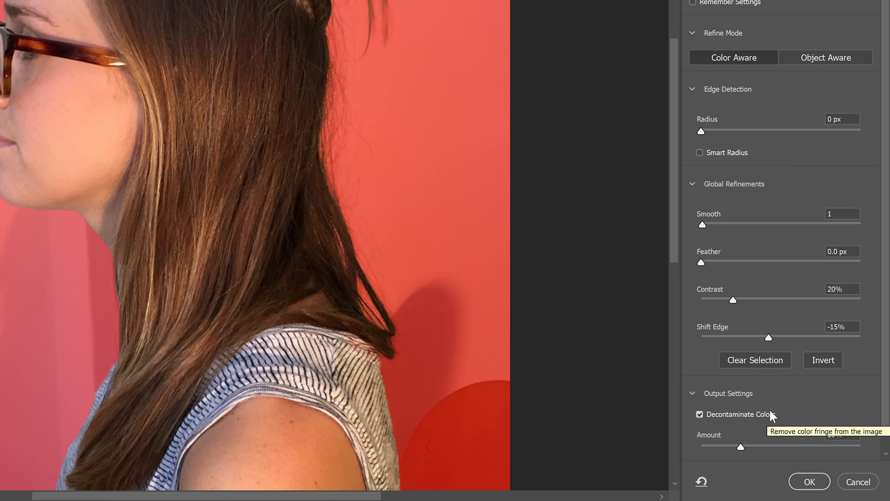
pyautogui.moveTo(754, 410)
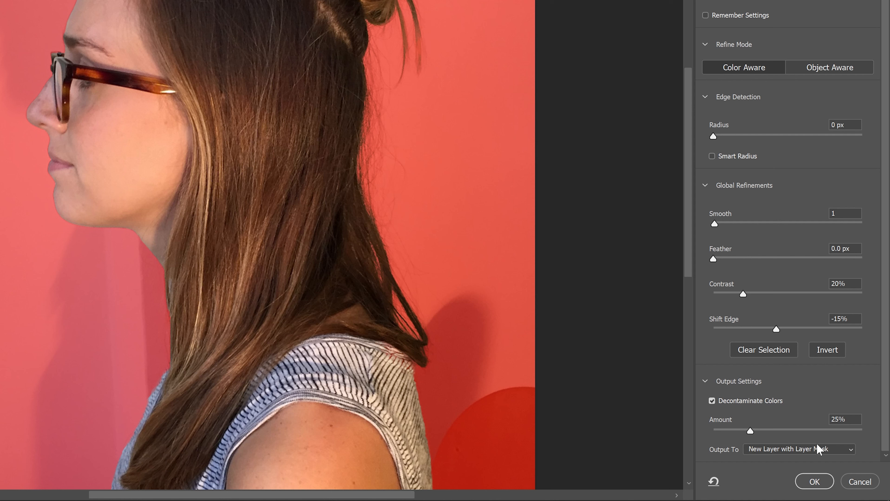
pyautogui.moveTo(721, 455)
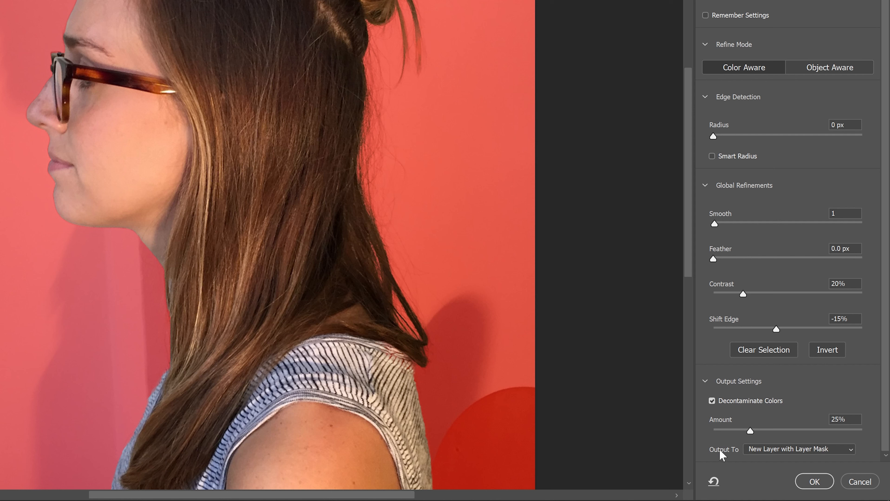
pyautogui.moveTo(723, 451)
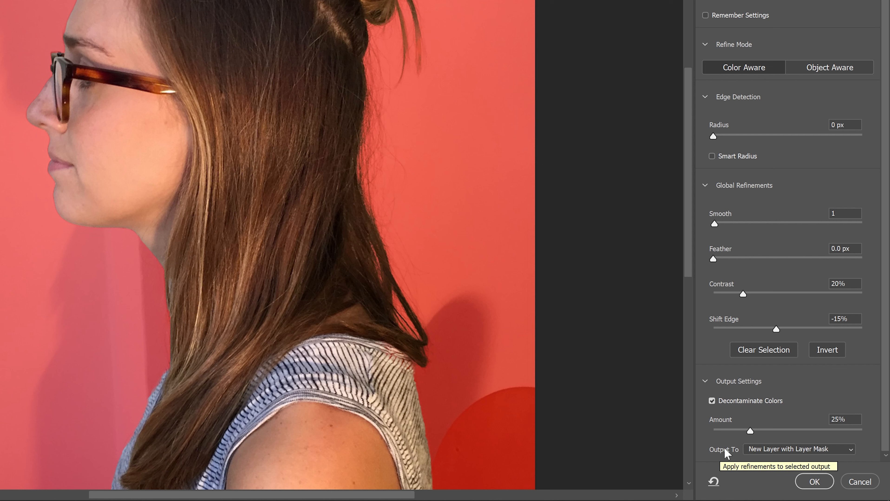
pyautogui.moveTo(774, 452)
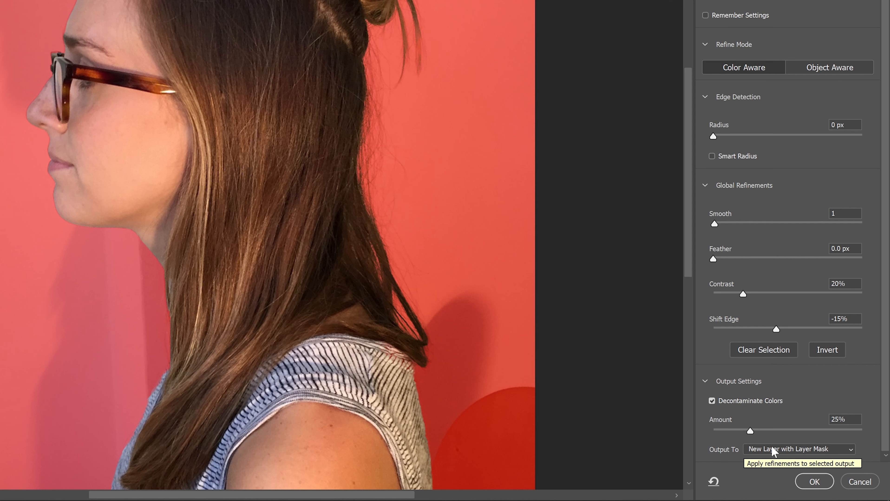
pyautogui.moveTo(814, 481)
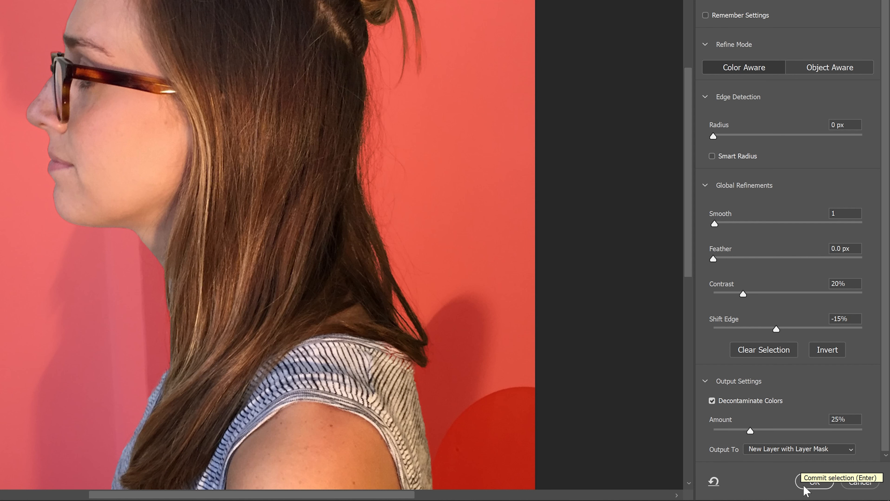
pyautogui.click(814, 482)
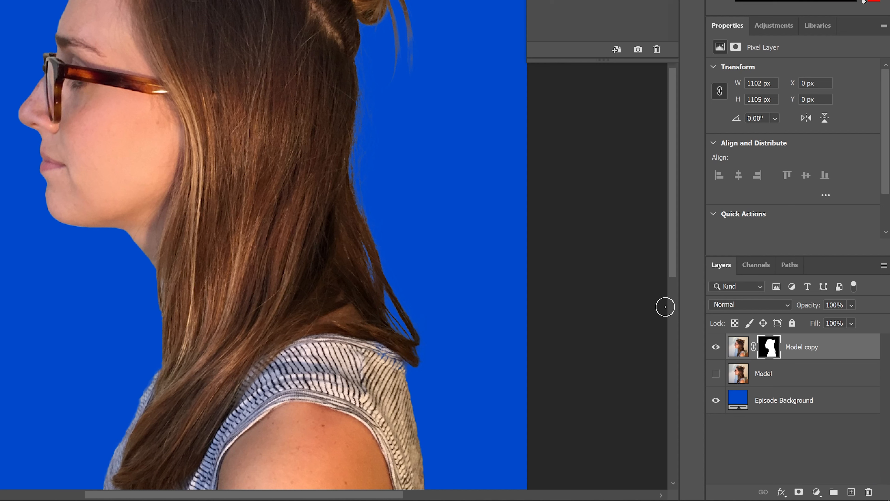
pyautogui.moveTo(829, 363)
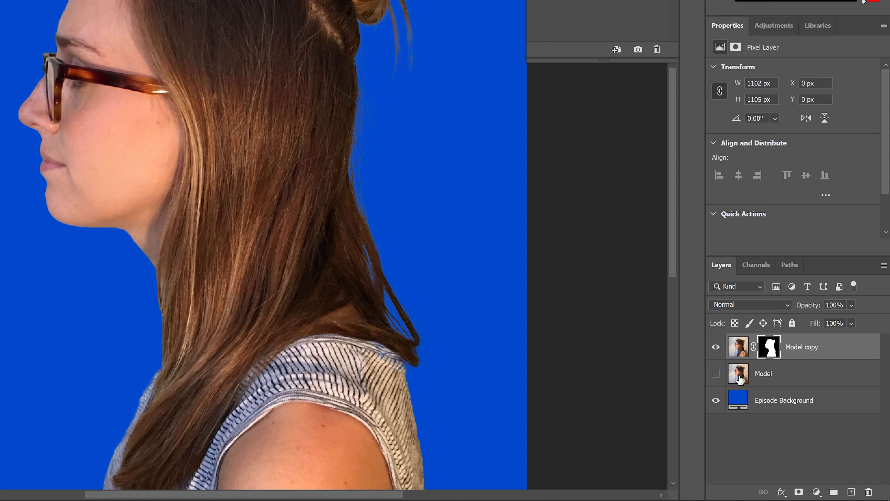
pyautogui.moveTo(738, 373)
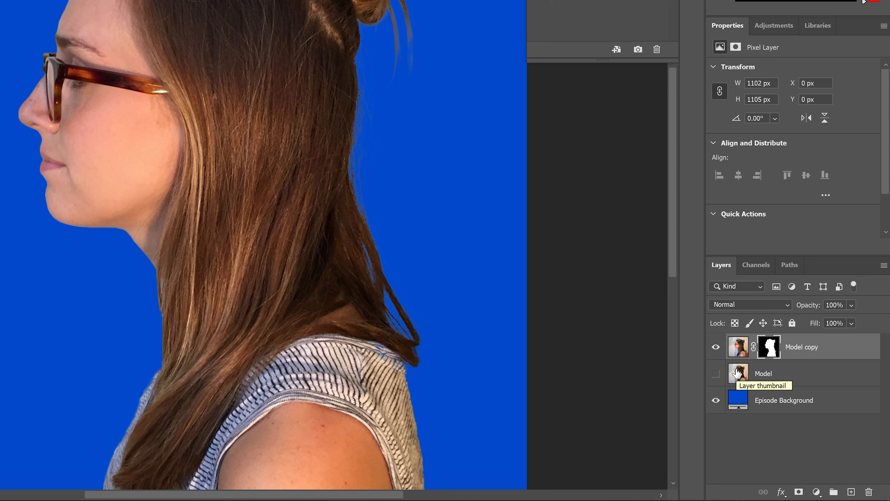
pyautogui.moveTo(768, 347)
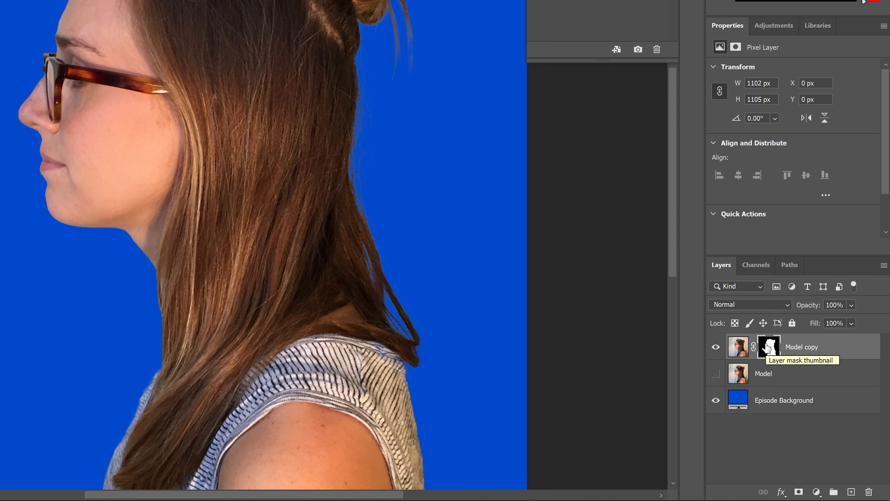
pyautogui.moveTo(769, 346)
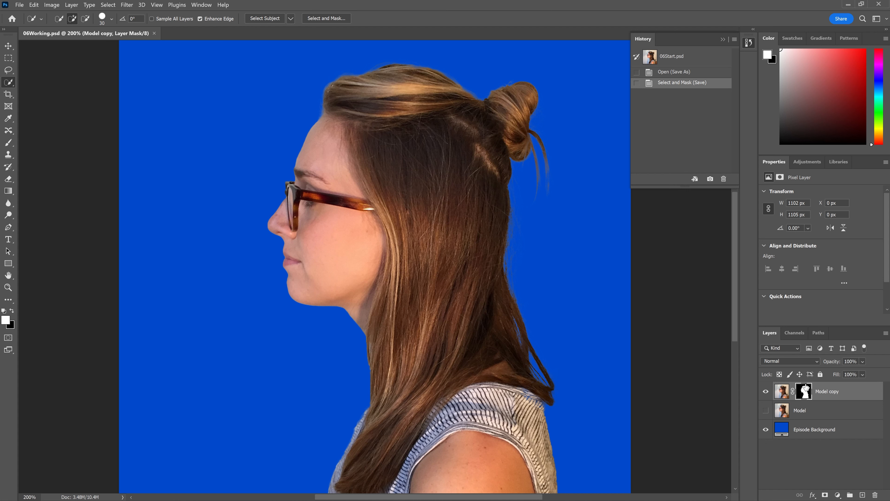
pyautogui.click(803, 391)
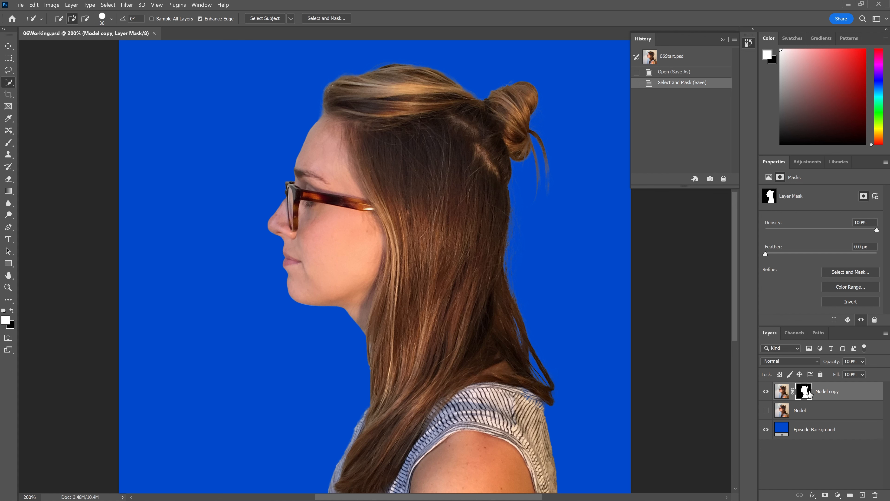
pyautogui.doubleClick(803, 391)
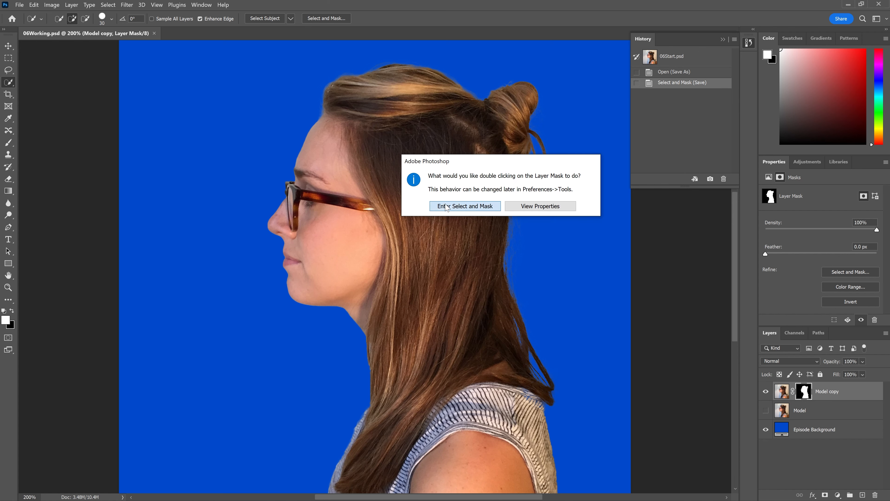
pyautogui.click(464, 206)
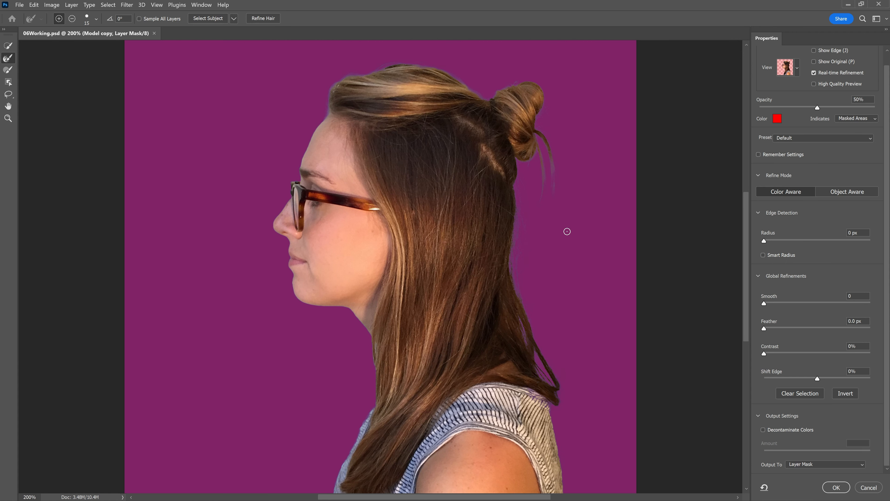
pyautogui.moveTo(670, 268)
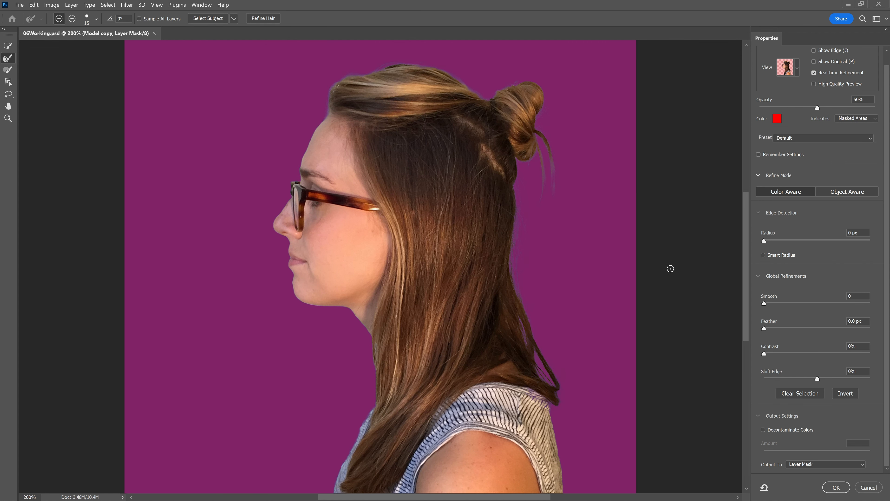
pyautogui.click(835, 487)
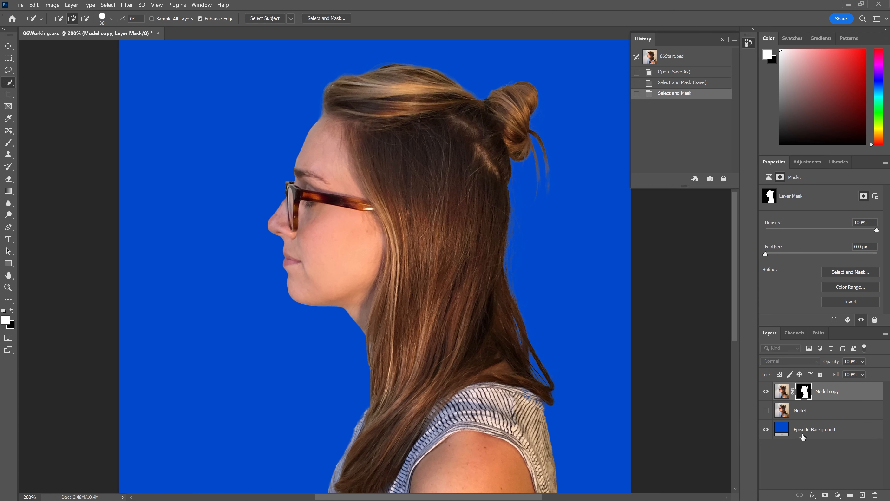
pyautogui.click(826, 392)
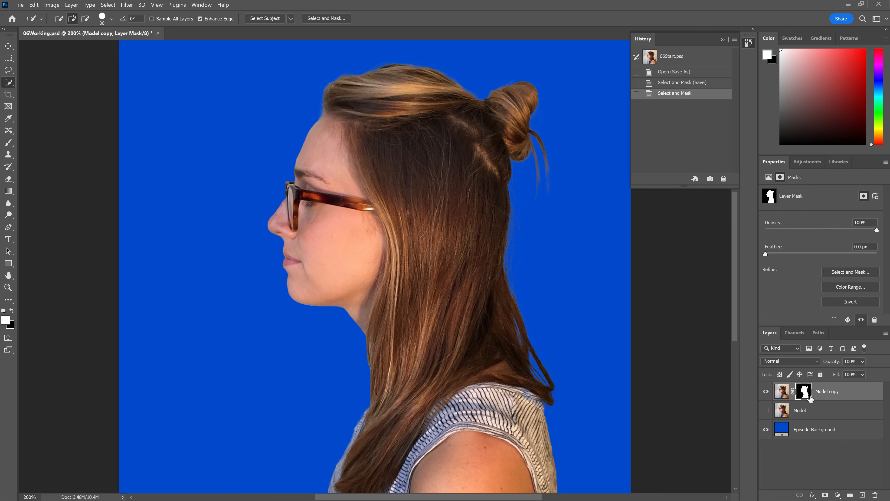
pyautogui.moveTo(804, 391)
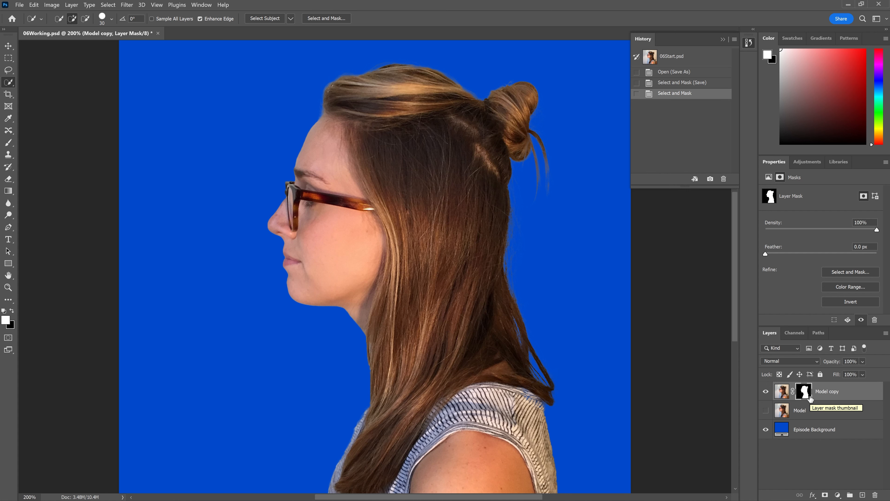
pyautogui.moveTo(803, 391)
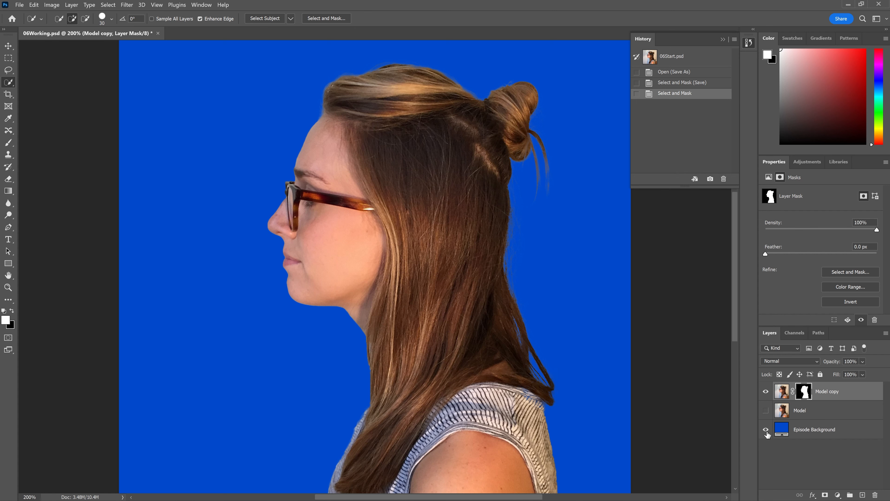
# Hide the Episode Background layer and enter Quick Mask mode with the Brush tool
pyautogui.click(766, 429)
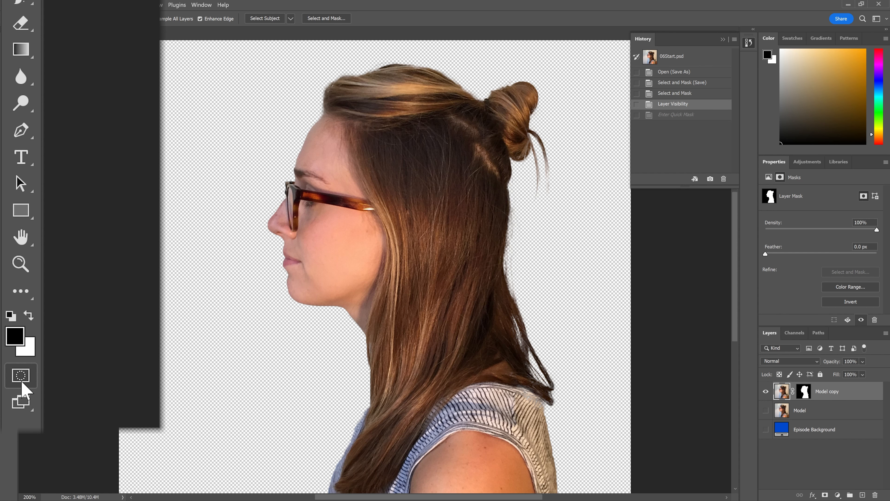
pyautogui.moveTo(21, 376)
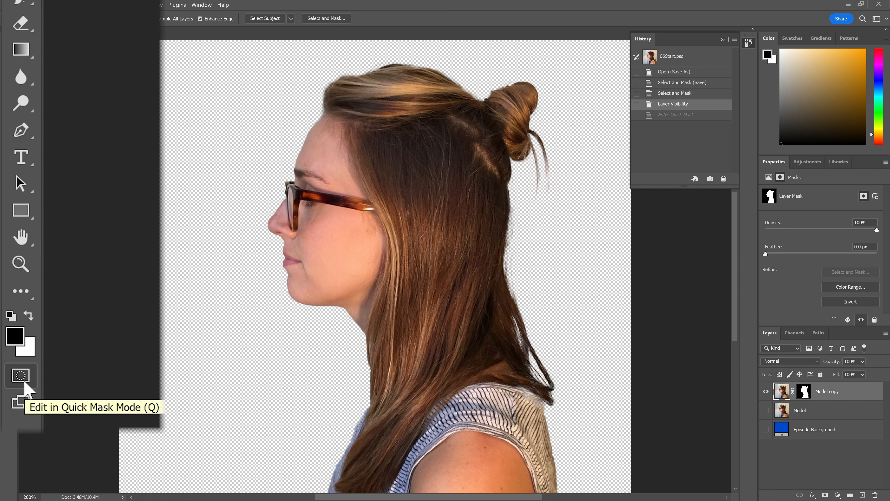
pyautogui.moveTo(21, 375)
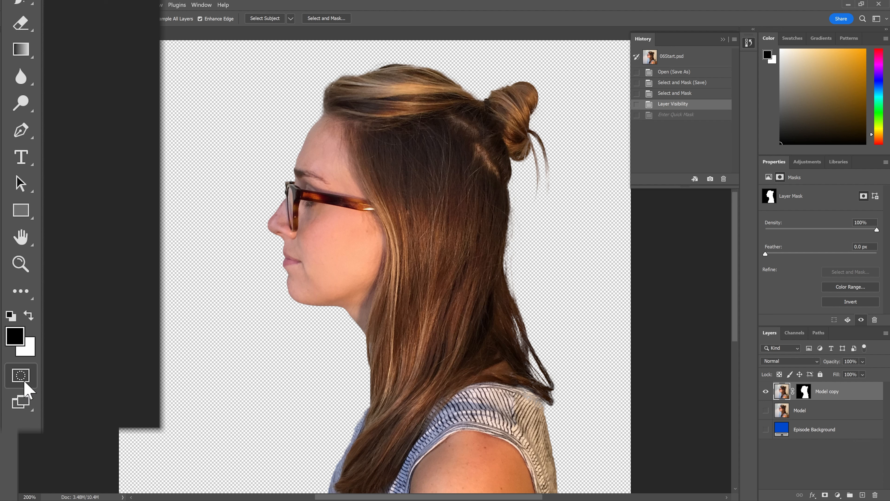
pyautogui.click(21, 375)
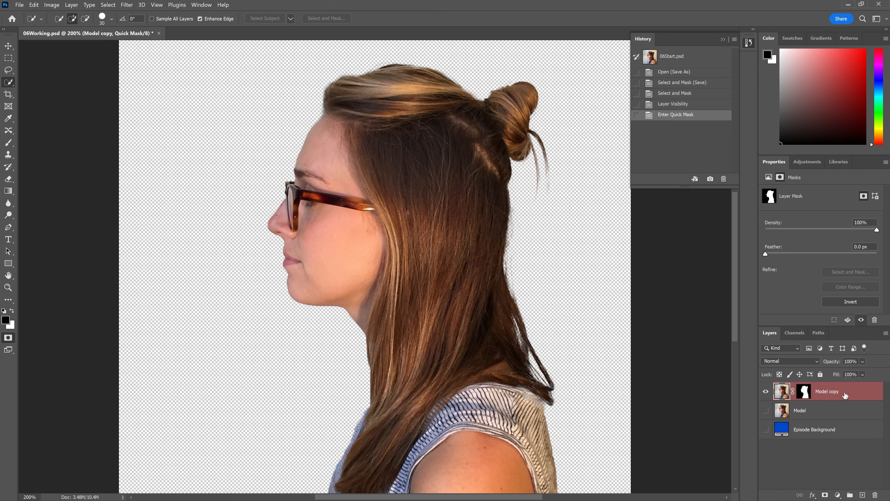
pyautogui.press('Tab')
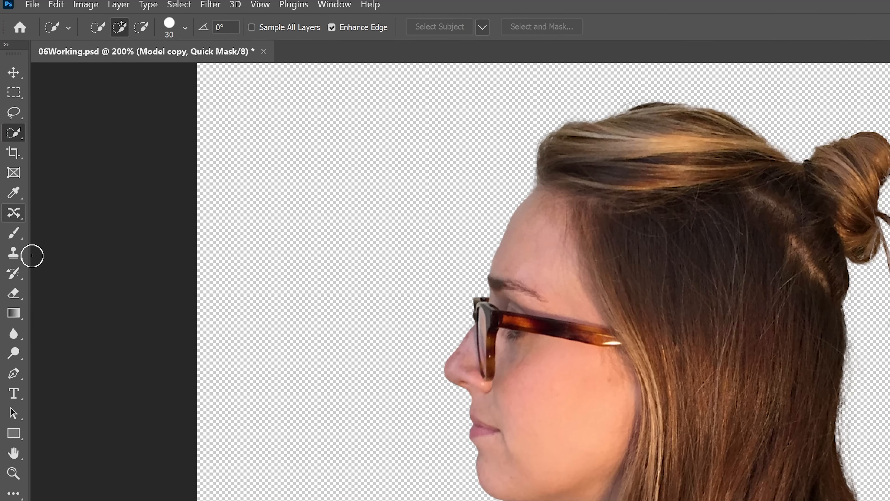
pyautogui.click(13, 233)
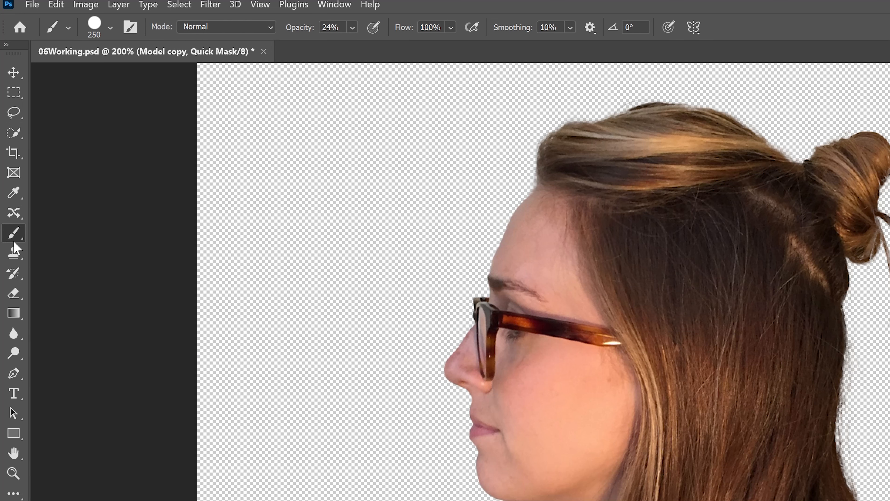
pyautogui.rightClick(13, 232)
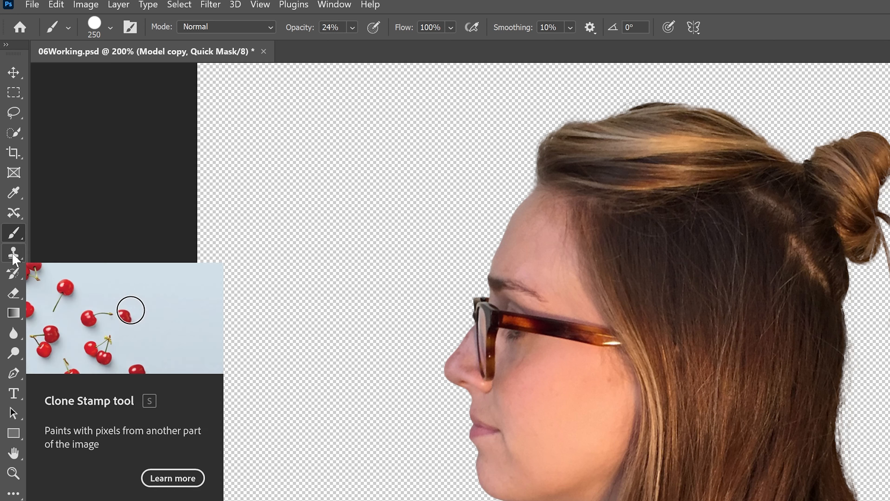
pyautogui.moveTo(101, 28)
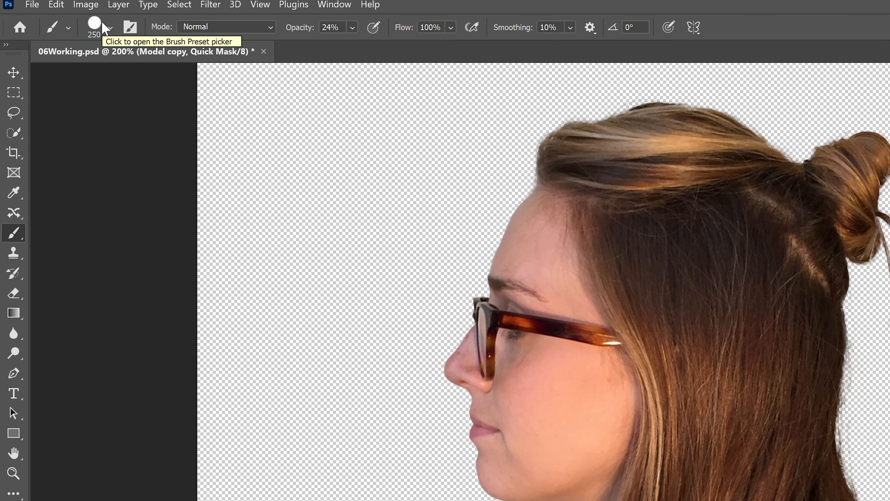
# Set the brush to 13 px, 100% hardness and 100% opacity for marking the glasses
pyautogui.click(94, 26)
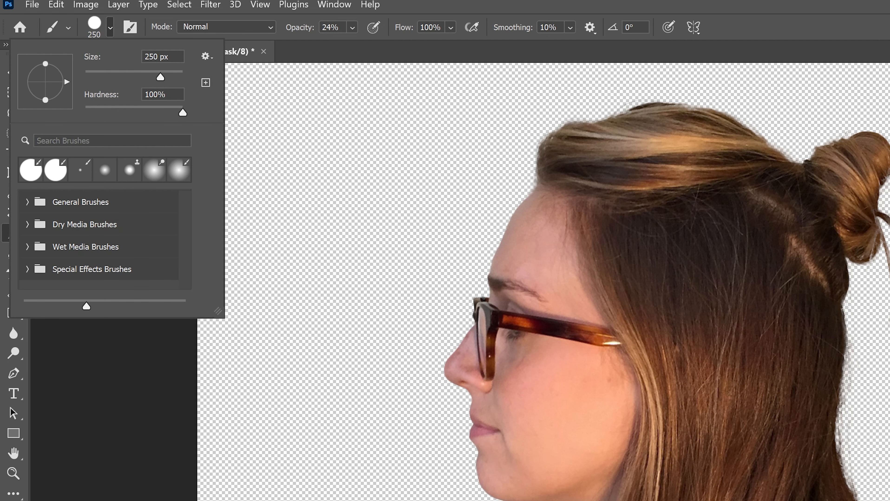
pyautogui.tripleClick(162, 57)
pyautogui.write('13')
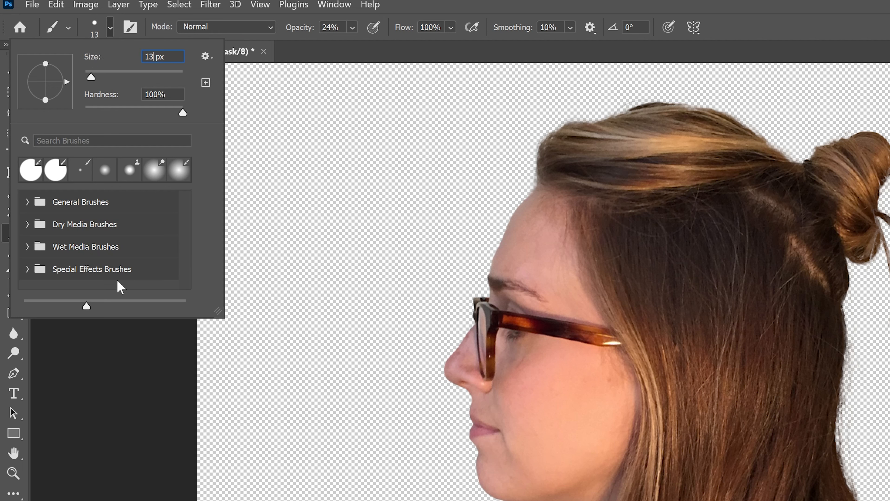
pyautogui.moveTo(109, 30)
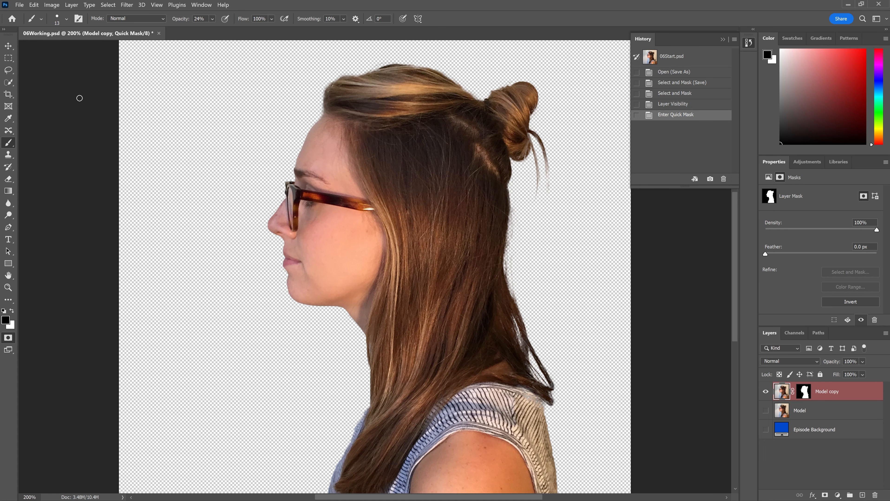
pyautogui.moveTo(293, 212)
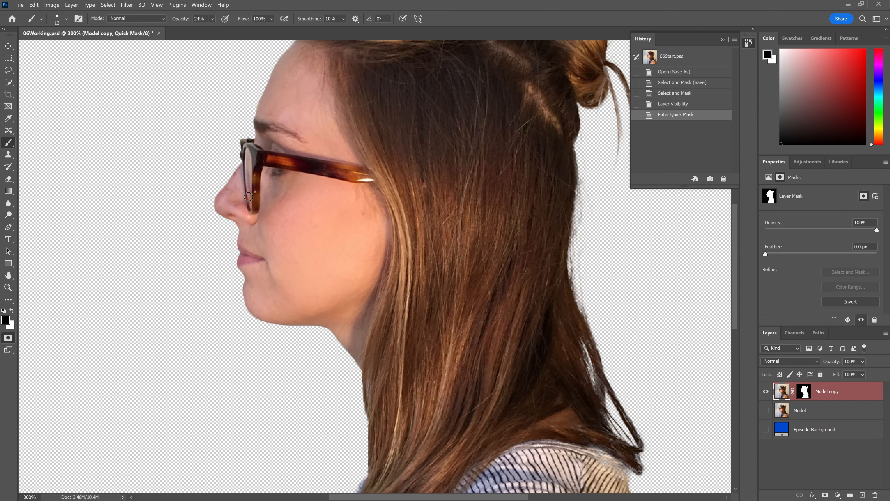
pyautogui.moveTo(256, 206)
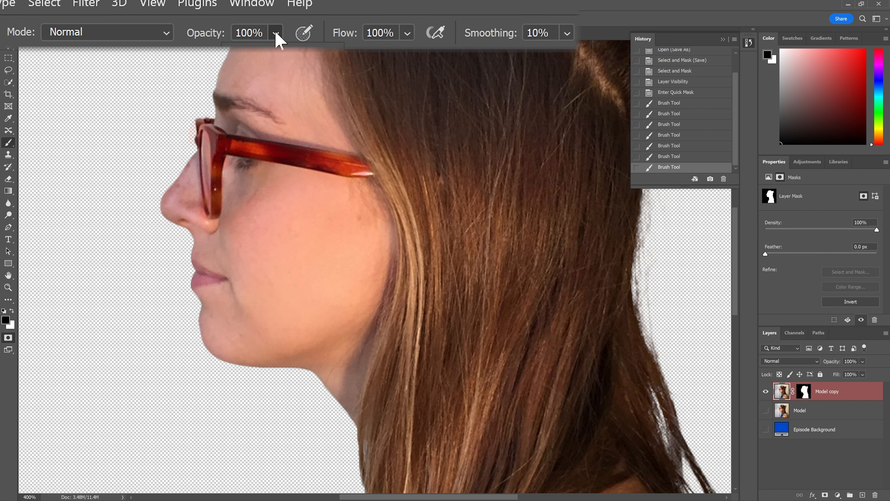
# Paint the red quick mask over the front and lower rim of the glasses frame
pyautogui.write('36')
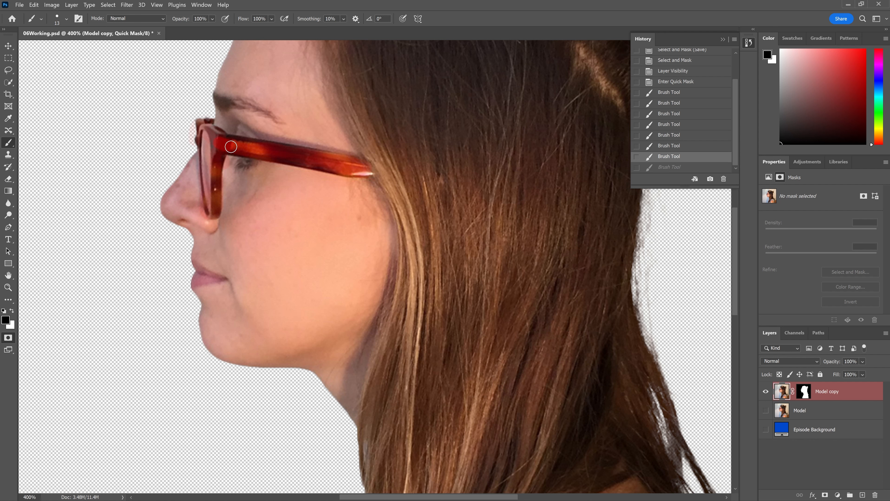
pyautogui.moveTo(231, 146); pyautogui.dragTo(352, 166)
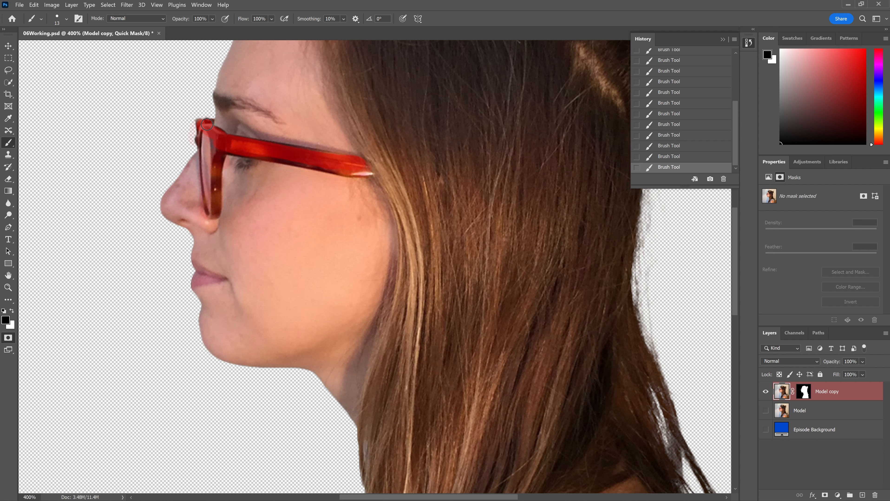
pyautogui.moveTo(219, 146)
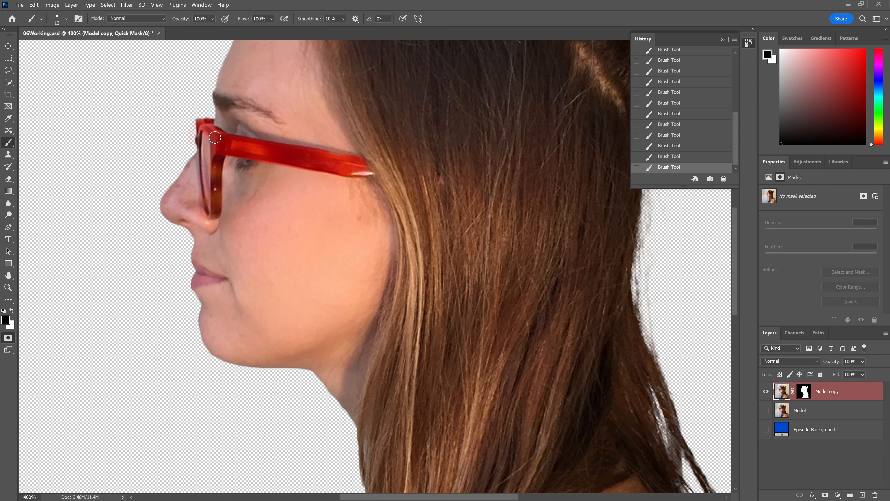
pyautogui.moveTo(218, 138)
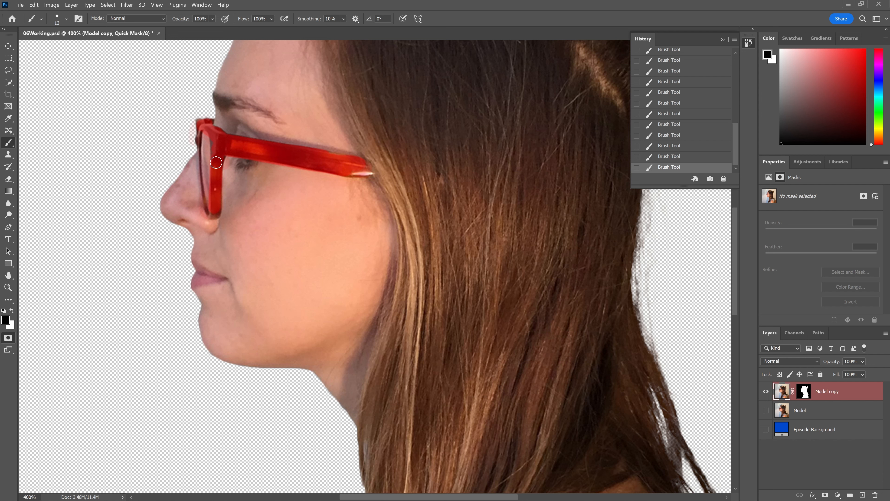
pyautogui.moveTo(215, 163); pyautogui.dragTo(229, 182)
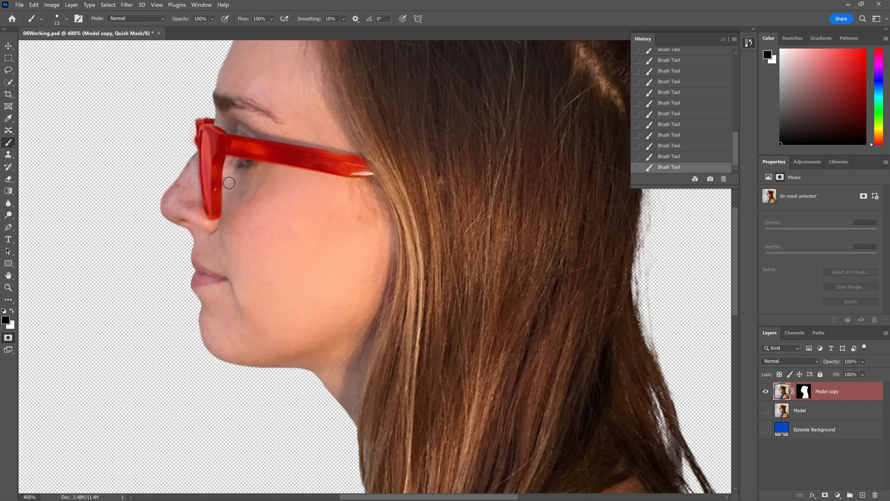
pyautogui.moveTo(149, 79)
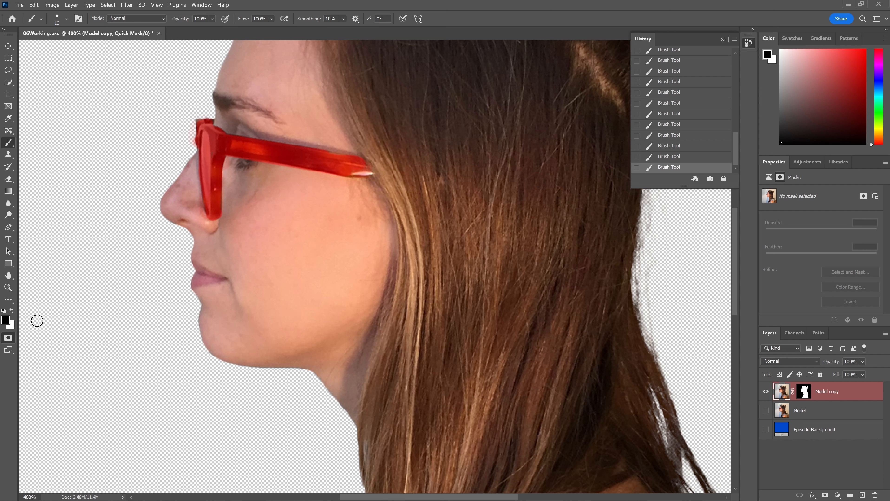
pyautogui.moveTo(265, 158)
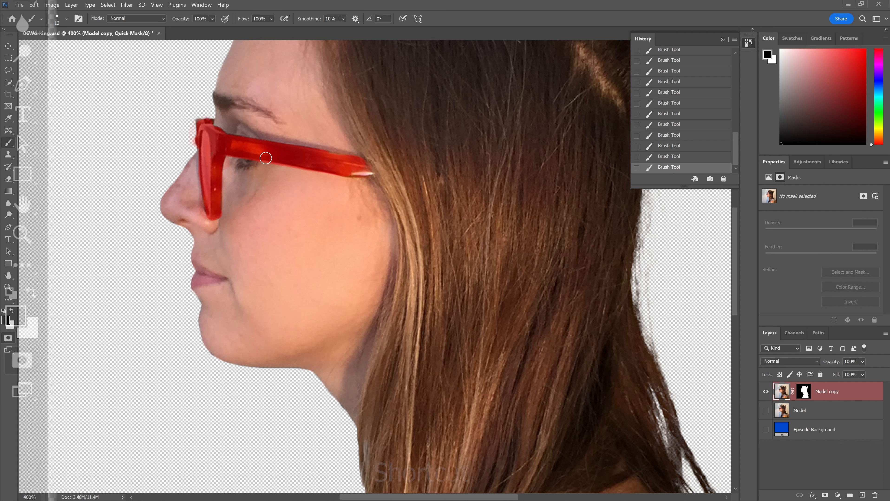
# Swap paint colours with X to erase mask overspill on the skin, then swap back
pyautogui.press('x')
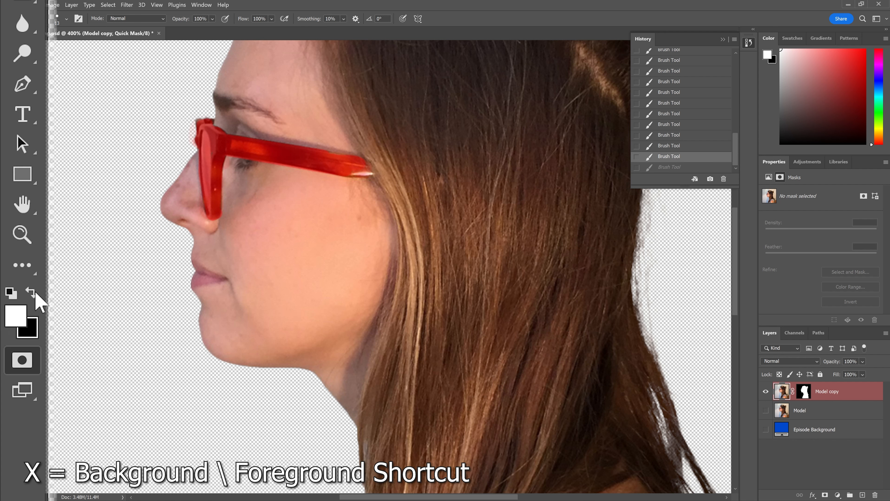
pyautogui.press('x')
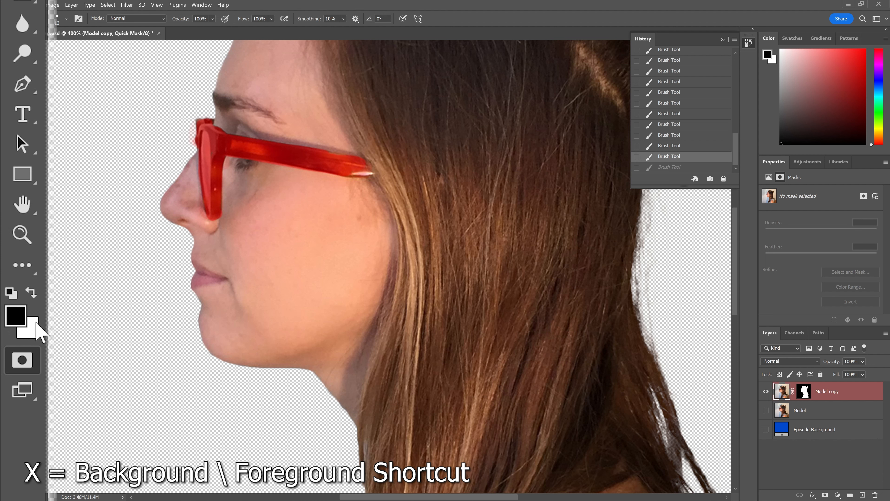
pyautogui.press('x')
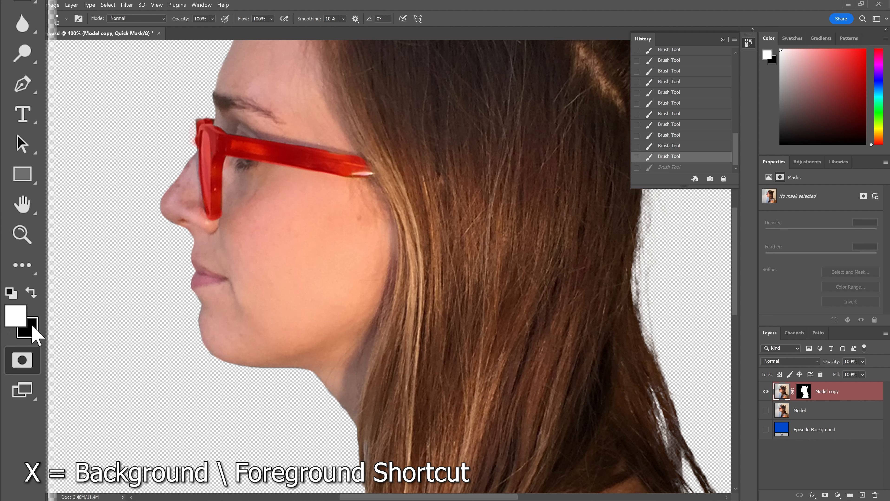
pyautogui.press('x')
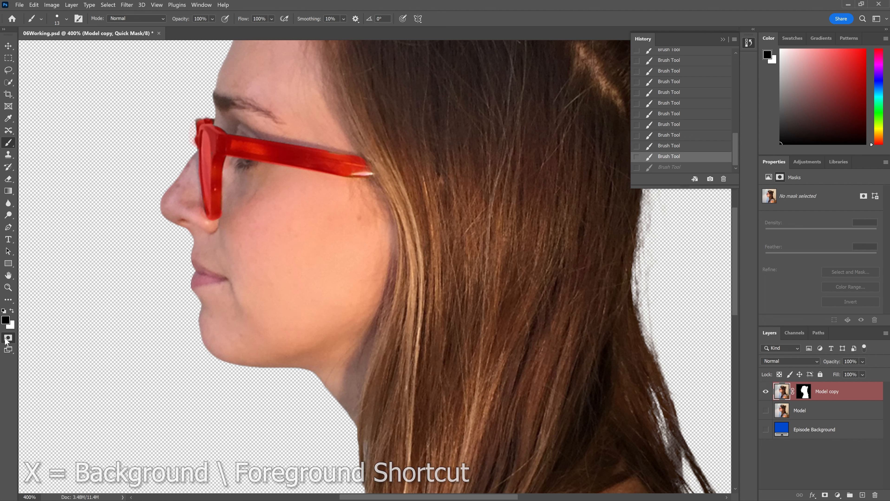
pyautogui.moveTo(7, 339)
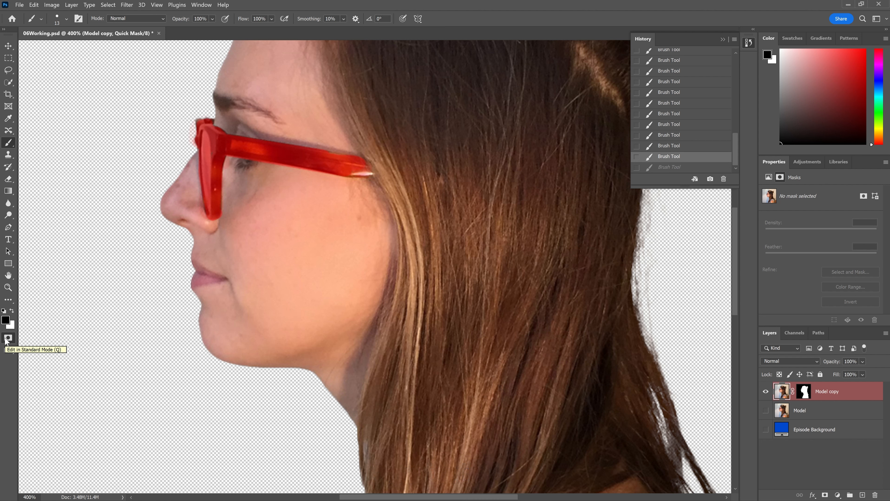
pyautogui.click(8, 339)
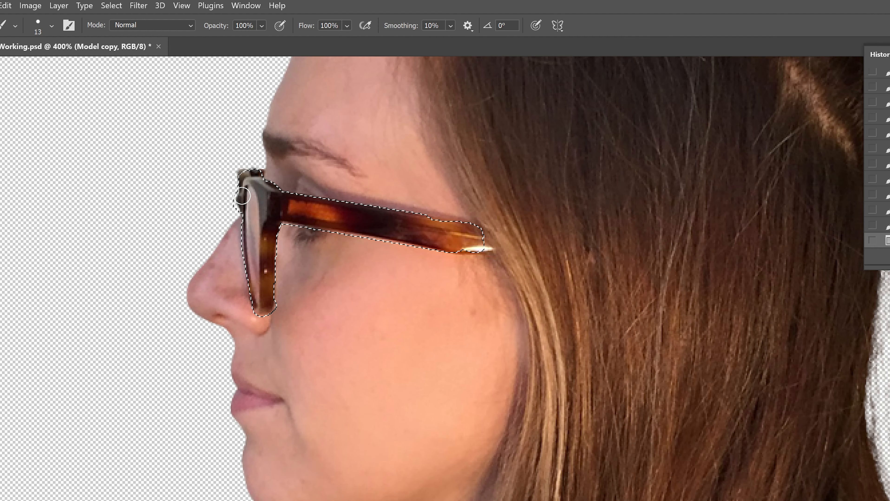
pyautogui.click(111, 6)
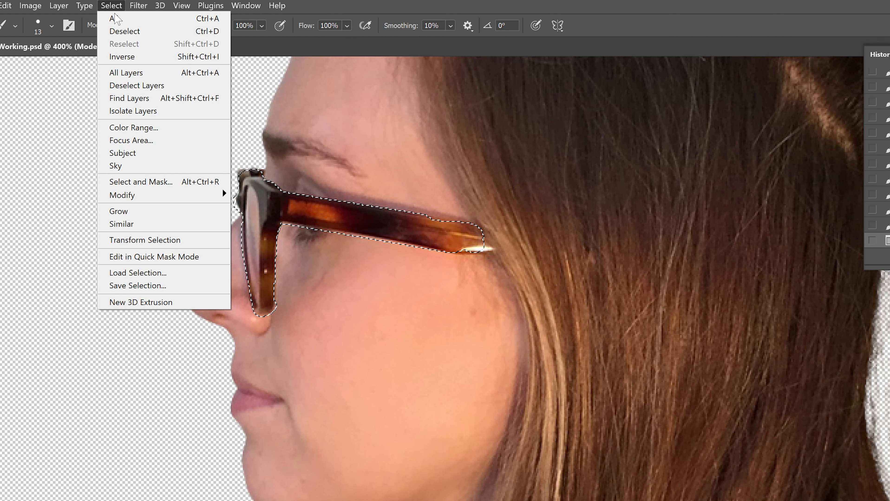
pyautogui.moveTo(131, 56)
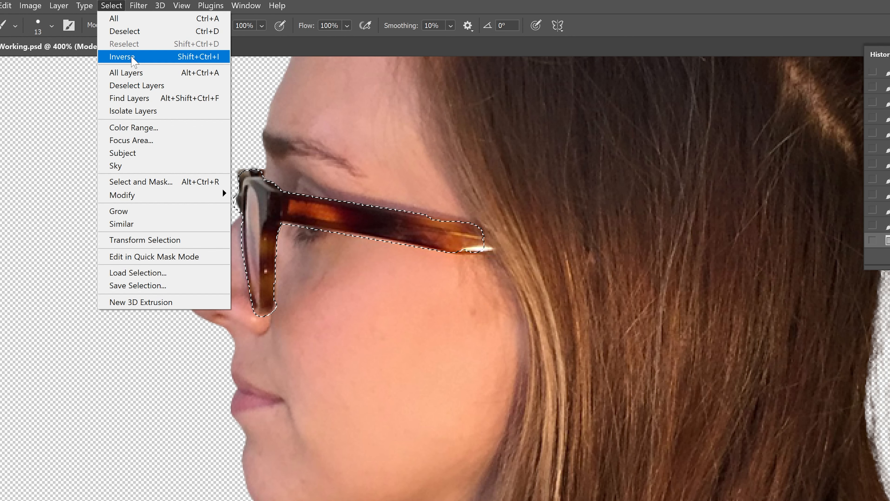
pyautogui.click(122, 56)
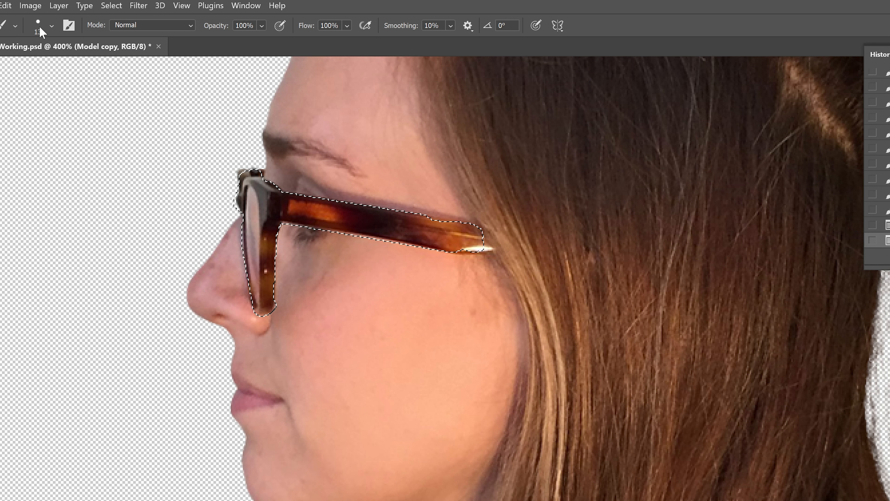
# Apply a Hue/Saturation adjustment of +70 hue to turn the glasses green
pyautogui.click(30, 6)
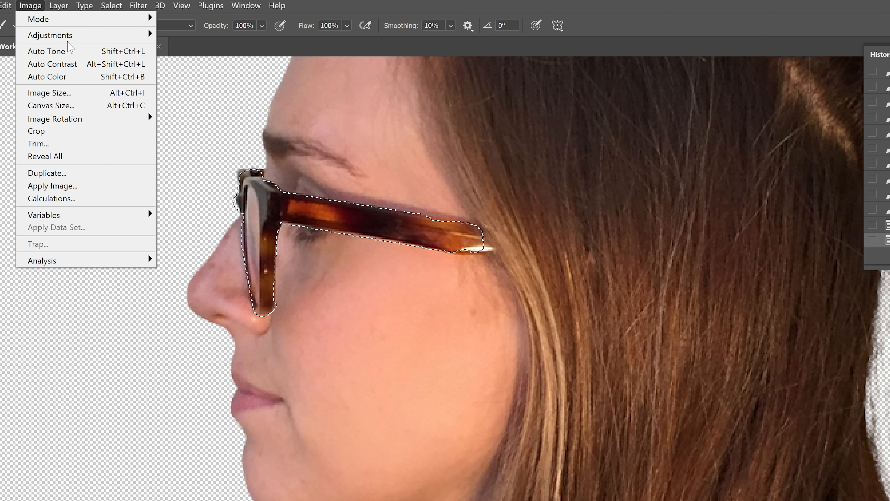
pyautogui.moveTo(50, 35)
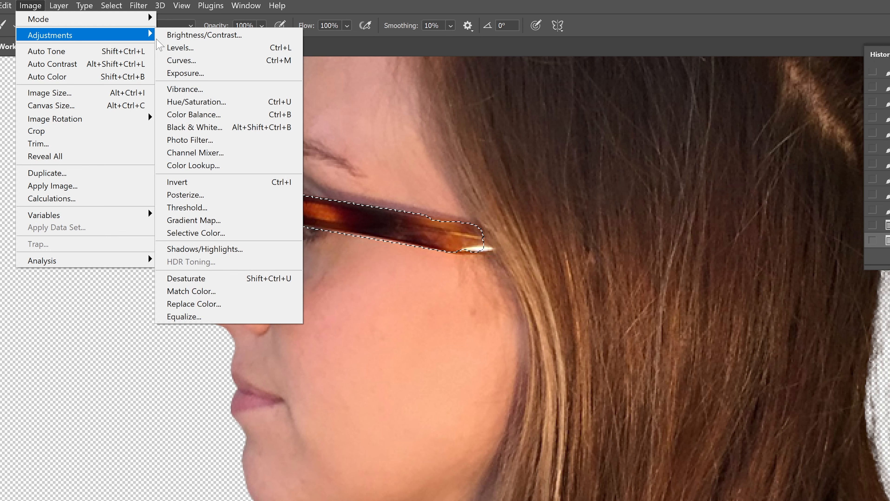
pyautogui.click(196, 102)
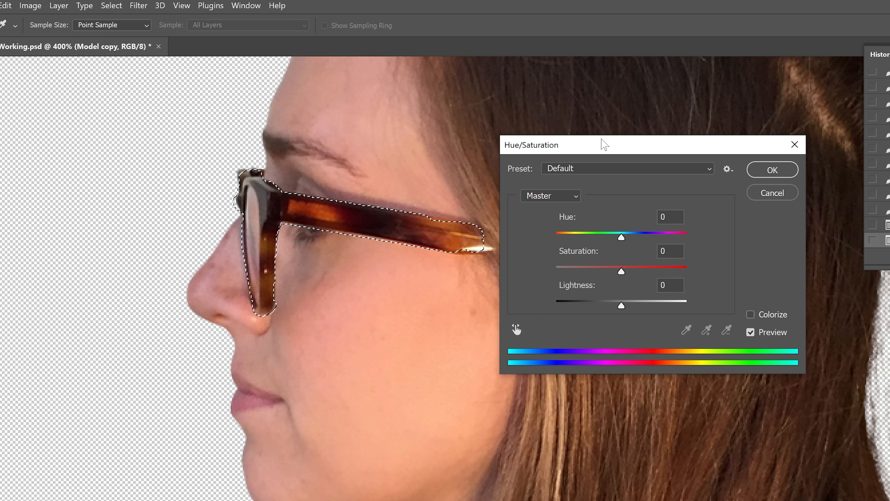
pyautogui.moveTo(626, 252)
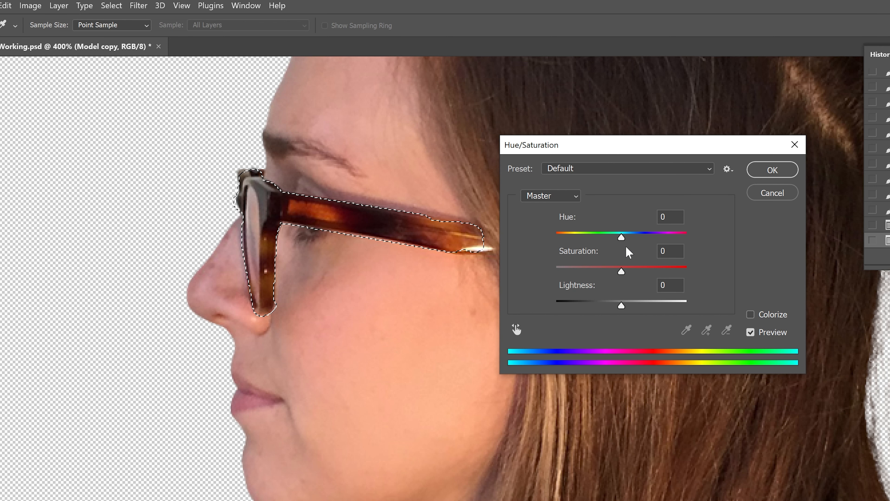
pyautogui.write('70')
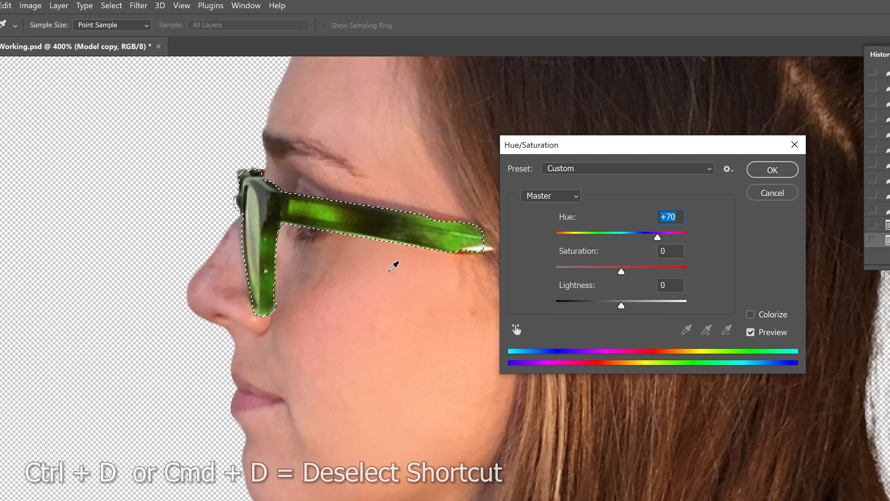
pyautogui.click(771, 169)
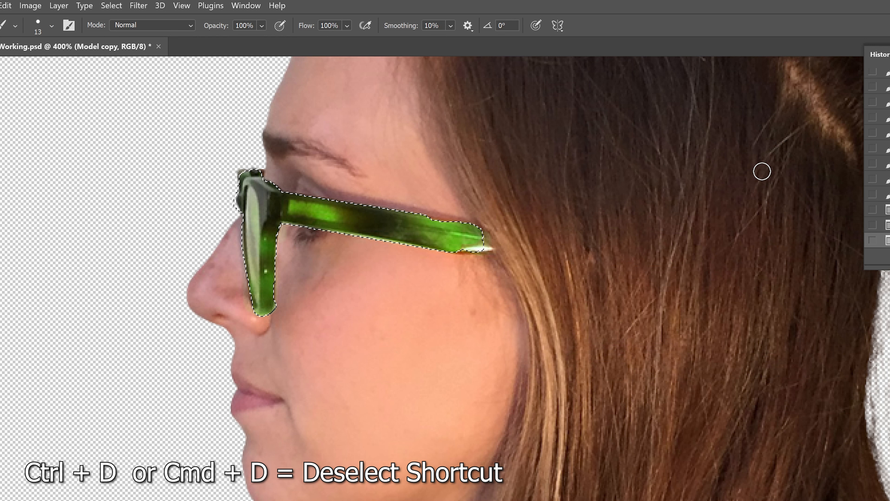
pyautogui.moveTo(412, 182)
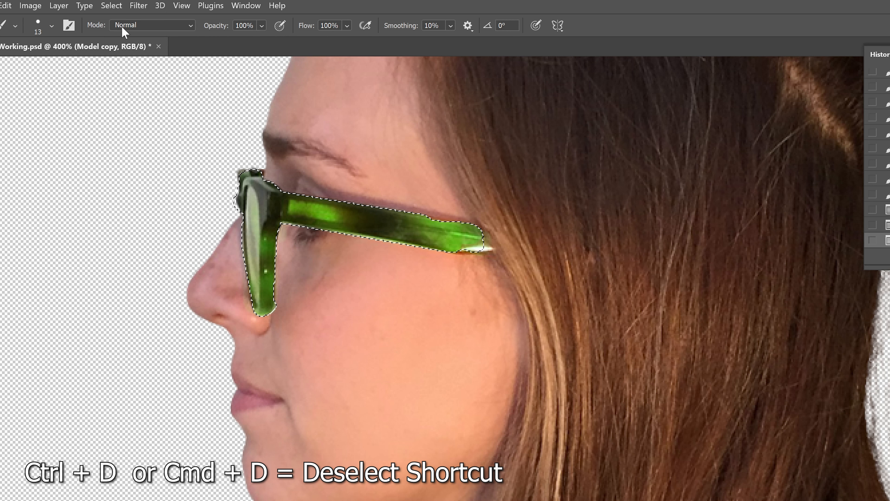
# Deselect the glasses via Select > Deselect
pyautogui.click(110, 6)
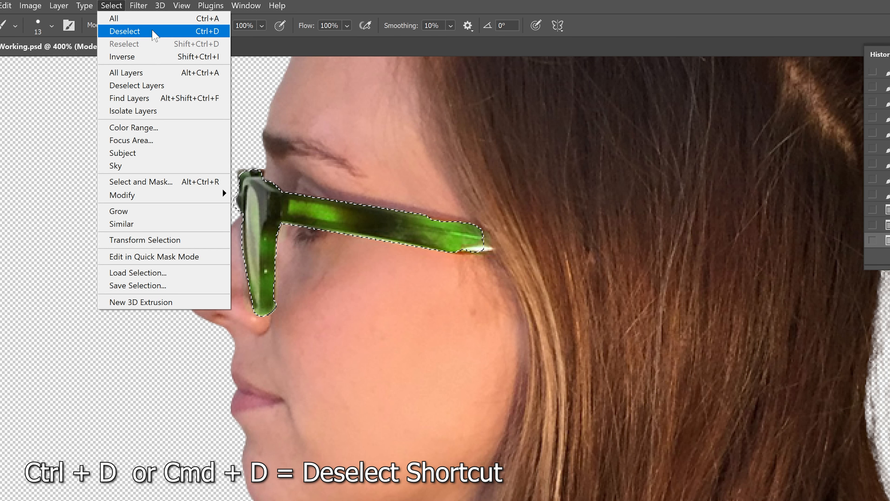
pyautogui.click(124, 31)
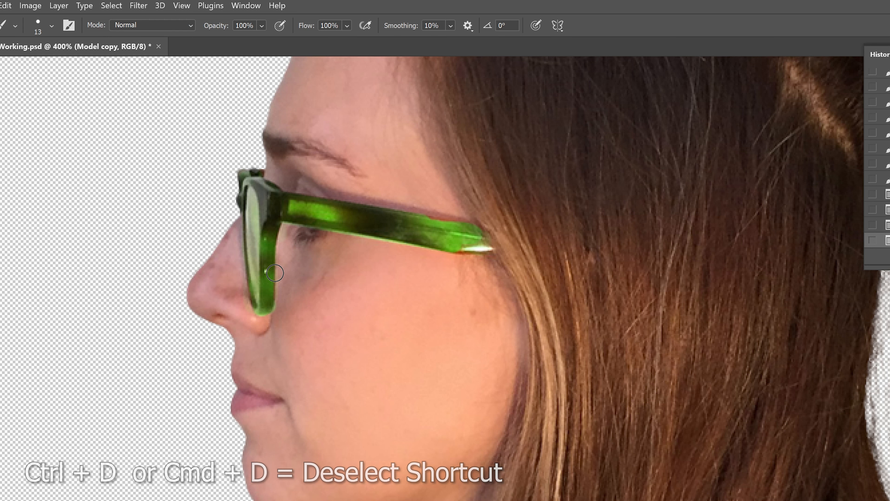
# Zoom out to the whole woman and start Edit > Puppet Warp on the model layer
pyautogui.press('ctrl+d')
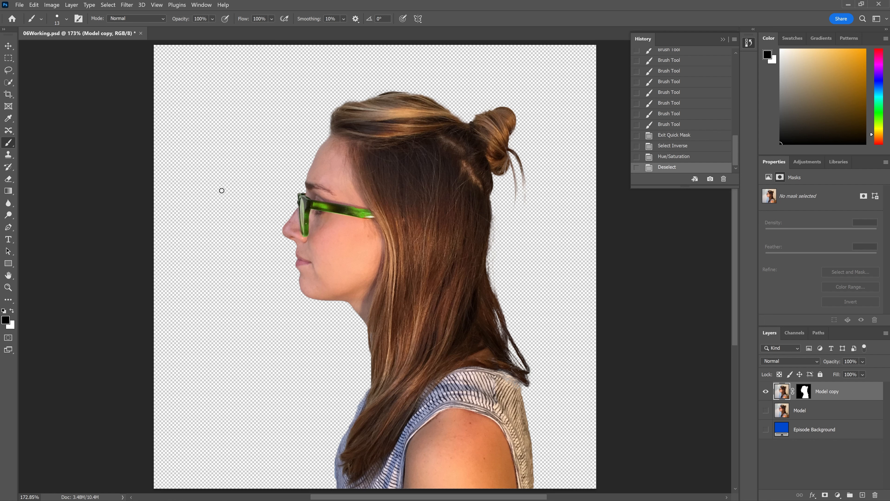
pyautogui.moveTo(277, 170)
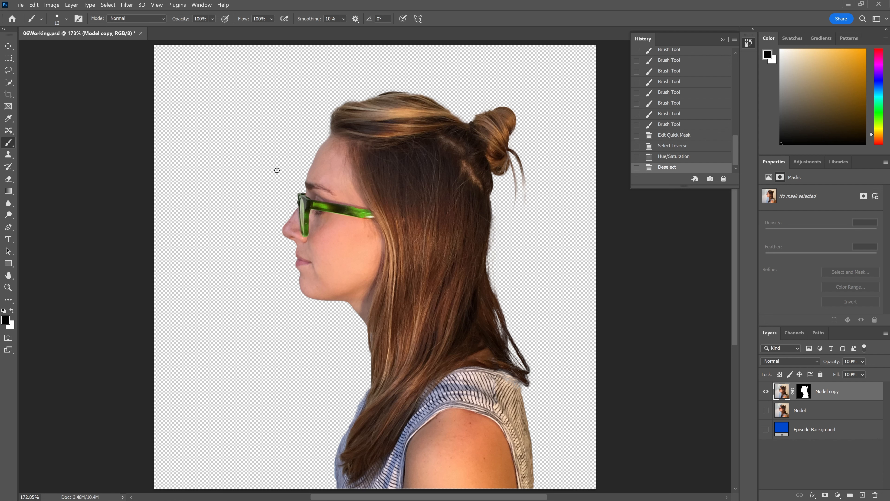
pyautogui.moveTo(81, 38)
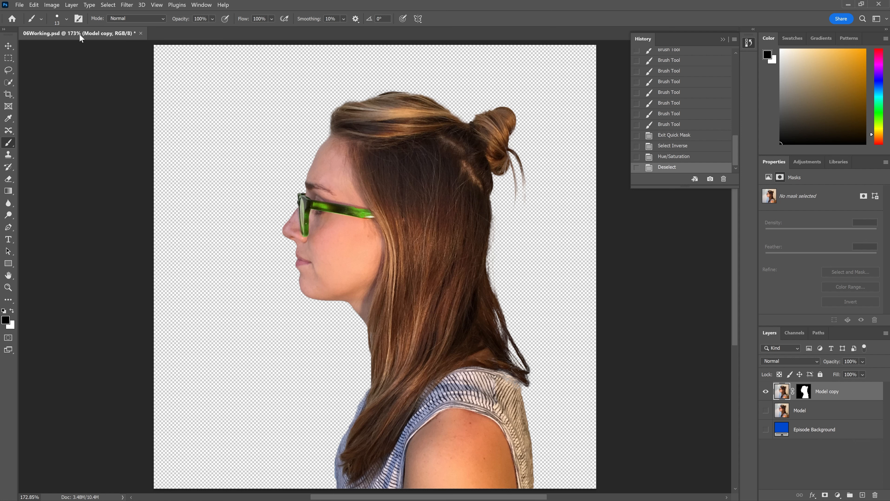
pyautogui.click(34, 4)
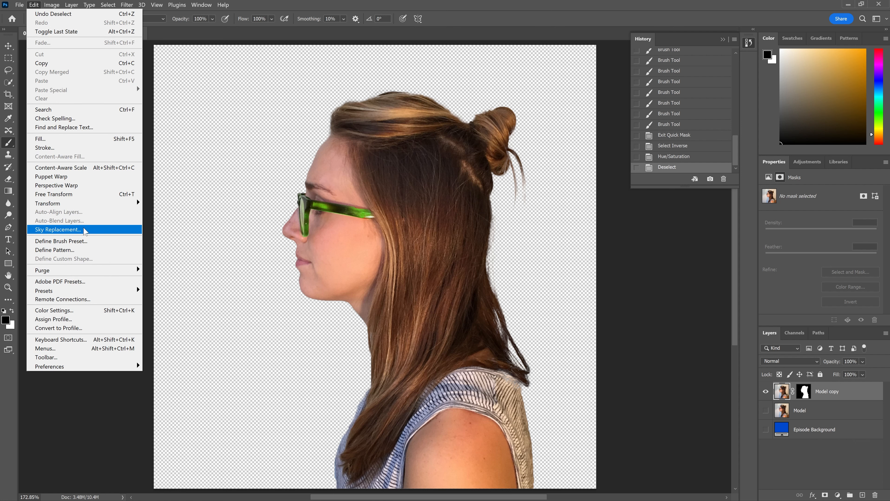
pyautogui.moveTo(85, 176)
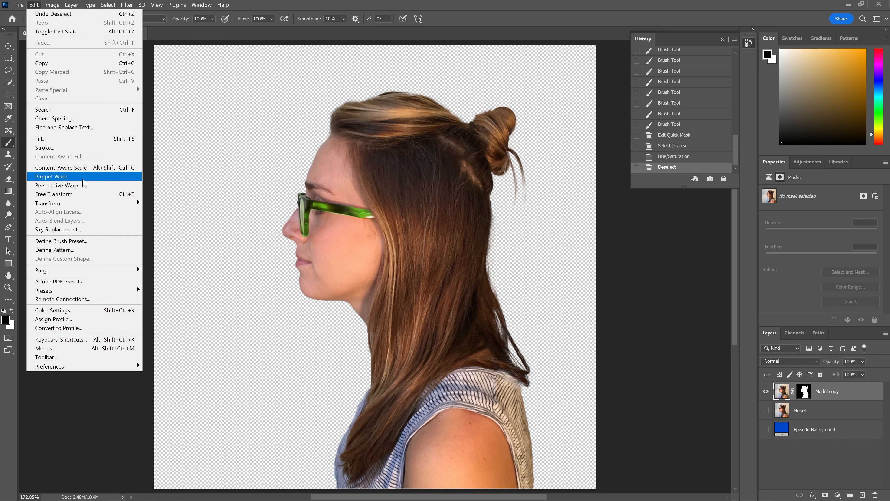
pyautogui.click(51, 176)
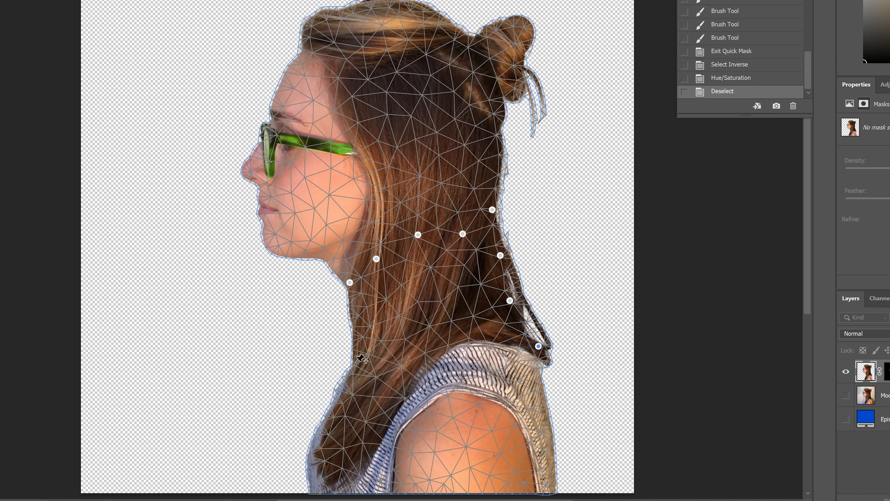
pyautogui.moveTo(548, 410)
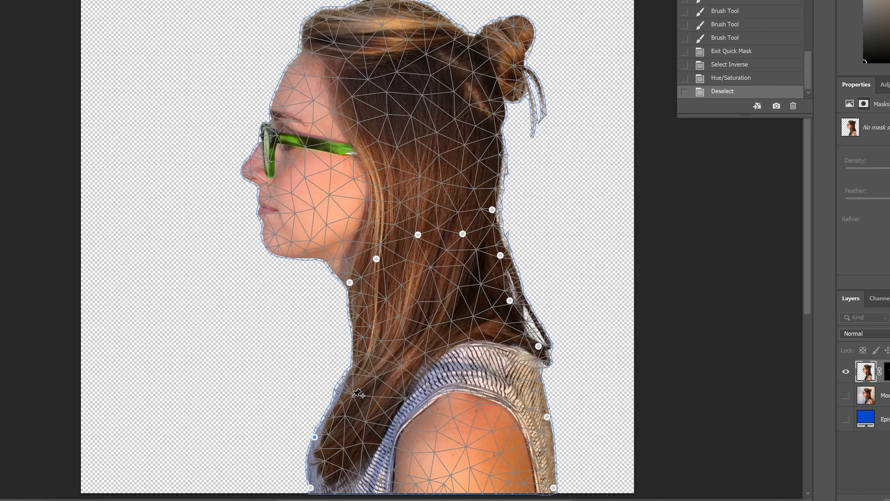
pyautogui.moveTo(358, 365)
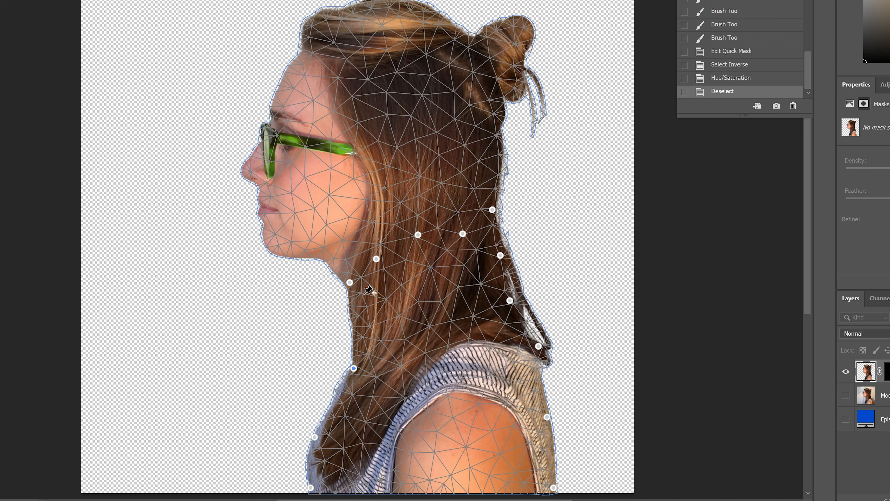
pyautogui.moveTo(365, 294)
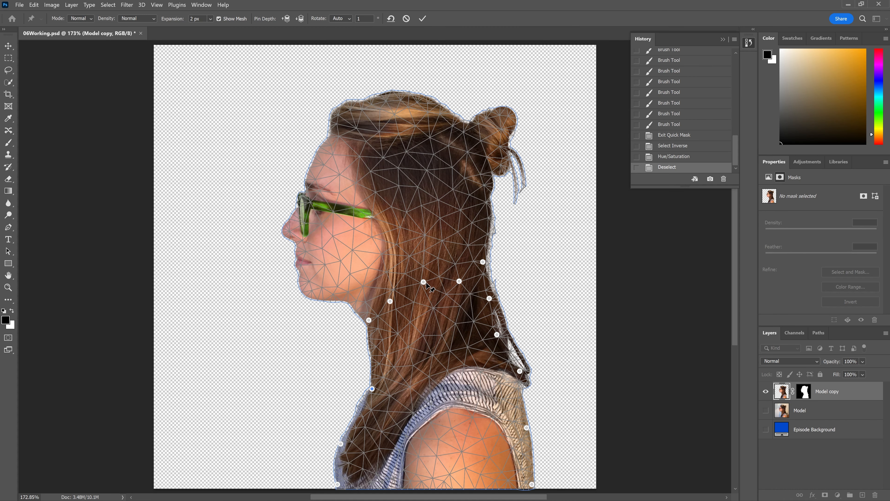
pyautogui.moveTo(460, 290)
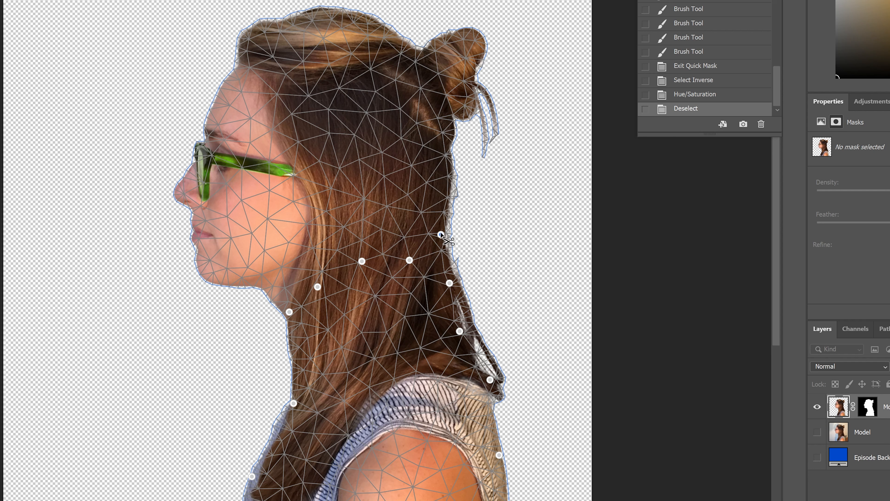
pyautogui.moveTo(460, 237)
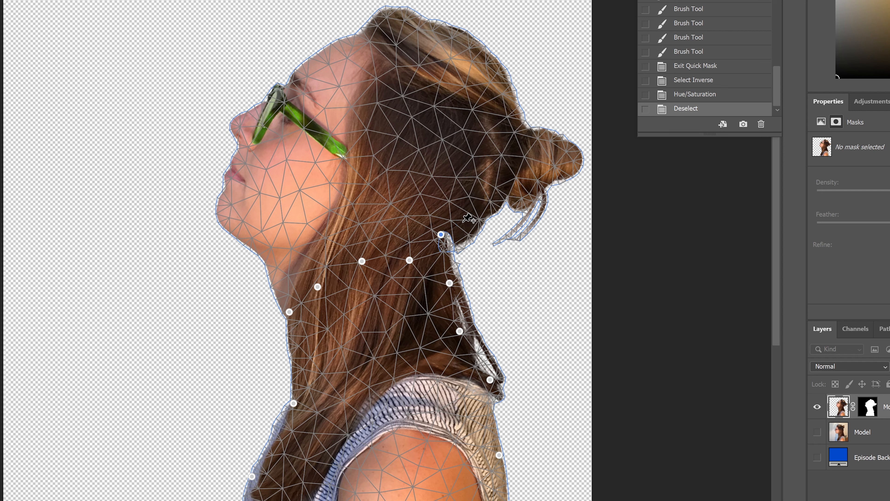
pyautogui.moveTo(470, 203)
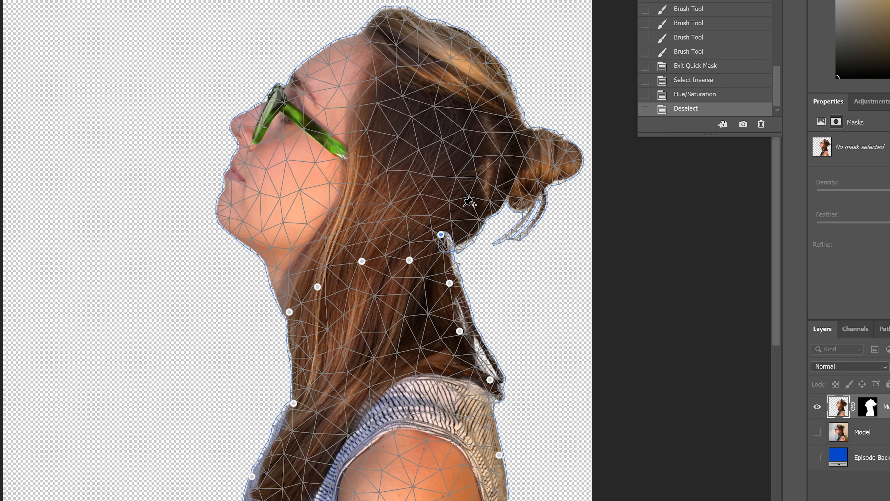
pyautogui.moveTo(427, 299)
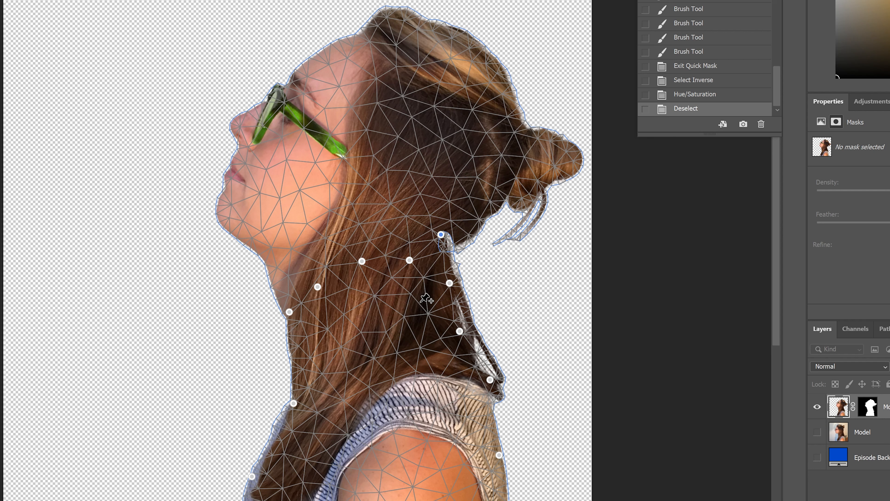
pyautogui.moveTo(405, 257)
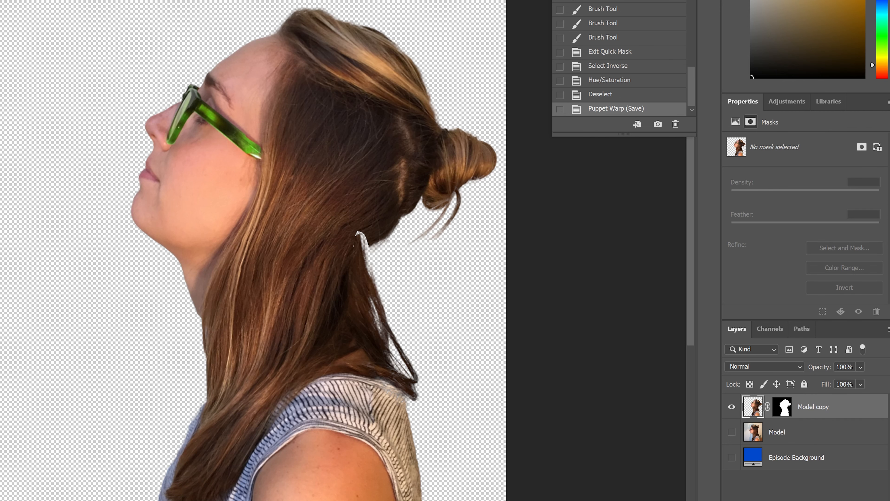
pyautogui.moveTo(443, 47)
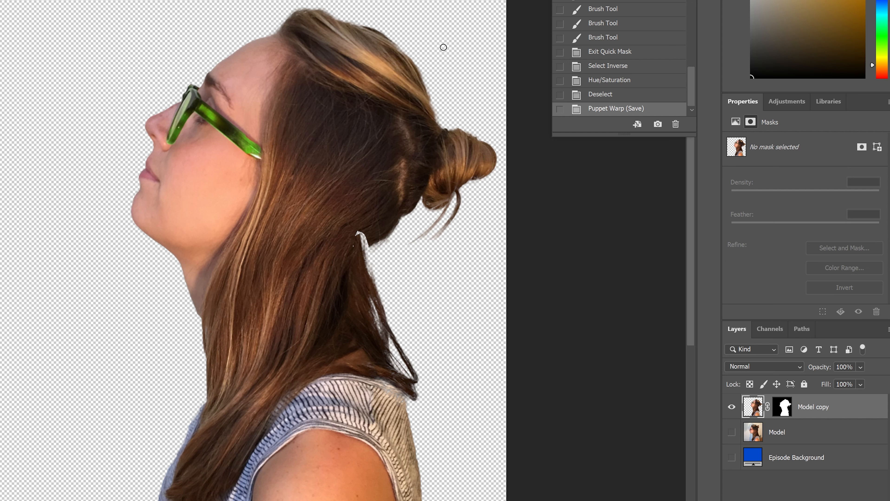
pyautogui.moveTo(769, 329)
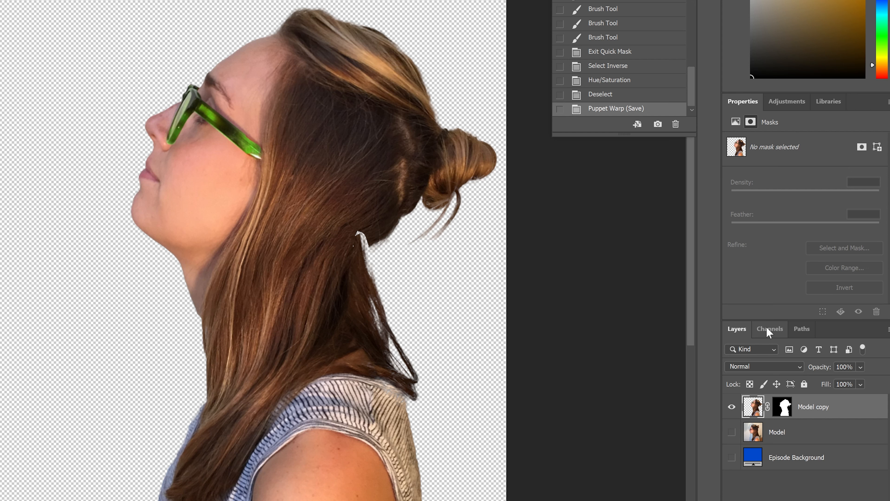
pyautogui.moveTo(786, 315)
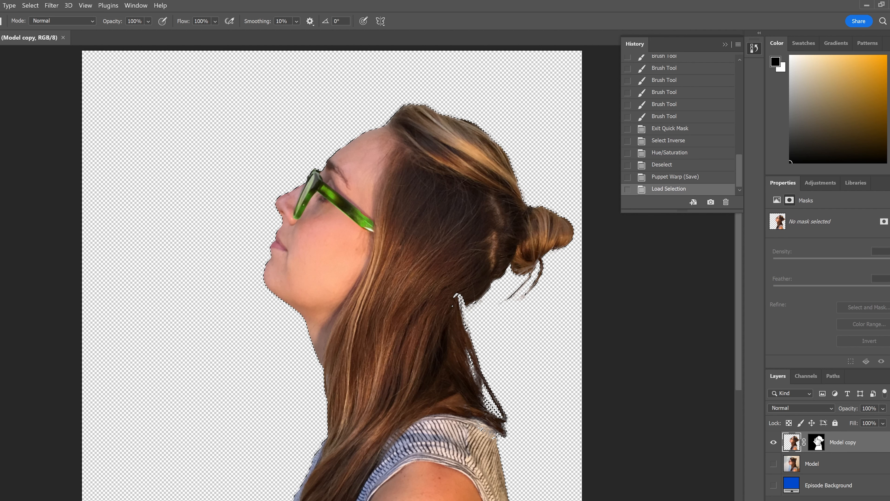
pyautogui.moveTo(816, 441)
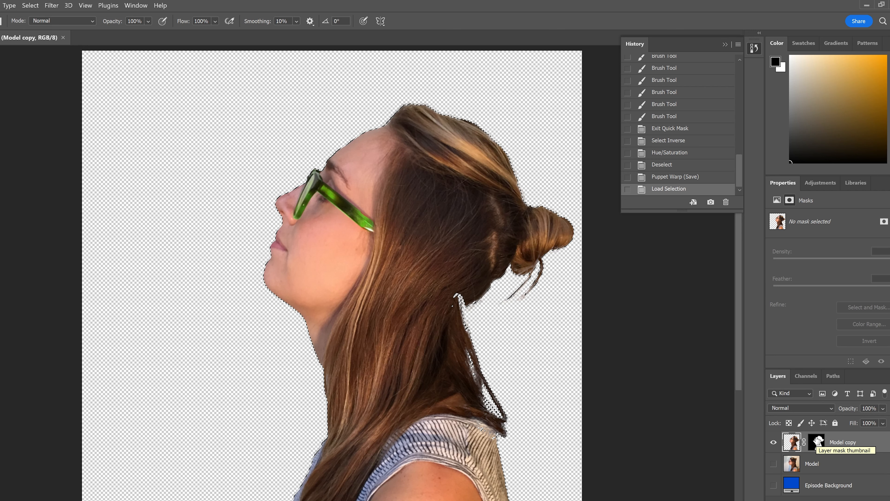
# Save the silhouette selection as a channel named Model Outline
pyautogui.click(817, 442)
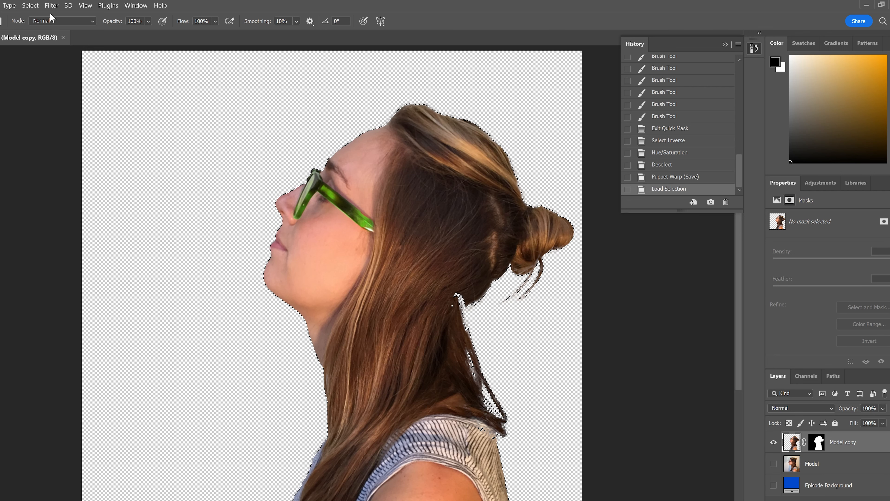
pyautogui.click(30, 5)
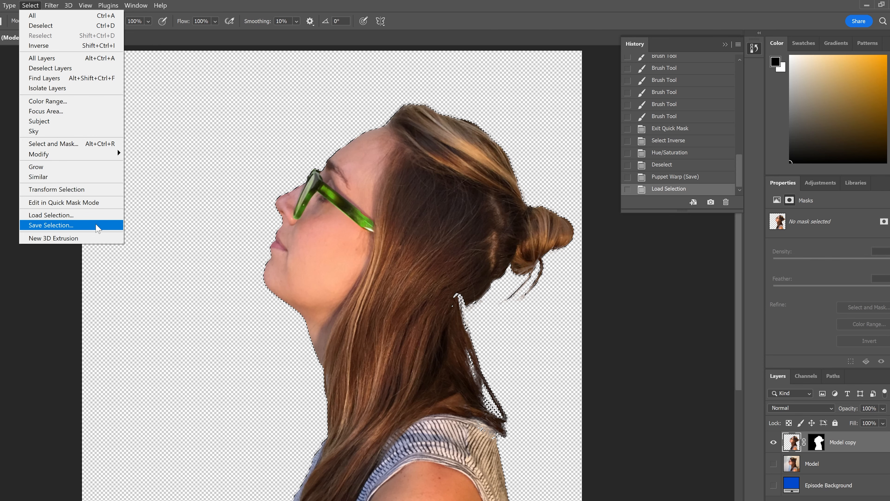
pyautogui.click(51, 225)
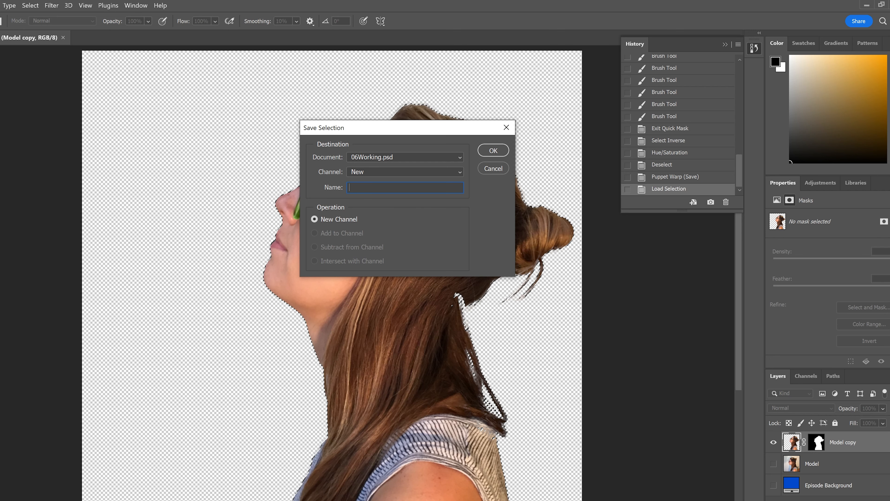
pyautogui.write('Model OUtli')
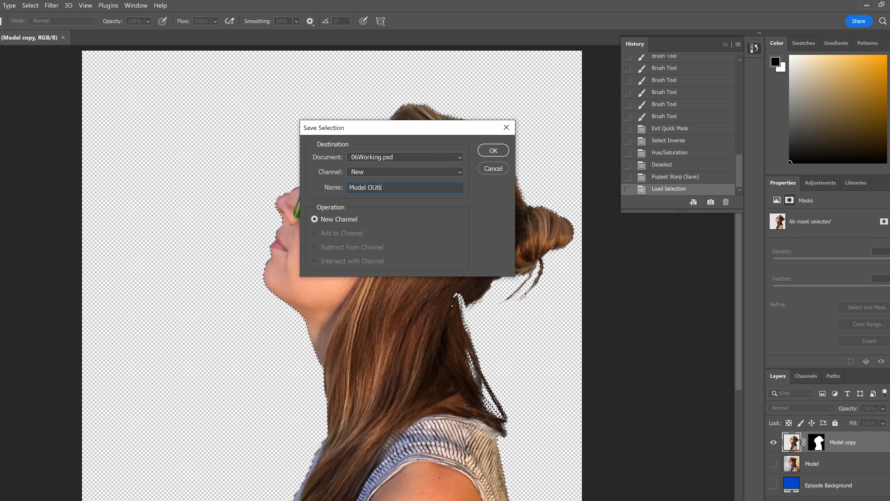
pyautogui.write('n')
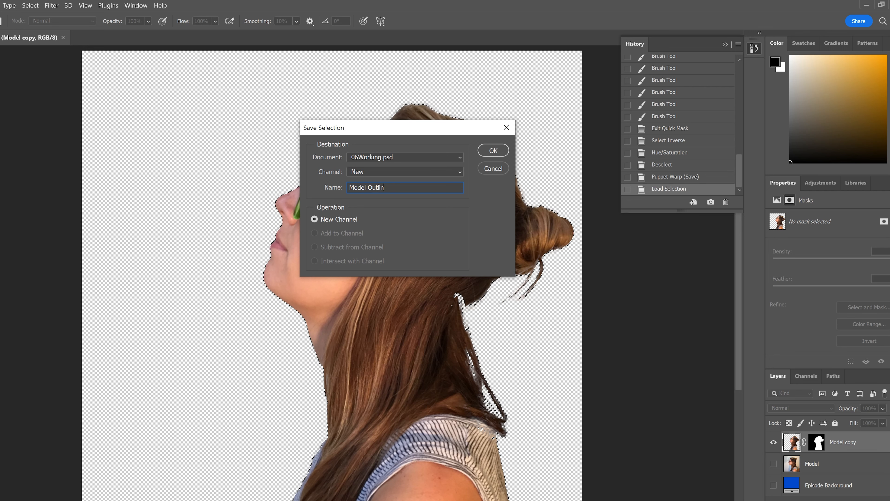
pyautogui.write('e')
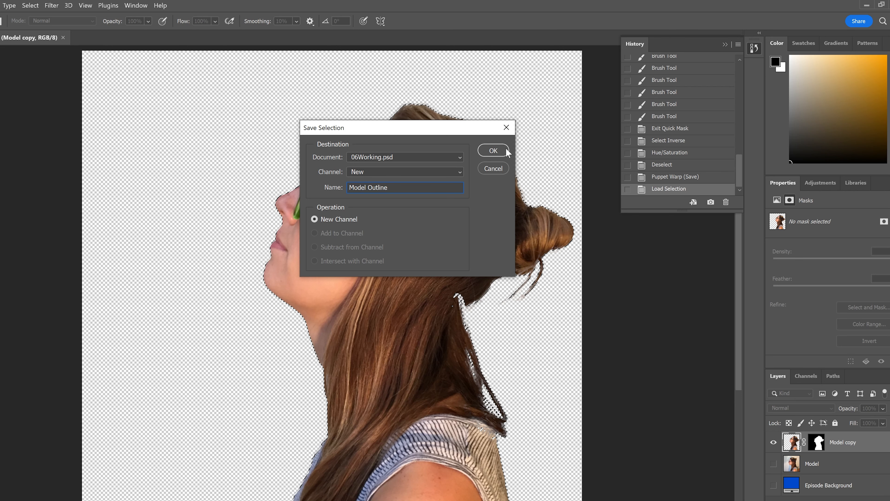
pyautogui.click(492, 151)
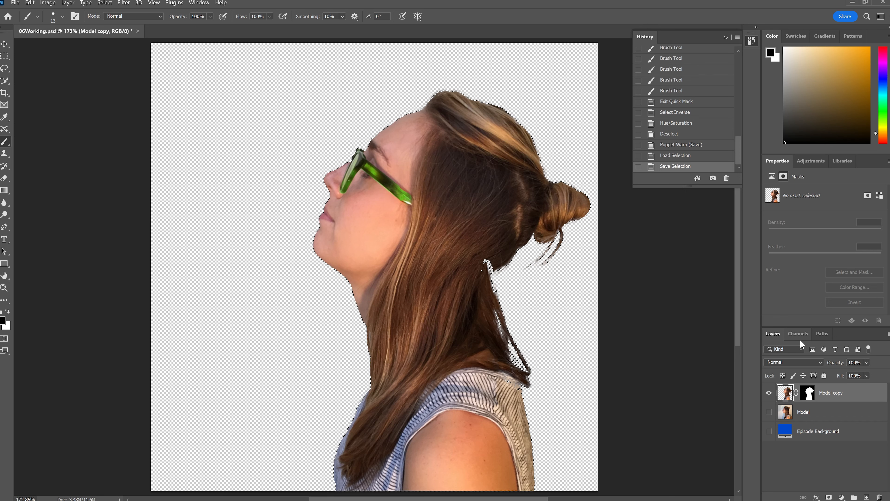
# Check the Model Outline channel in the Channels panel and return to Layers
pyautogui.click(798, 333)
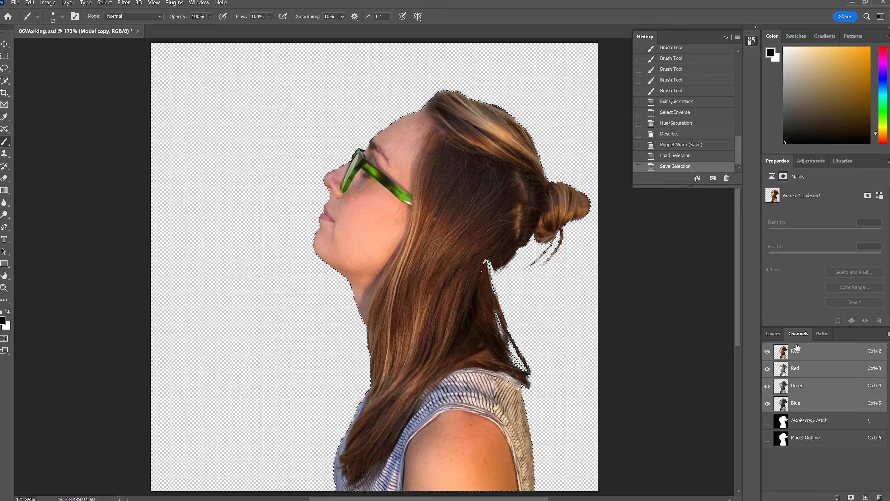
pyautogui.click(795, 351)
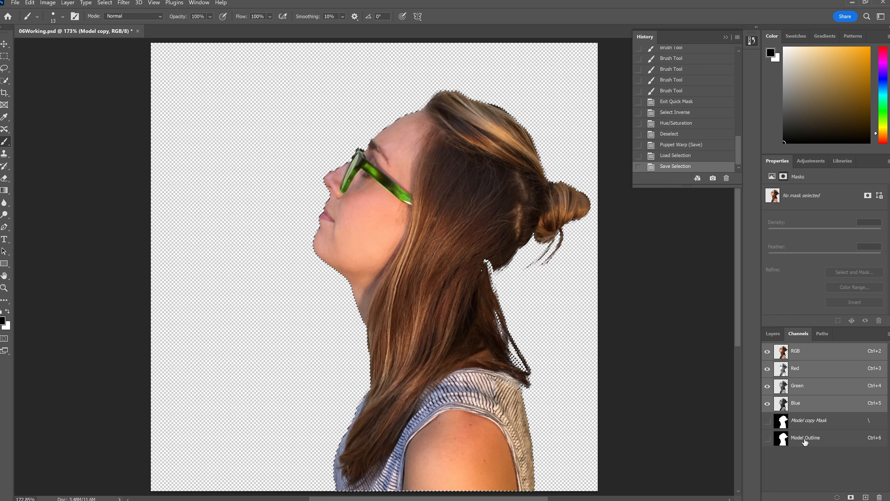
pyautogui.click(773, 333)
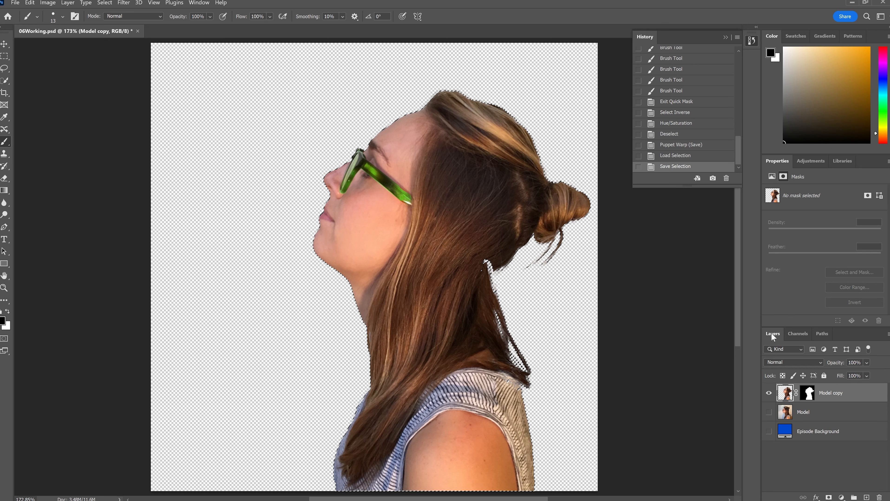
pyautogui.moveTo(781, 312)
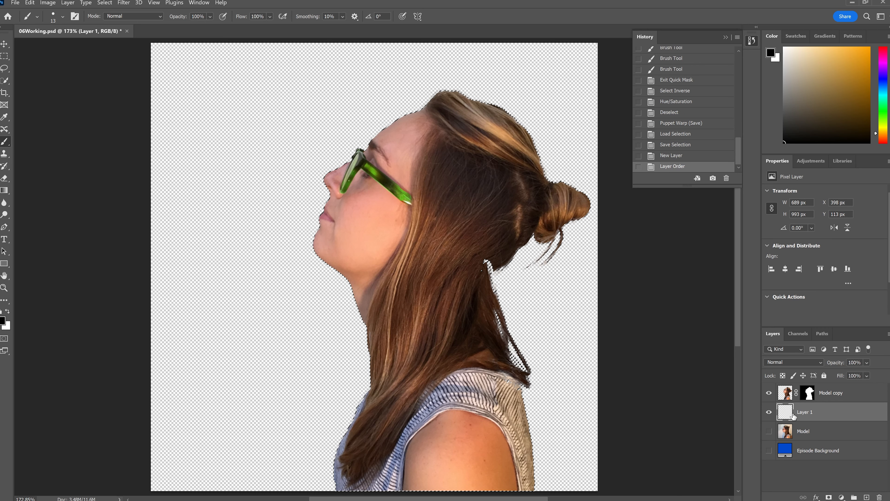
# Rename the new empty layer below Model copy to Shadow
pyautogui.doubleClick(804, 411)
pyautogui.write('Shadow')
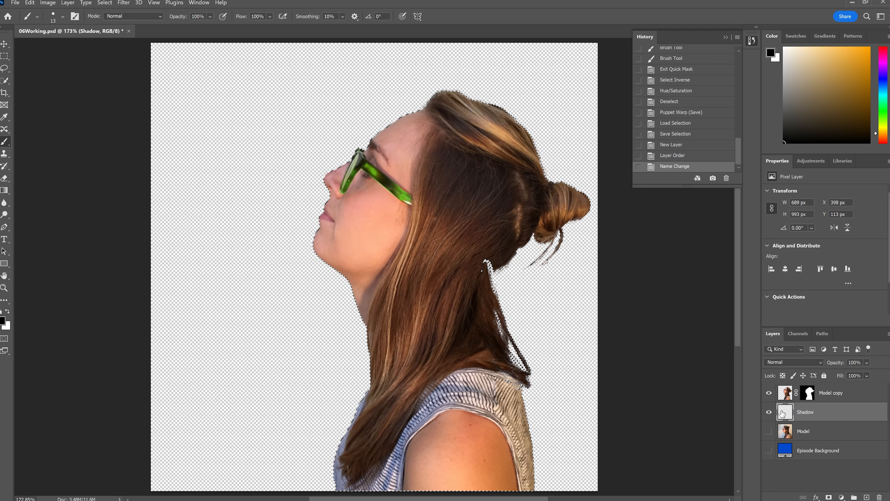
pyautogui.moveTo(785, 412)
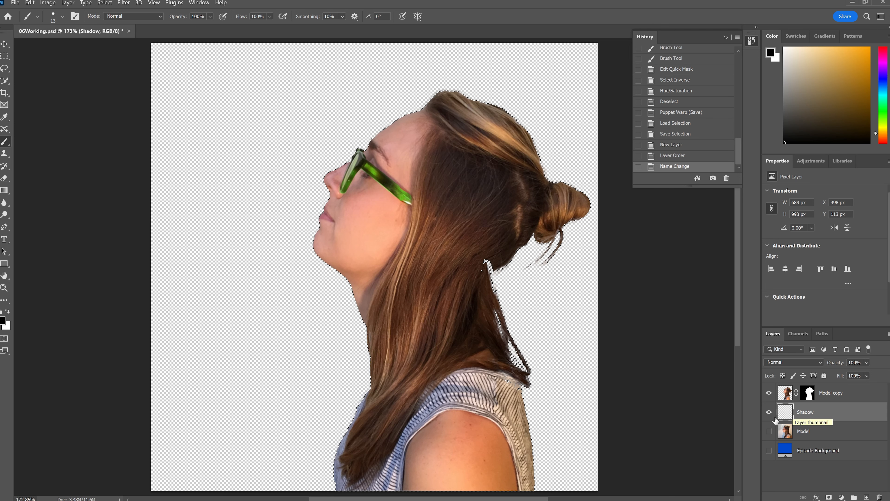
# Expand the woman's selection with Select and Mask, Shift Edge +36%, output to Selection
pyautogui.click(104, 4)
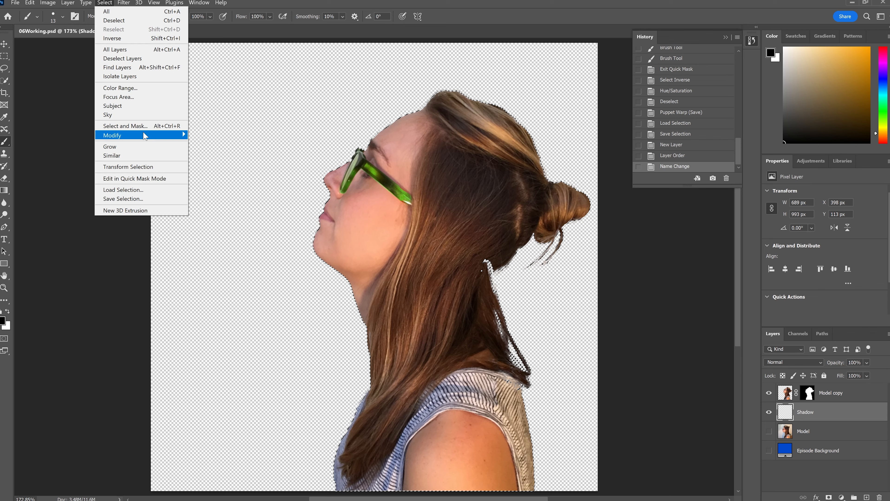
pyautogui.click(125, 125)
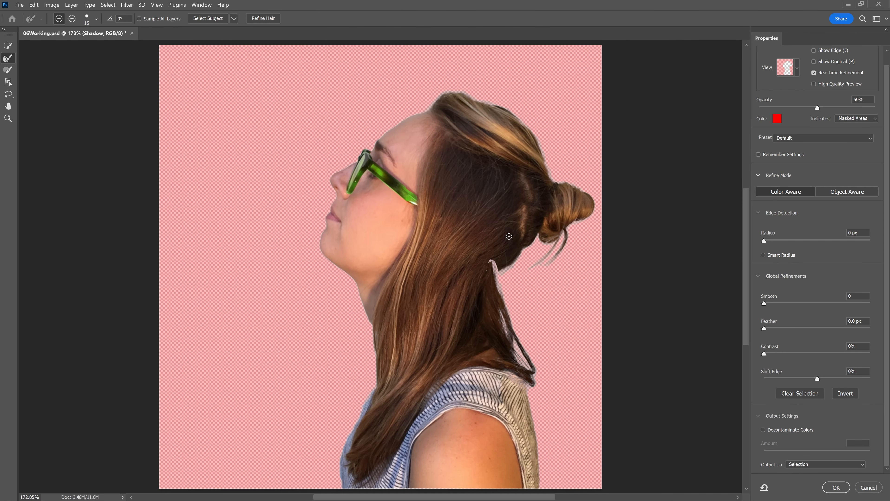
pyautogui.moveTo(533, 207)
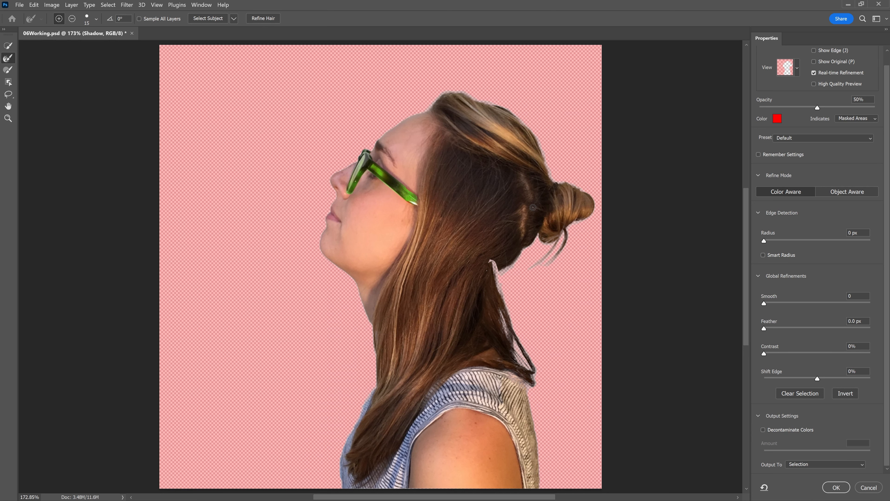
pyautogui.moveTo(424, 217)
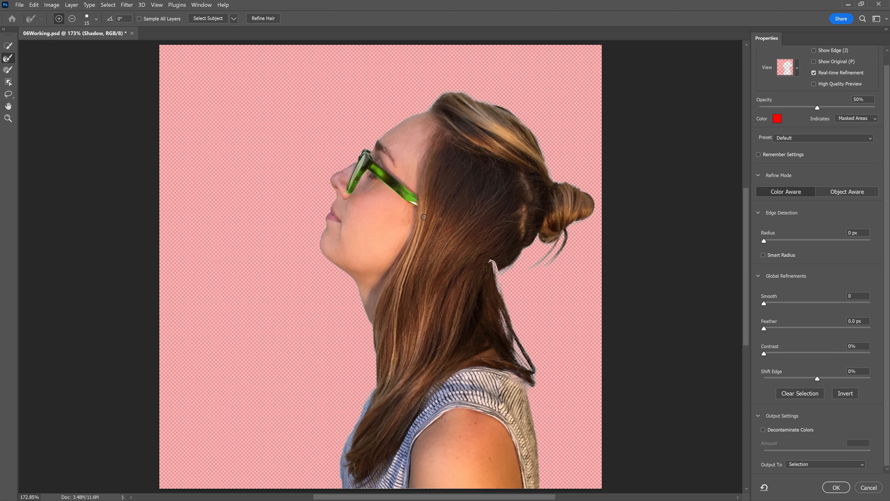
pyautogui.moveTo(404, 212)
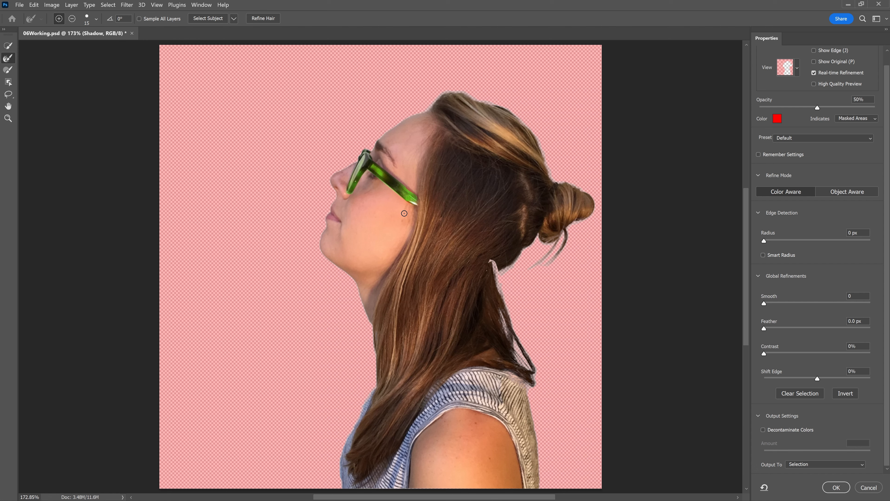
pyautogui.moveTo(399, 197)
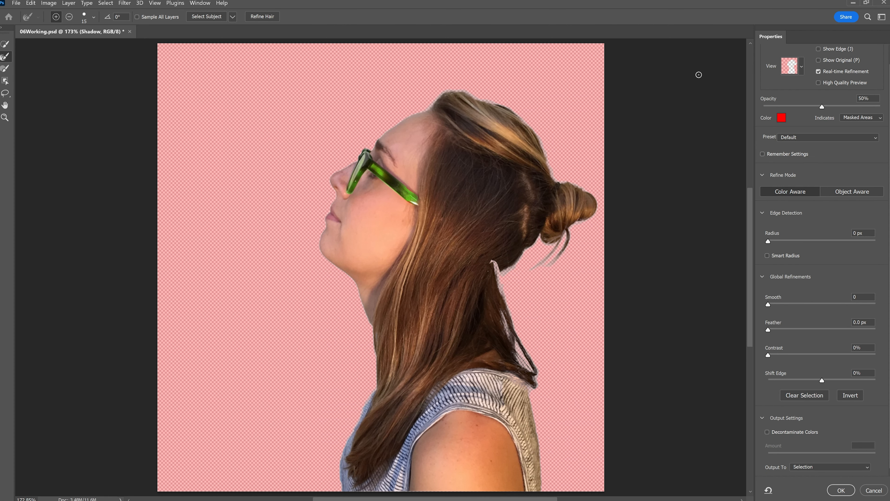
pyautogui.click(800, 65)
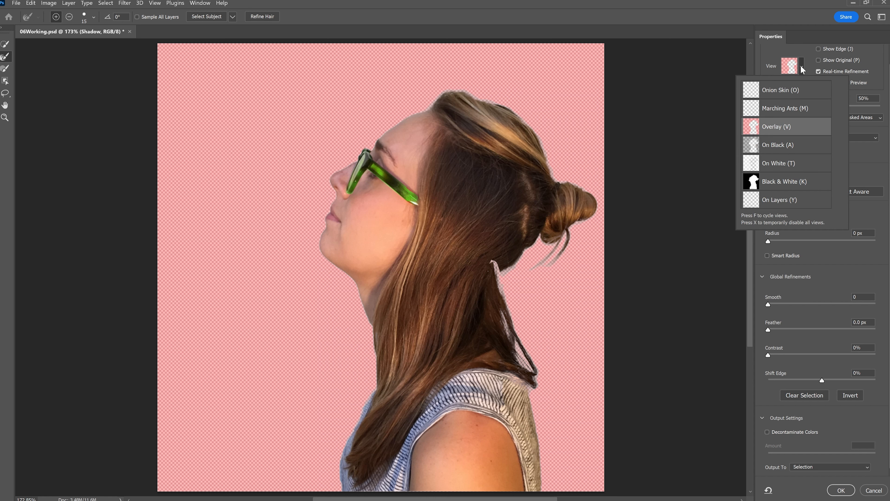
pyautogui.moveTo(774, 177)
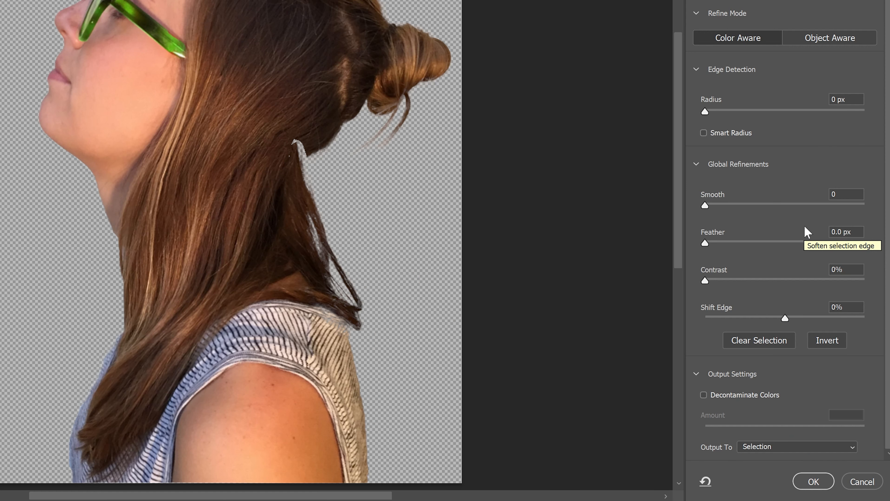
pyautogui.moveTo(777, 260)
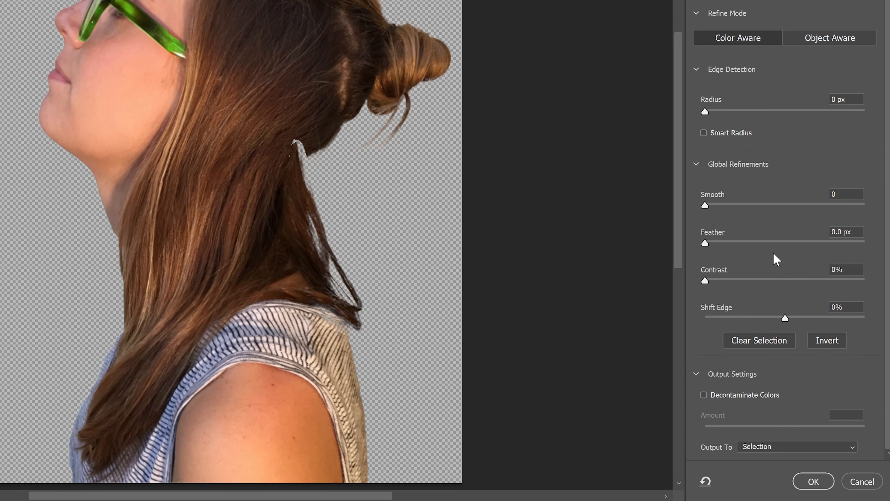
pyautogui.moveTo(787, 320)
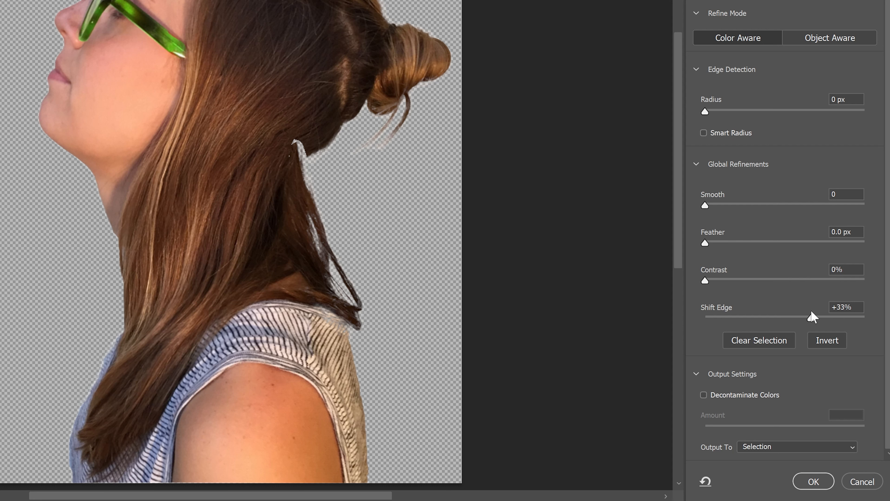
pyautogui.doubleClick(847, 307)
pyautogui.write('+36')
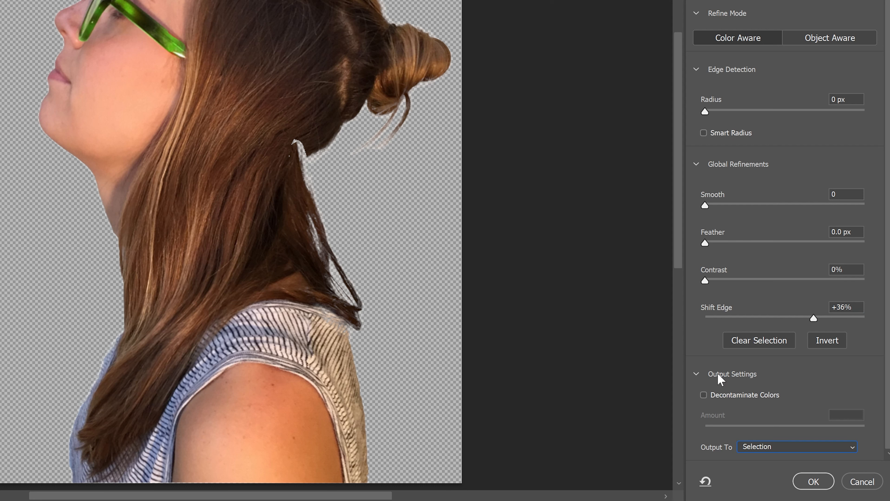
pyautogui.moveTo(748, 448)
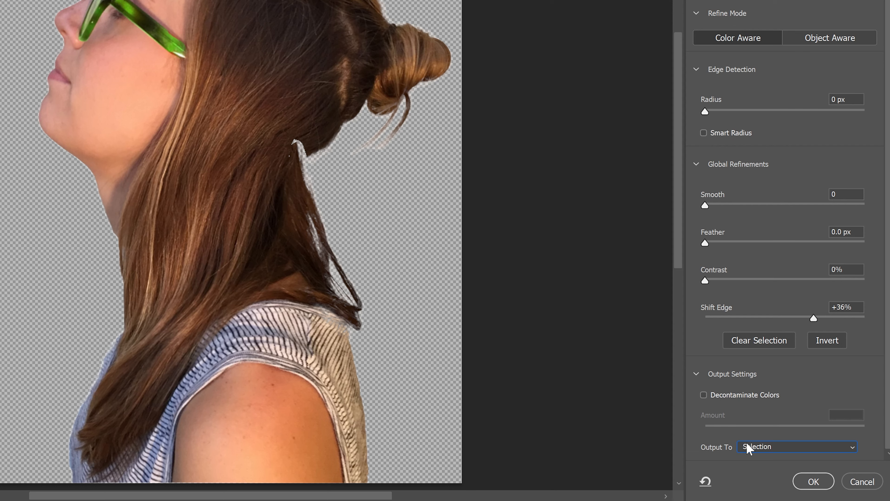
pyautogui.moveTo(813, 480)
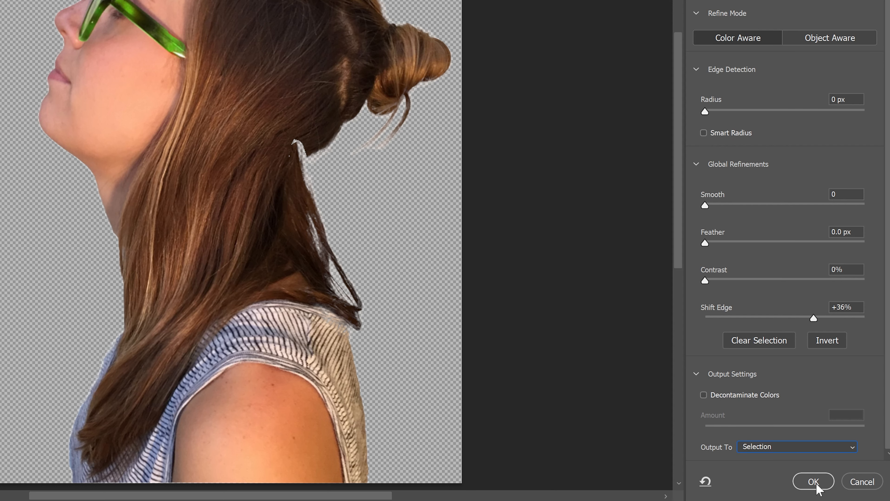
pyautogui.click(813, 481)
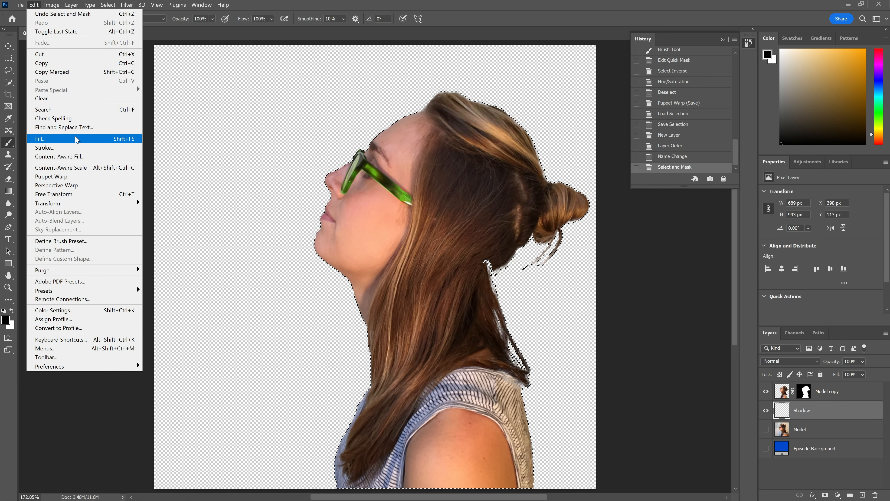
# Fill the Shadow layer selection with black and lower the layer opacity to 30%
pyautogui.click(39, 138)
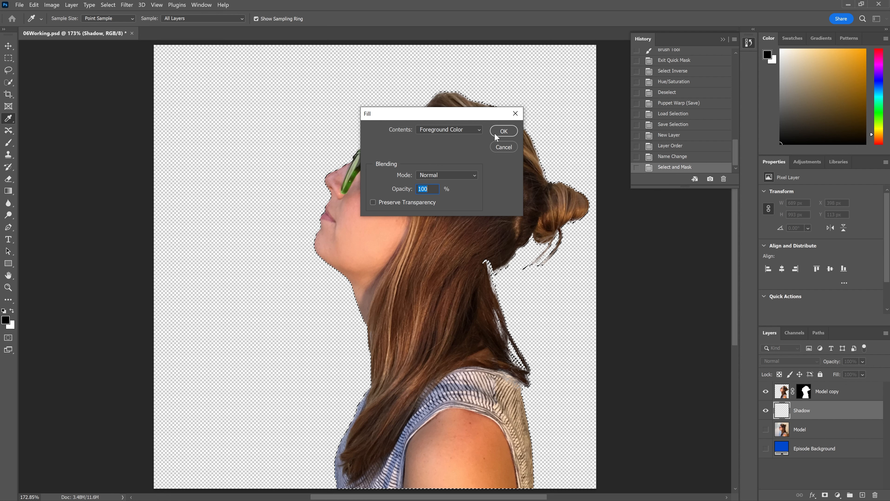
pyautogui.click(503, 131)
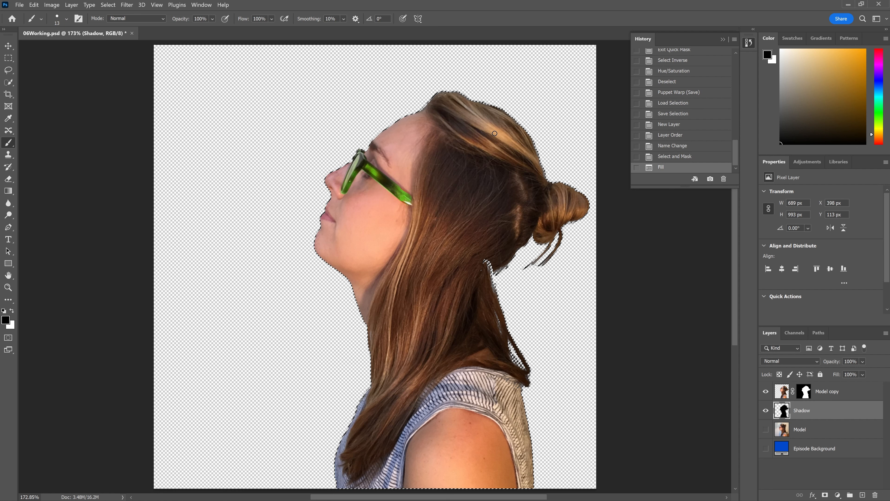
pyautogui.click(765, 391)
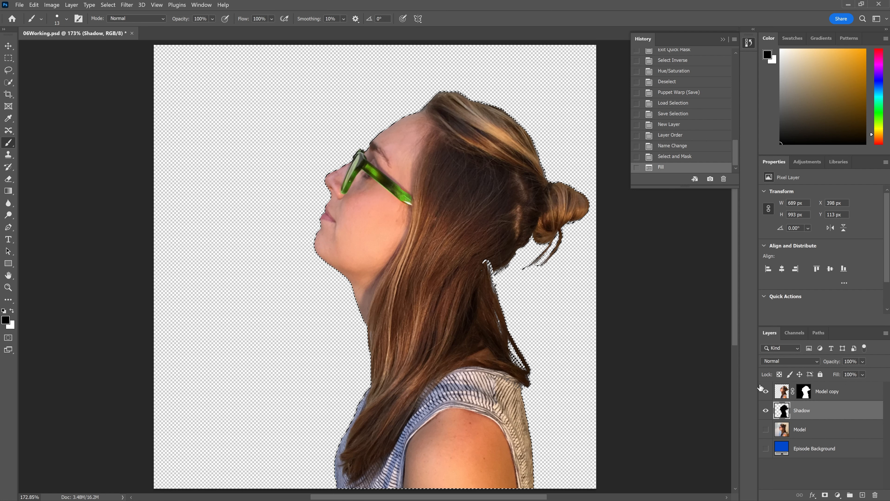
pyautogui.click(765, 392)
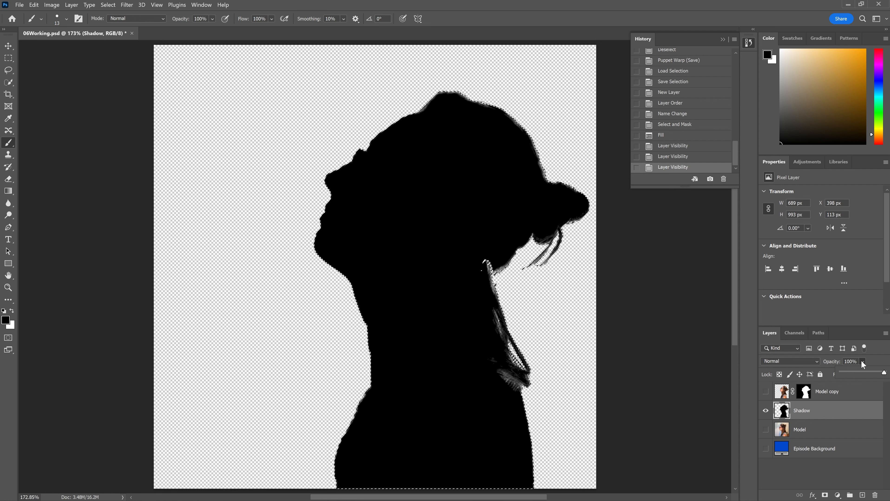
pyautogui.click(852, 360)
pyautogui.write('30')
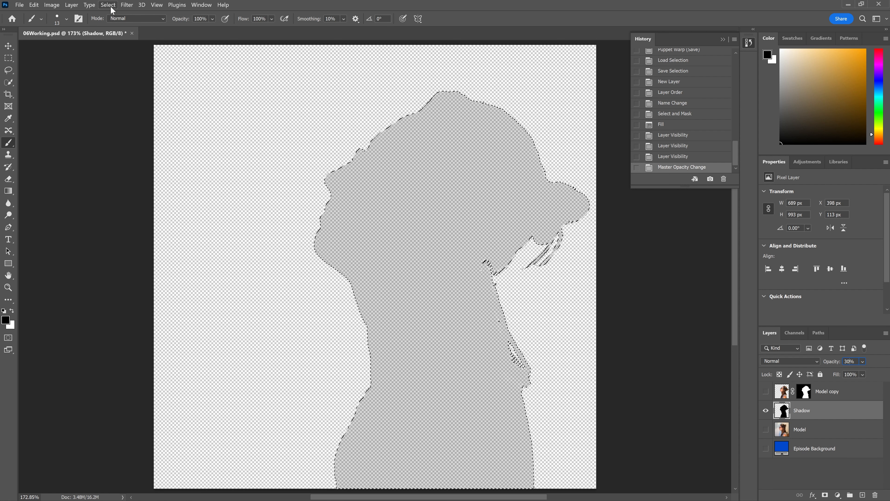
# Deselect the silhouette and show the cut-out woman layer again
pyautogui.click(107, 5)
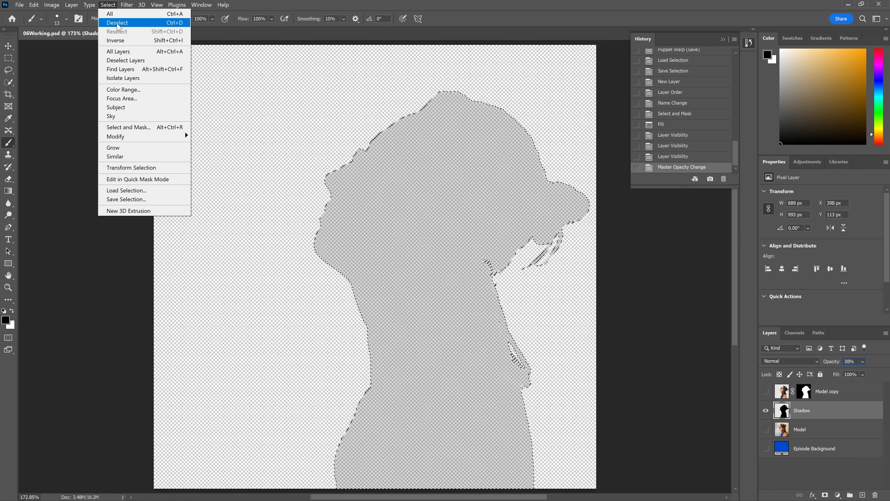
pyautogui.click(117, 23)
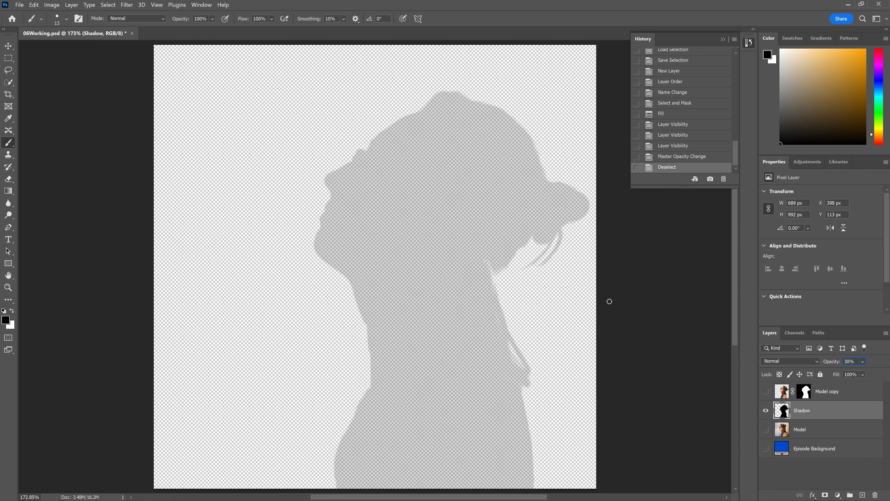
pyautogui.click(765, 390)
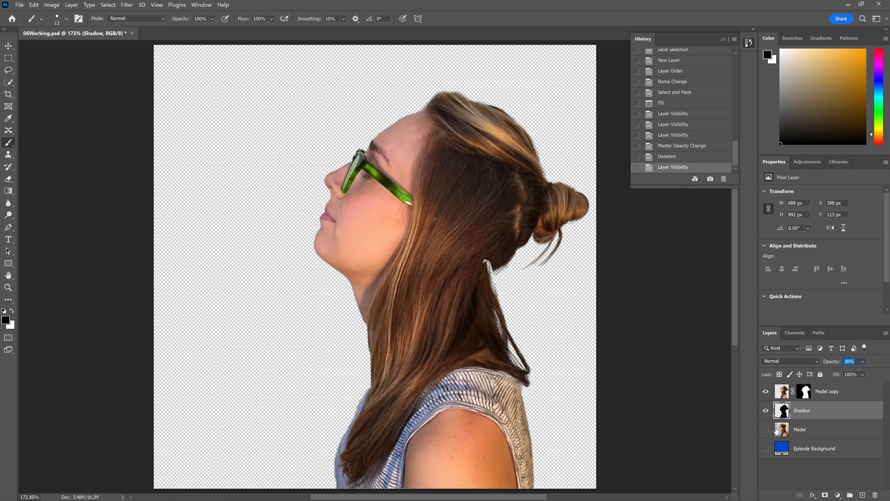
pyautogui.moveTo(205, 84)
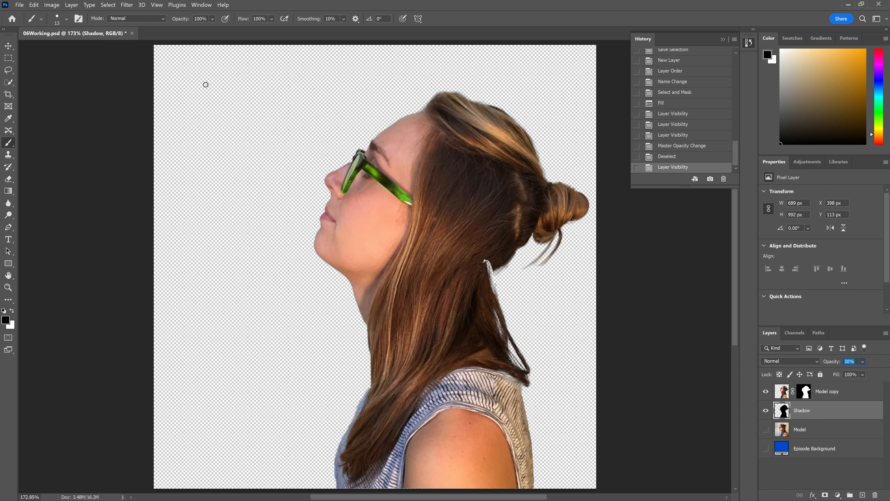
# Rotate the shadow about -15° and move it left behind the woman's head, then commit
pyautogui.click(33, 5)
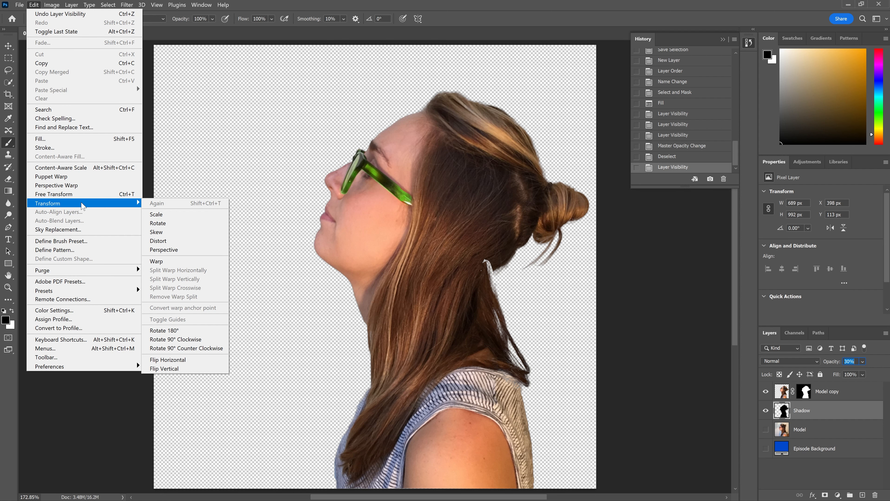
pyautogui.moveTo(169, 223)
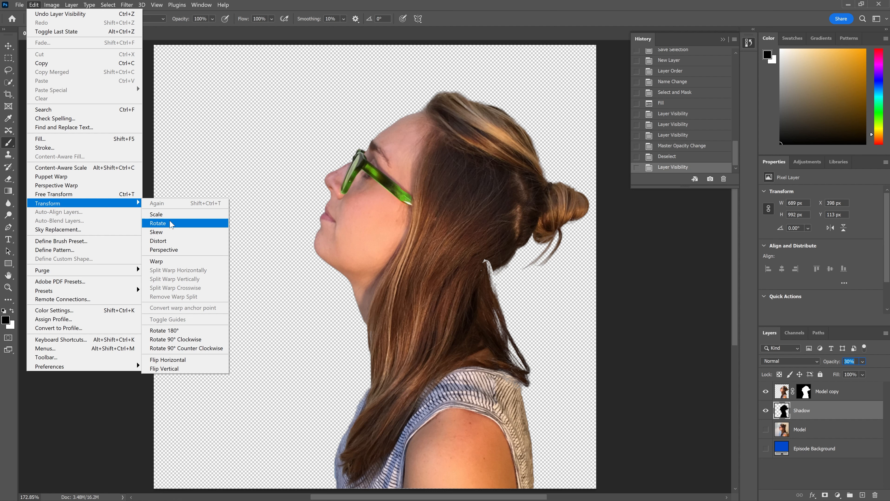
pyautogui.click(158, 223)
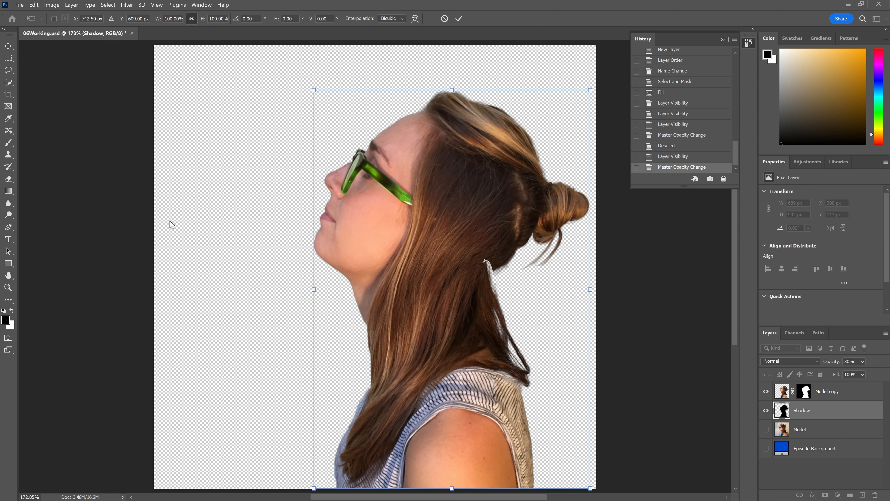
pyautogui.moveTo(211, 38)
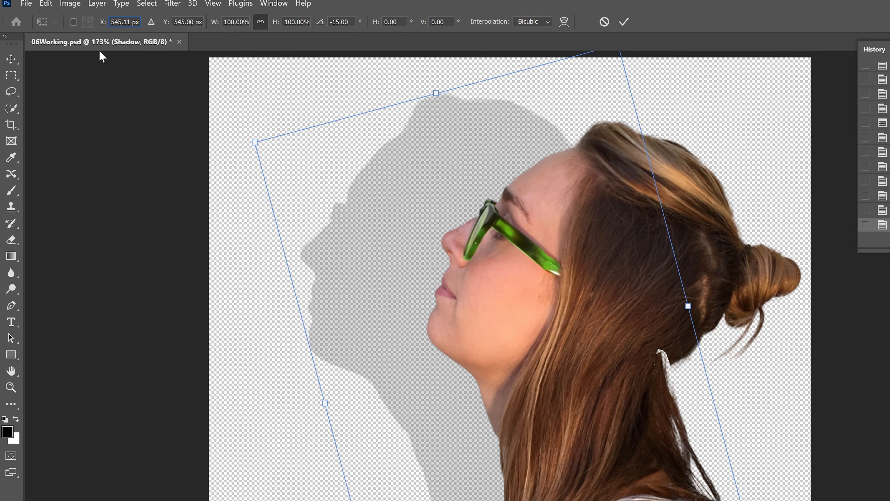
pyautogui.moveTo(151, 21)
pyautogui.write('602')
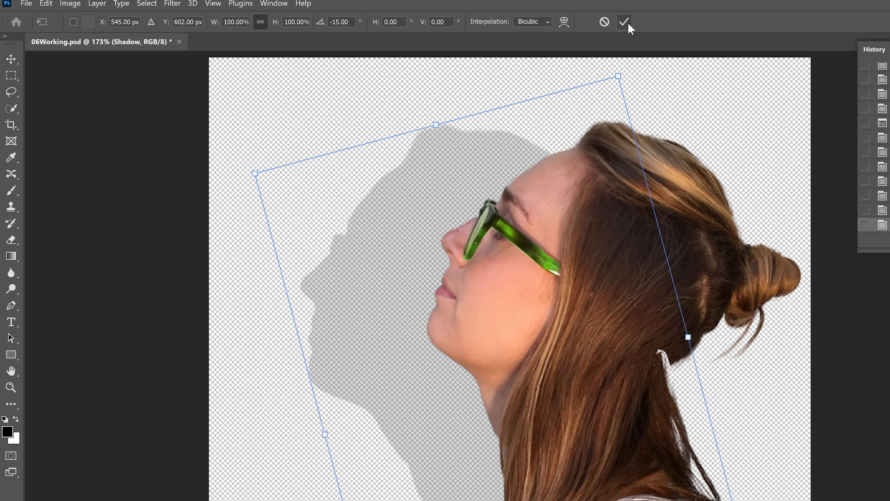
pyautogui.click(623, 22)
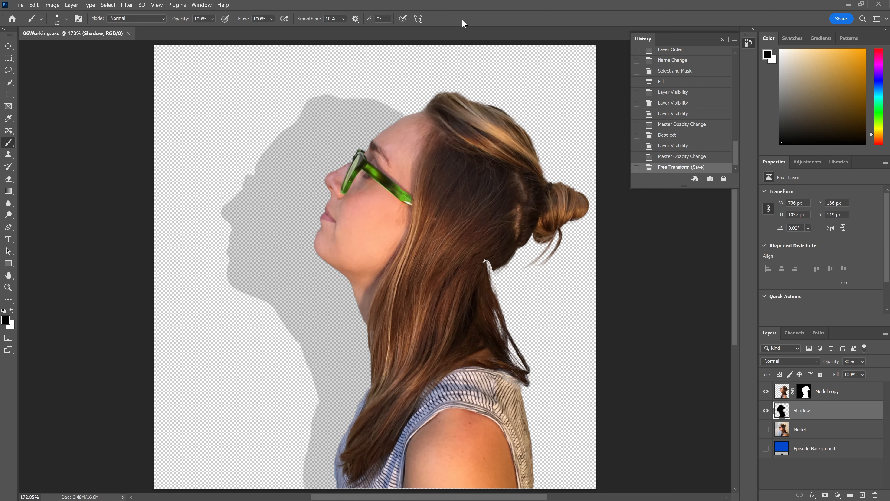
pyautogui.moveTo(417, 258)
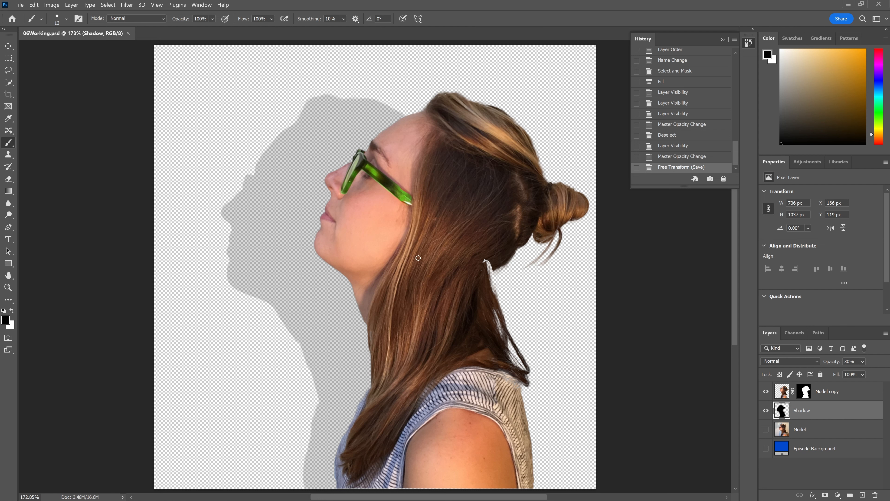
pyautogui.moveTo(609, 282)
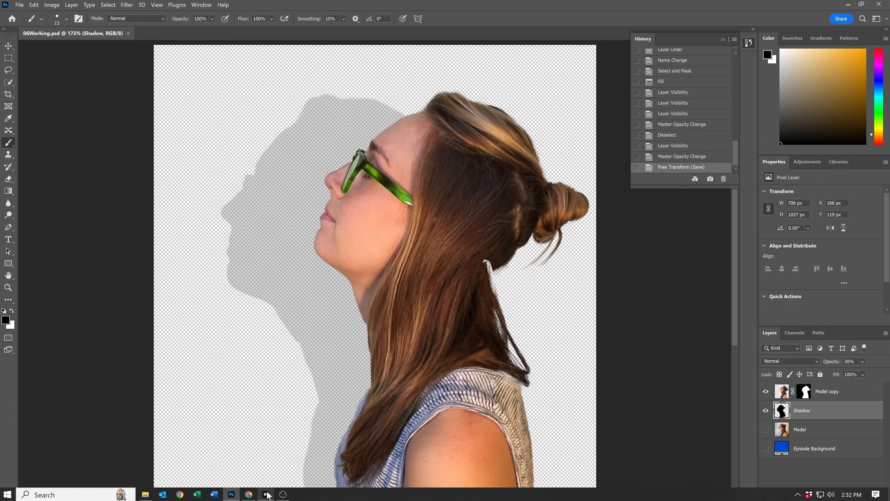
# From Adobe Bridge, open 06Pattern.psd into Photoshop as a second document
pyautogui.click(266, 494)
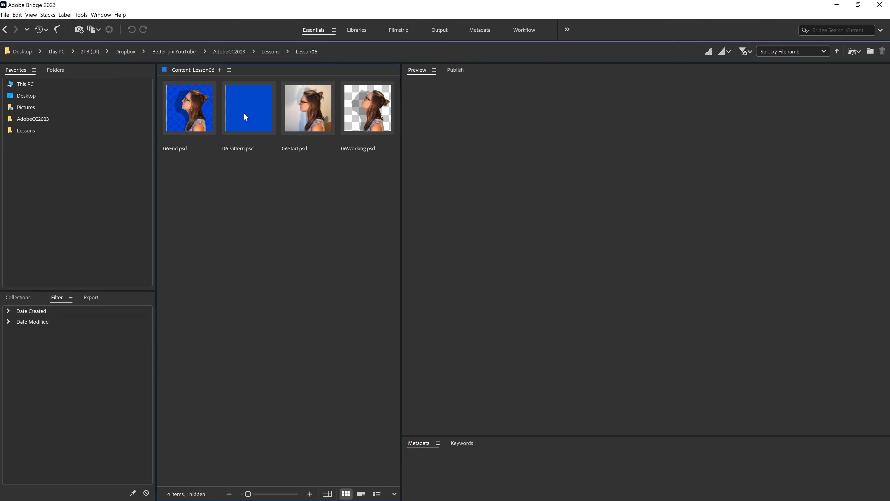
pyautogui.click(249, 108)
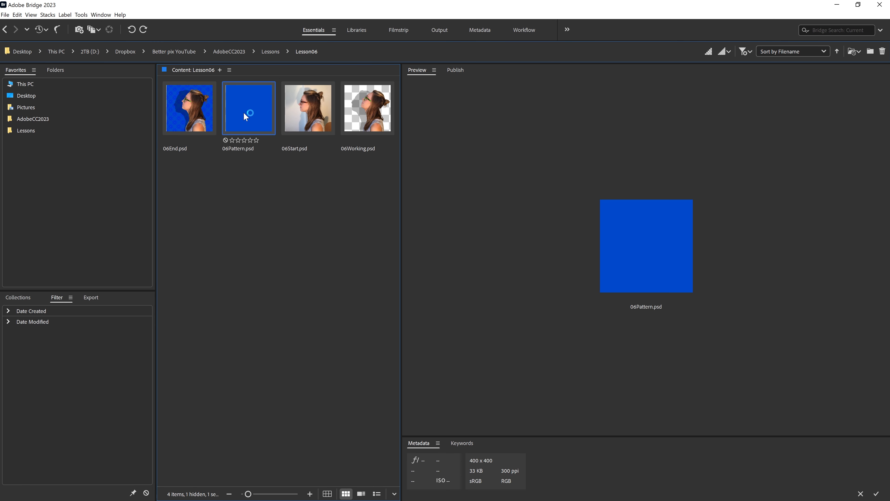
pyautogui.doubleClick(248, 107)
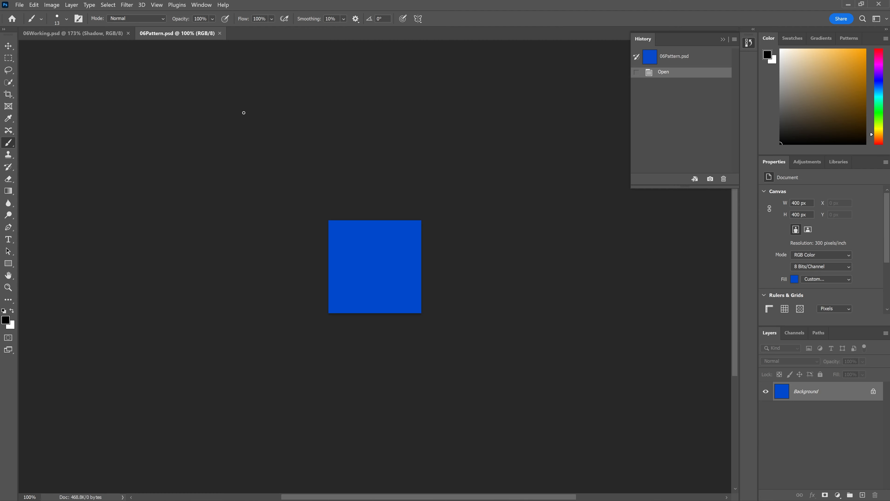
pyautogui.moveTo(342, 235)
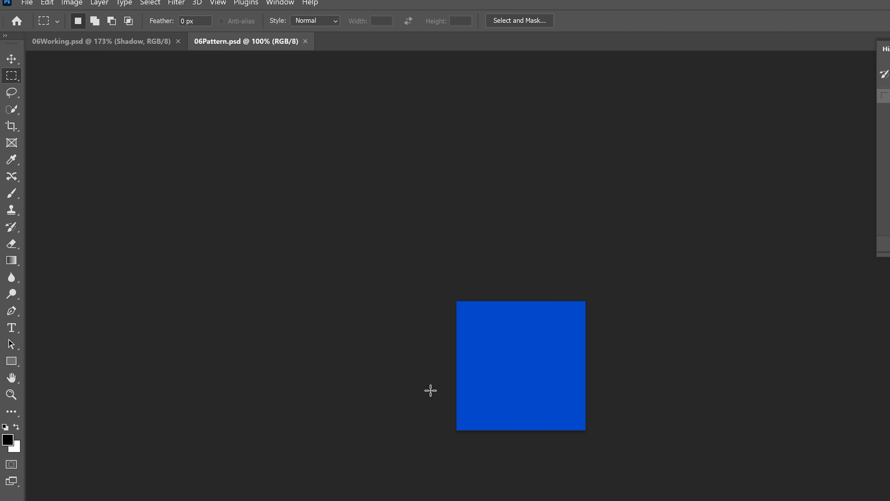
pyautogui.moveTo(58, 374)
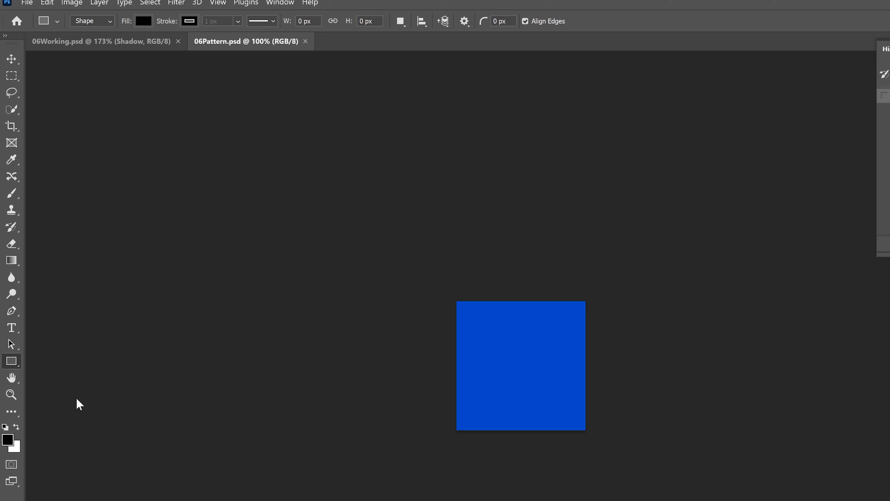
# Choose the Polygon Tool in Shape mode to draw the black five-sided polygon
pyautogui.click(11, 361)
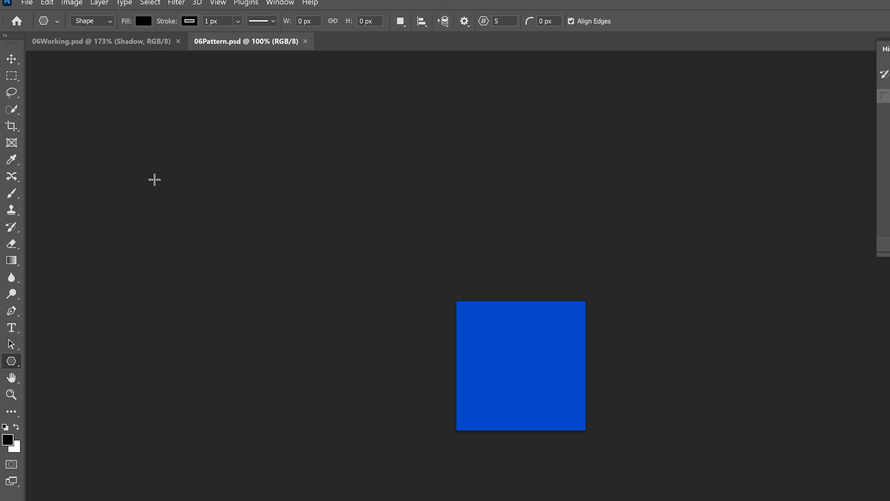
pyautogui.click(91, 21)
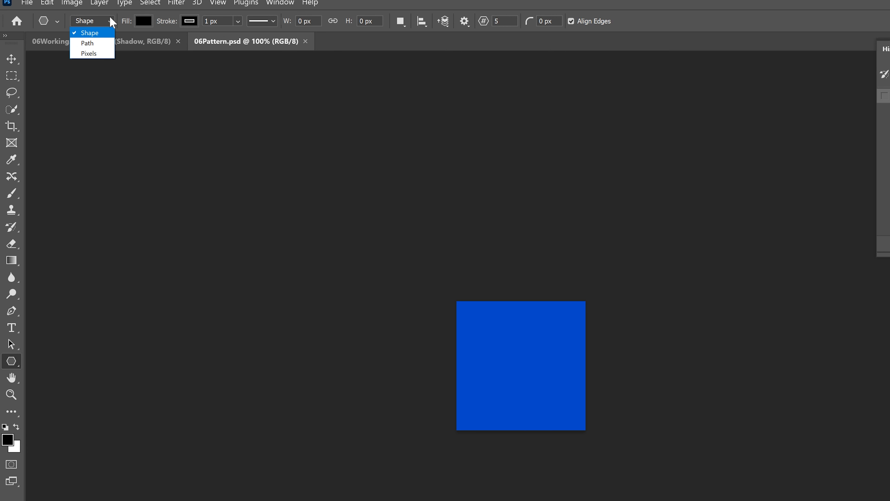
pyautogui.click(90, 33)
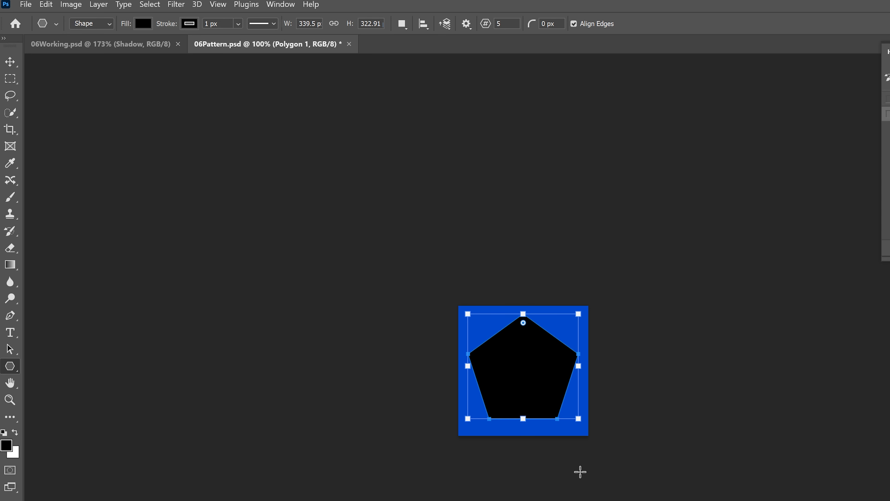
pyautogui.moveTo(537, 456)
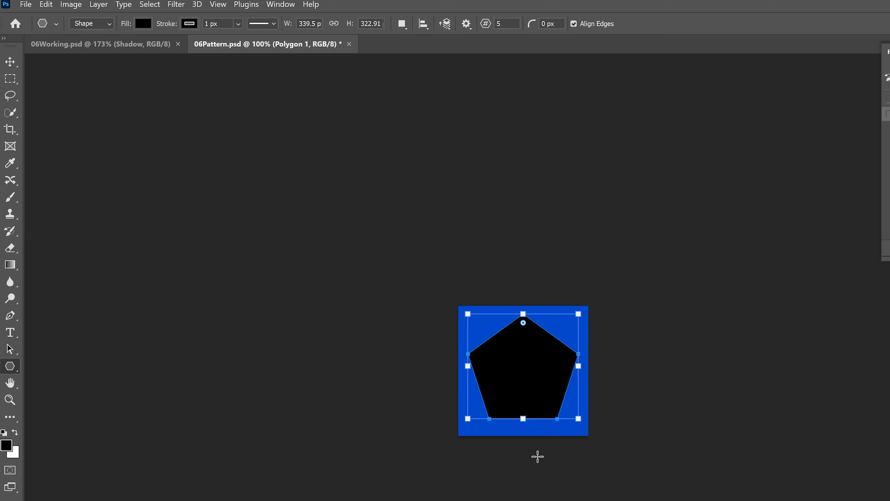
pyautogui.moveTo(526, 347)
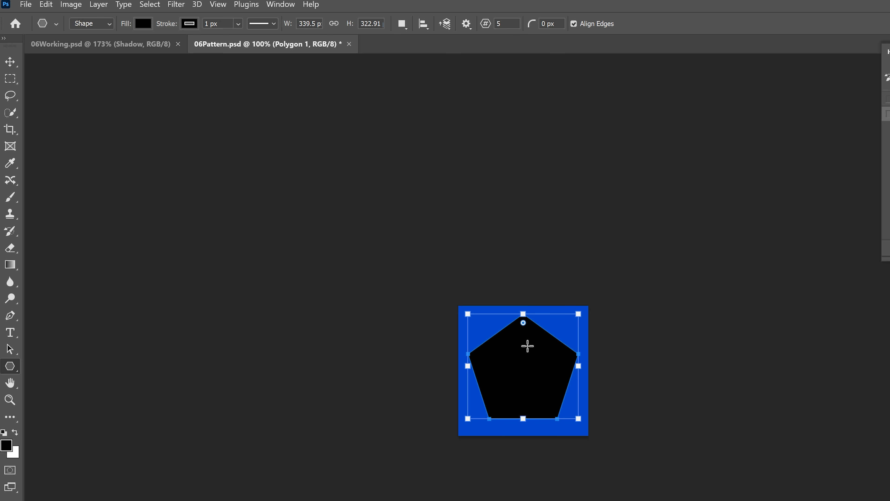
pyautogui.moveTo(516, 348)
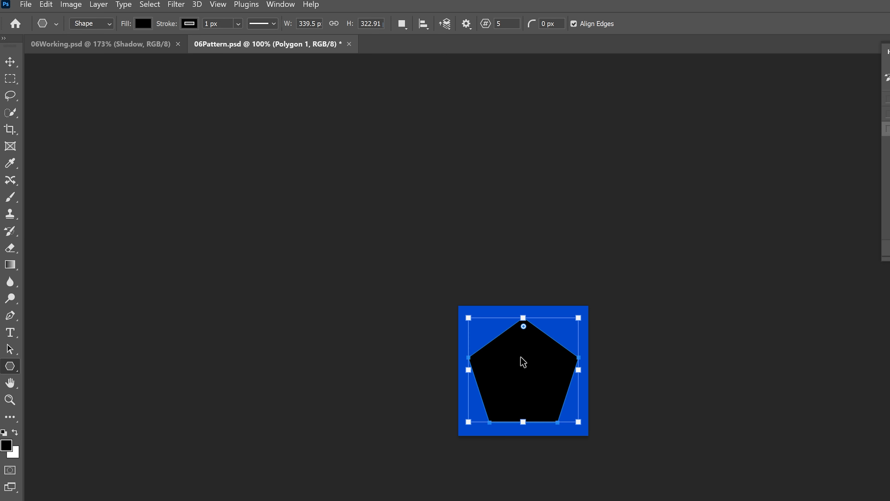
pyautogui.moveTo(520, 358)
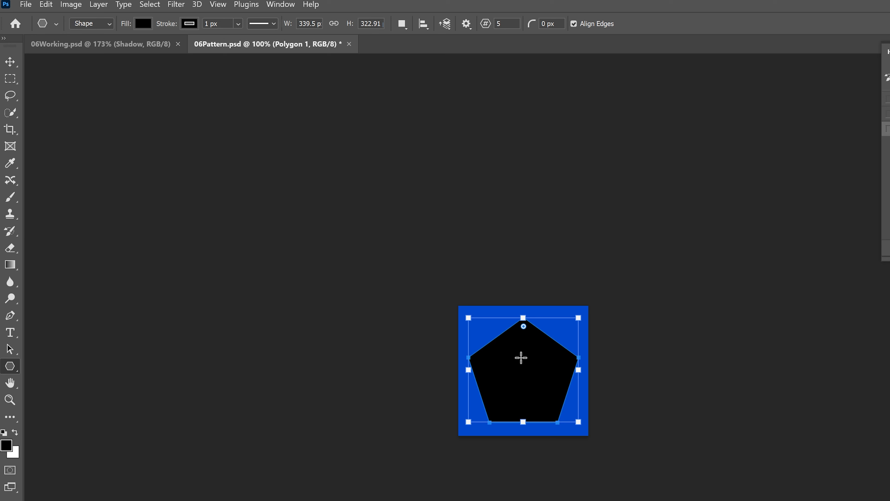
pyautogui.moveTo(530, 368)
pyautogui.write('20')
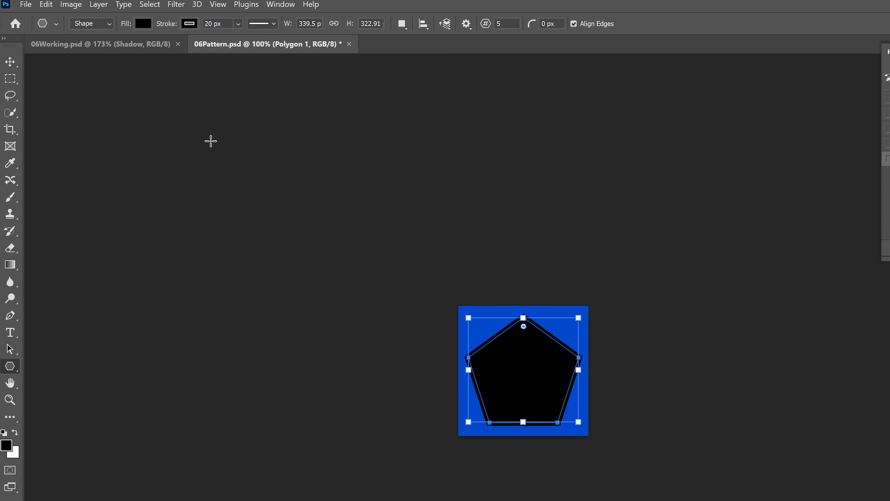
pyautogui.moveTo(203, 162)
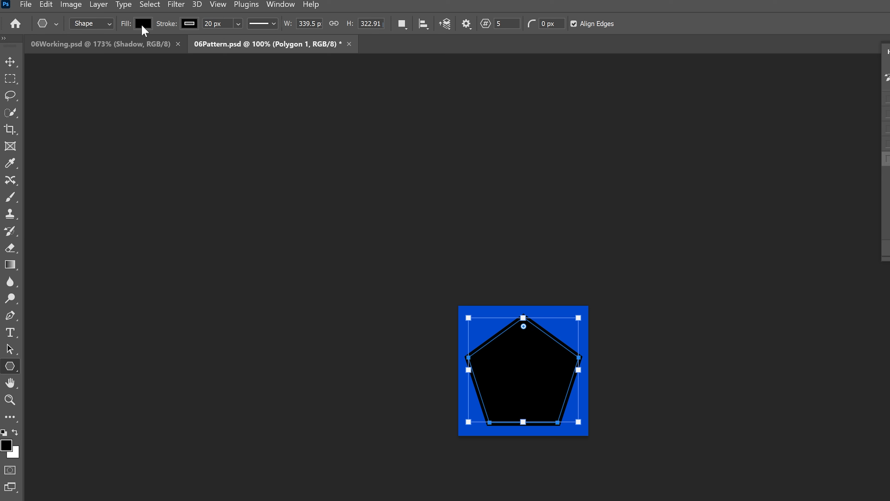
# Try white and blue fills on the pentagon, returning its fill to black each time
pyautogui.click(143, 23)
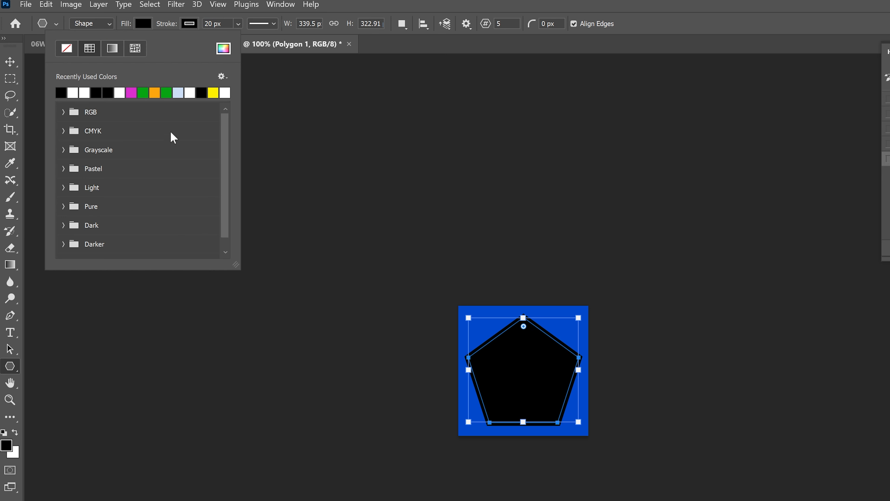
pyautogui.moveTo(168, 145)
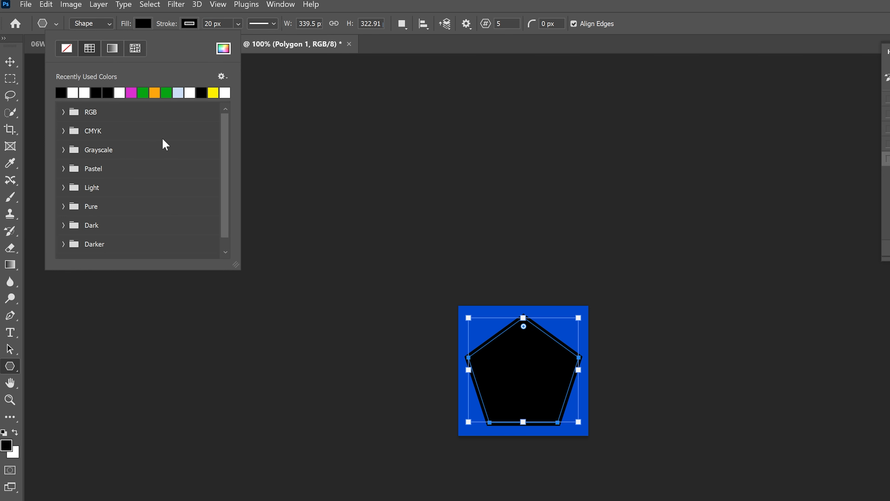
pyautogui.moveTo(142, 91)
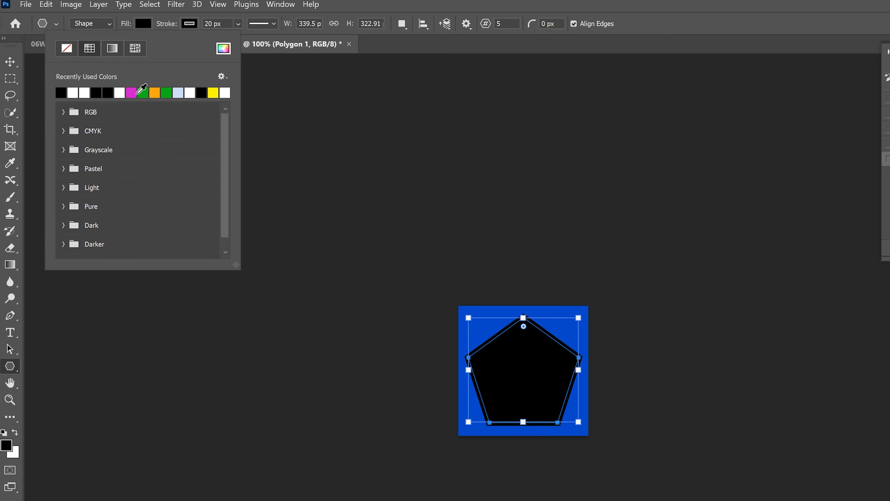
pyautogui.moveTo(215, 84)
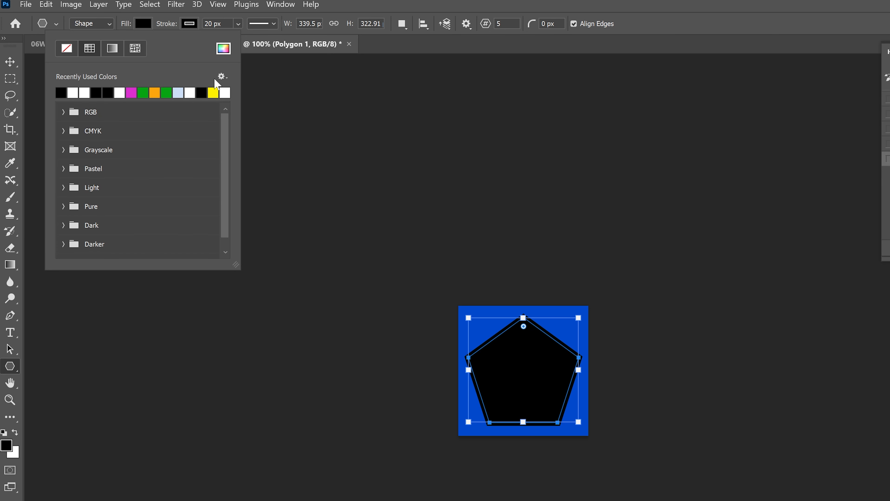
pyautogui.moveTo(213, 94)
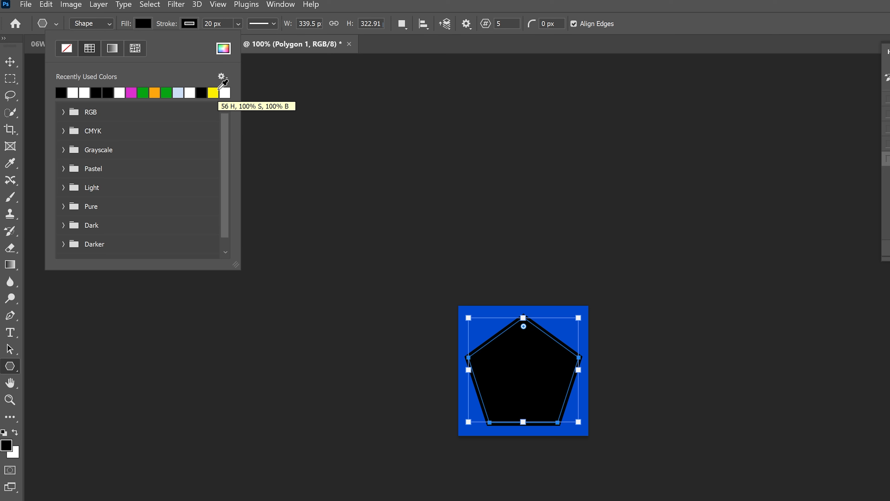
pyautogui.moveTo(136, 54)
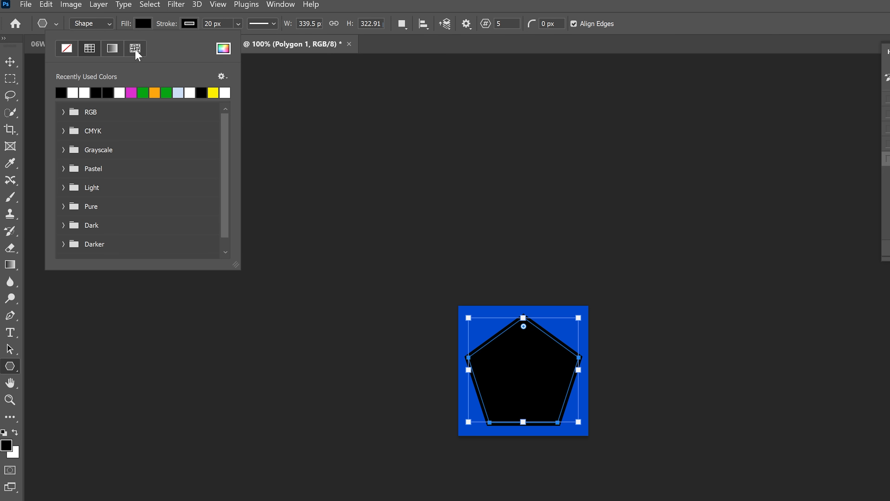
pyautogui.moveTo(143, 92)
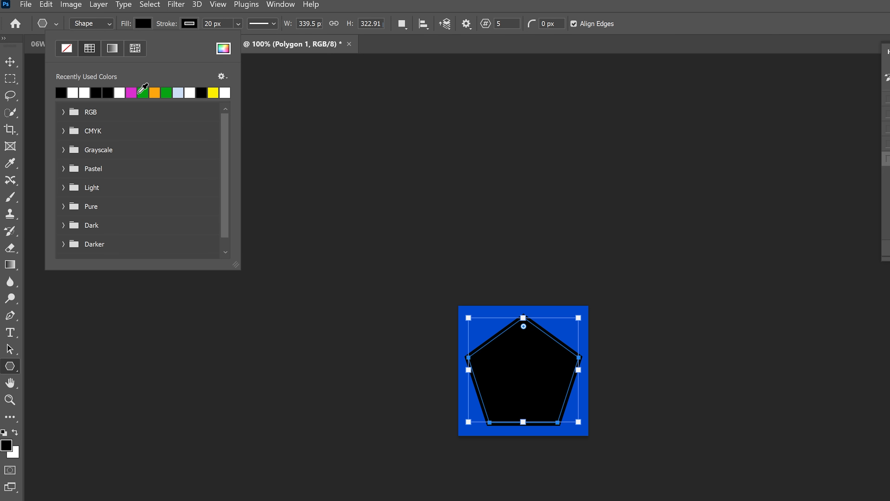
pyautogui.click(62, 93)
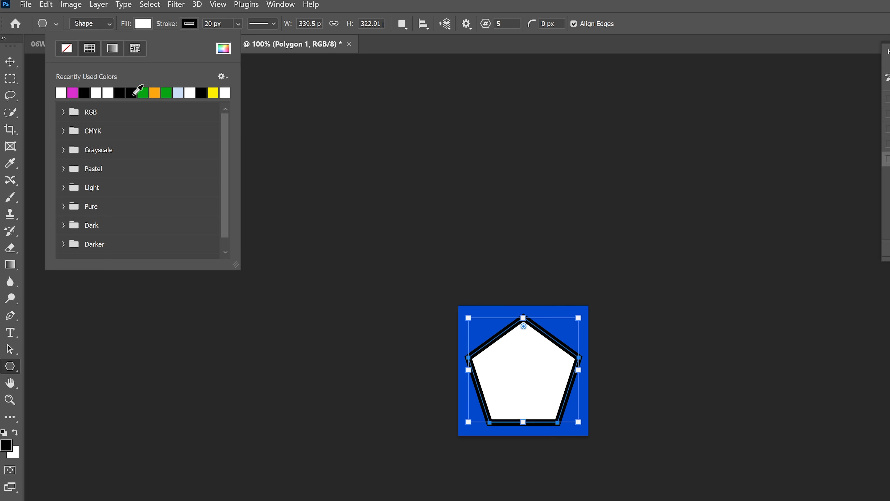
pyautogui.click(61, 93)
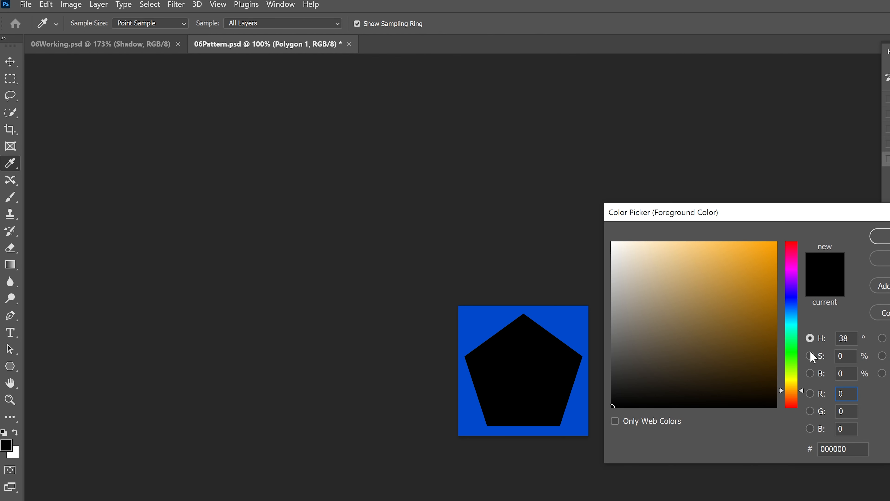
pyautogui.moveTo(815, 374)
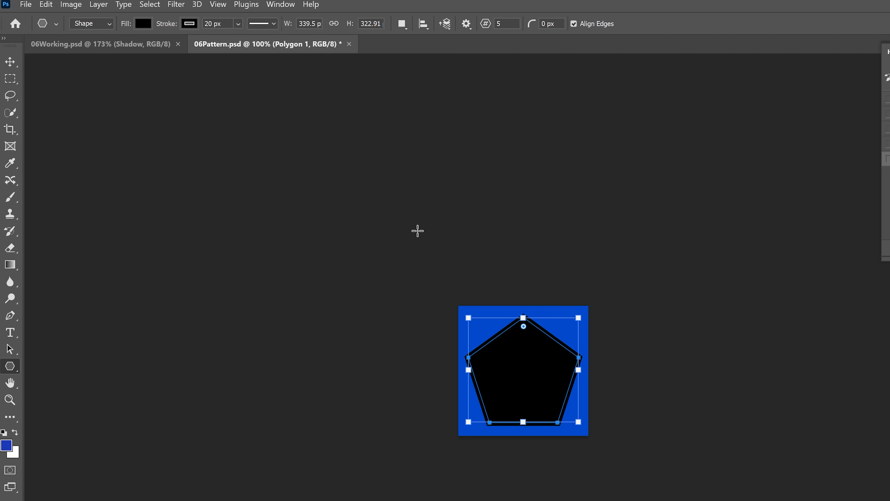
pyautogui.click(143, 24)
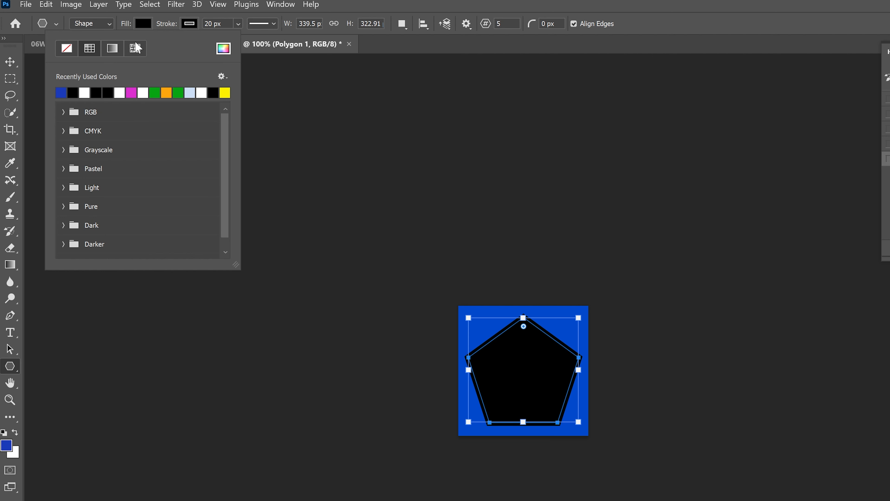
pyautogui.click(61, 92)
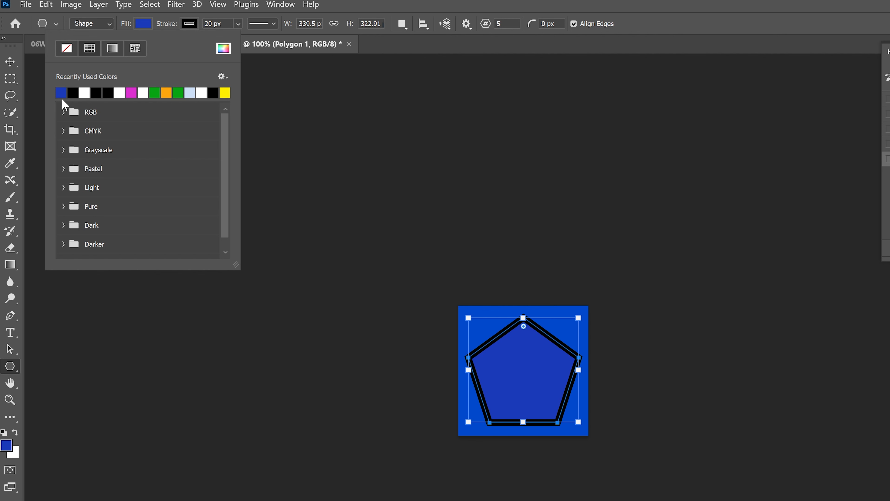
pyautogui.click(72, 93)
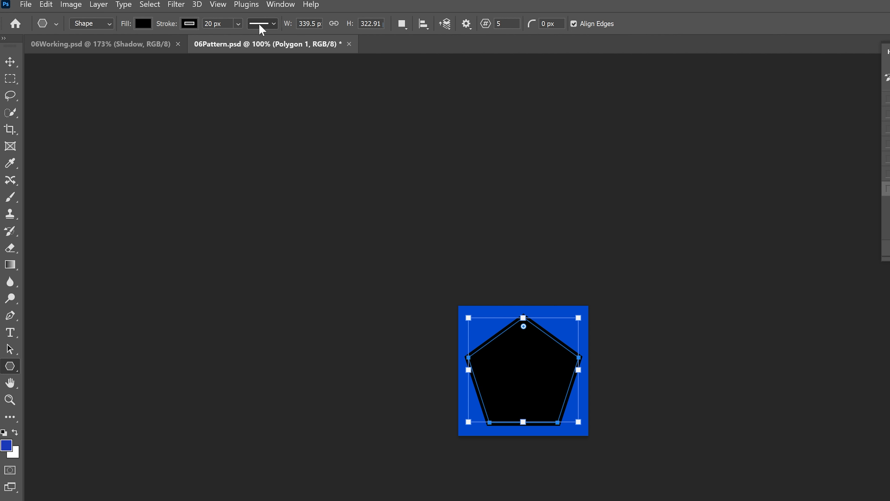
# Keep the pentagon's fill black and give it a blue stroke colour
pyautogui.click(189, 24)
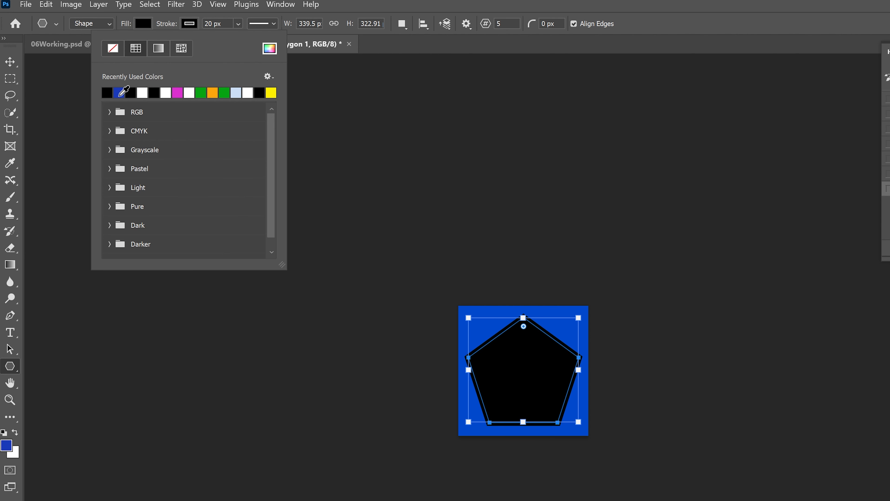
pyautogui.click(190, 24)
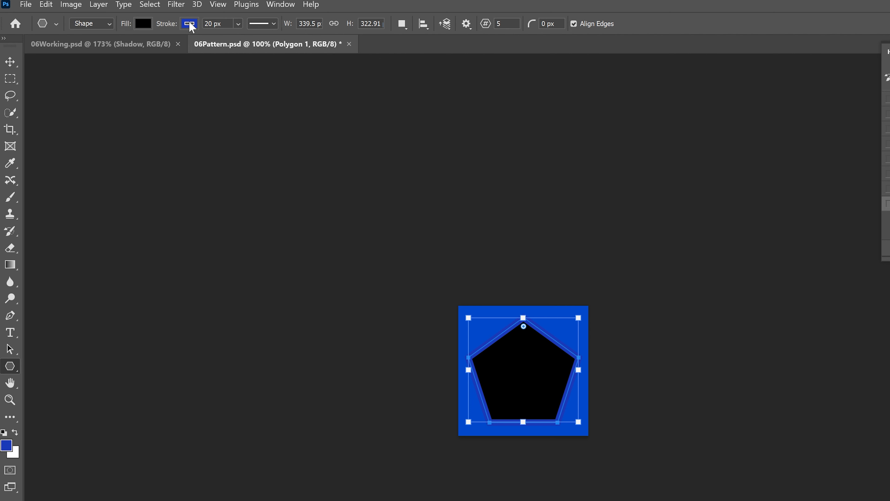
pyautogui.click(189, 24)
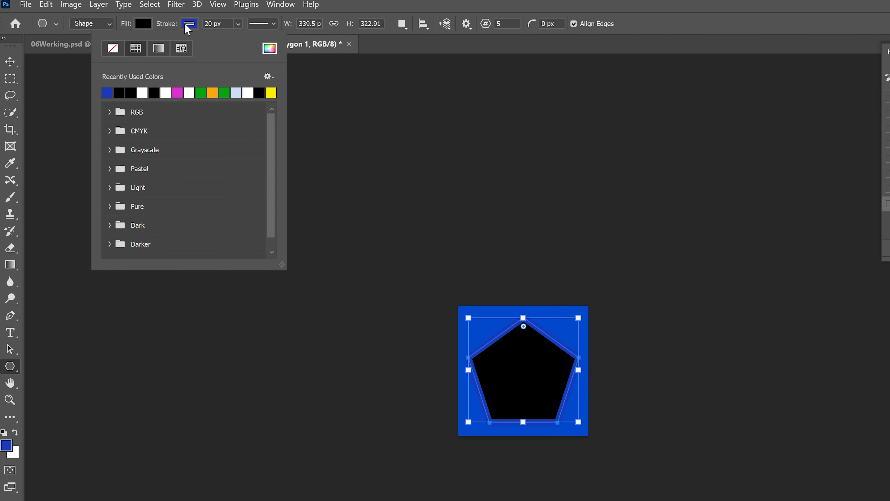
pyautogui.moveTo(140, 28)
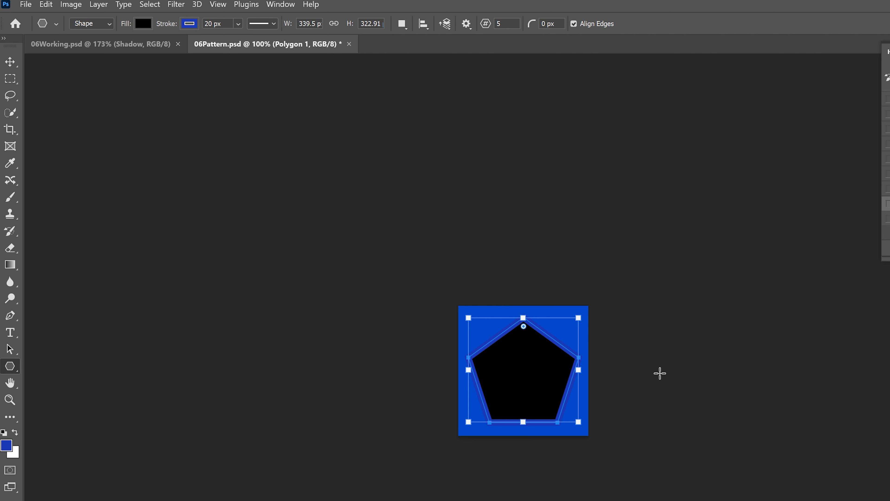
pyautogui.moveTo(686, 348)
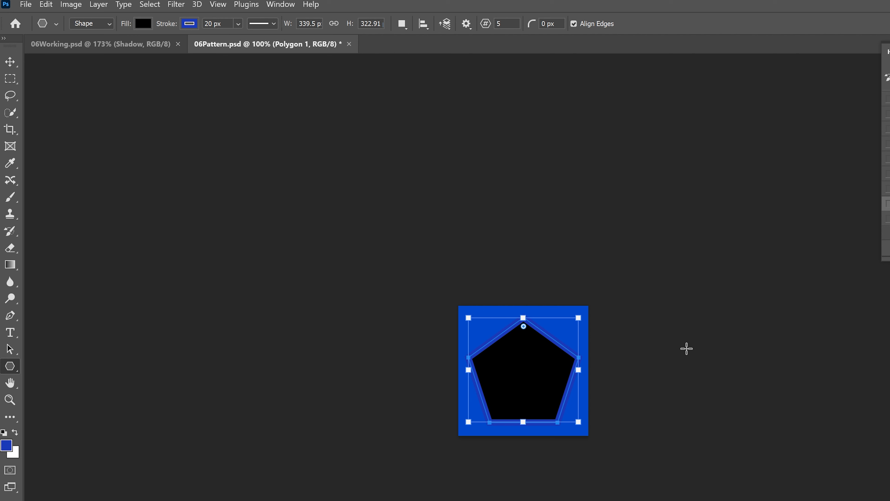
pyautogui.moveTo(550, 278)
pyautogui.write('8')
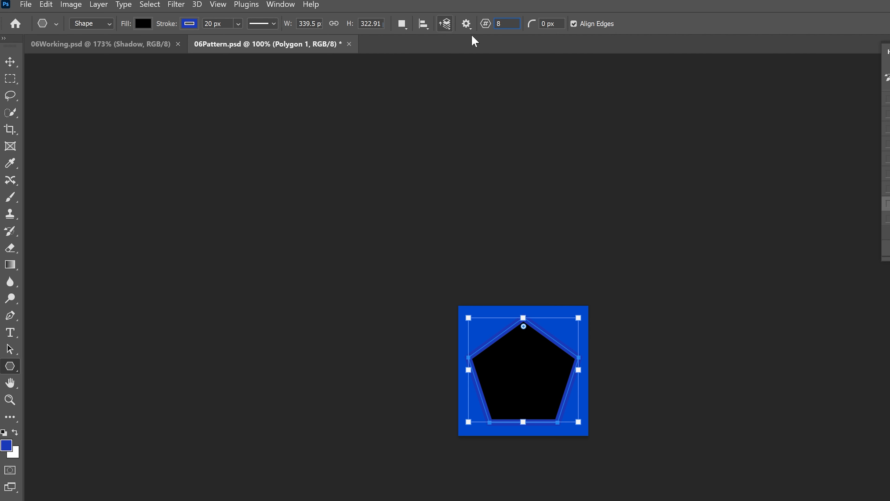
pyautogui.moveTo(507, 24)
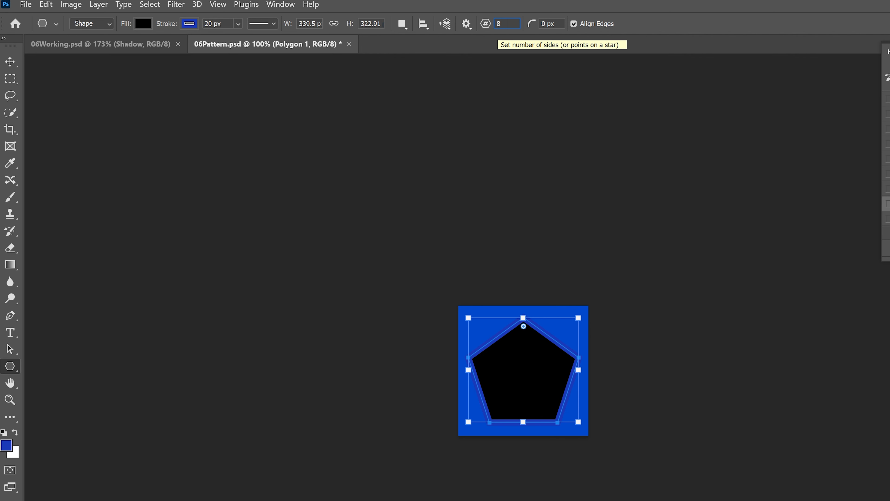
pyautogui.moveTo(523, 30)
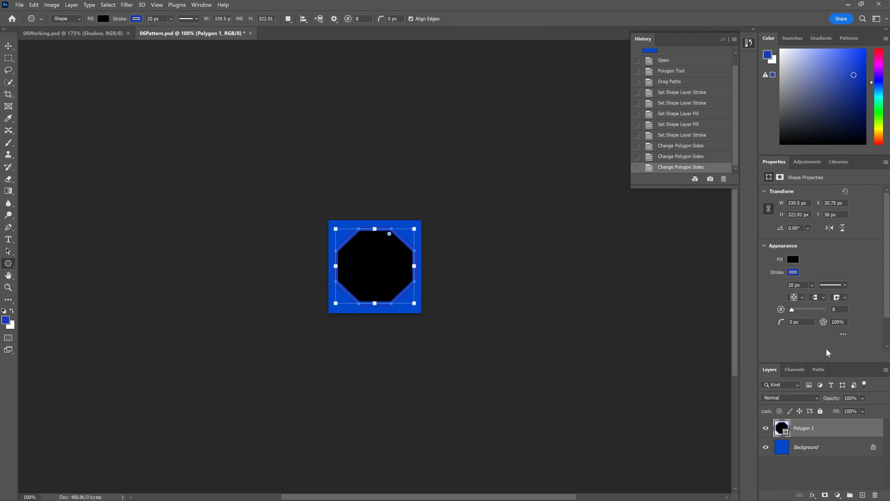
pyautogui.moveTo(831, 286)
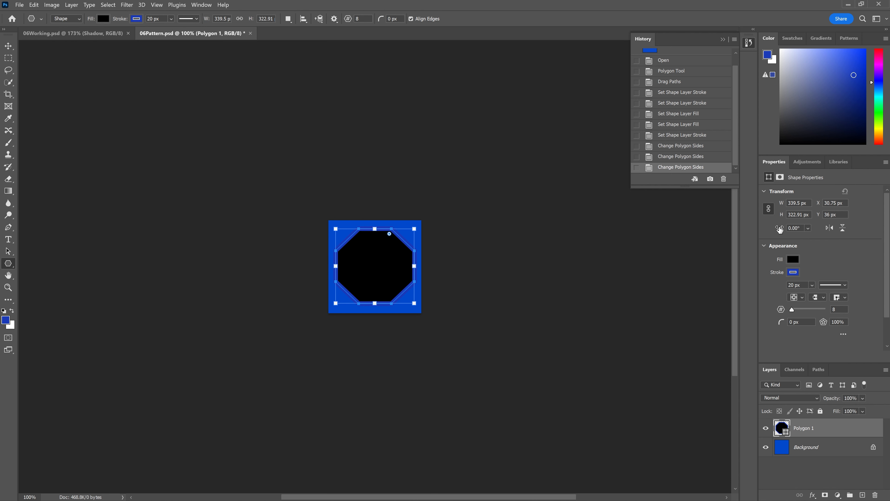
pyautogui.moveTo(805, 363)
pyautogui.write('70')
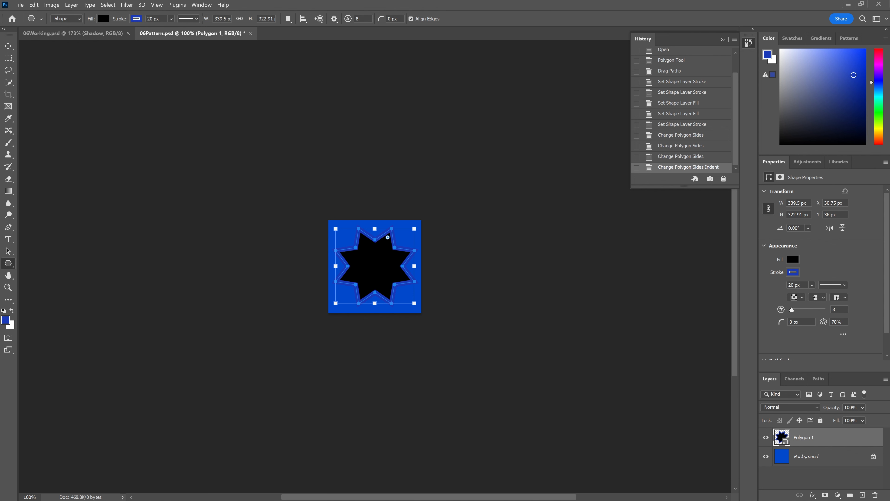
pyautogui.moveTo(838, 322)
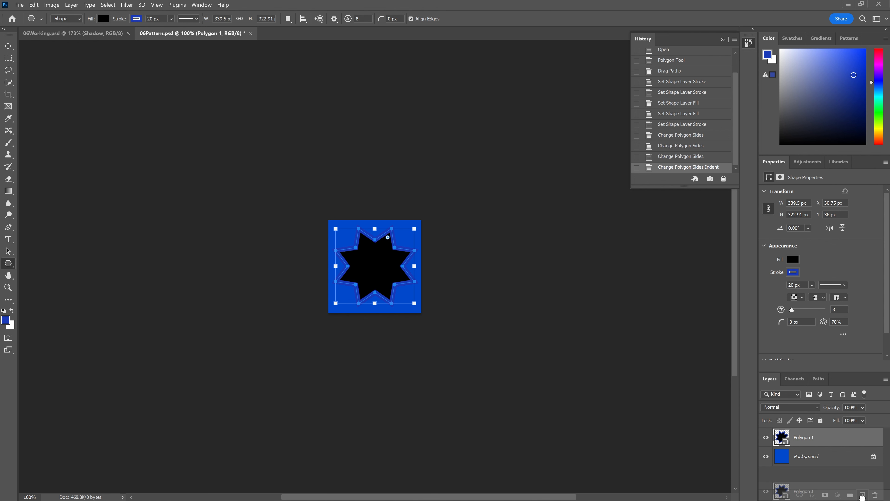
# Duplicate the Polygon 1 star layer as Polygon 1 copy
pyautogui.click(861, 494)
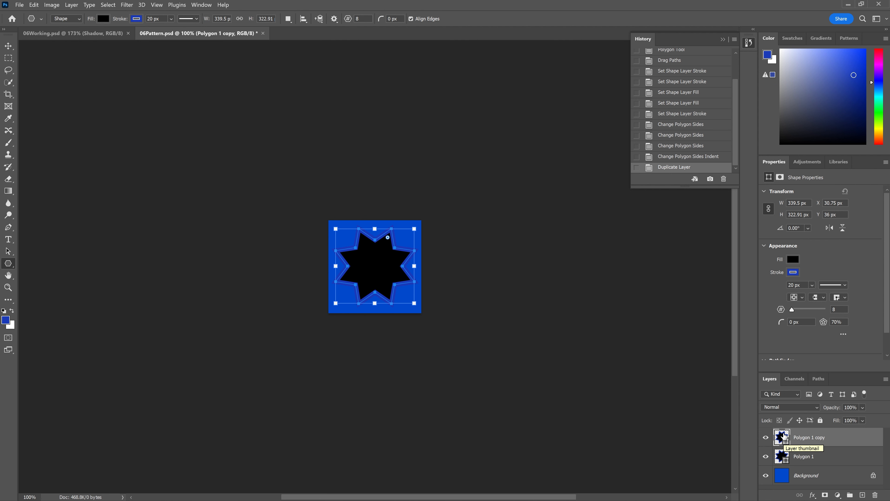
pyautogui.moveTo(827, 332)
pyautogui.write('24')
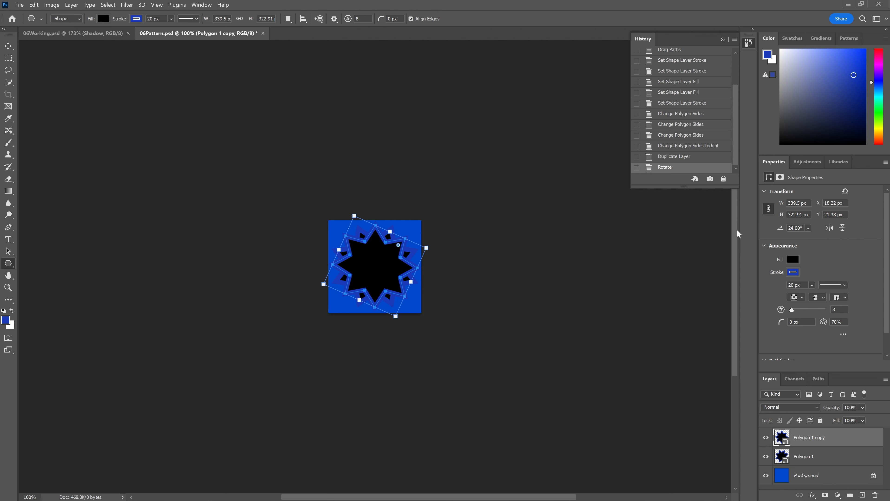
# Free Transform the copied star's path to shrink it inside the larger star
pyautogui.click(34, 5)
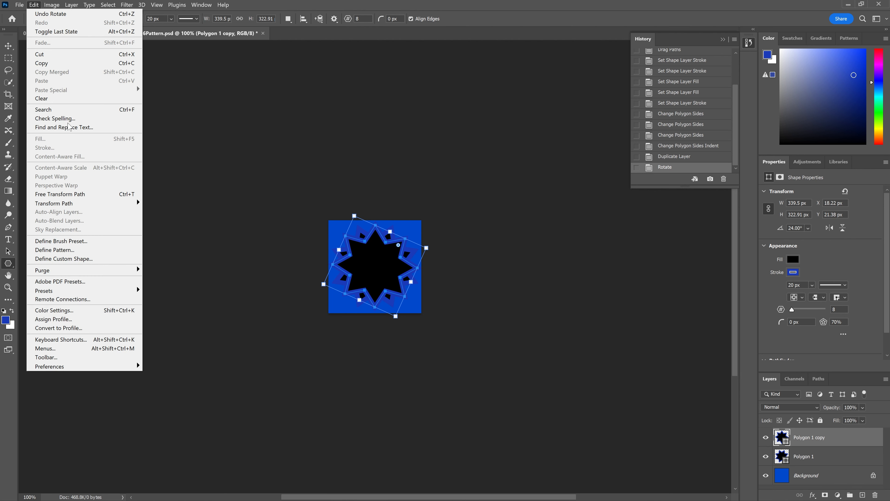
pyautogui.moveTo(59, 194)
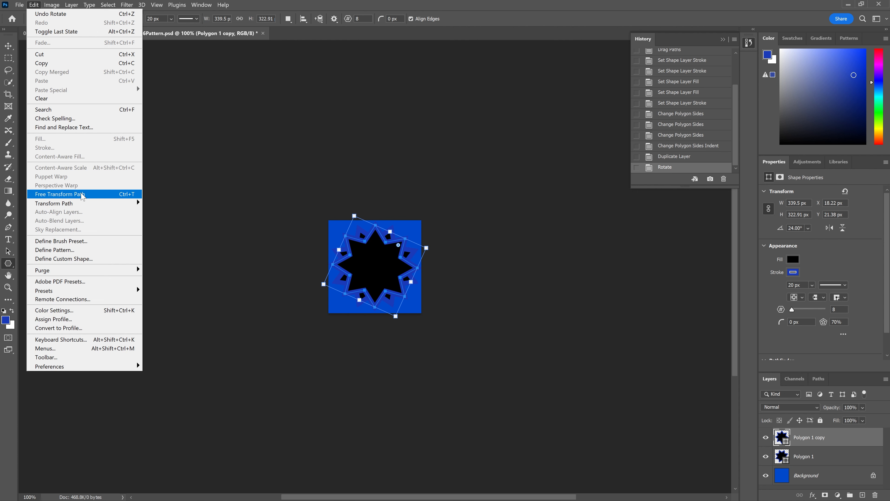
pyautogui.click(55, 194)
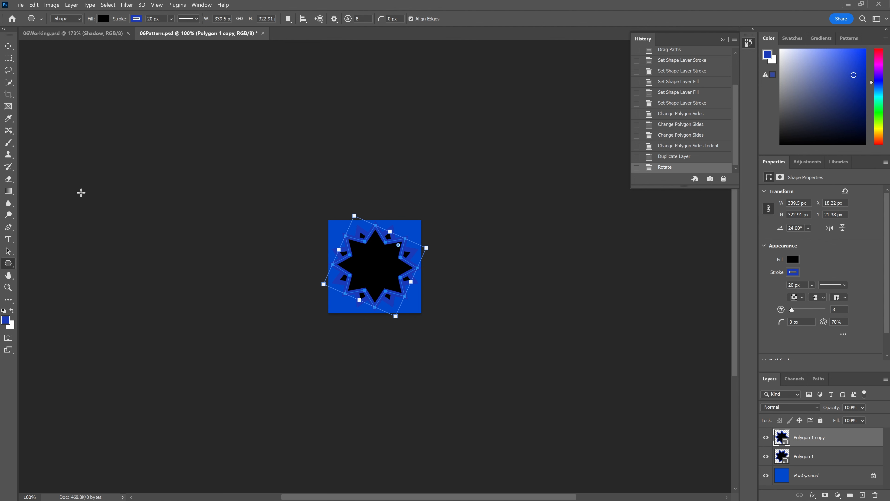
pyautogui.moveTo(353, 218)
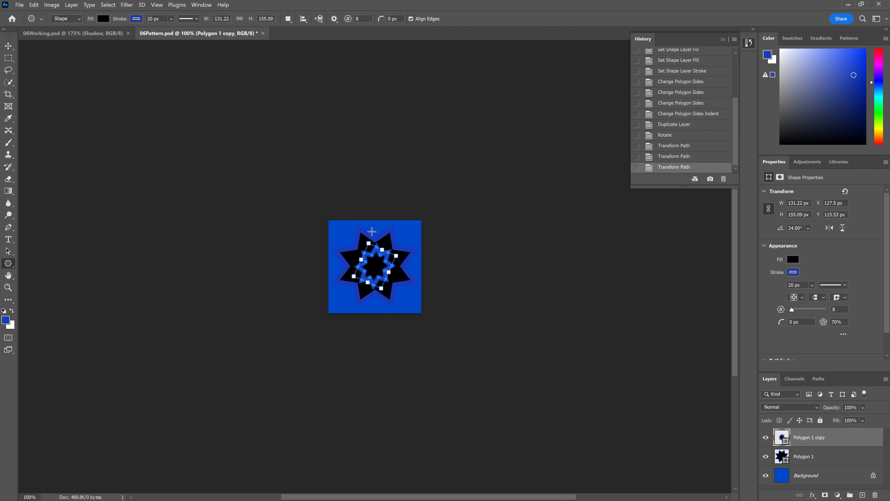
pyautogui.moveTo(427, 32)
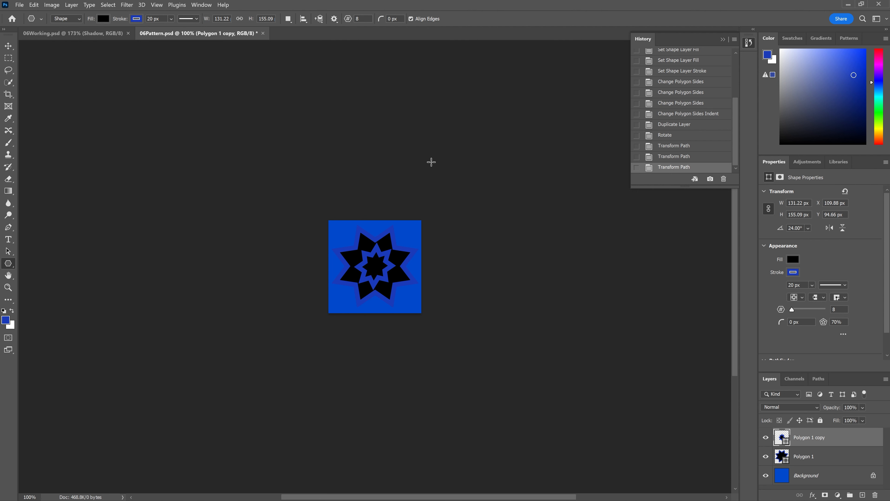
pyautogui.moveTo(162, 14)
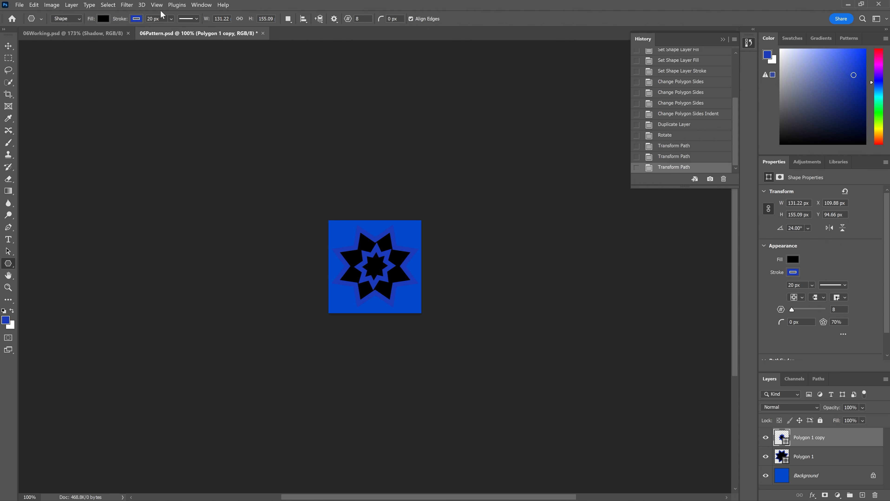
pyautogui.click(157, 5)
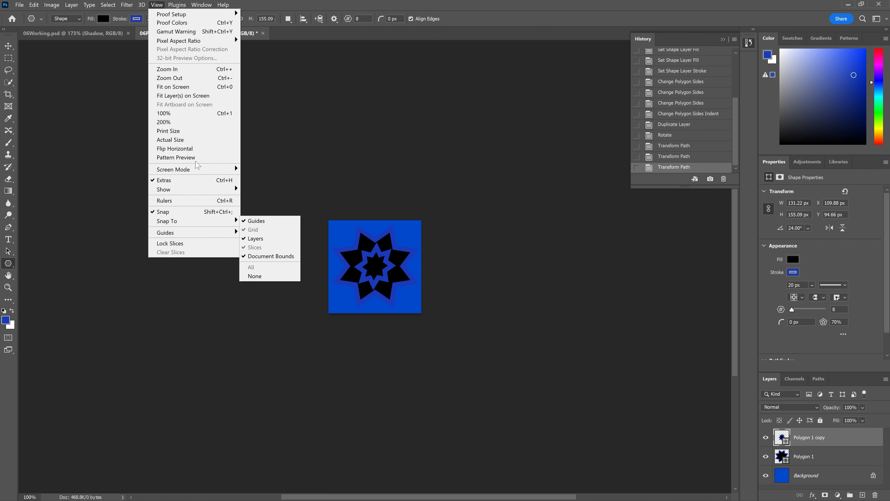
pyautogui.click(176, 158)
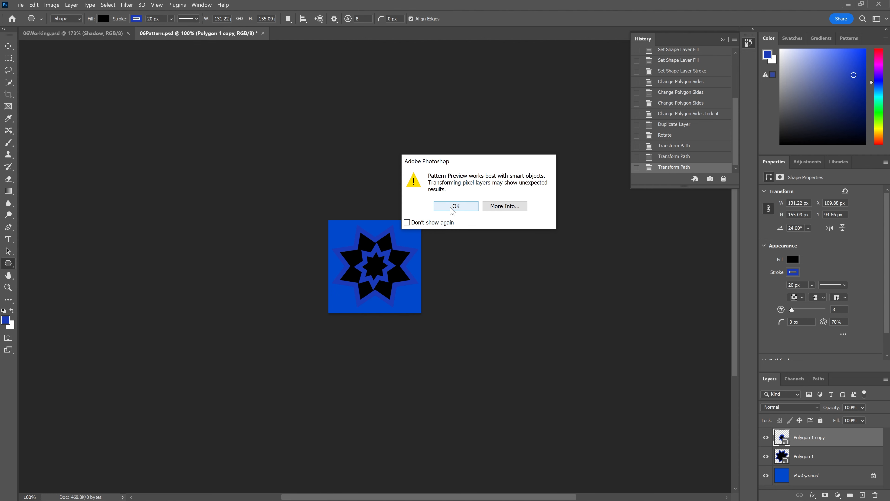
pyautogui.click(456, 205)
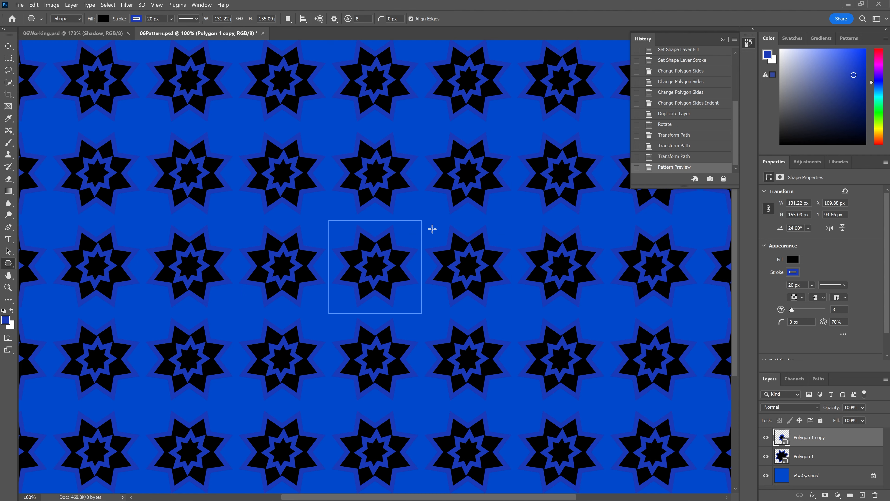
pyautogui.moveTo(340, 168)
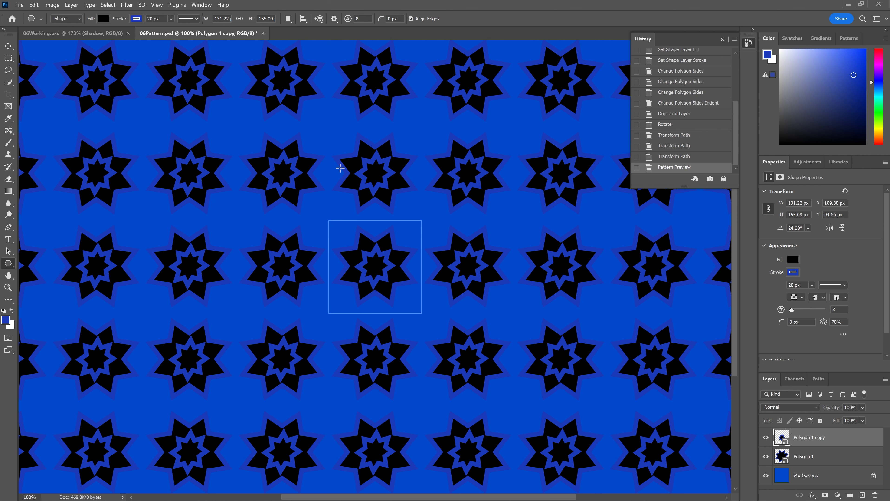
pyautogui.click(156, 5)
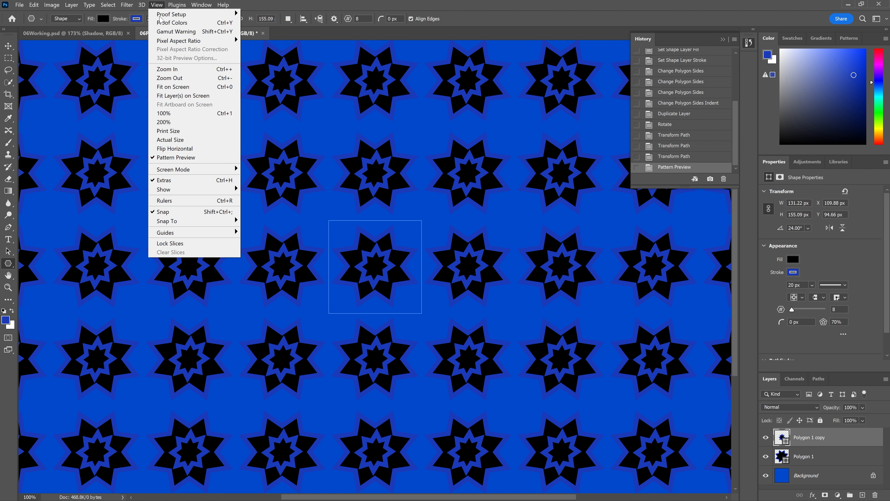
pyautogui.moveTo(179, 157)
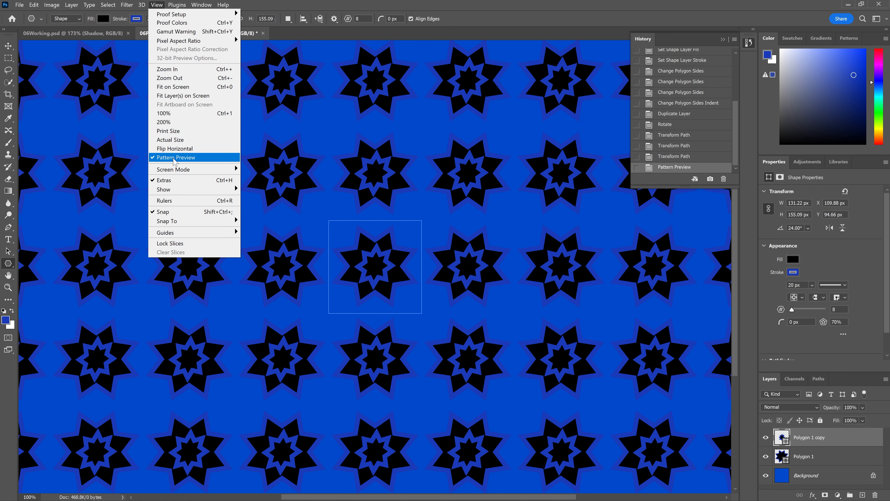
pyautogui.click(177, 158)
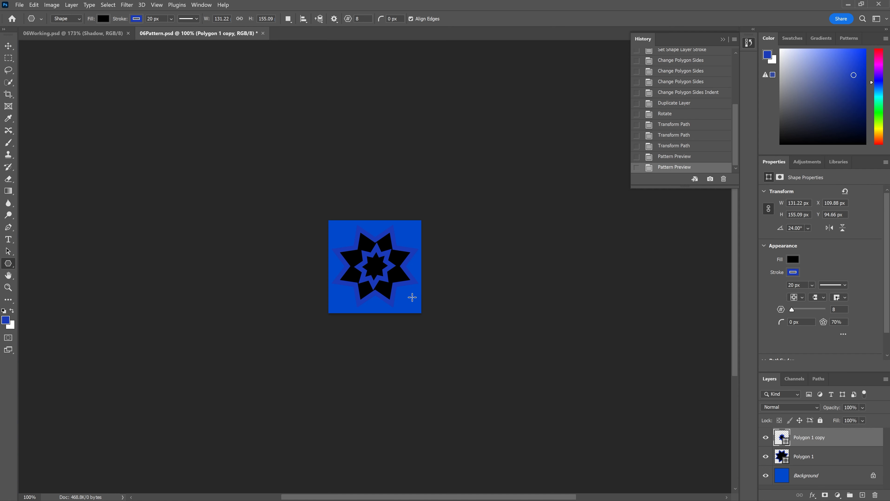
pyautogui.moveTo(402, 278)
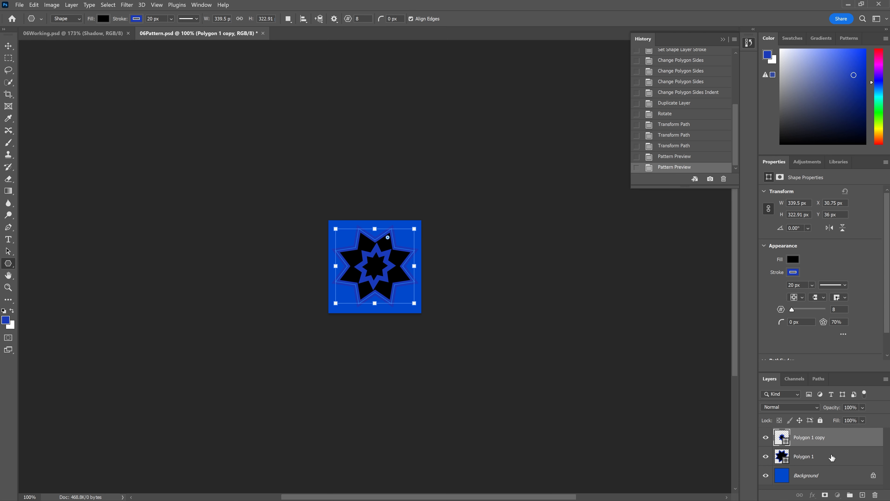
# Define the nested-star tile as a pattern named Podcast Pattern
pyautogui.click(803, 456)
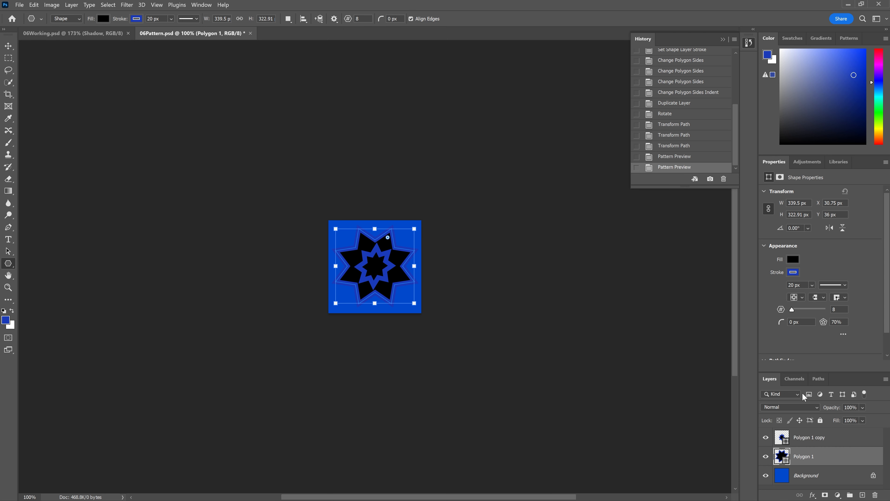
pyautogui.moveTo(369, 256)
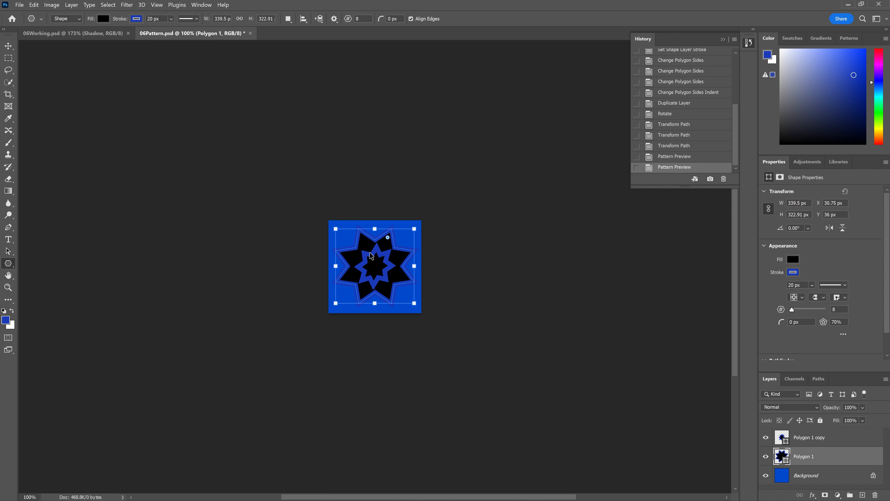
pyautogui.moveTo(8, 46)
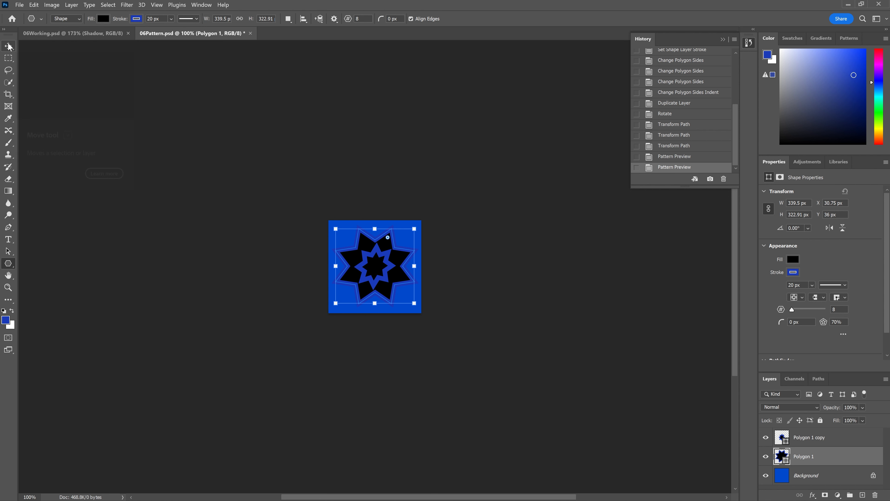
pyautogui.moveTo(9, 46)
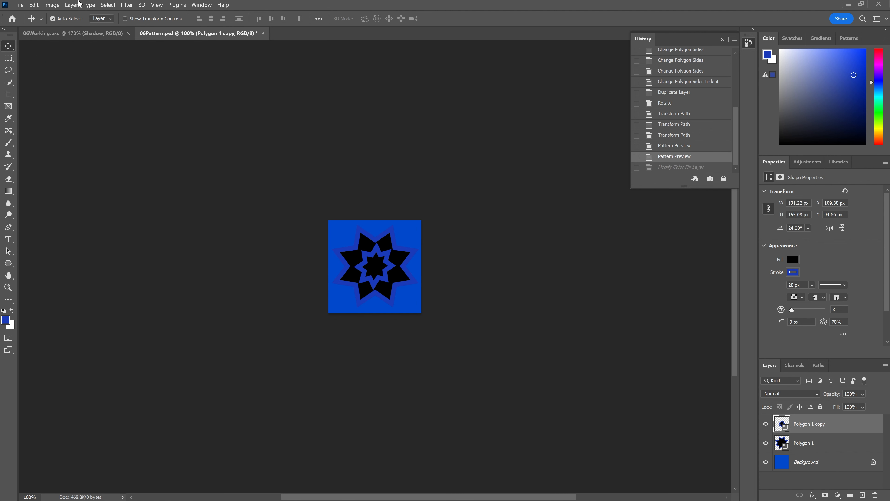
pyautogui.click(33, 5)
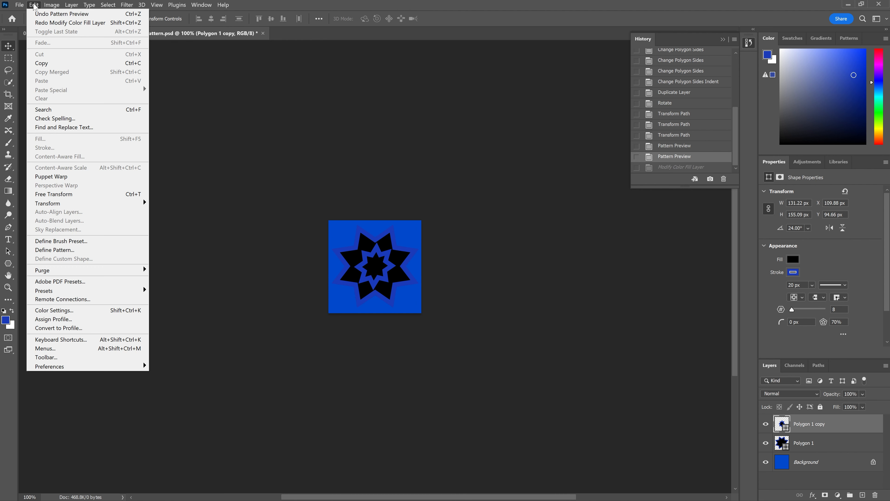
pyautogui.moveTo(54, 194)
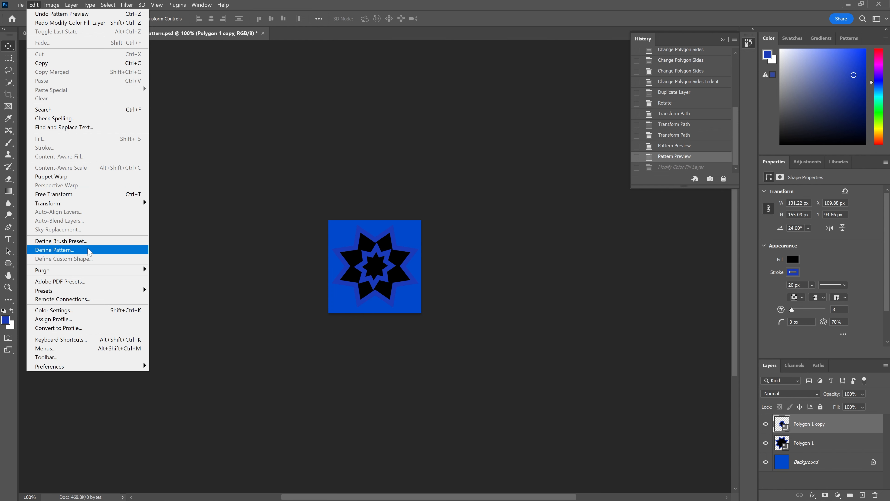
pyautogui.click(55, 250)
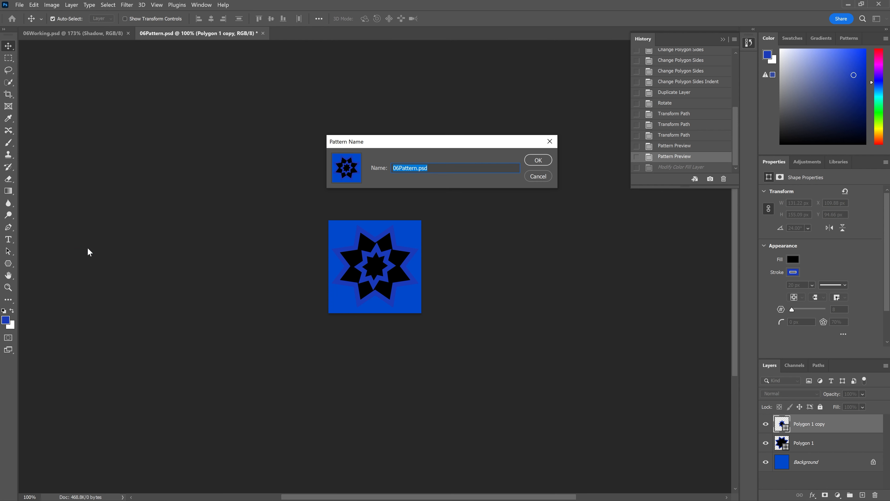
pyautogui.moveTo(269, 216)
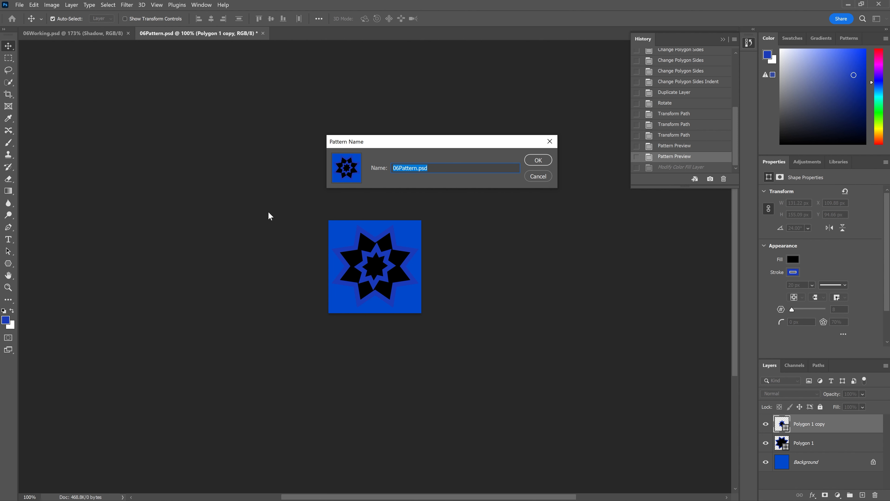
pyautogui.write('Pod')
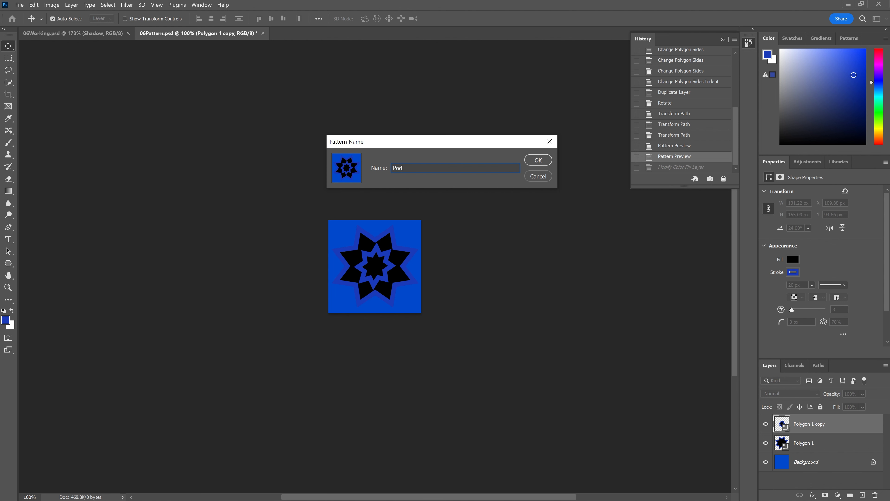
pyautogui.write('cast Pa')
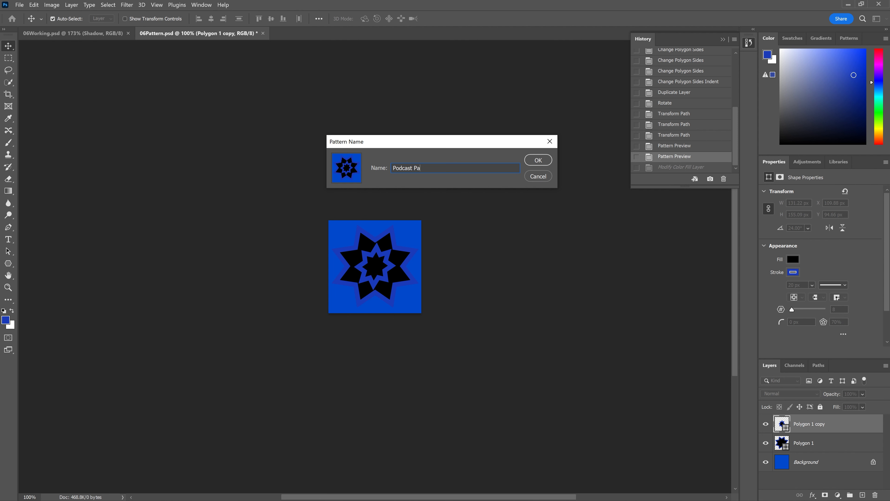
pyautogui.write('ttern')
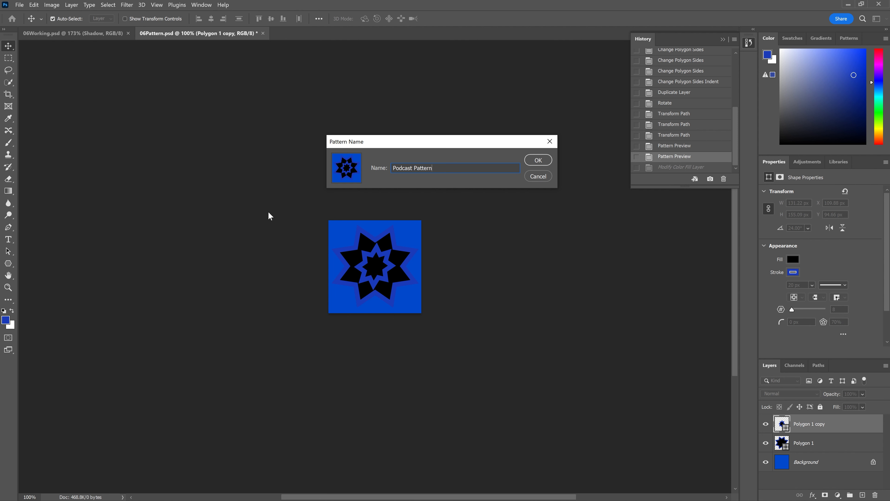
pyautogui.click(537, 160)
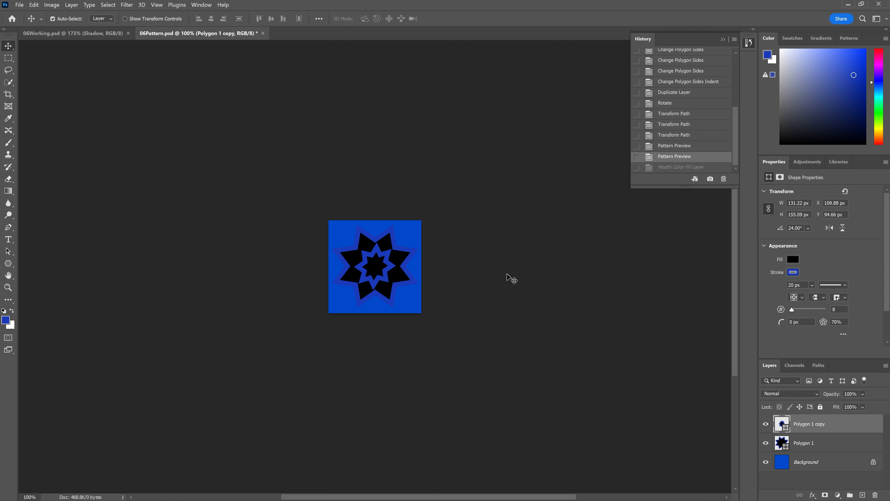
pyautogui.moveTo(504, 259)
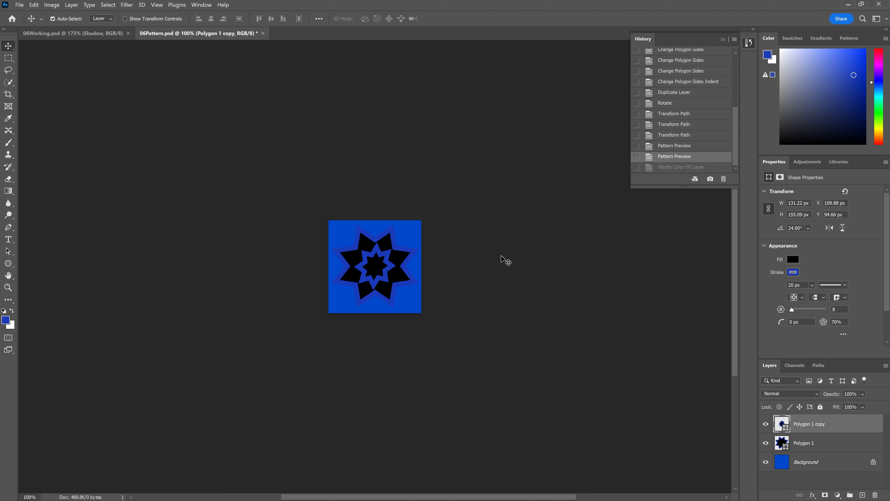
pyautogui.moveTo(43, 21)
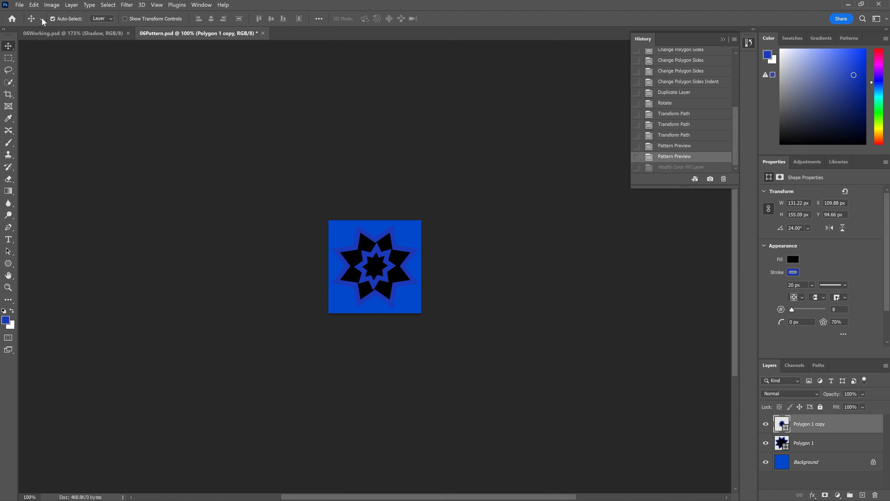
pyautogui.moveTo(56, 117)
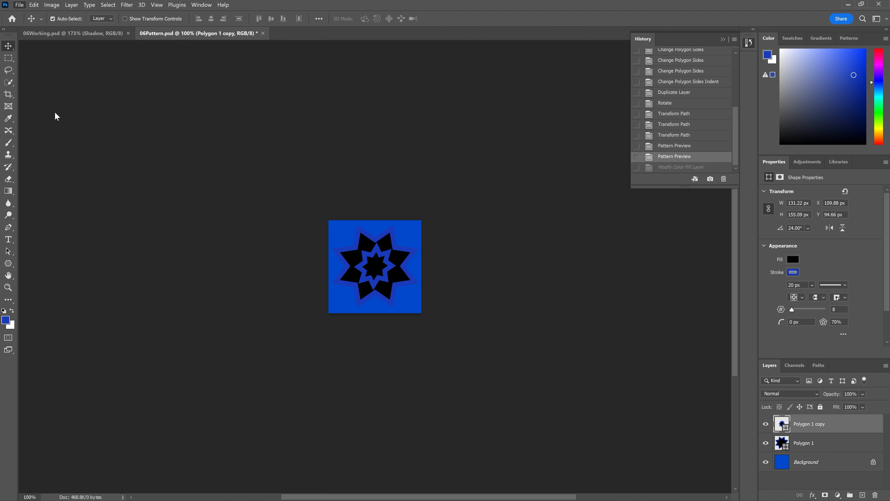
# Save the star tile as 06Pattern_working.psd, accepting the format options
pyautogui.press('ctrl+shift+s')
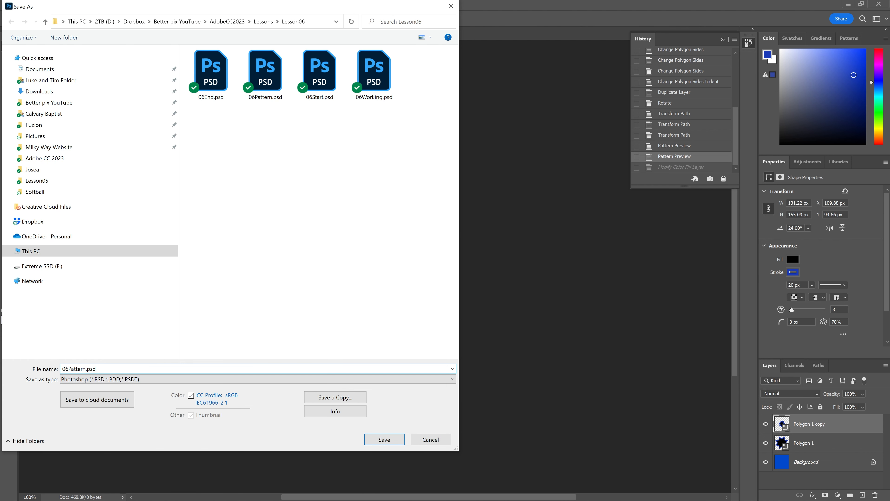
pyautogui.moveTo(96, 422)
pyautogui.write('_working')
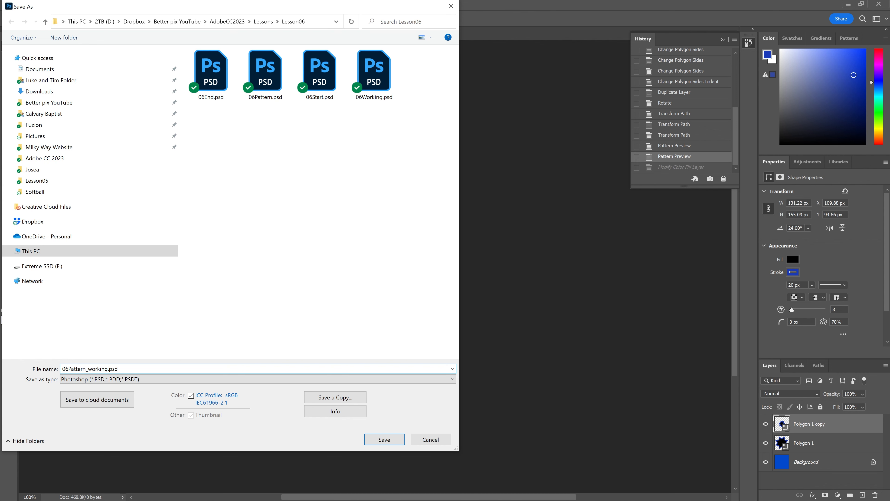
pyautogui.moveTo(274, 480)
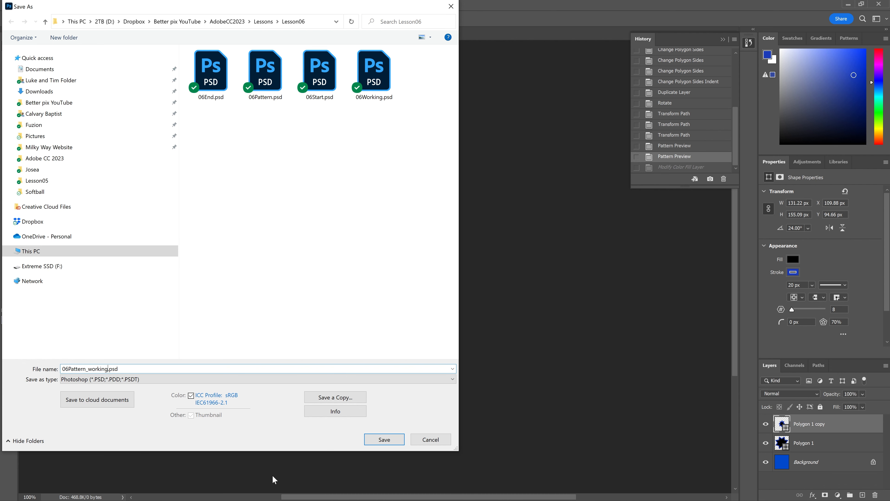
pyautogui.click(384, 439)
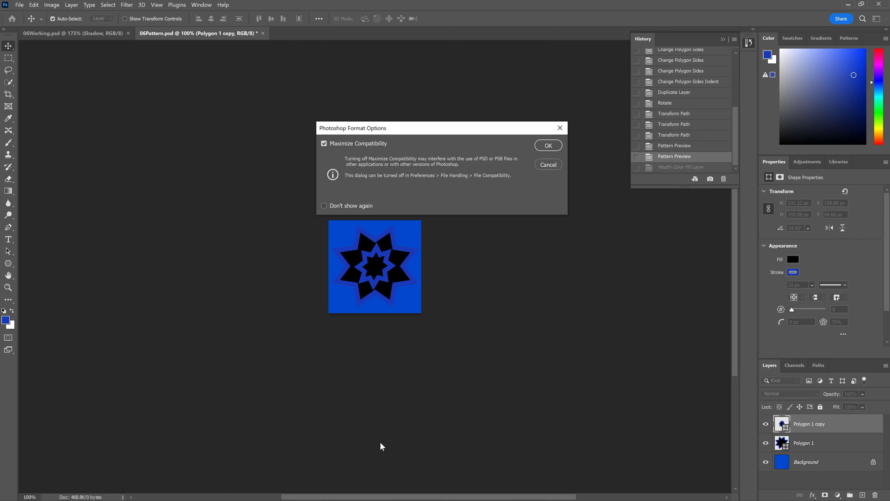
pyautogui.click(547, 145)
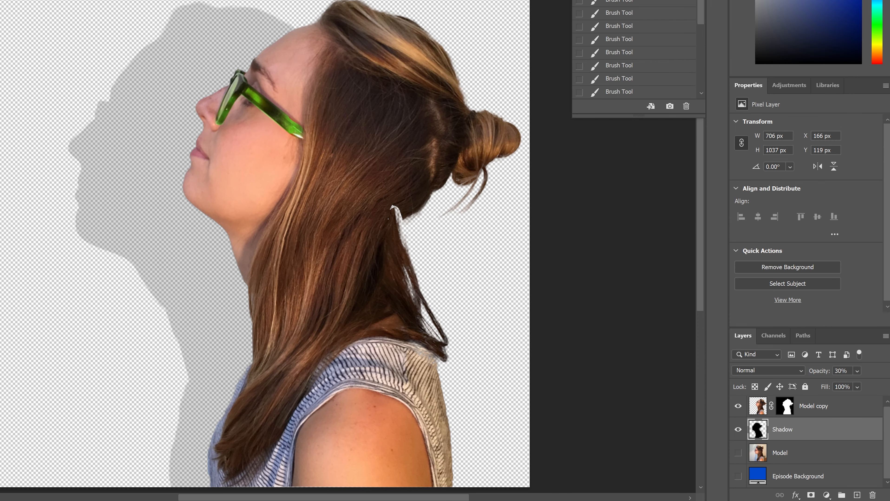
pyautogui.moveTo(703, 403)
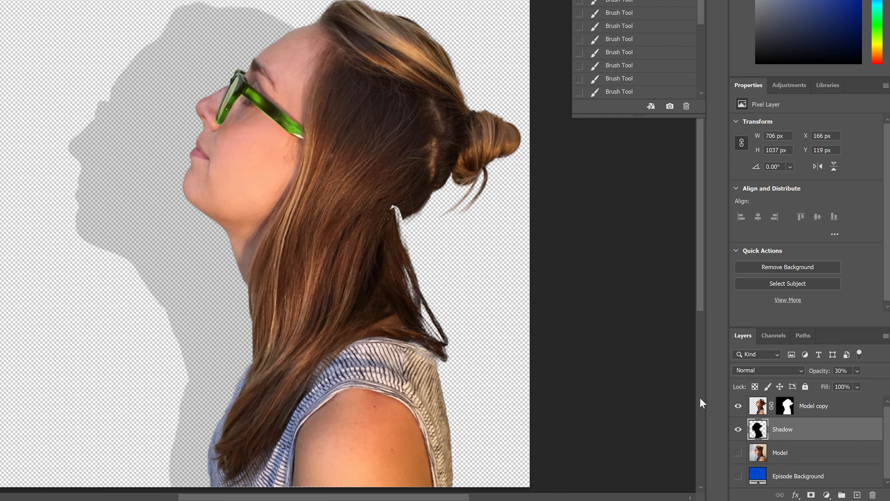
pyautogui.moveTo(741, 377)
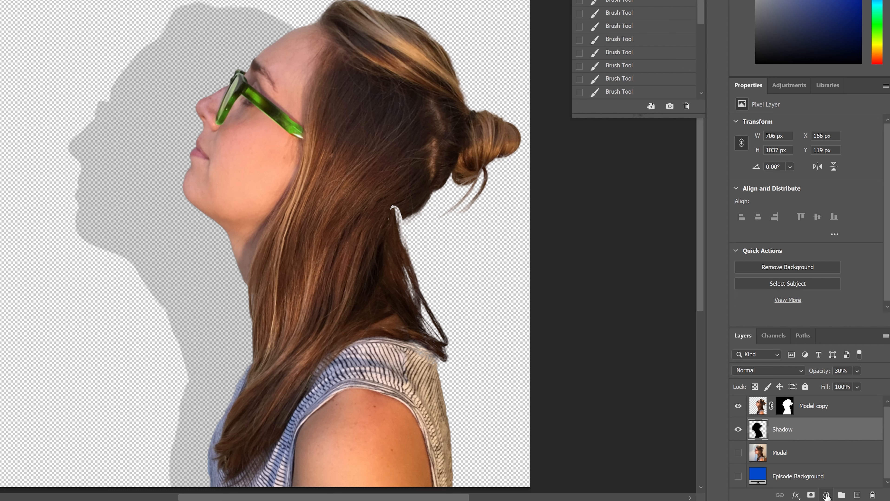
# Add a Pattern Fill layer with the blue star pattern at 45° angle and 35% scale
pyautogui.click(827, 494)
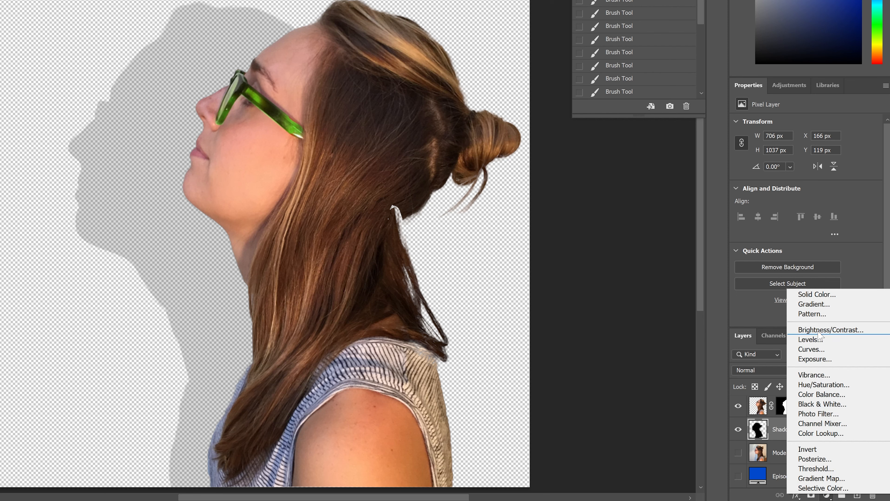
pyautogui.moveTo(821, 318)
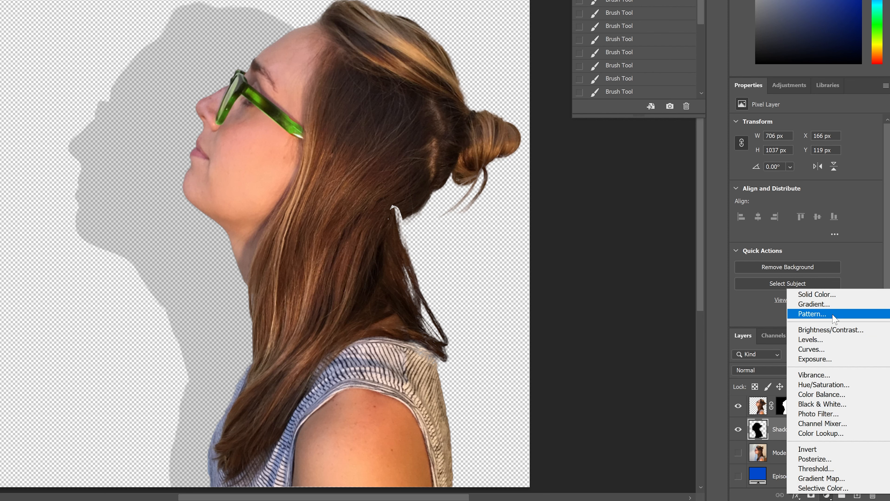
pyautogui.click(813, 314)
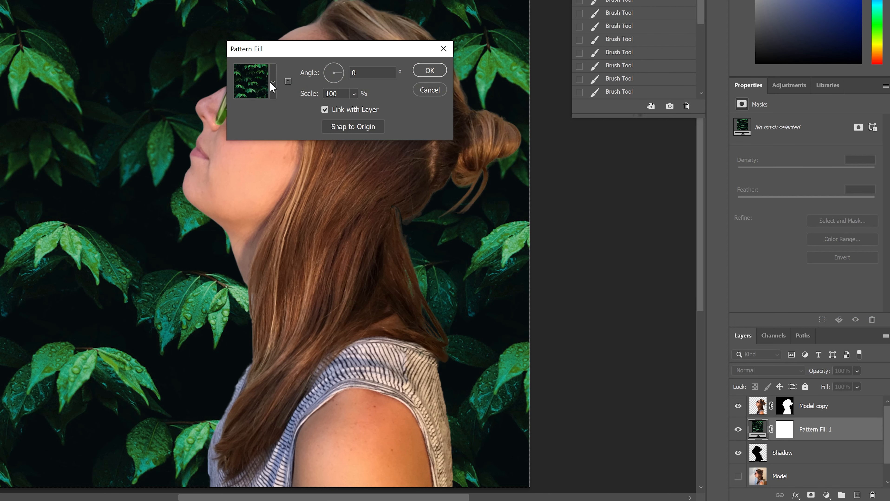
pyautogui.click(272, 81)
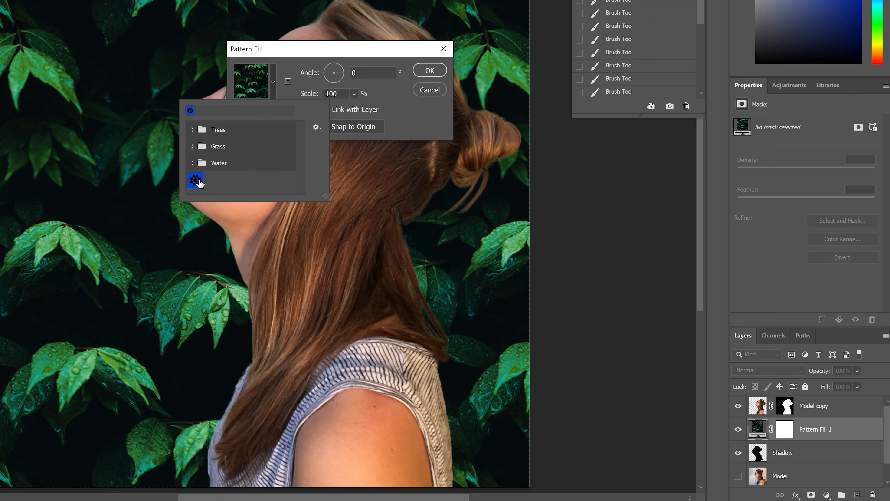
pyautogui.click(195, 181)
pyautogui.write('45')
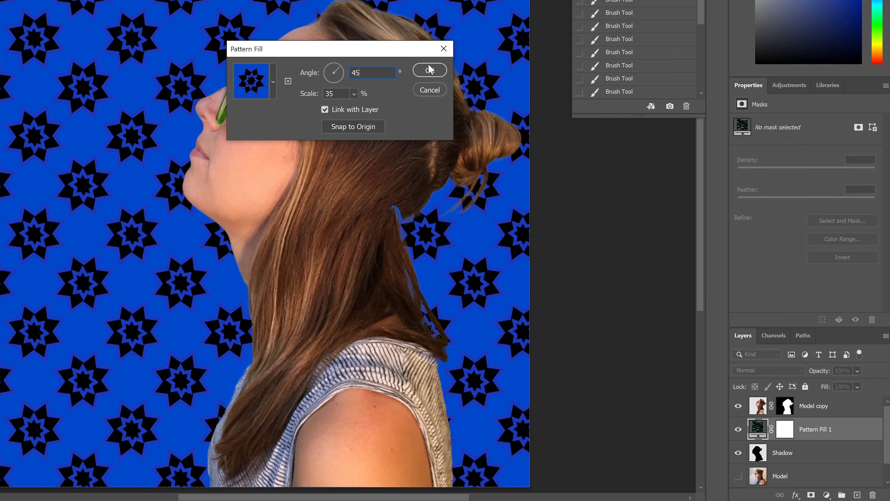
pyautogui.click(430, 69)
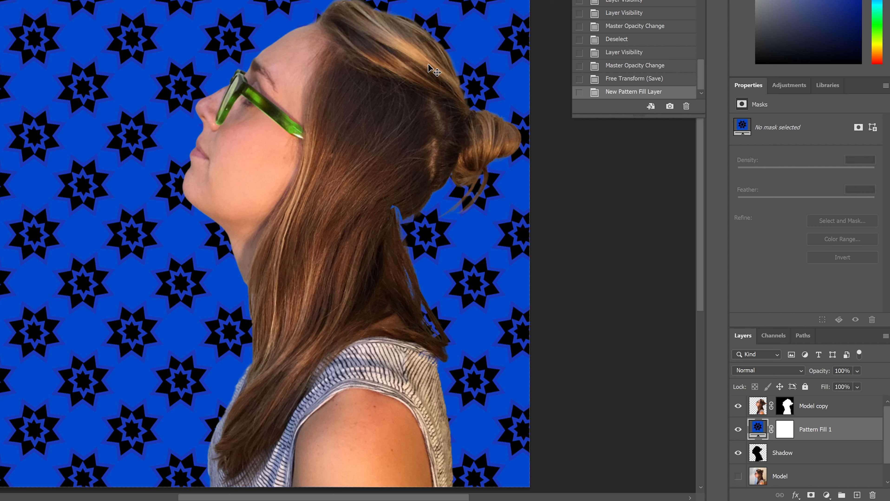
pyautogui.moveTo(158, 136)
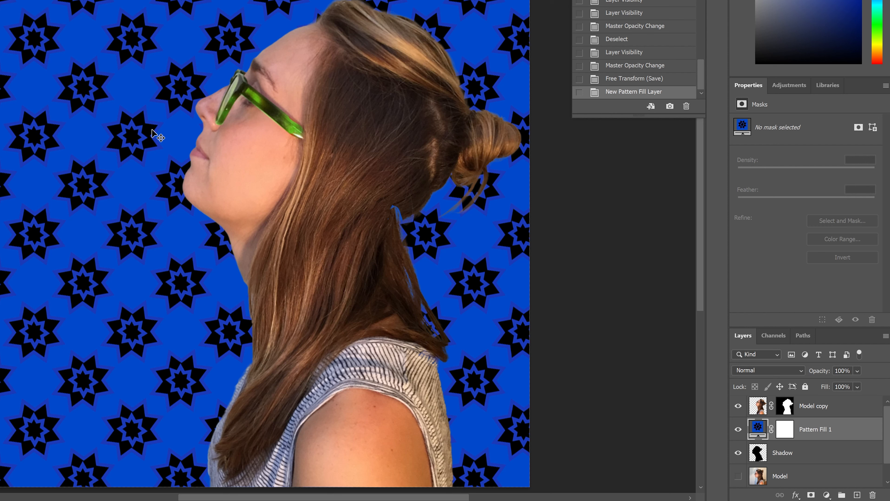
pyautogui.moveTo(872, 373)
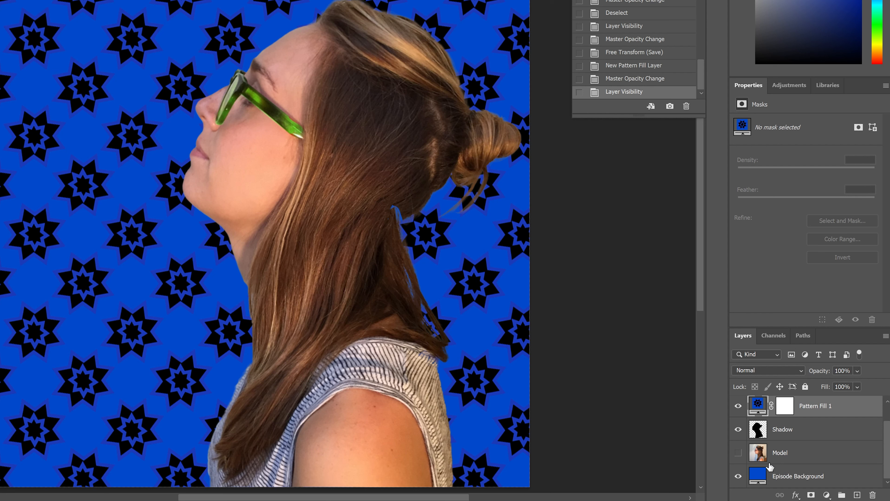
pyautogui.moveTo(760, 413)
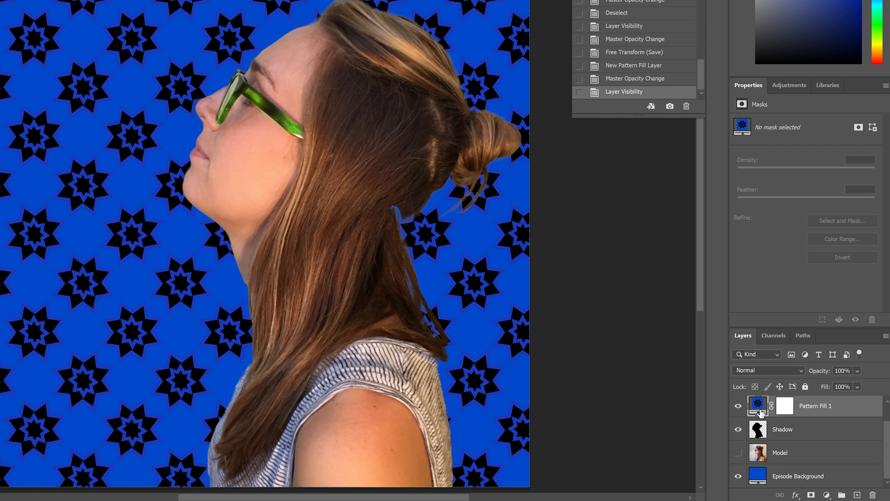